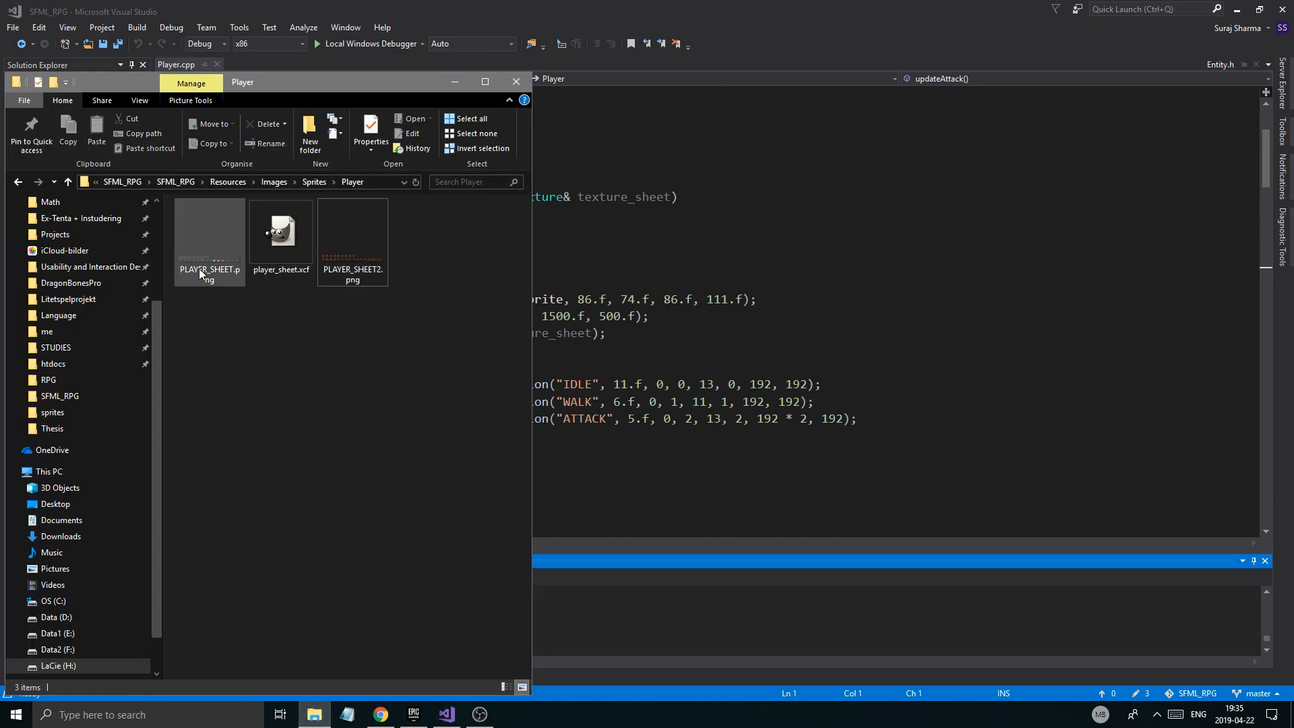
Step: View the PLAYER_SHEET2.png sprite sheet in Photo Viewer, then close it back to Player.cpp
left_click(353, 240)
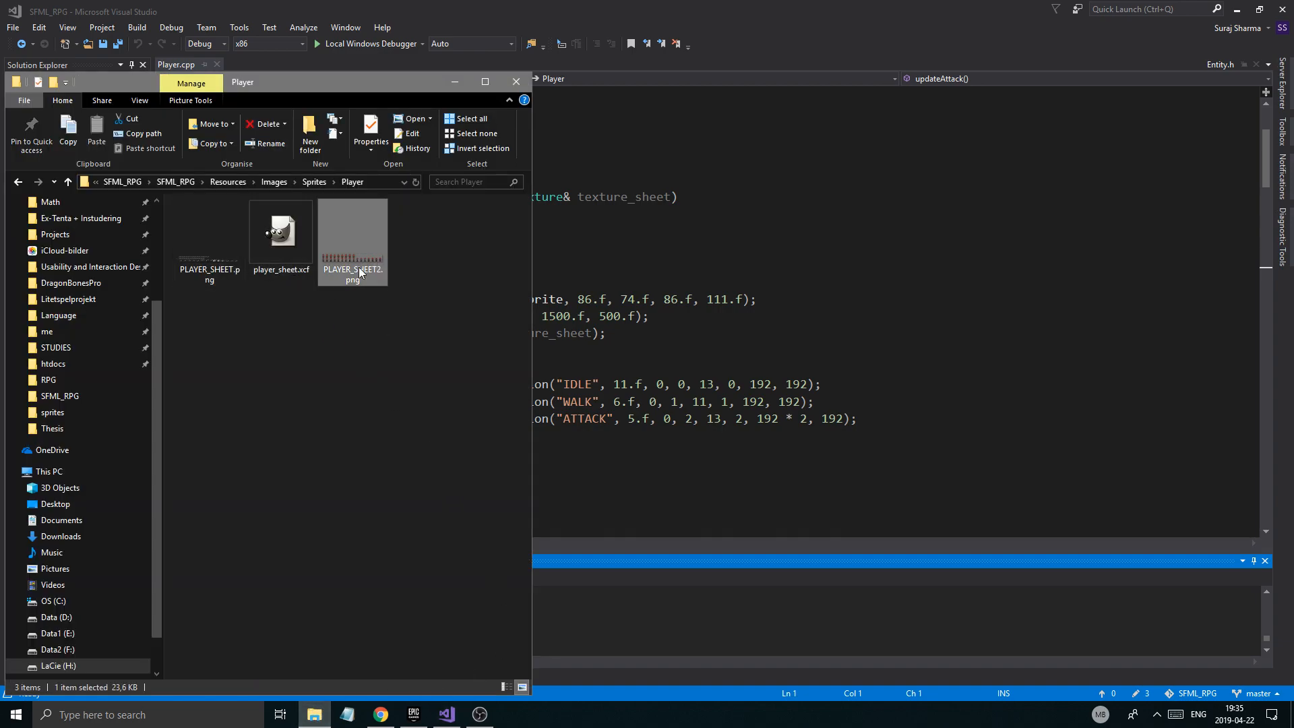
double_click(353, 232)
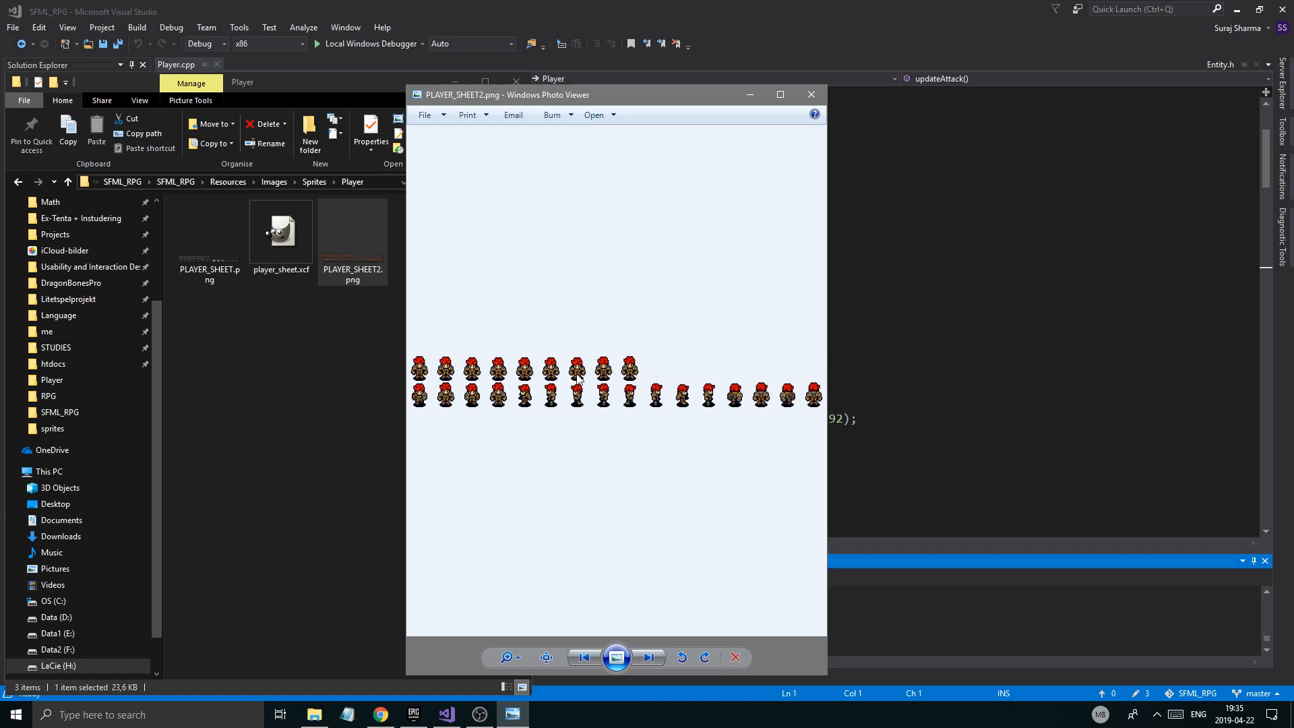
mouse_move(756, 395)
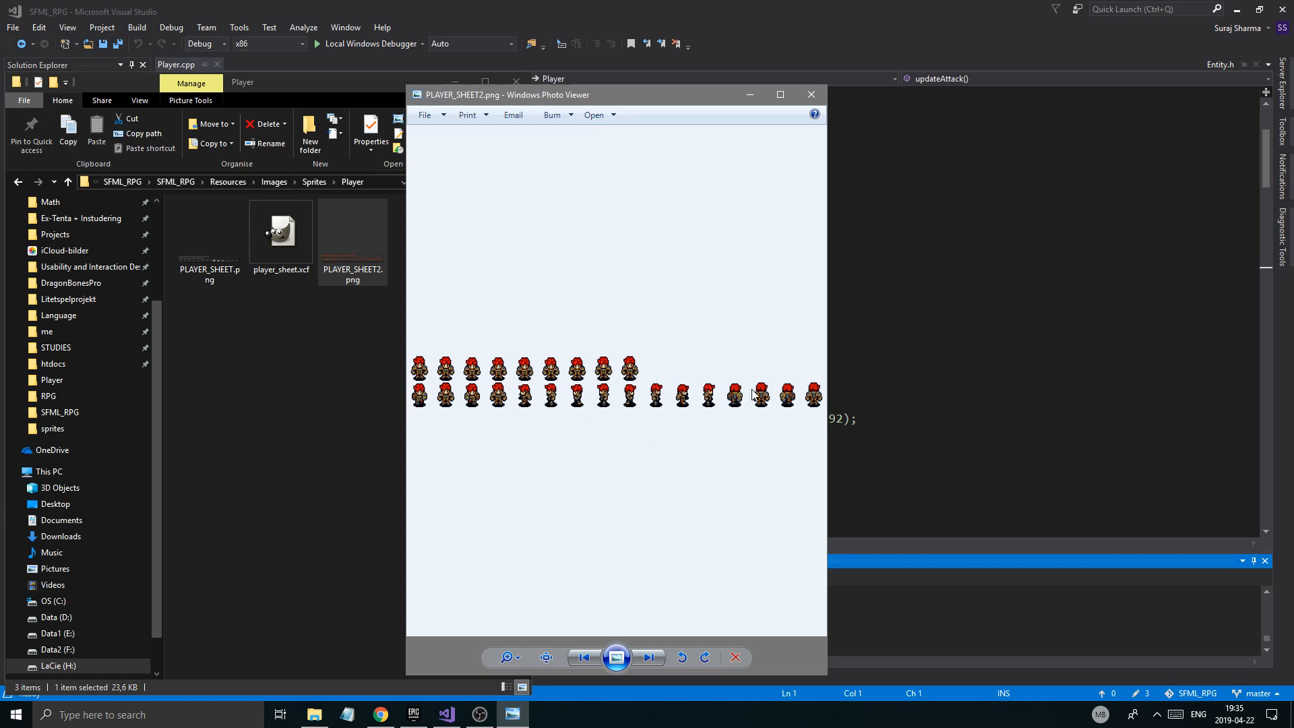
mouse_move(617, 363)
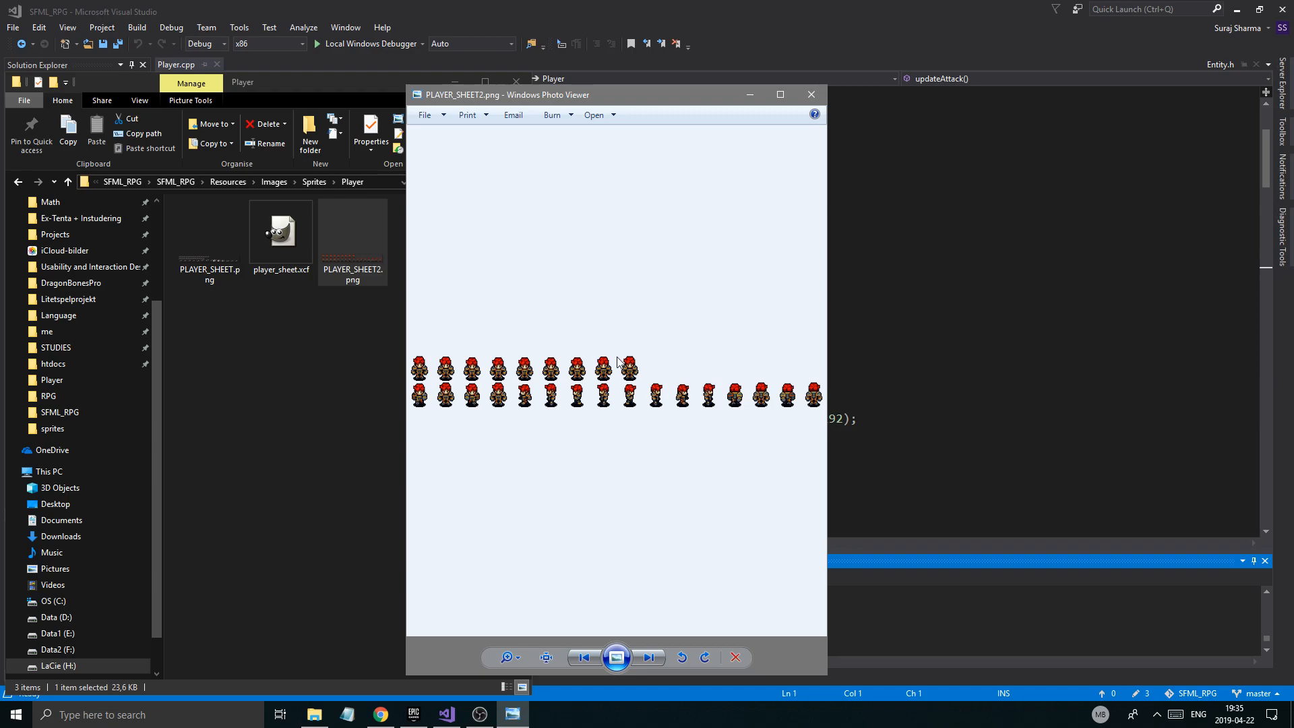
mouse_move(825, 357)
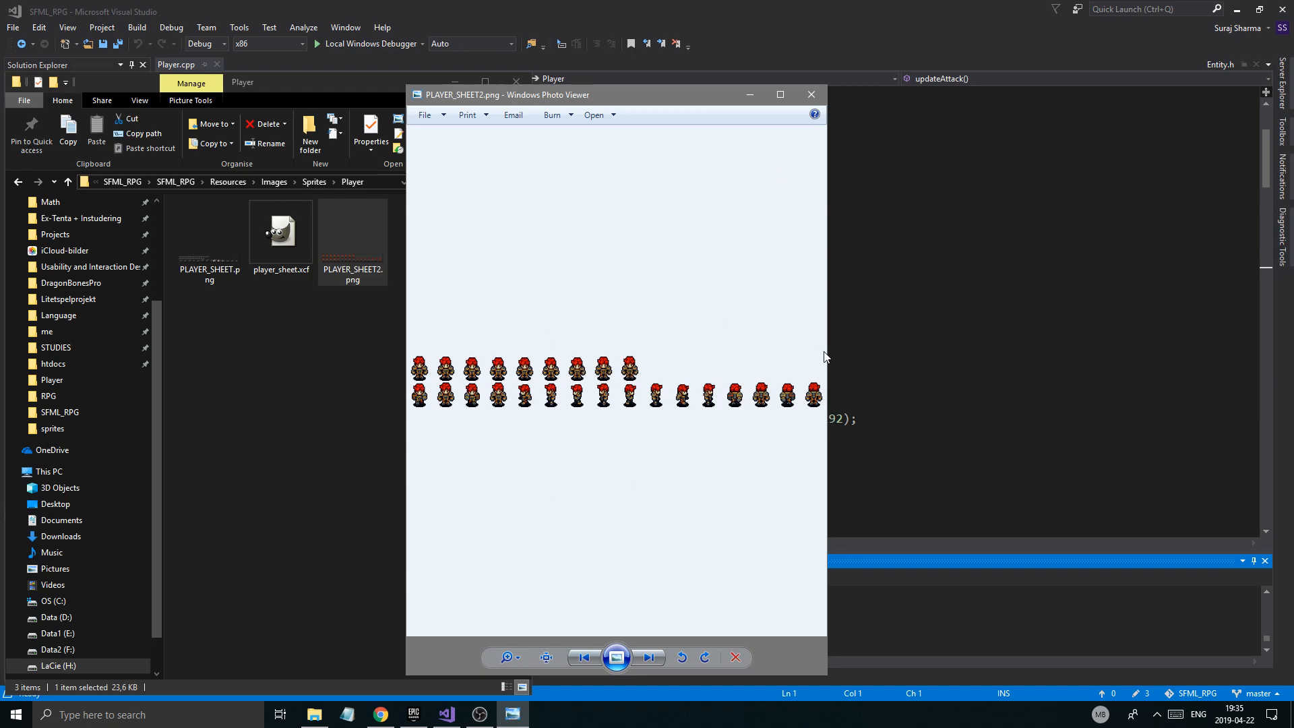
mouse_move(744, 469)
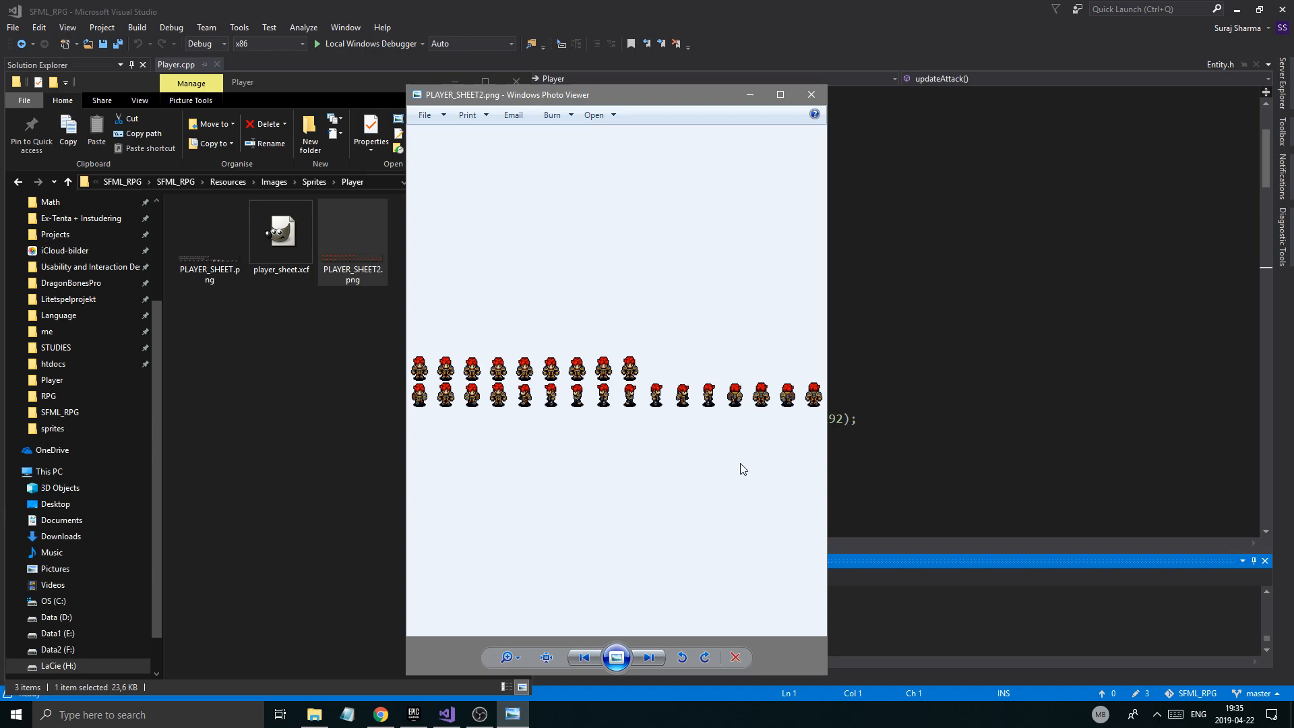
mouse_move(785, 366)
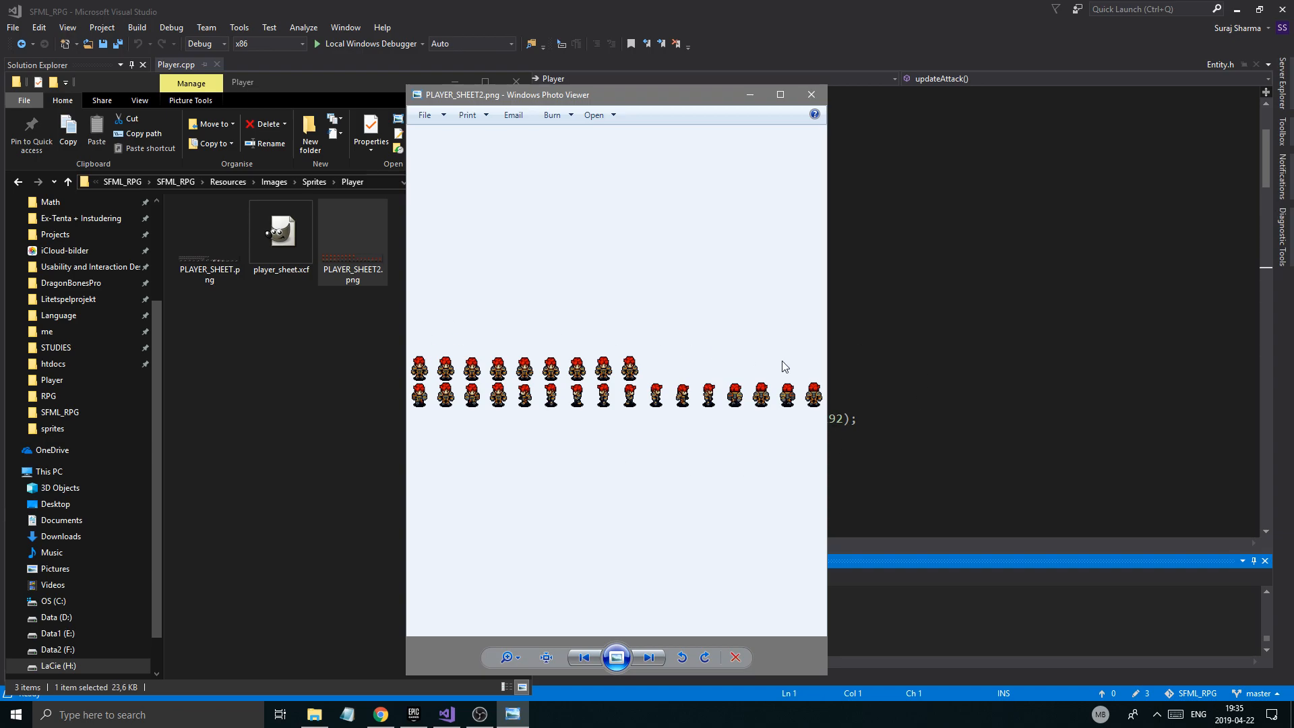
mouse_move(533, 372)
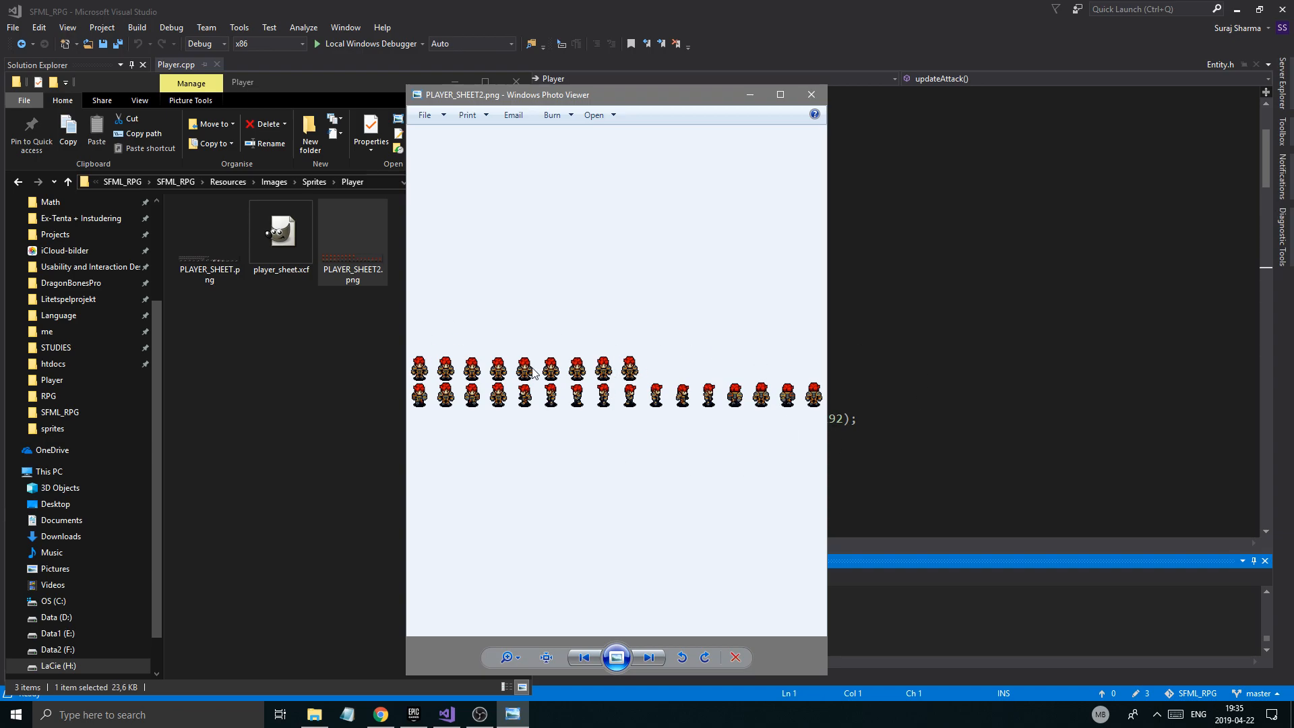
mouse_move(419, 388)
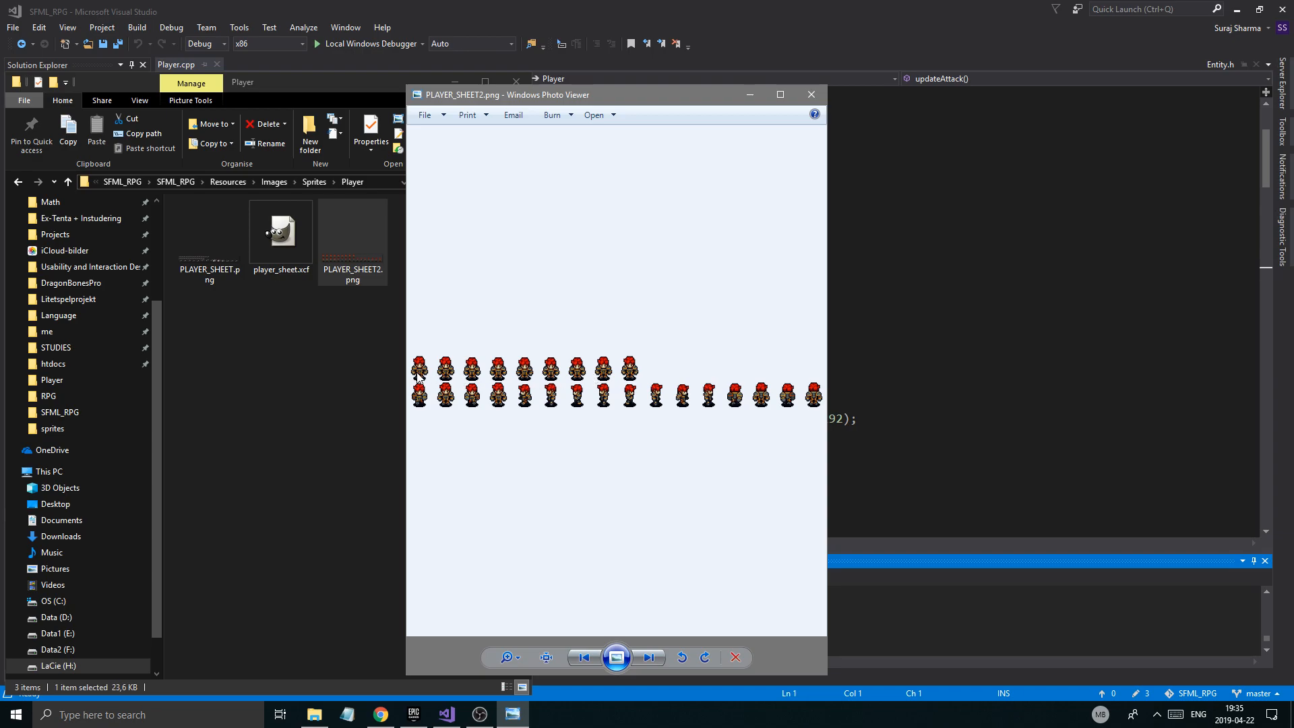
mouse_move(569, 377)
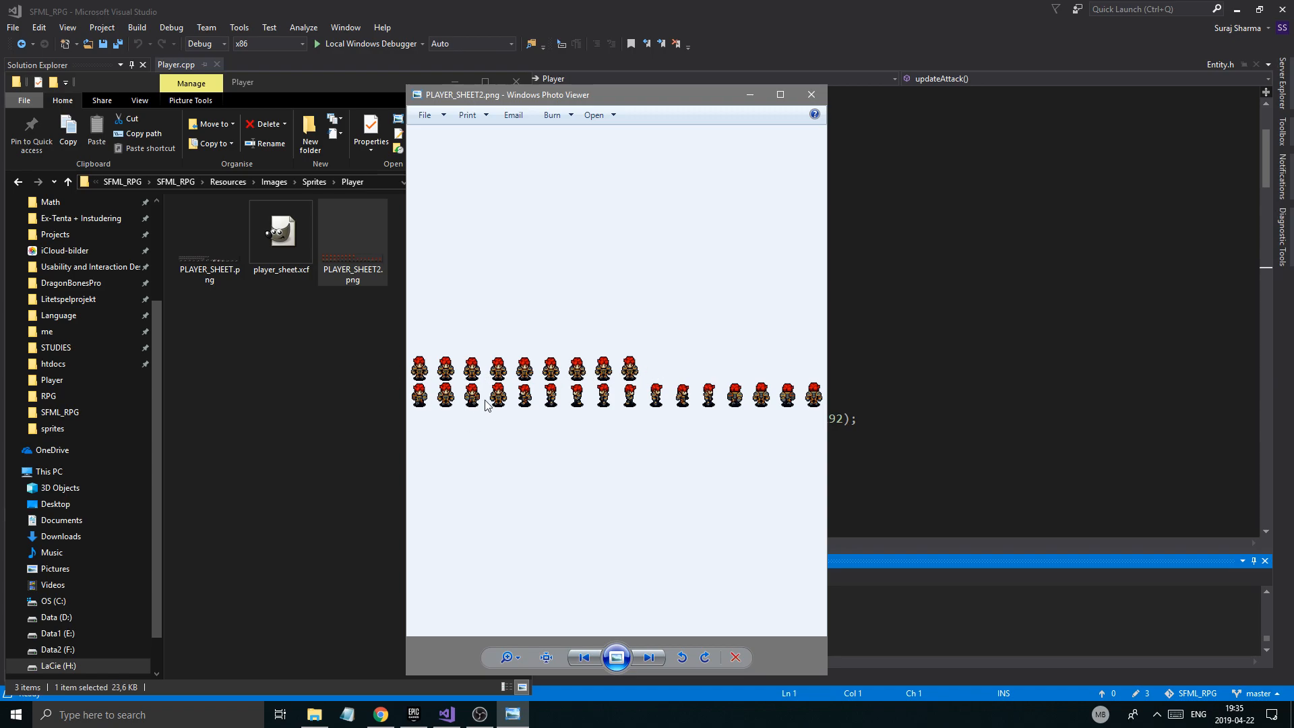
mouse_move(749, 389)
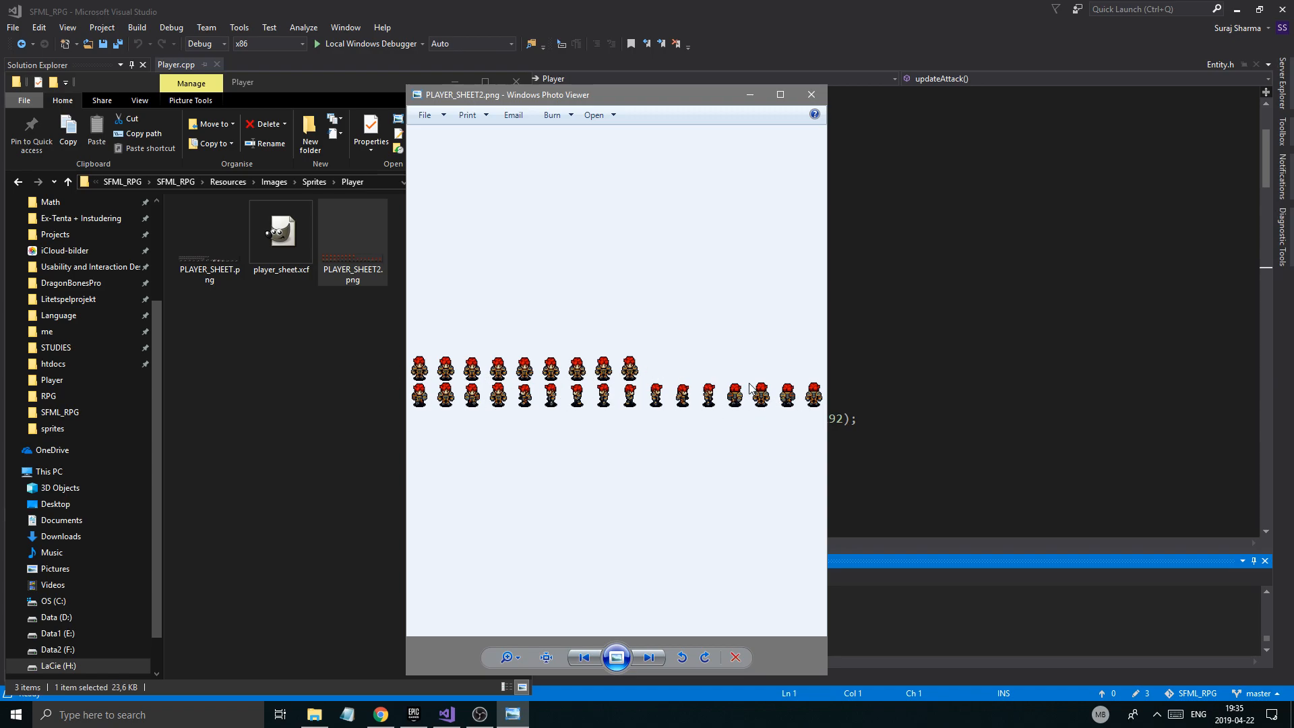
left_click(809, 94)
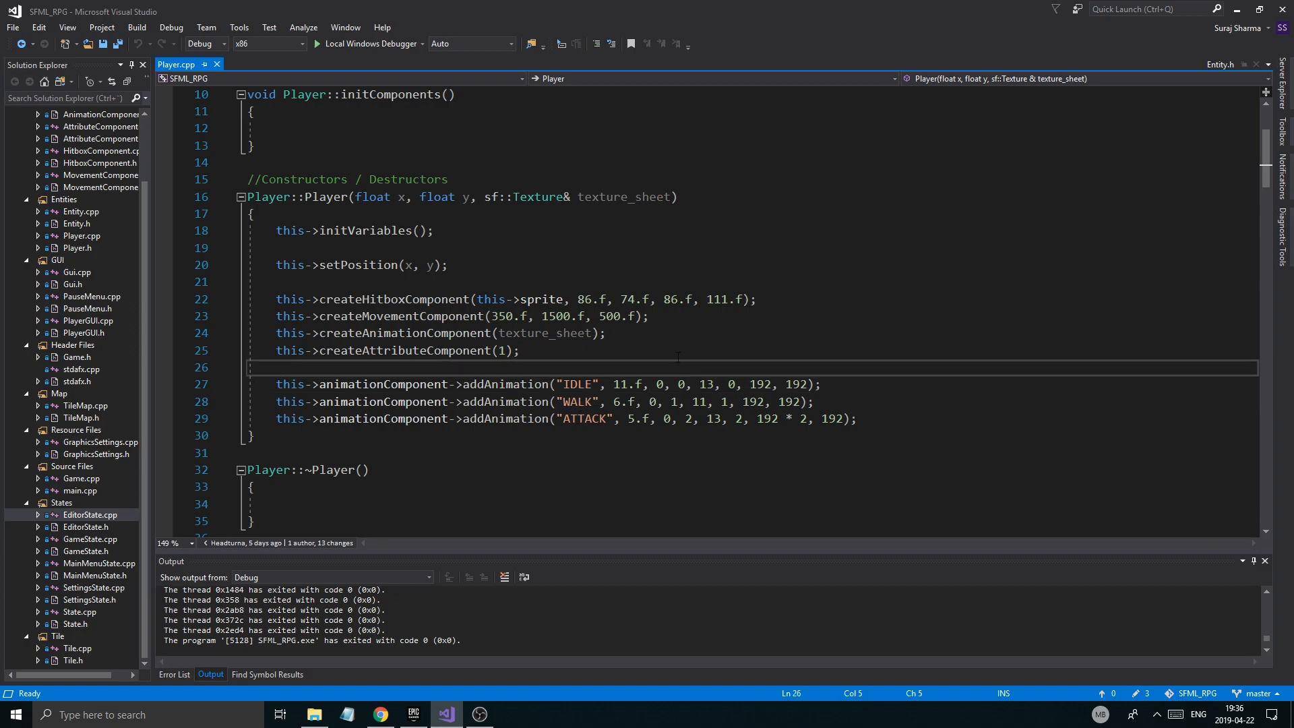
Step: View tilesheet3.png from the Tiles folder in Photo Viewer, then close the viewer
scroll("down", 3)
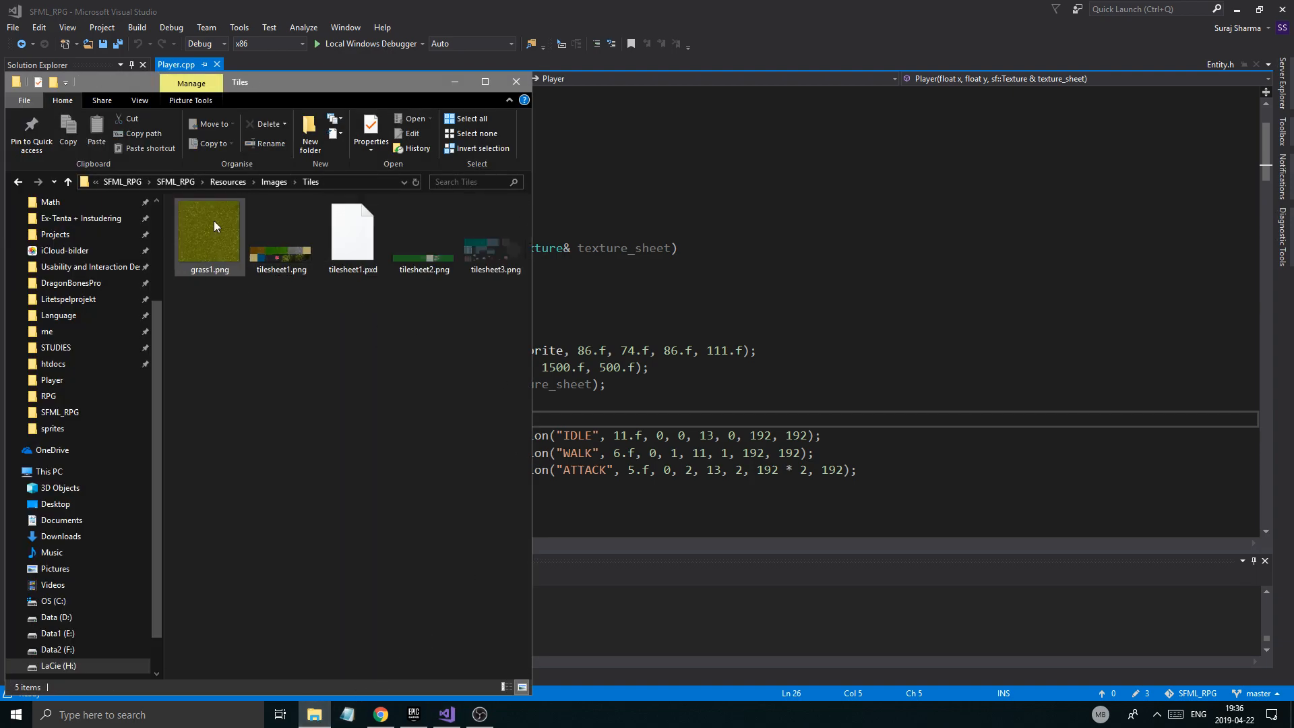
double_click(494, 254)
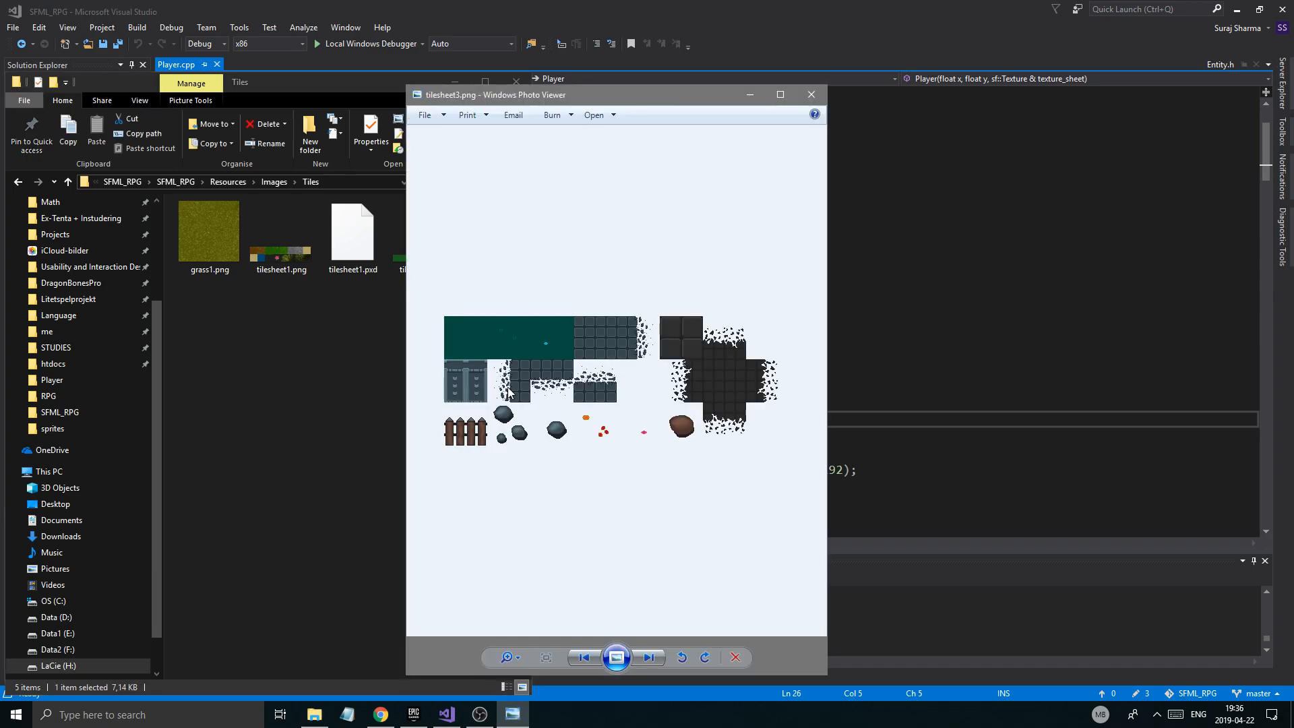
mouse_move(701, 345)
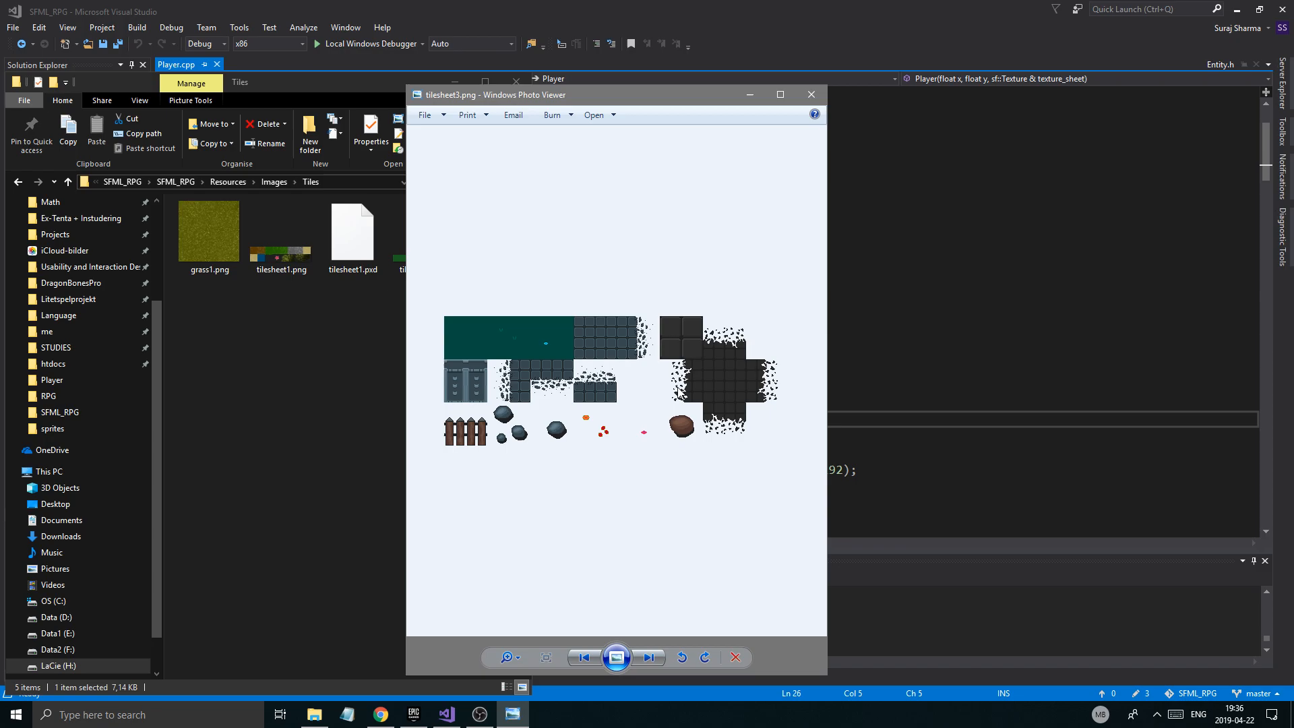
mouse_move(522, 428)
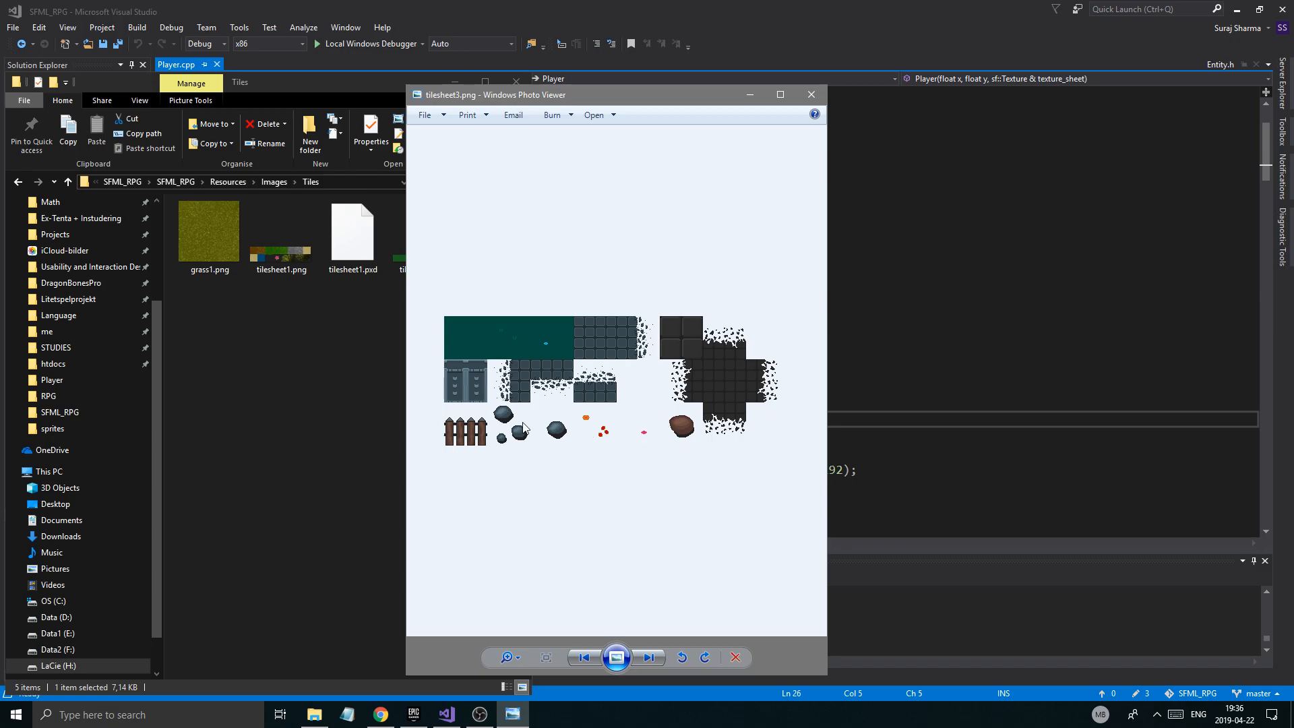
mouse_move(555, 461)
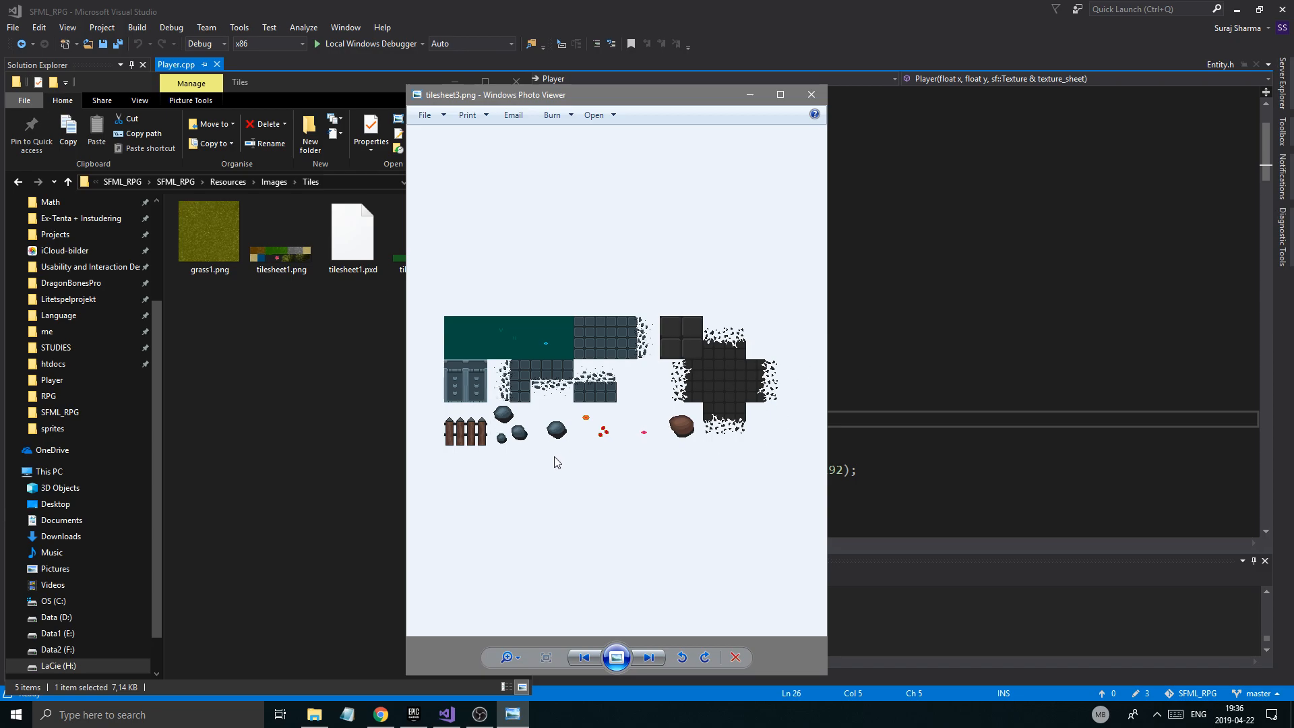
mouse_move(540, 333)
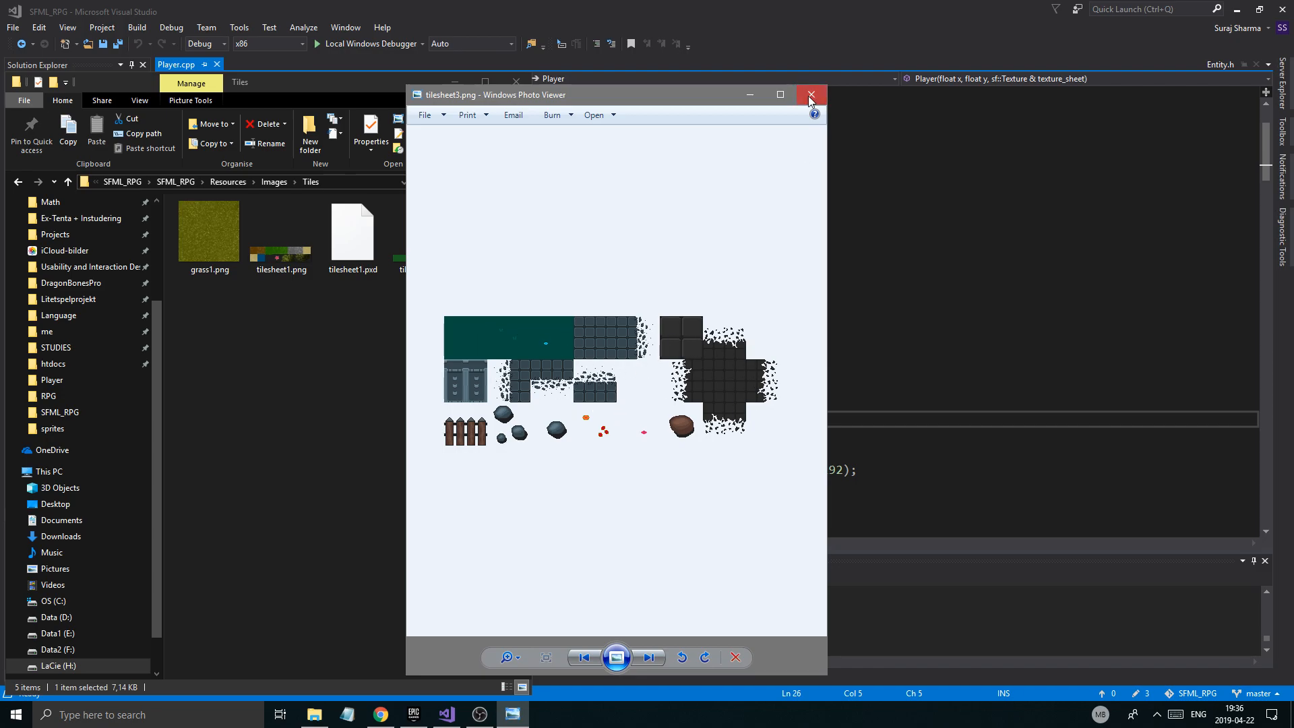
left_click(810, 94)
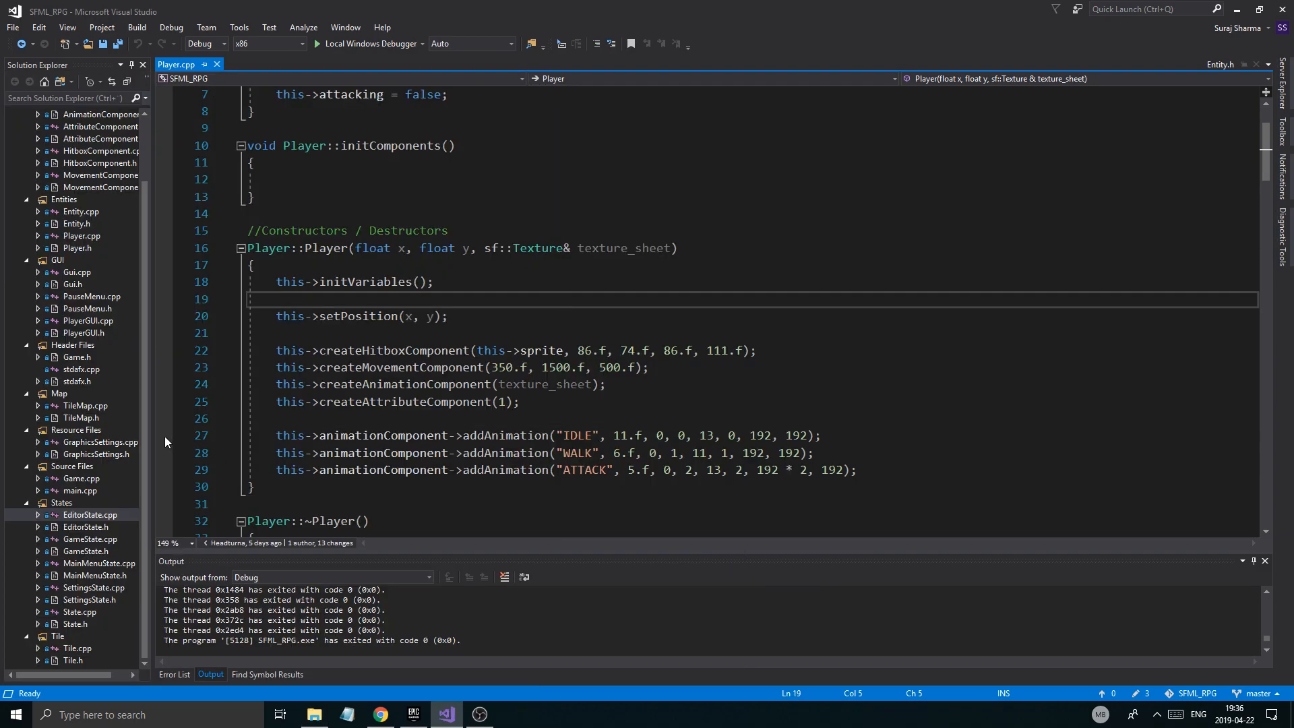
mouse_move(105, 560)
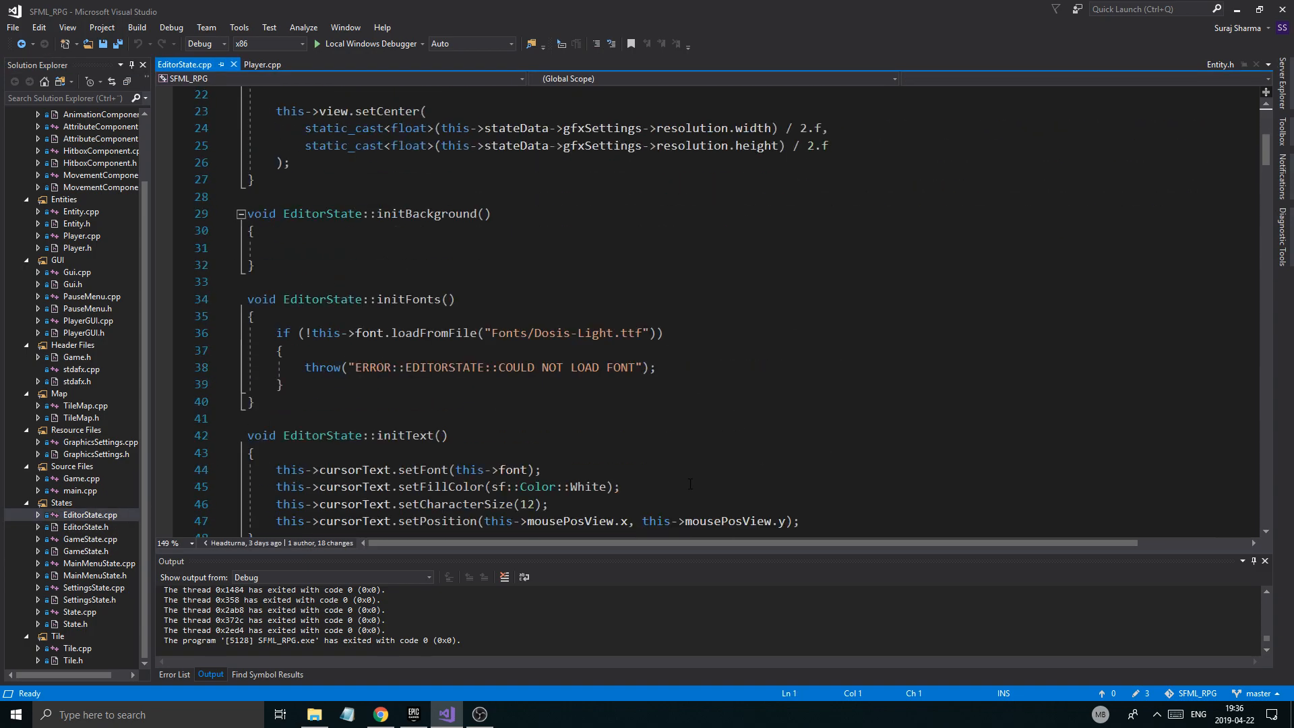
Step: Scroll EditorState.cpp to initTileMap and select part of the tilesheet3.png path
scroll("down", 3)
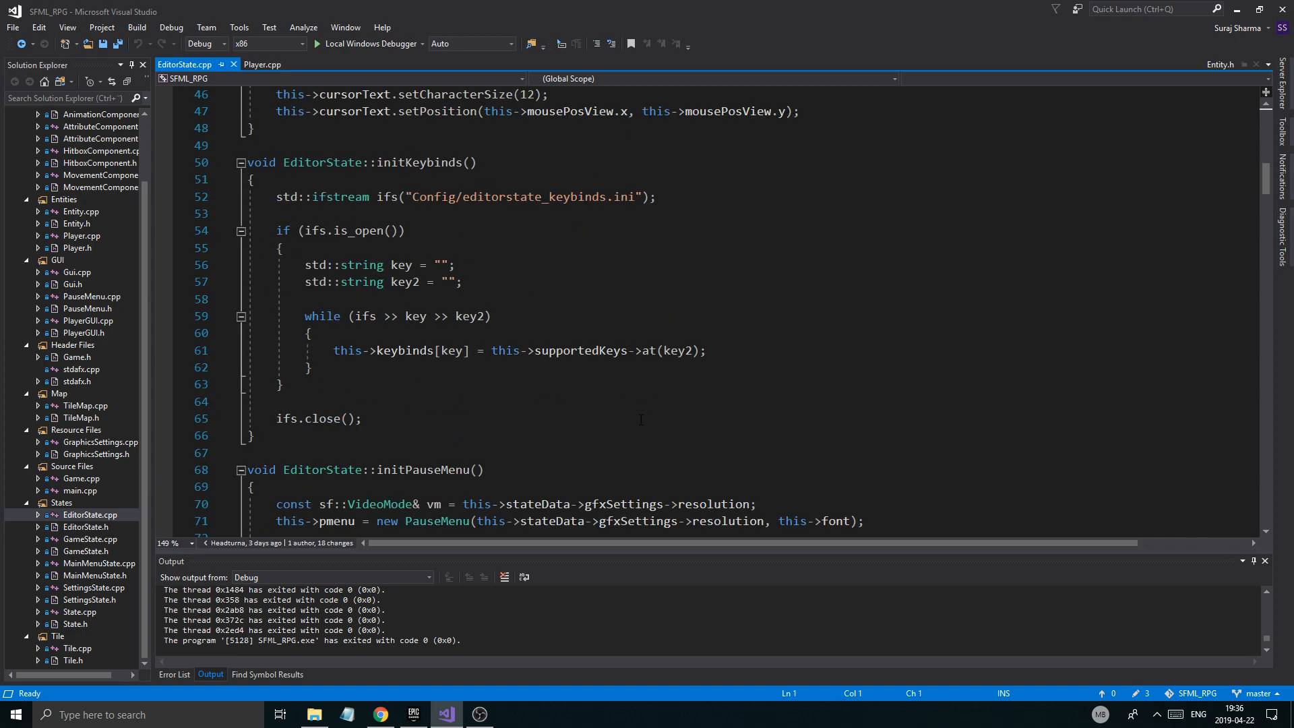
scroll("down", 3)
type("this->tileMap = new TileMap(this->stateData->gridSize, 100, 100, \"Resources/Images/Tiles/tilesheet3.png\");")
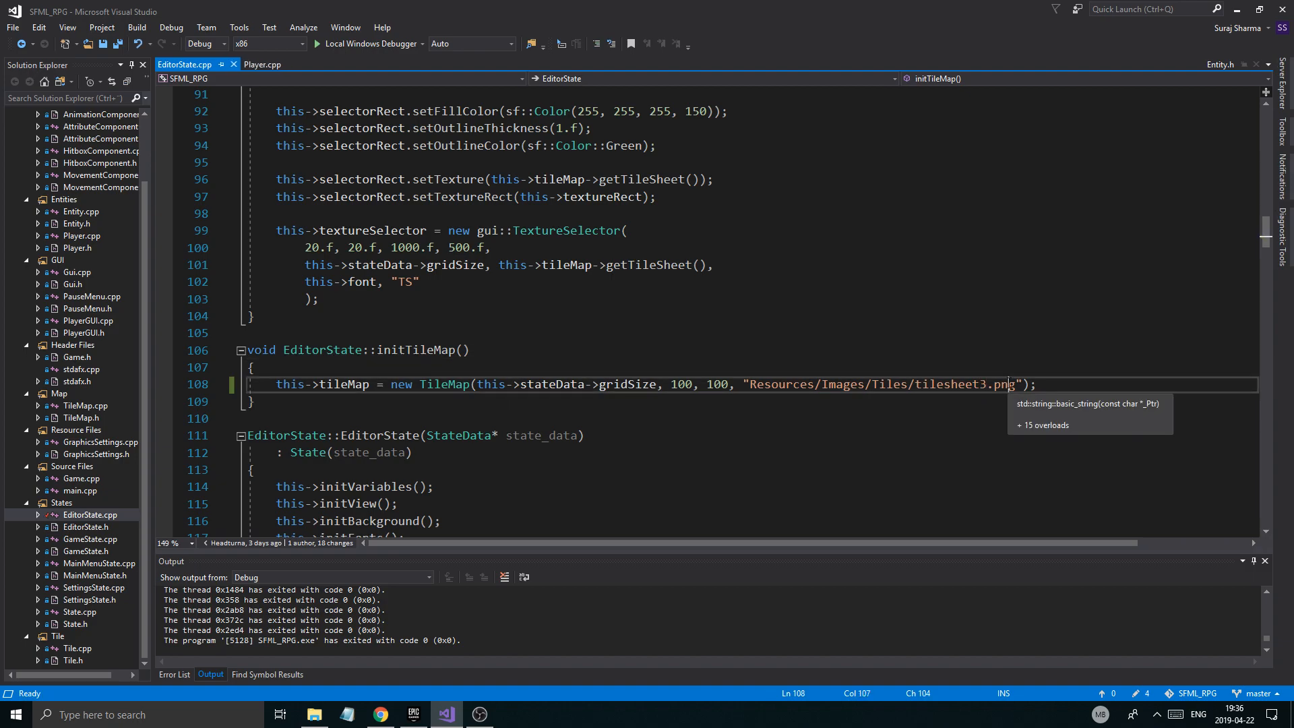
double_click(950, 384)
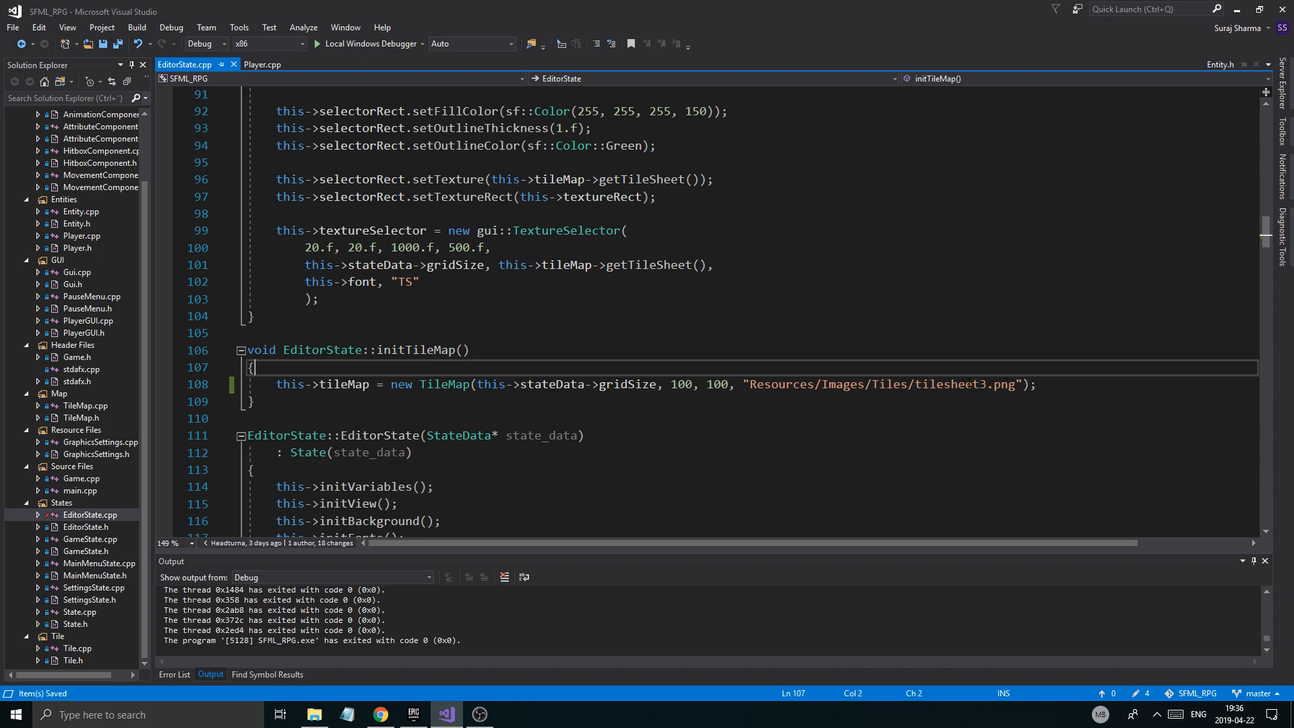
left_click(1003, 384)
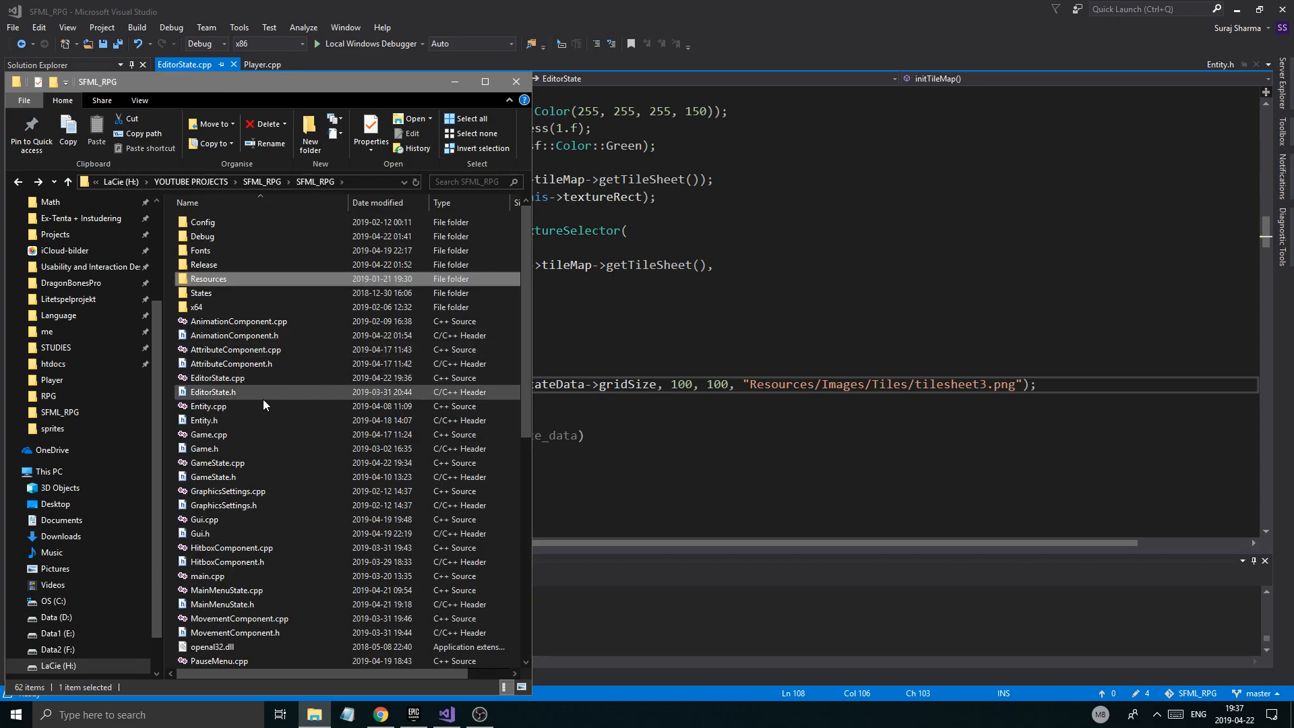
Step: Browse the SFML_RPG folder and select the test.slmp map file
scroll("down", 3)
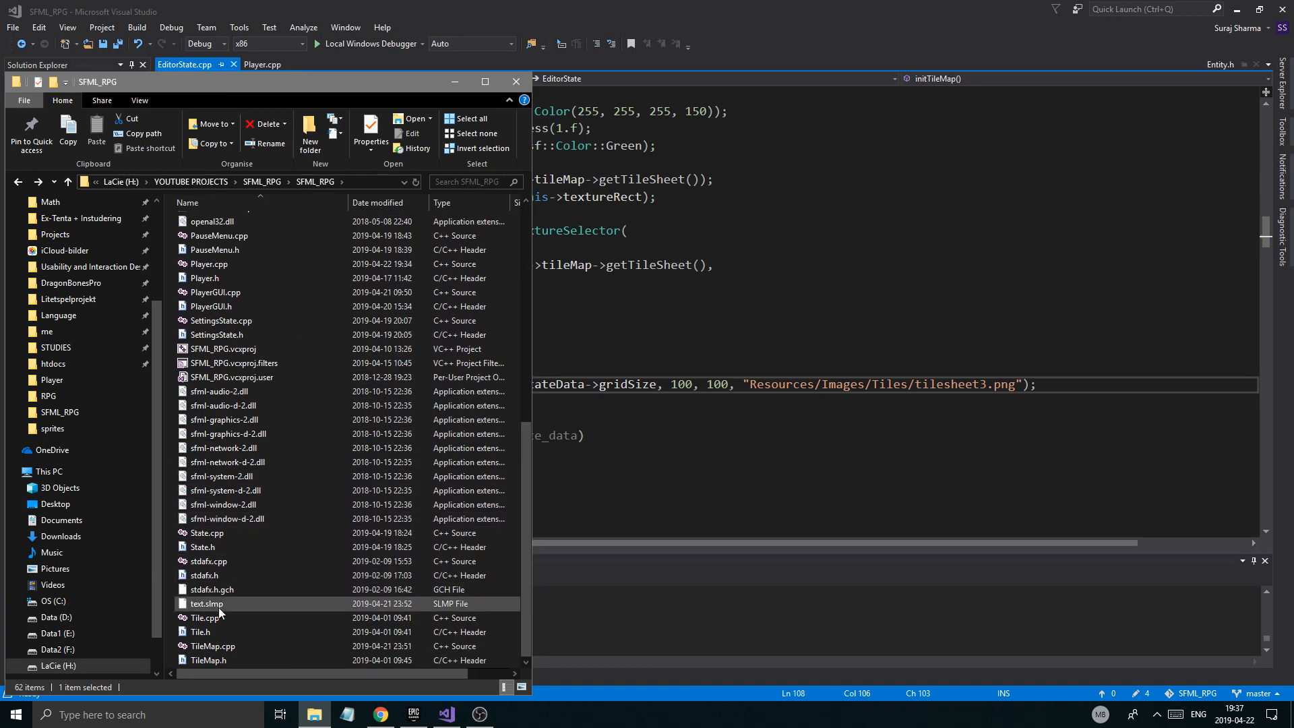
left_click(204, 604)
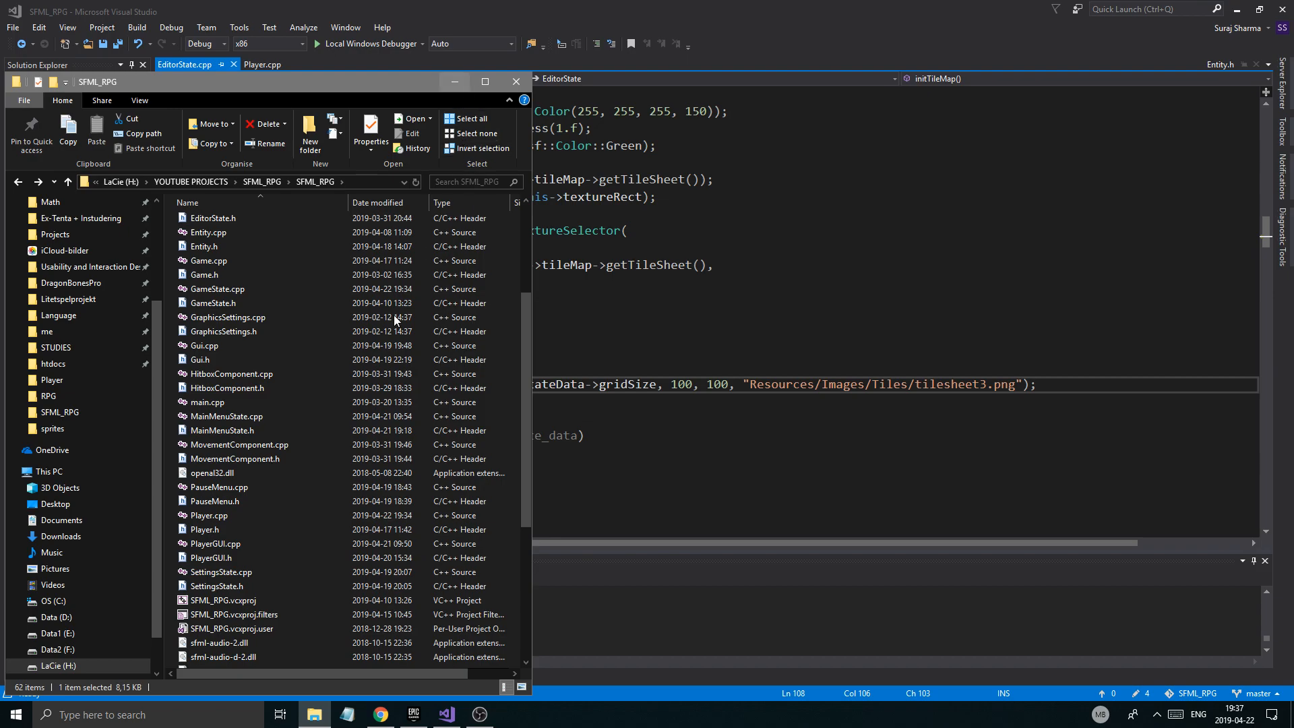
scroll("down", 3)
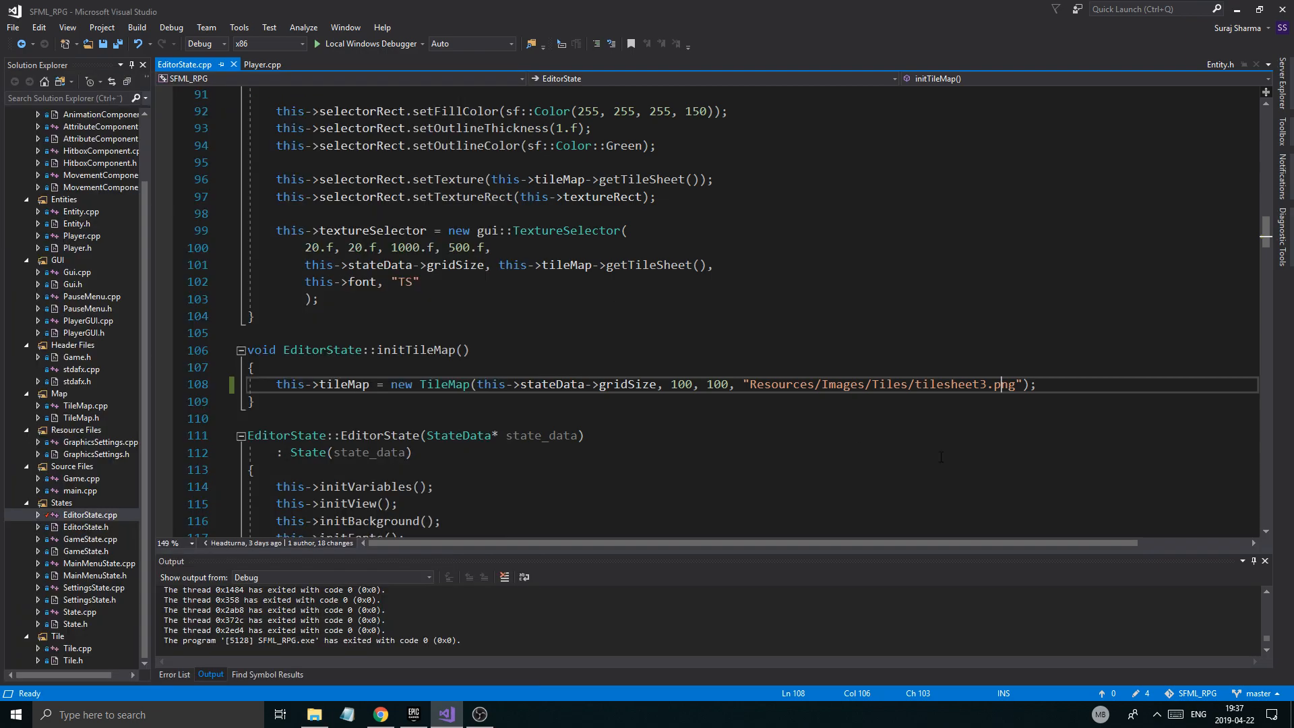
Step: Review GameState.cpp's initTextures loading PLAYER_SHEET2.png, then return to Player.cpp
left_click(415, 453)
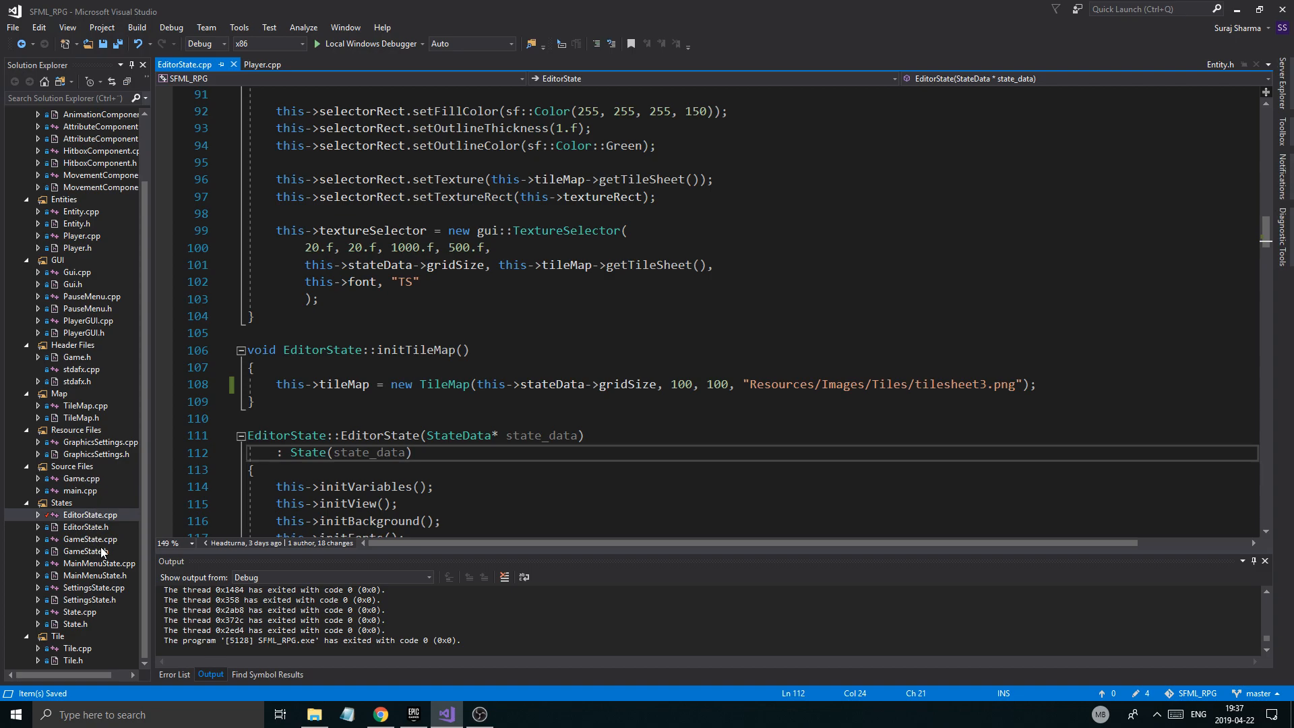
double_click(80, 539)
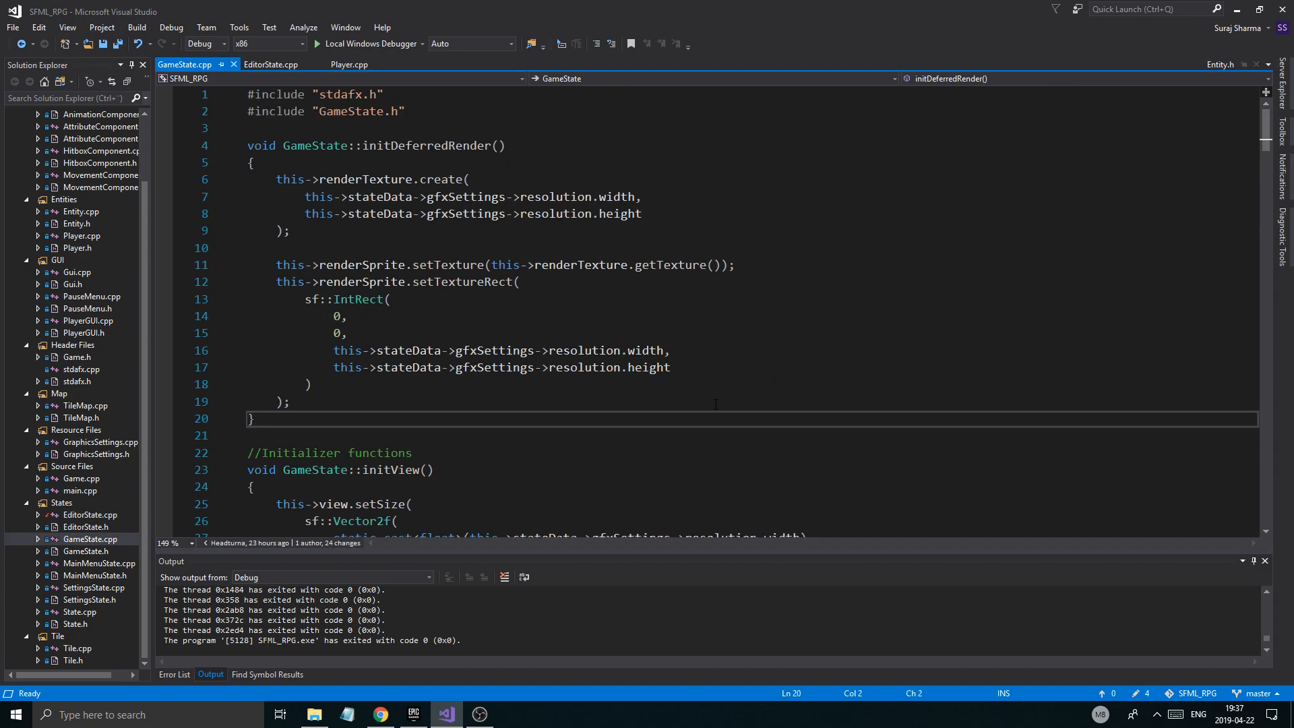
scroll("down", 3)
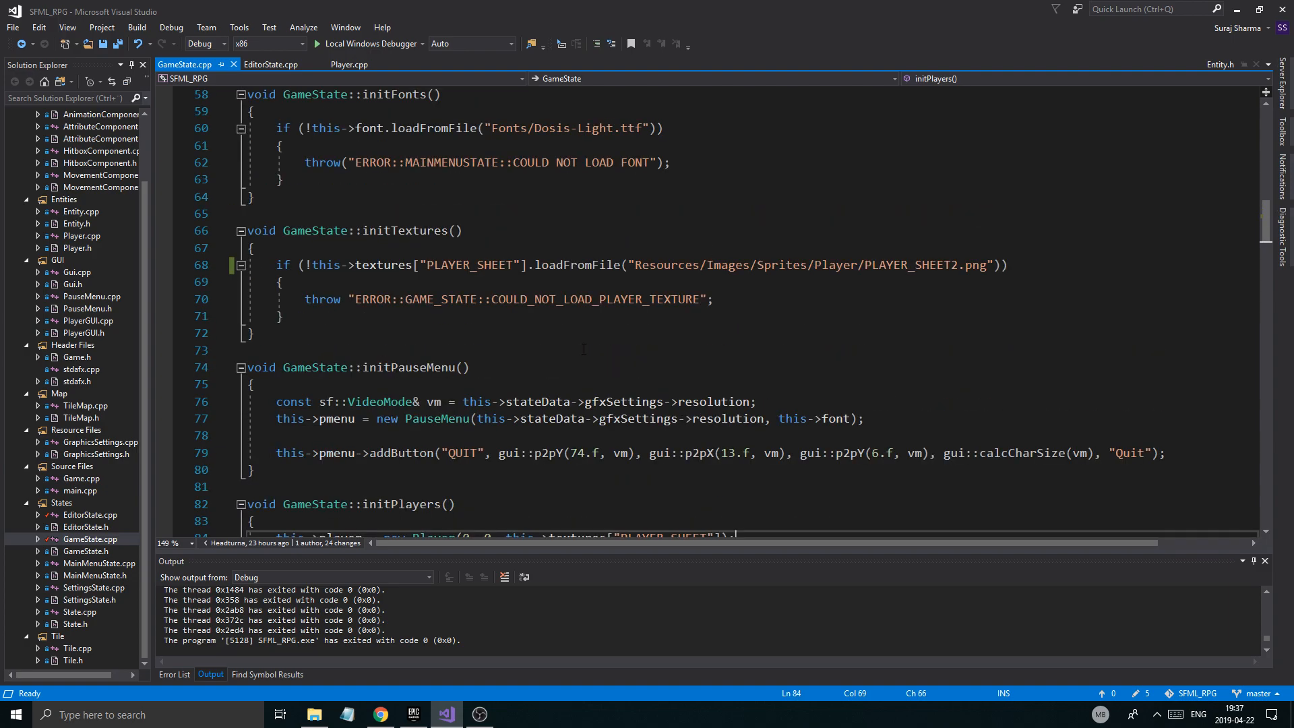
double_click(911, 264)
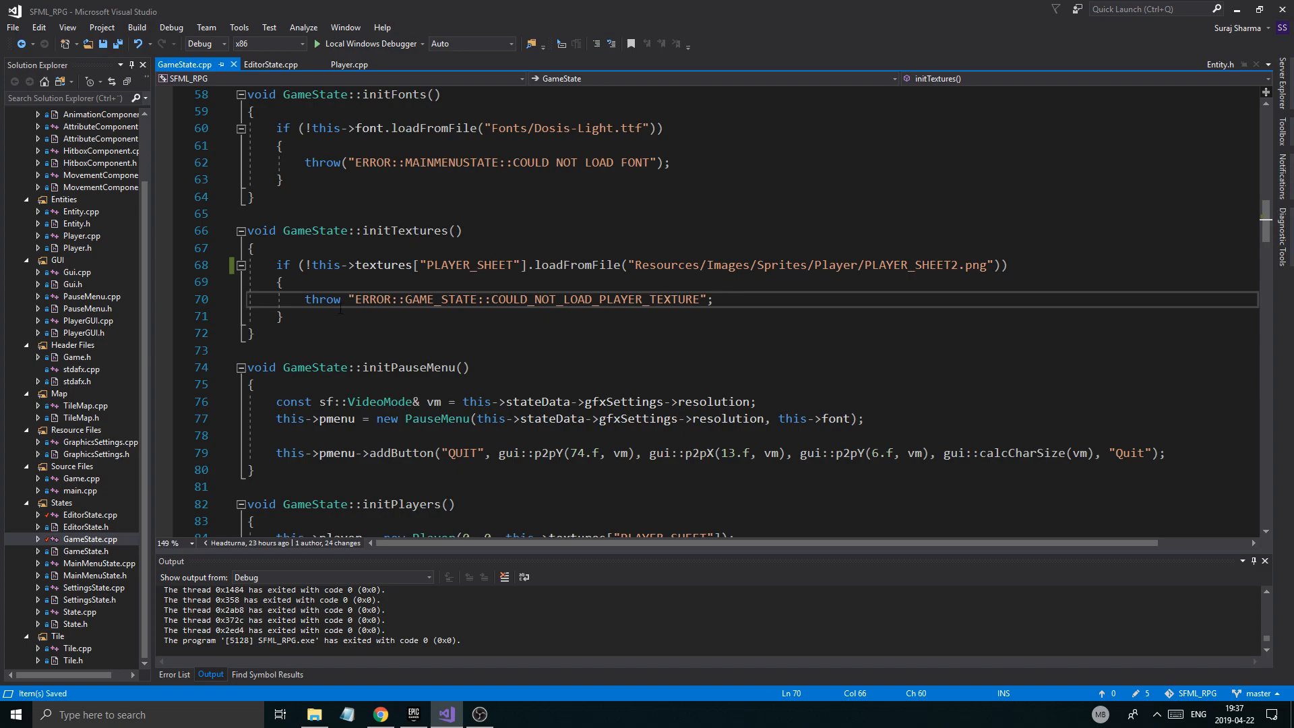
left_click(349, 64)
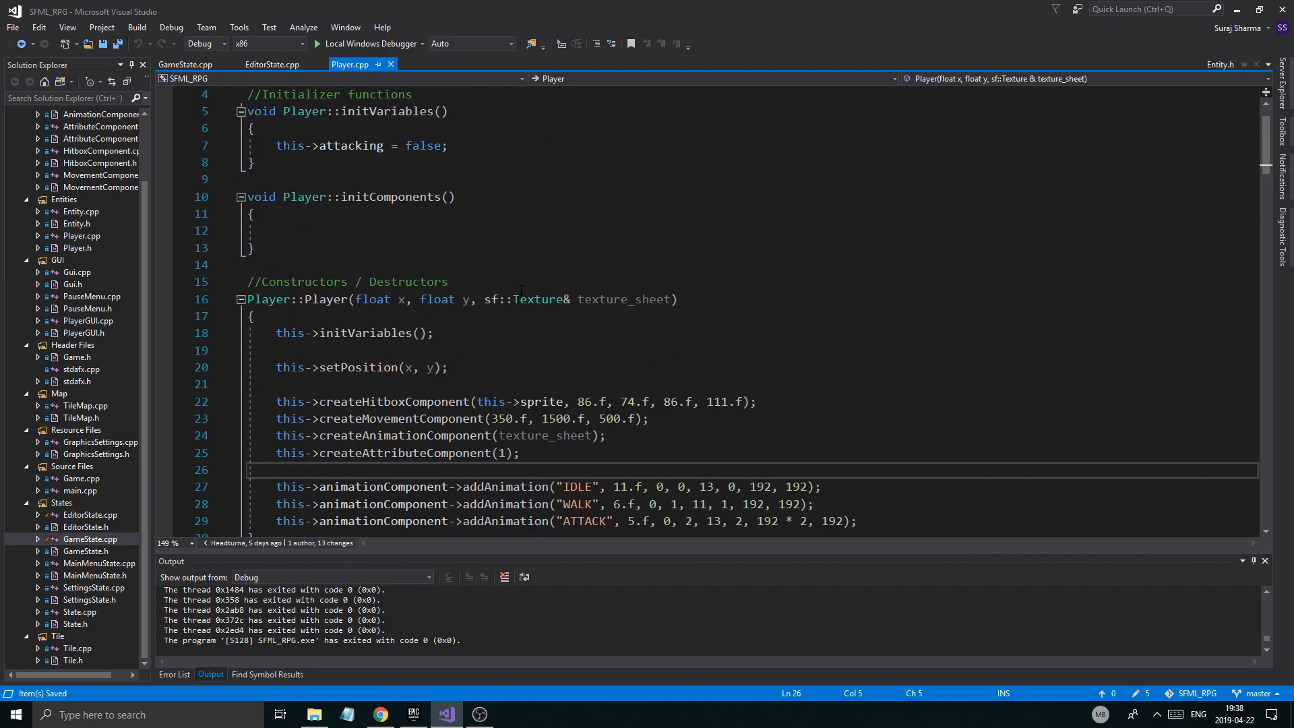
Step: Change the IDLE animation's 192 frame size to 64 by 64 in Player.cpp
scroll("down", 3)
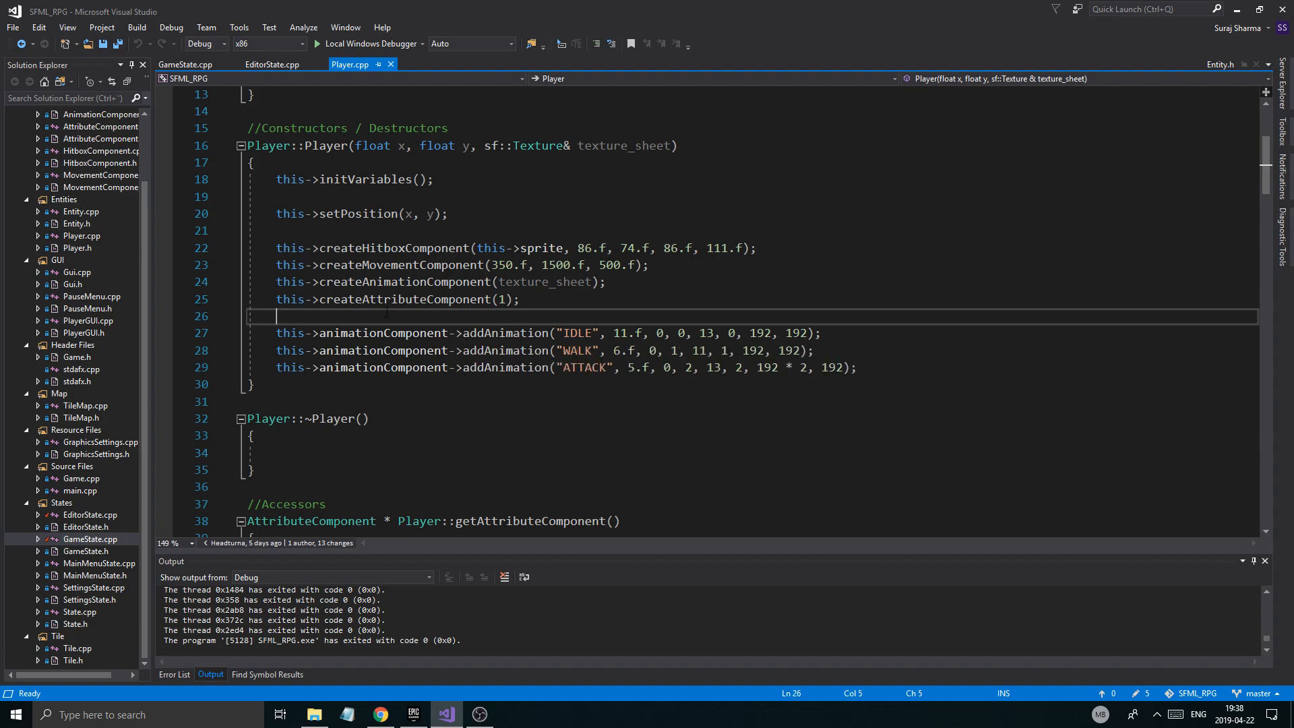
scroll("down", 3)
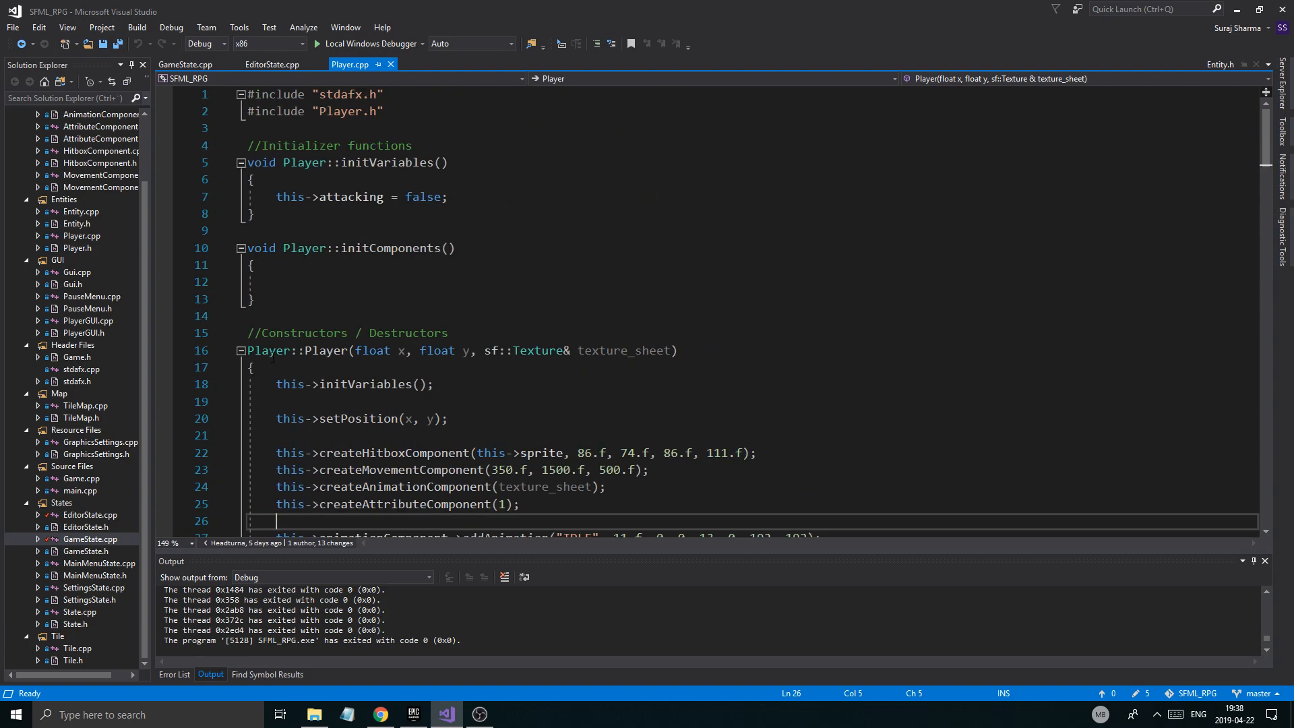
scroll("down", 3)
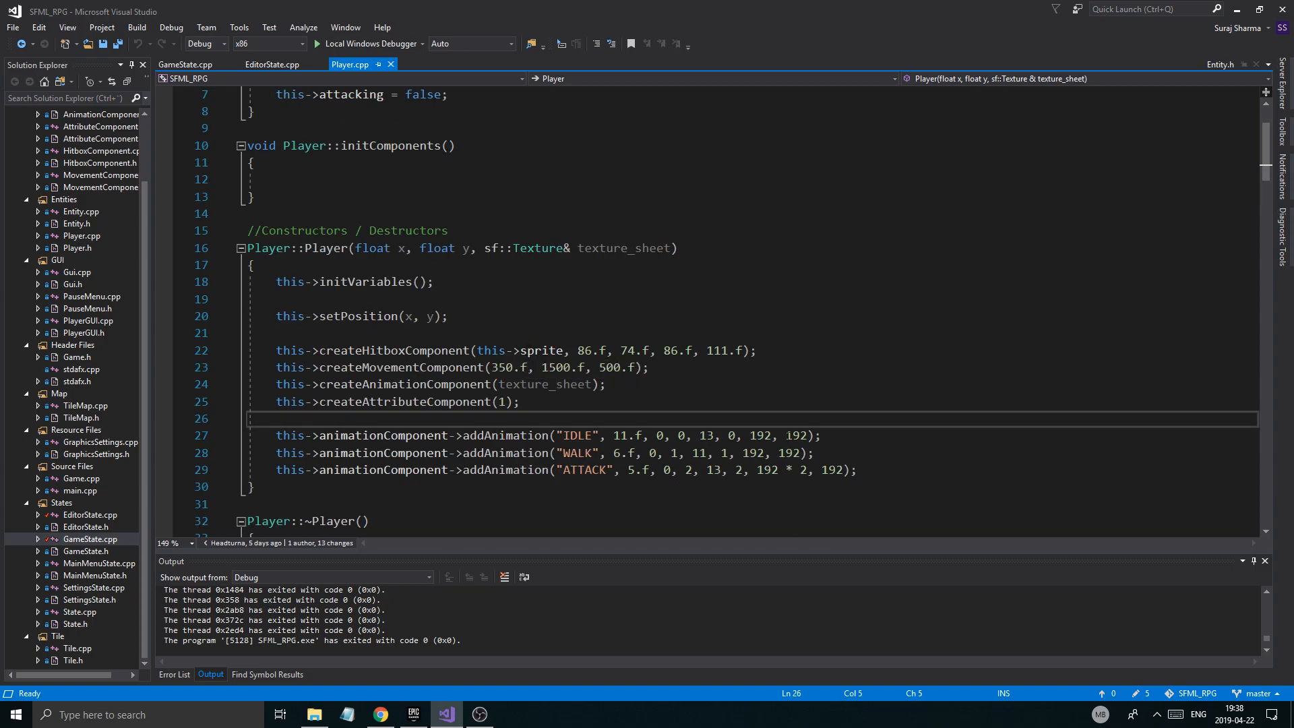
double_click(760, 436)
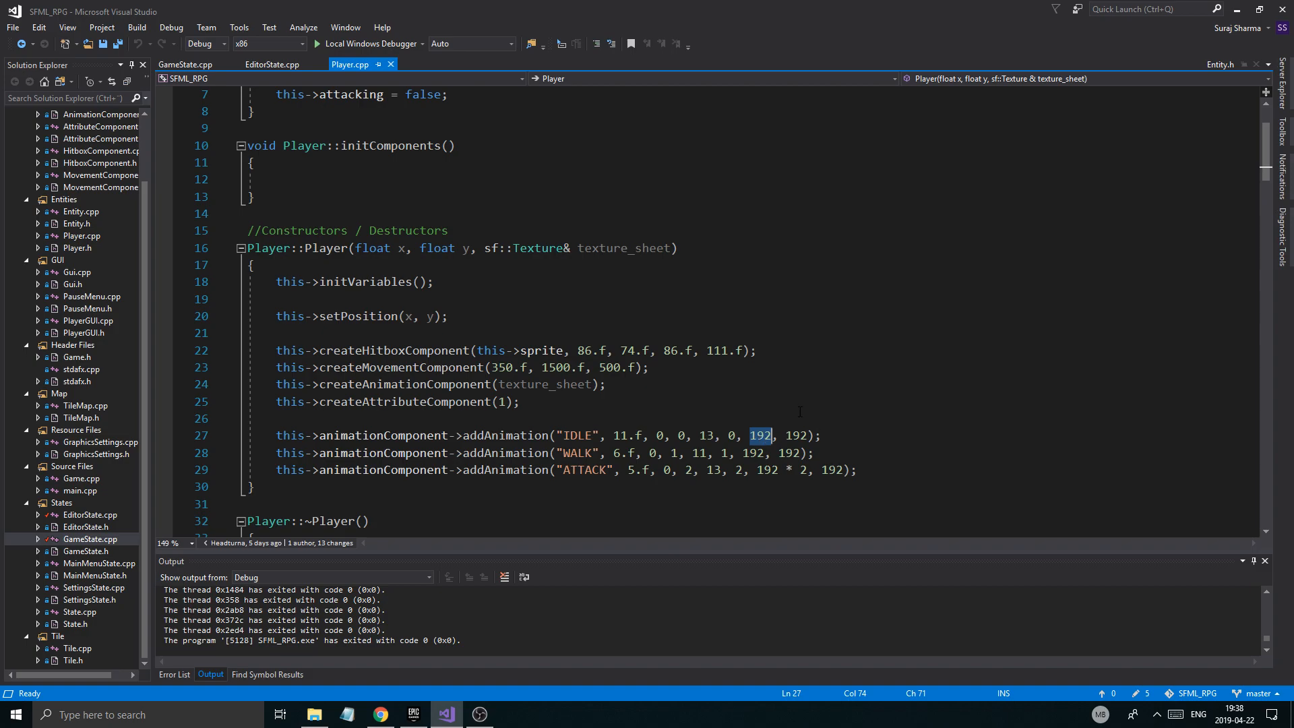
type("60")
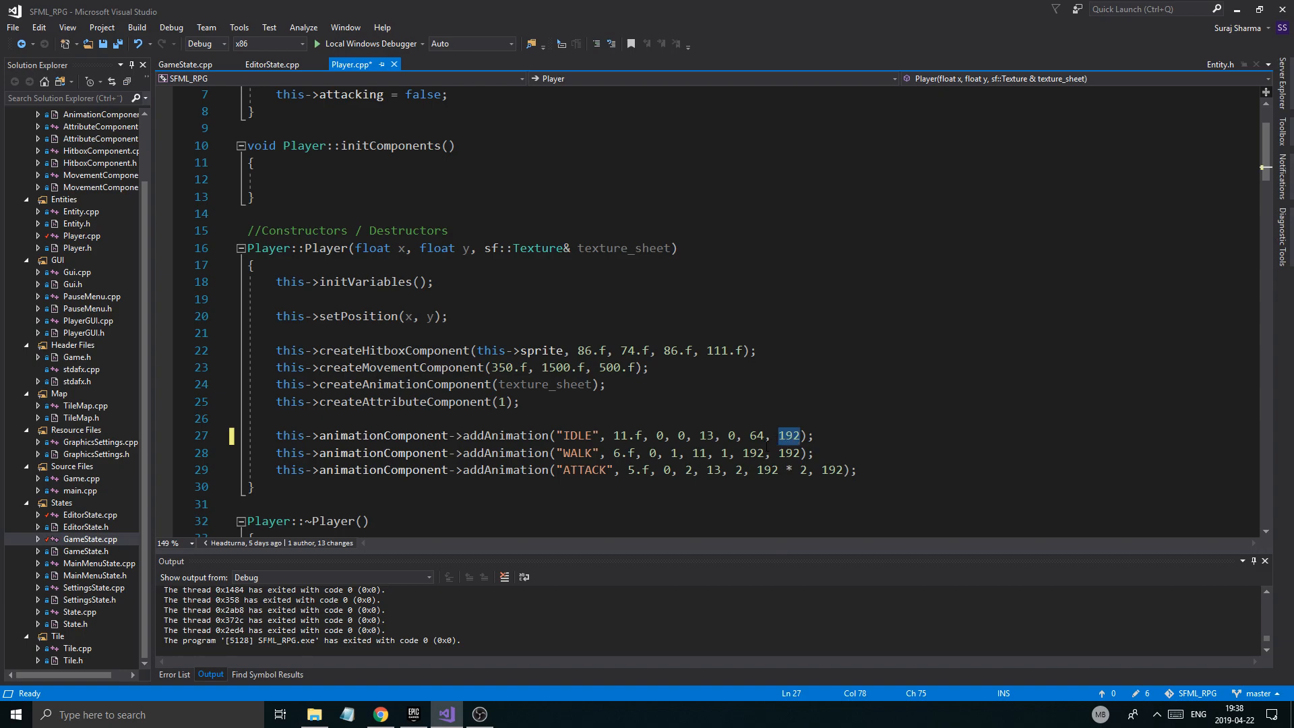
type("64")
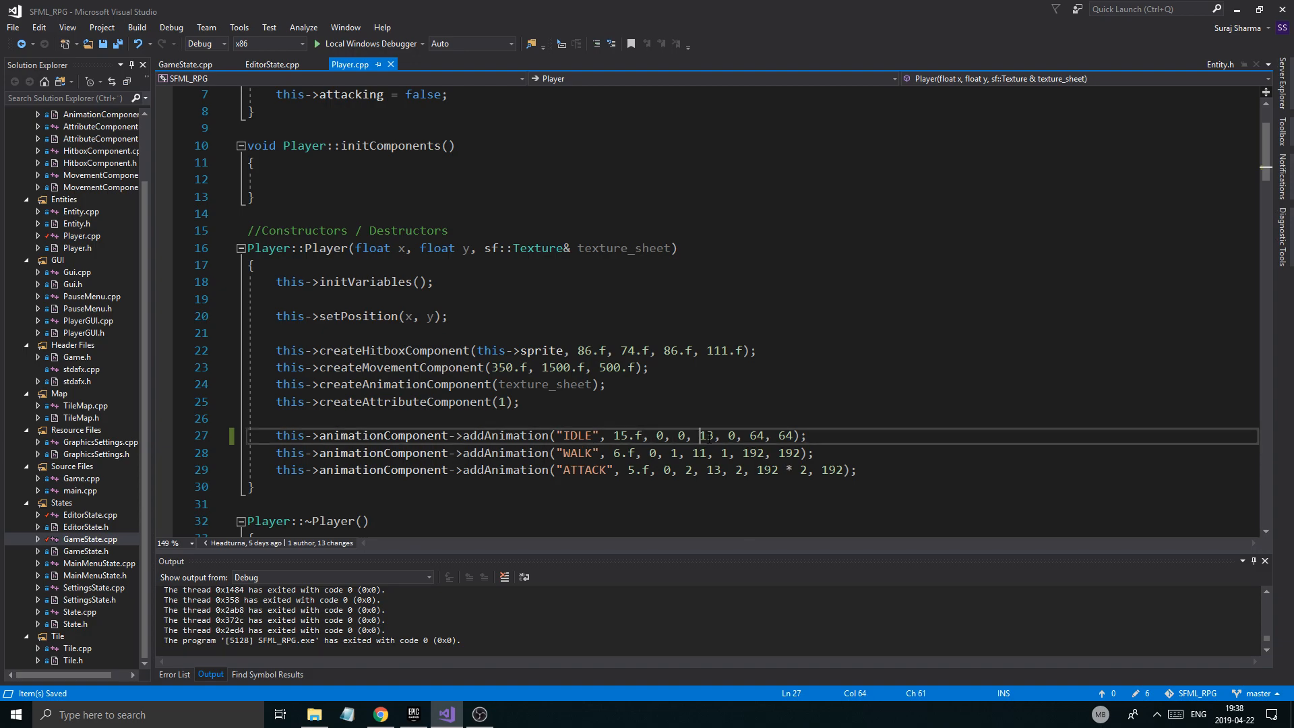
left_click(313, 714)
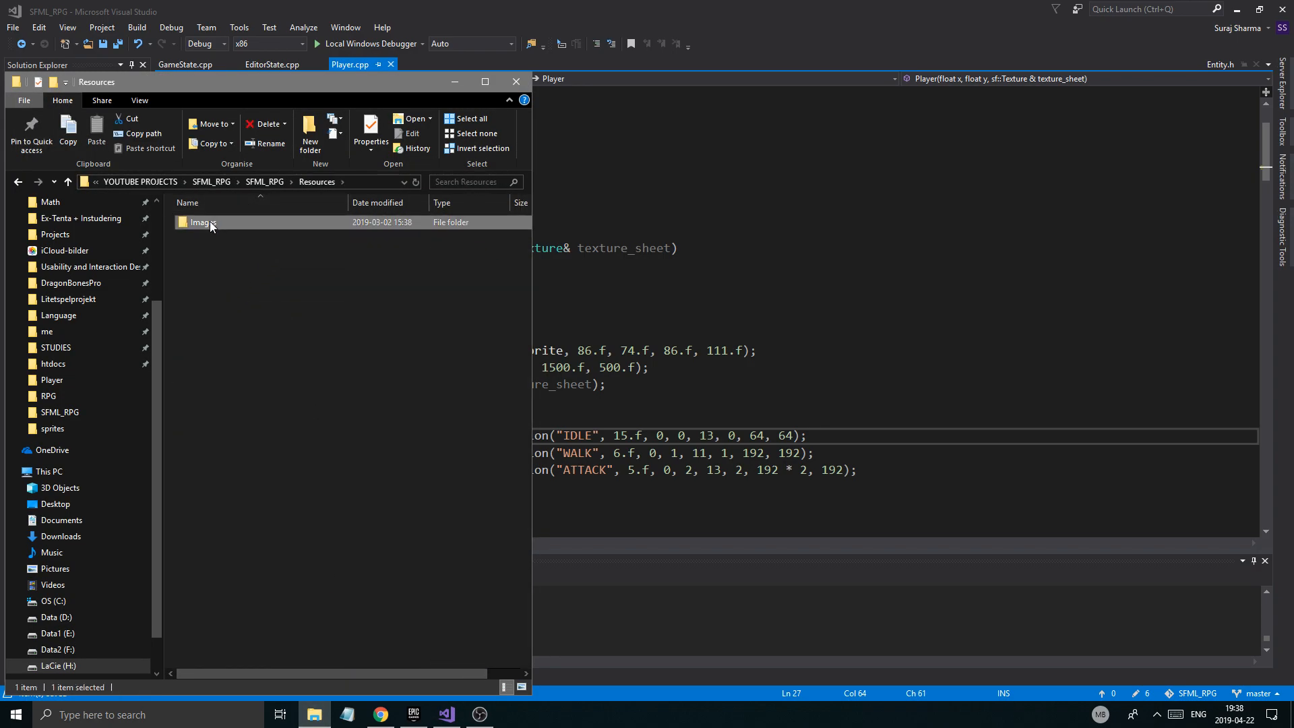
double_click(202, 223)
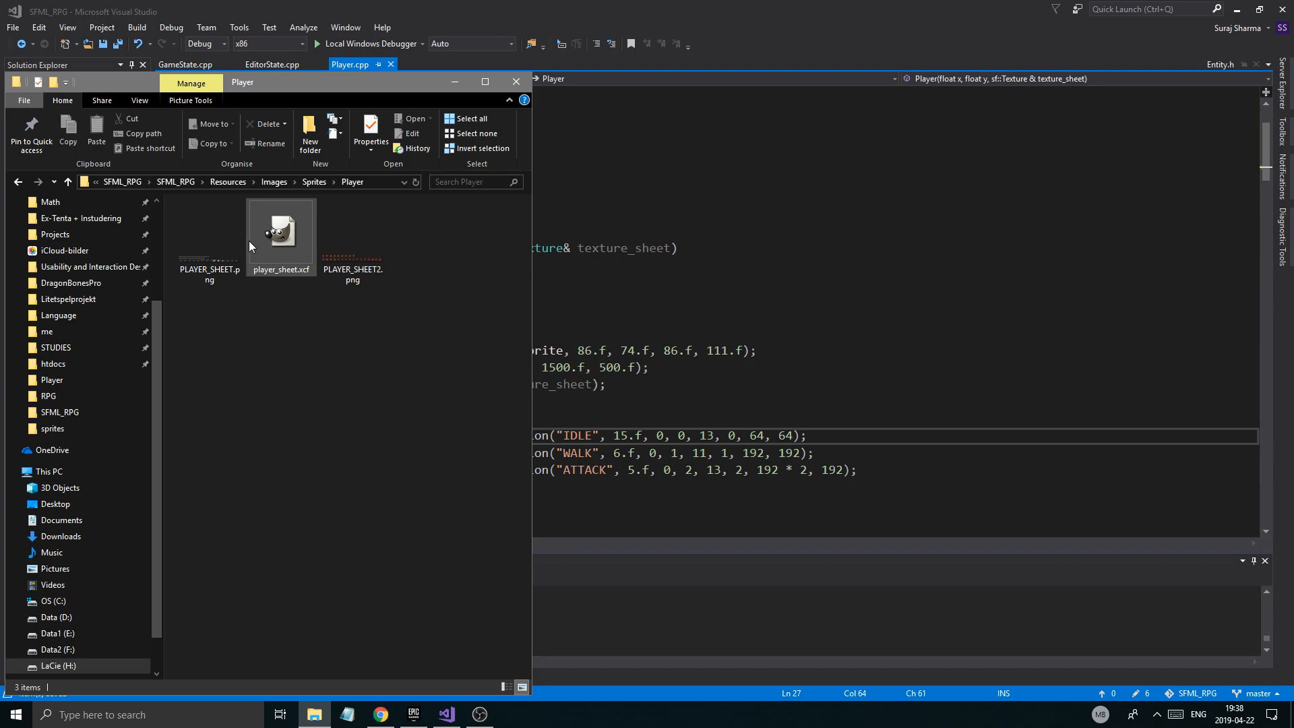
double_click(353, 232)
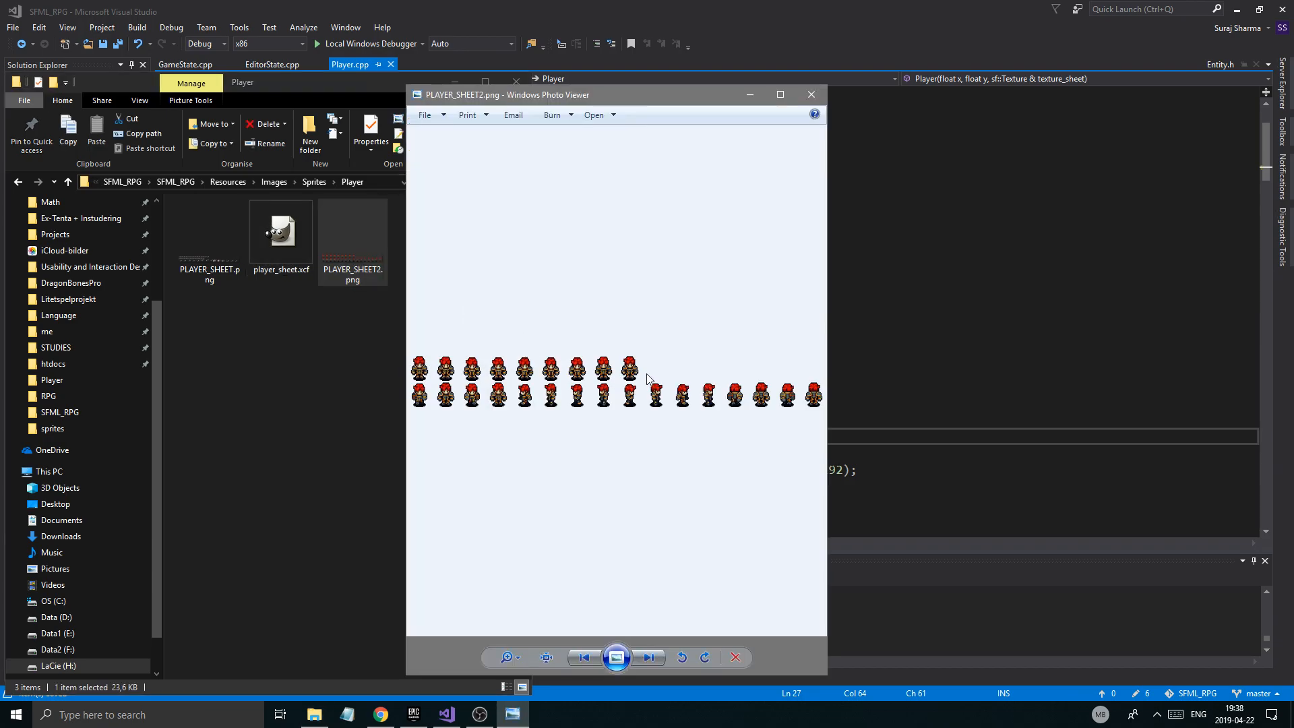
mouse_move(426, 381)
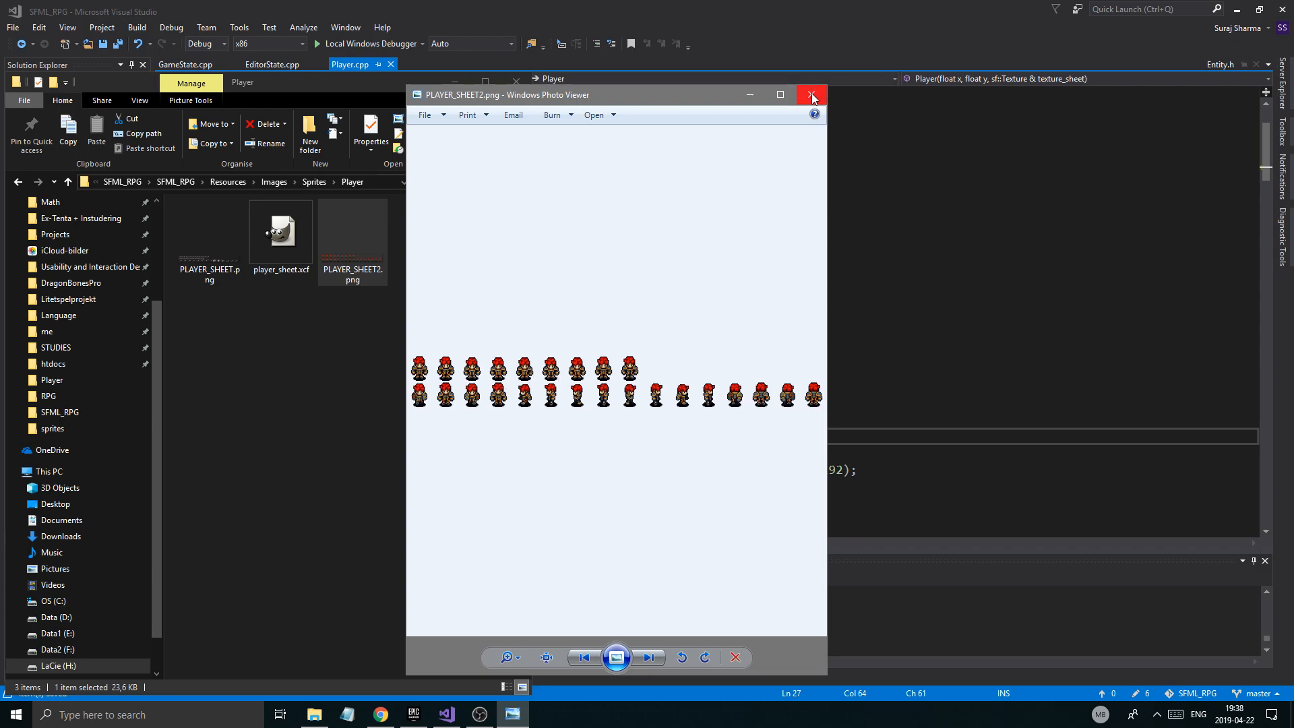
left_click(812, 94)
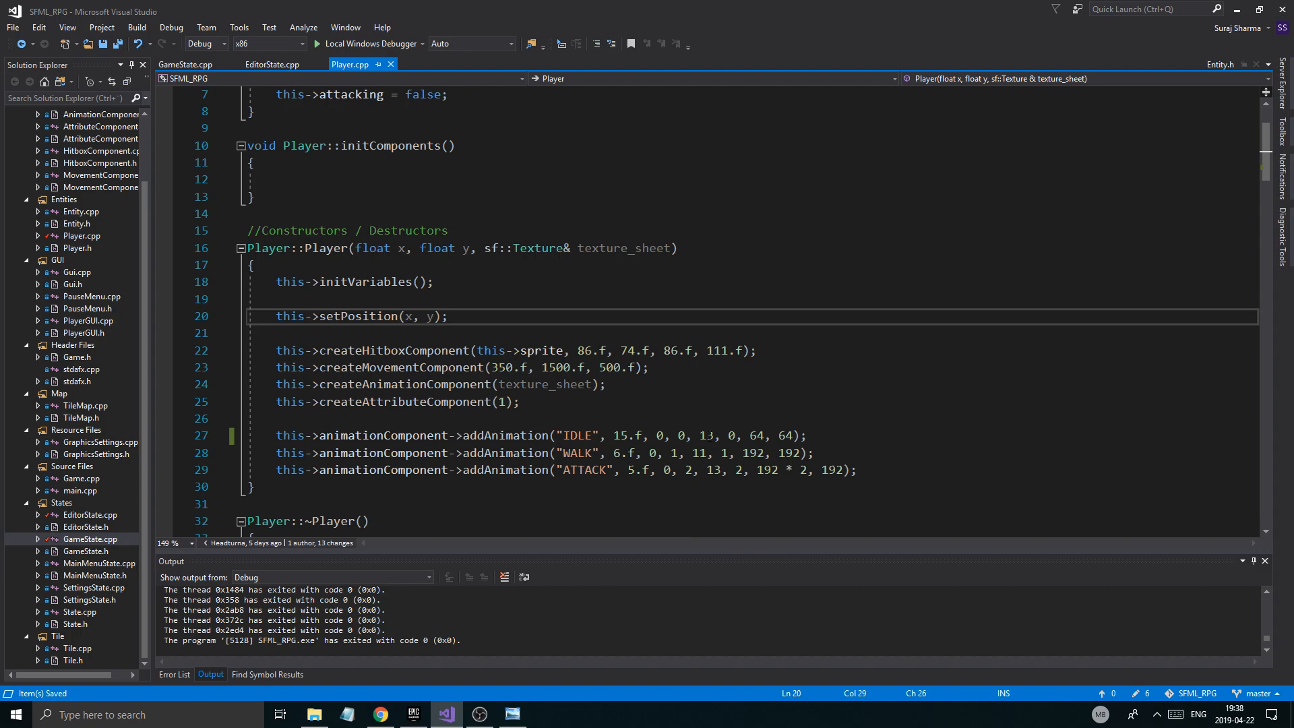
Step: End IDLE at frame 8 and rename WALK to WALK_DOWN with 64 by 64 frames
double_click(706, 435)
type("8")
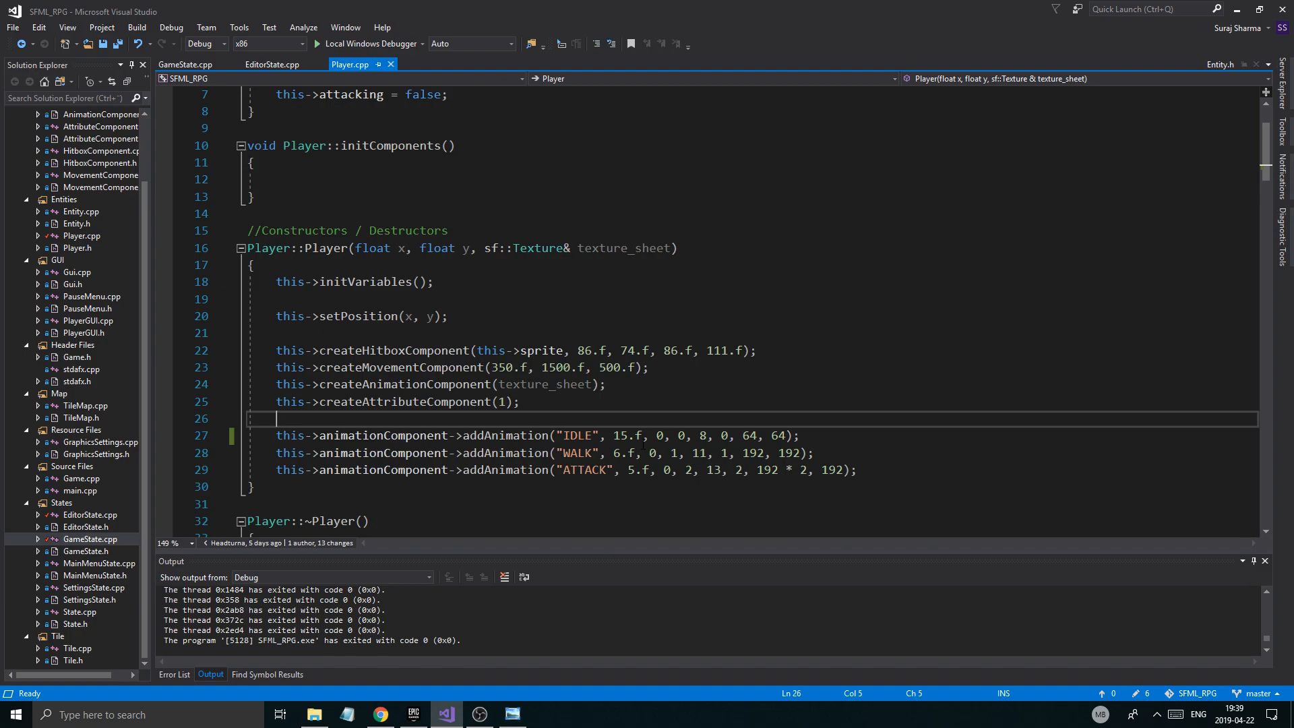
left_click(736, 435)
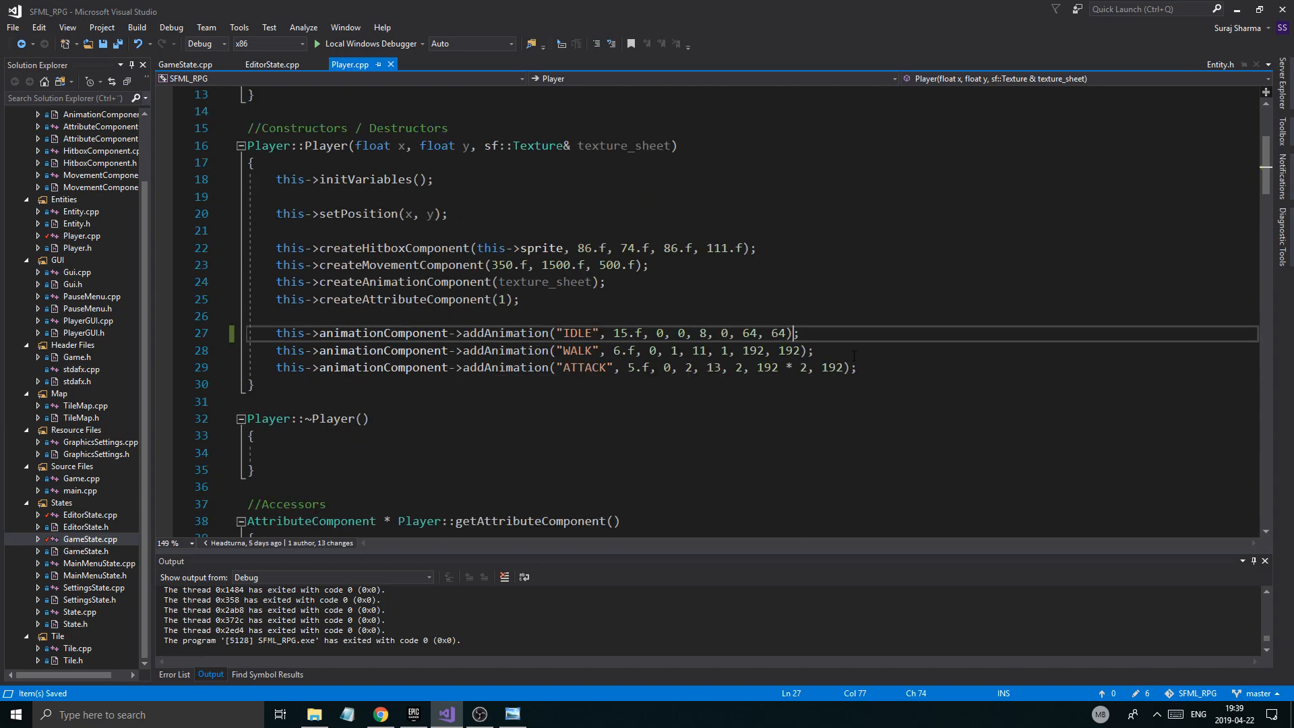
left_click(593, 350)
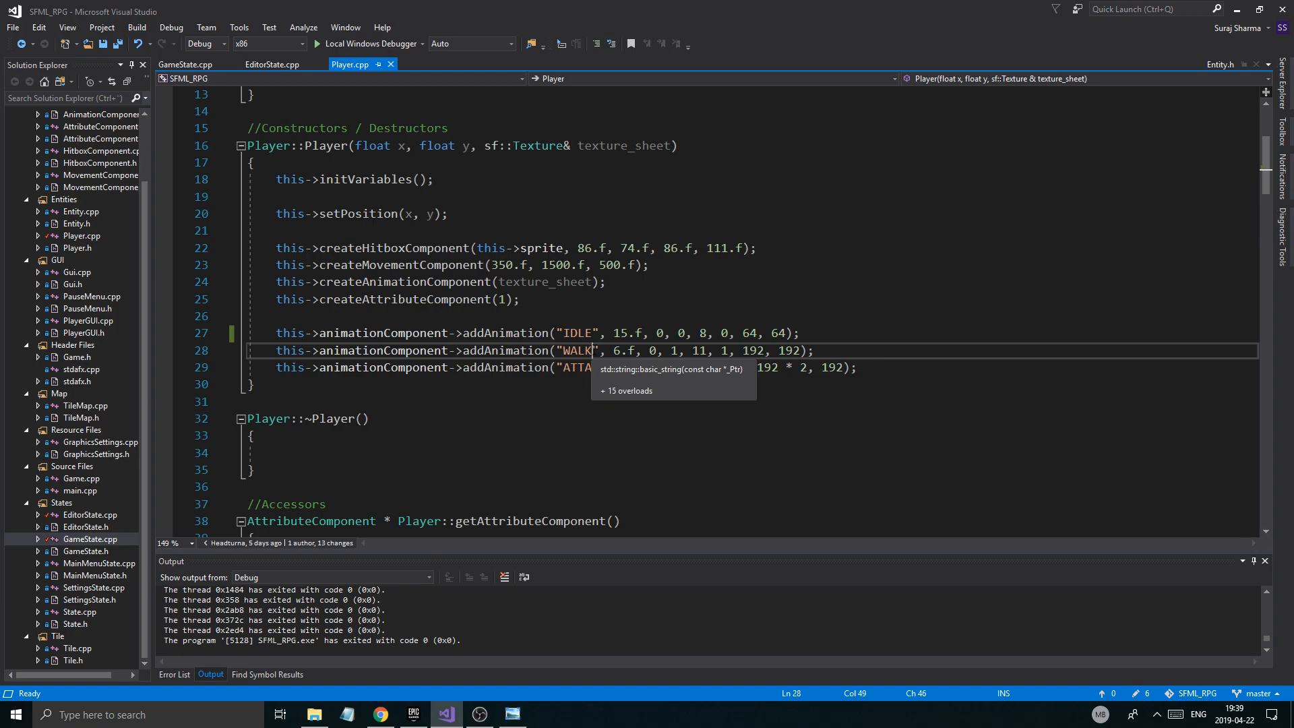
type("_LEFT")
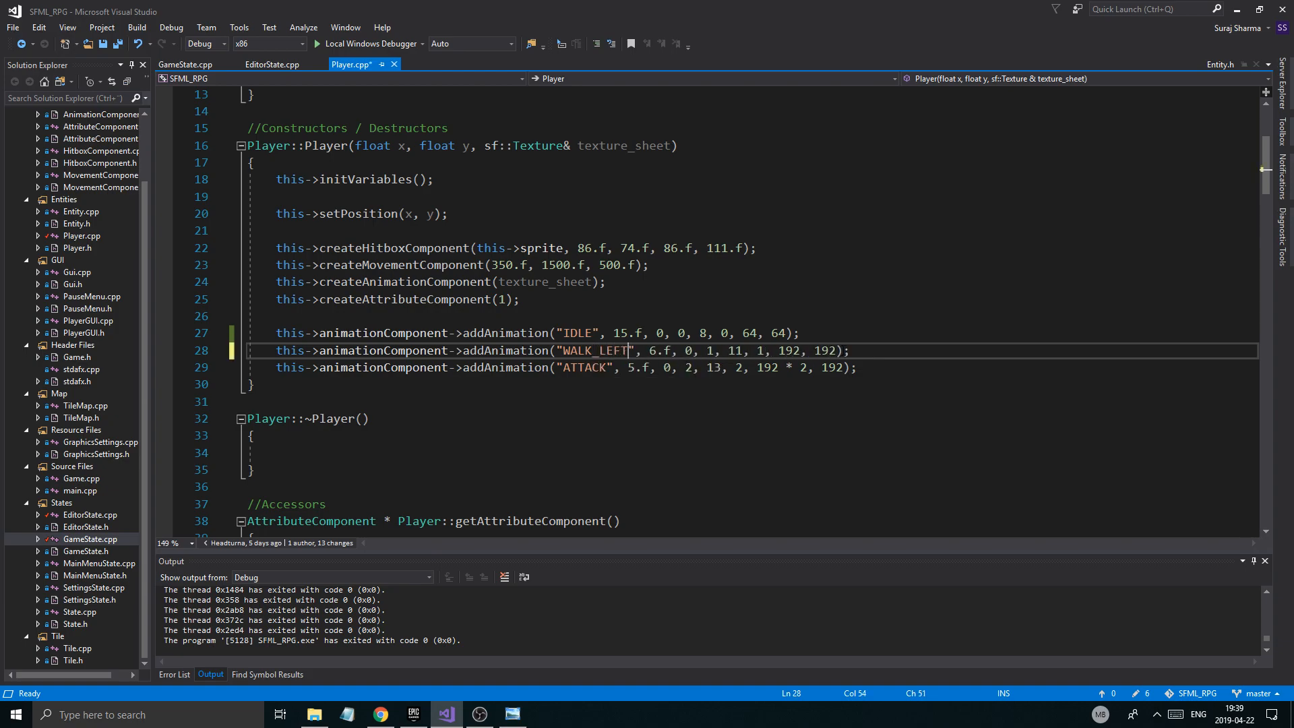
type("64")
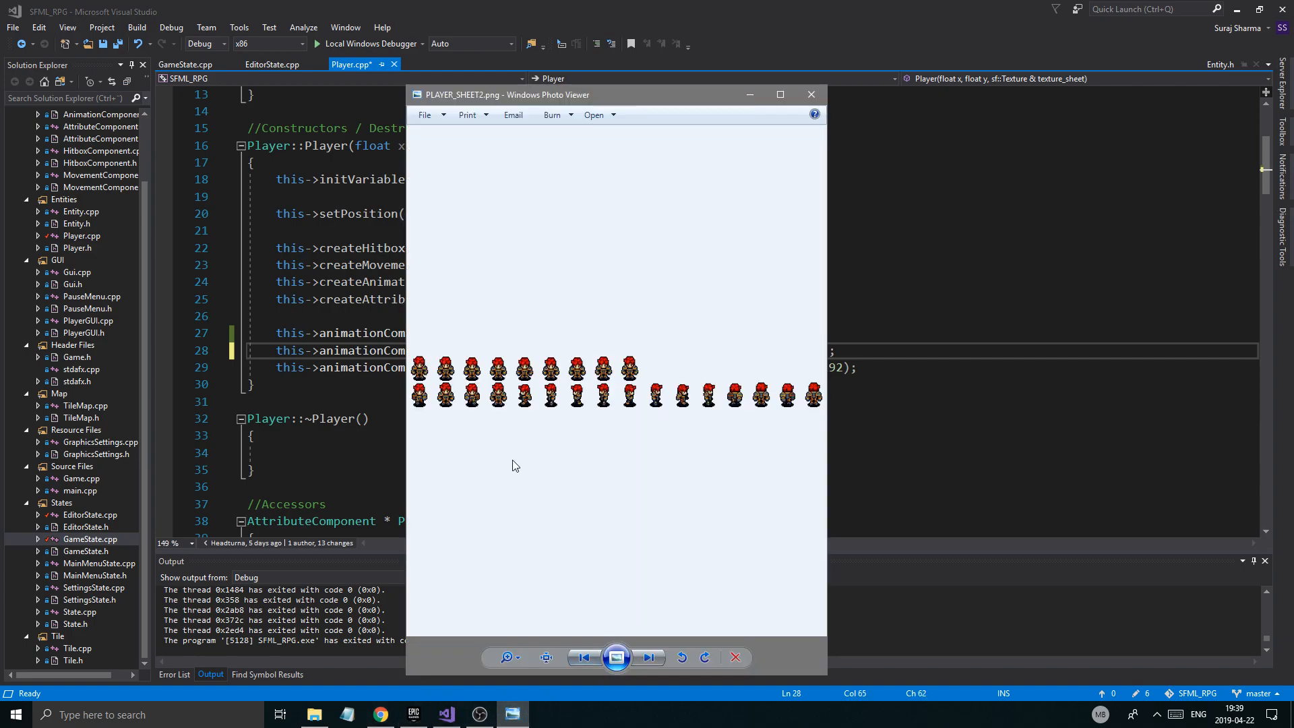
mouse_move(495, 402)
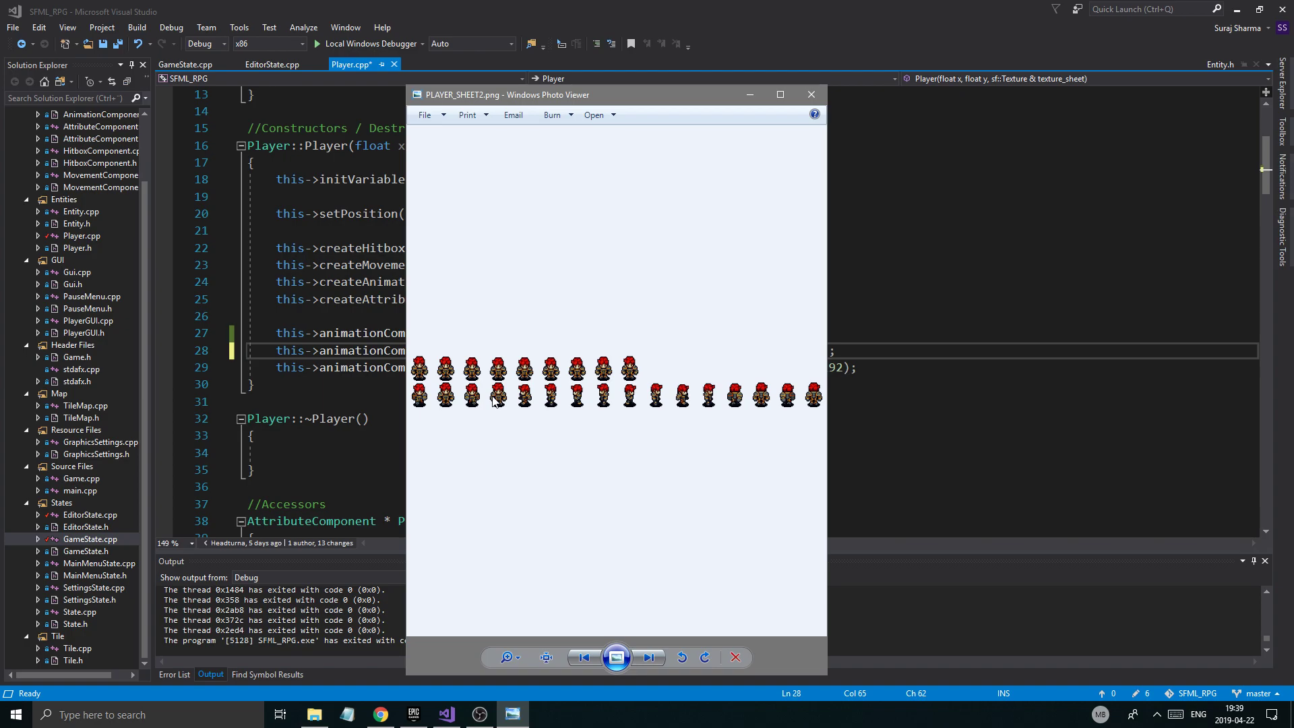
mouse_move(479, 409)
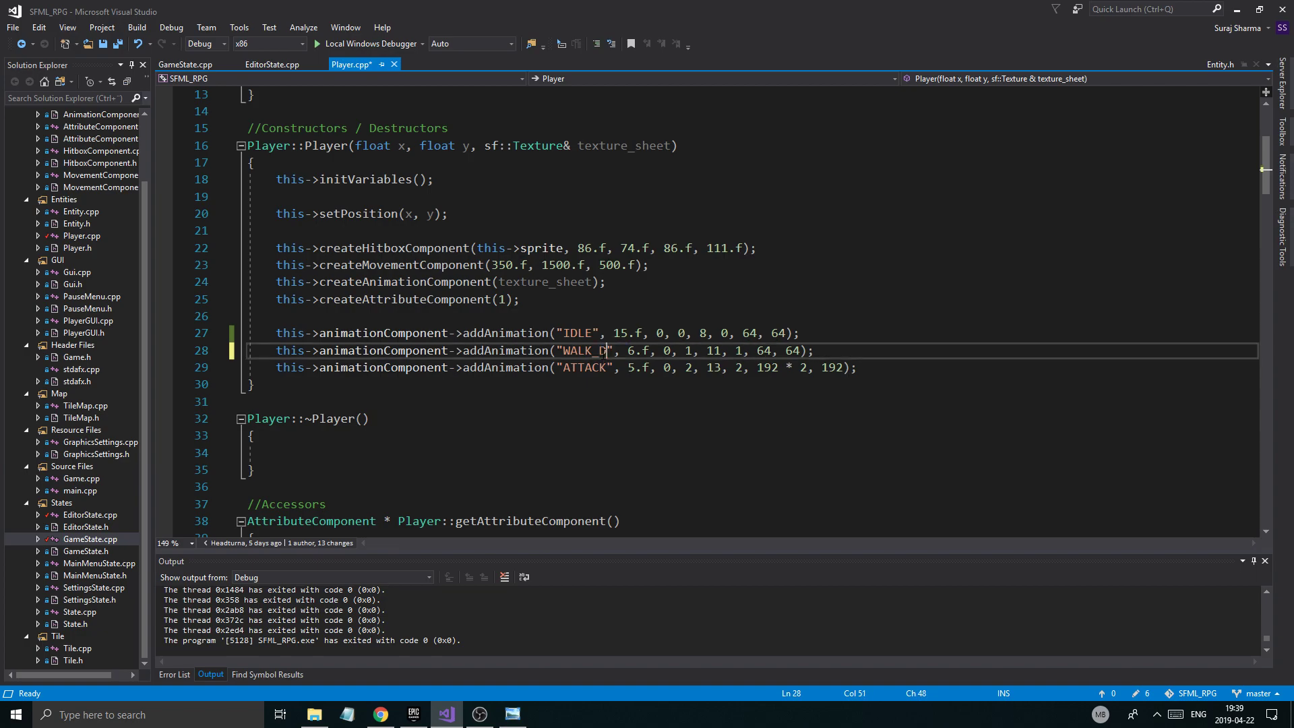
type("OWN")
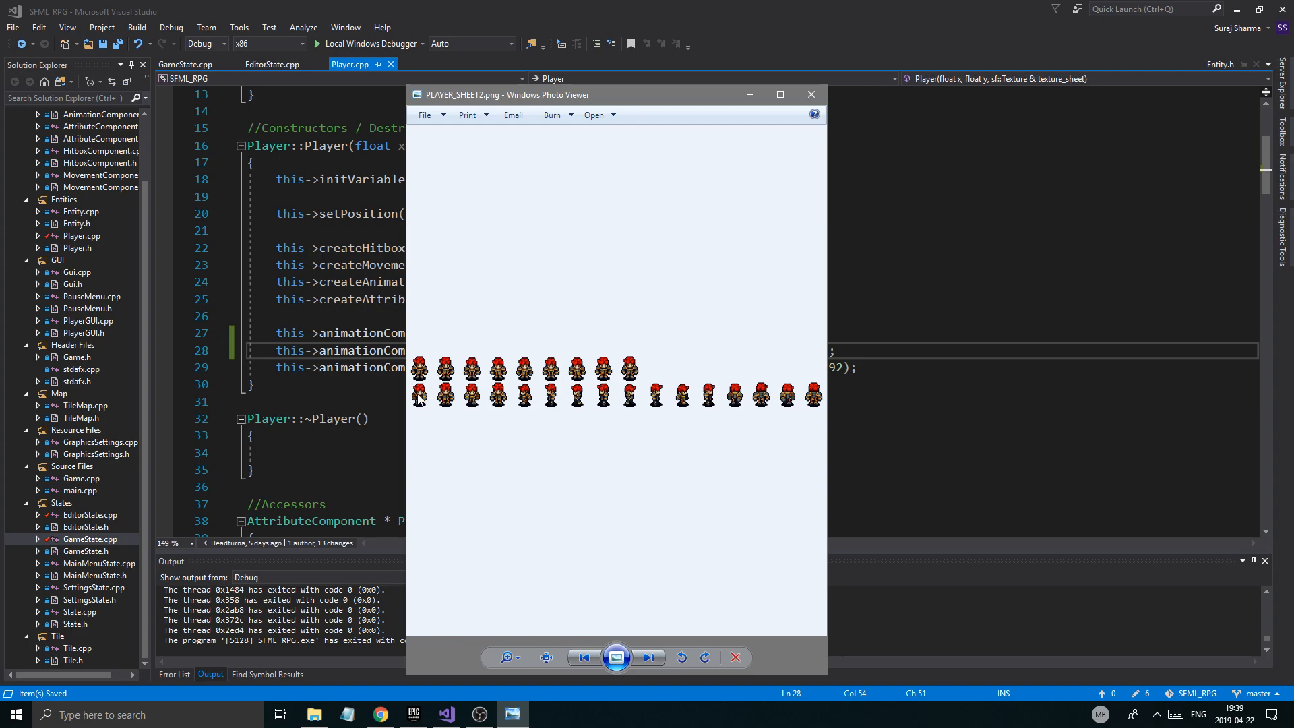
left_click(810, 94)
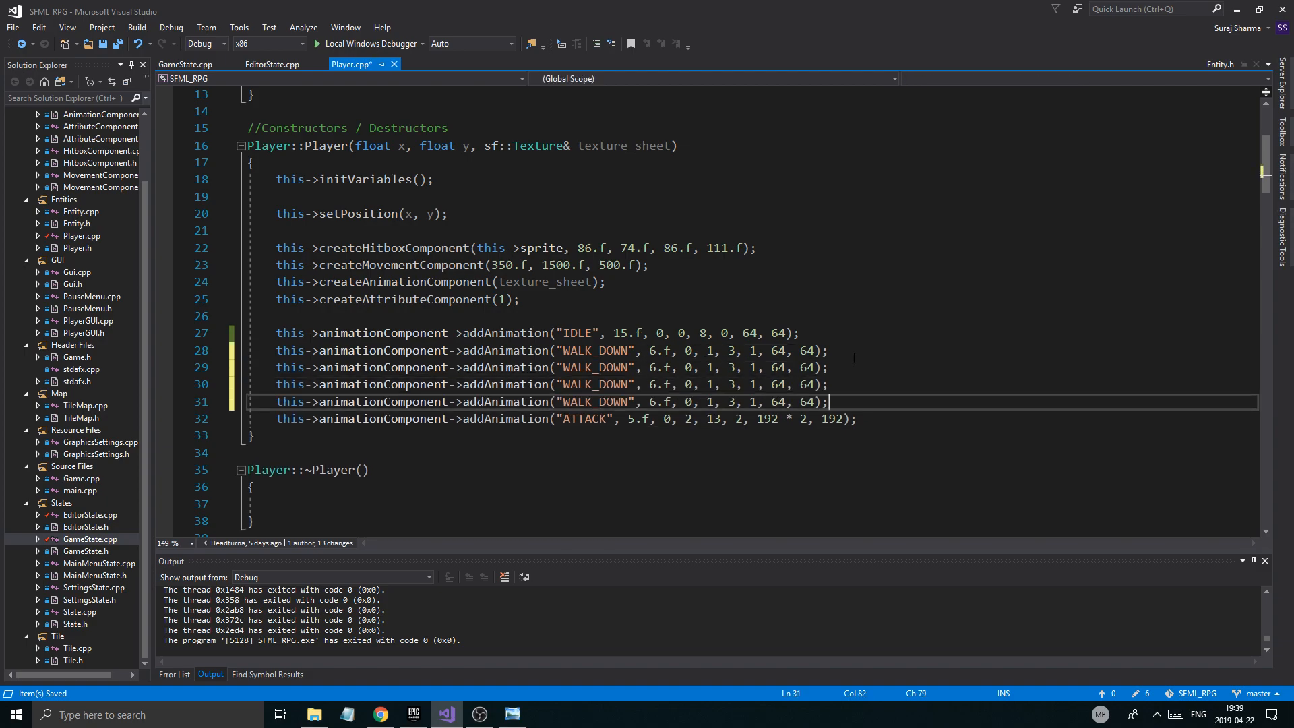
Step: Define WALK_LEFT, WALK_RIGHT and WALK_UP with frame ranges 4-7, 8-11 and 12-15
double_click(609, 366)
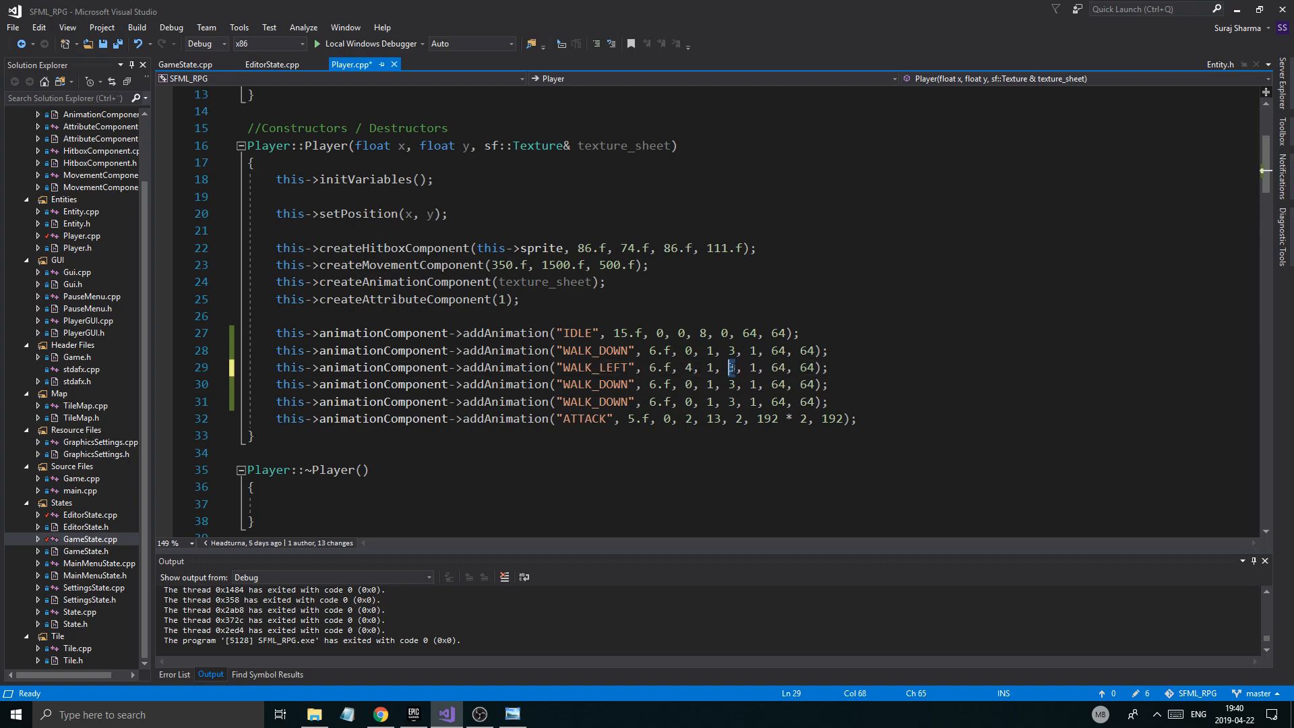
type("7")
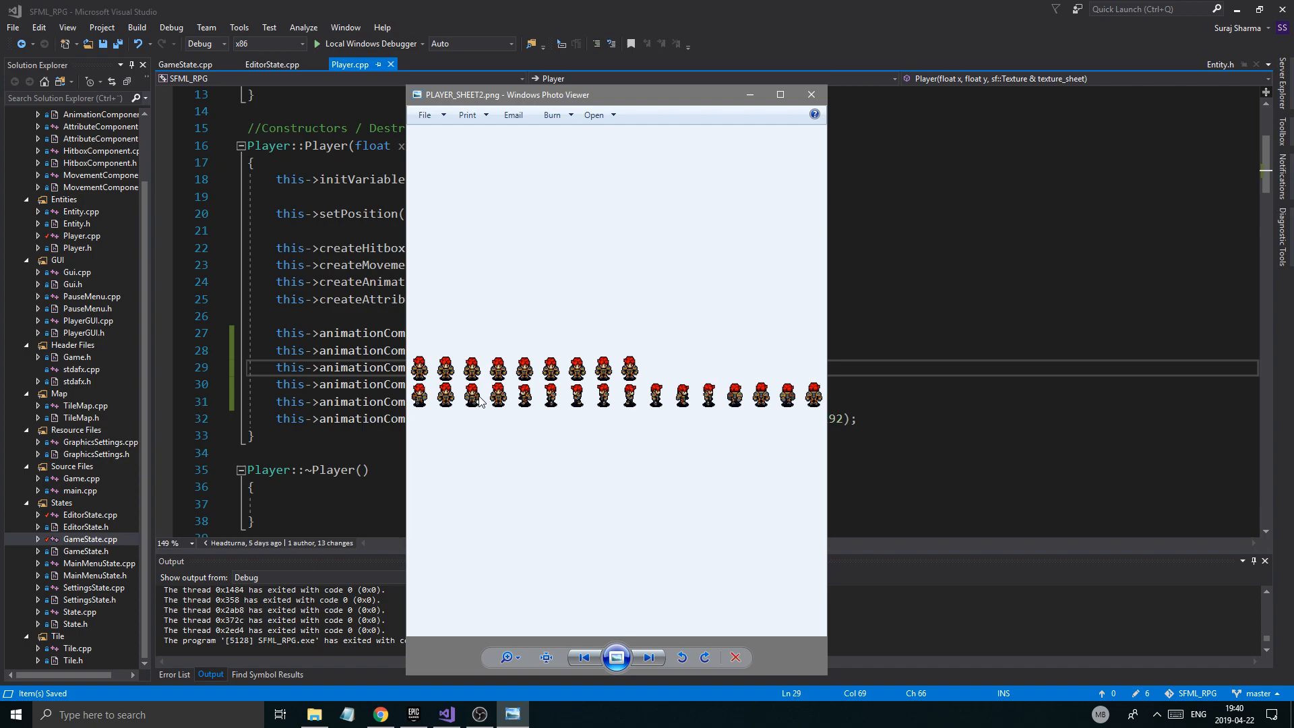
mouse_move(604, 406)
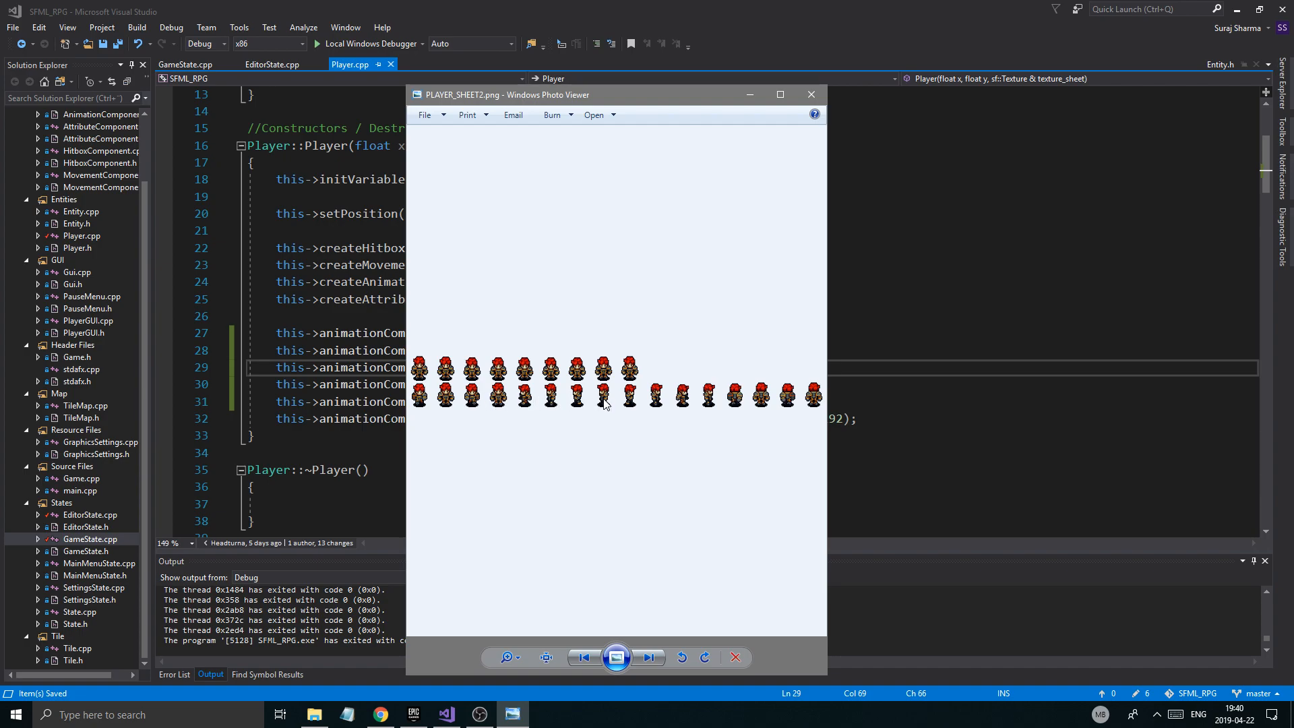
left_click(811, 95)
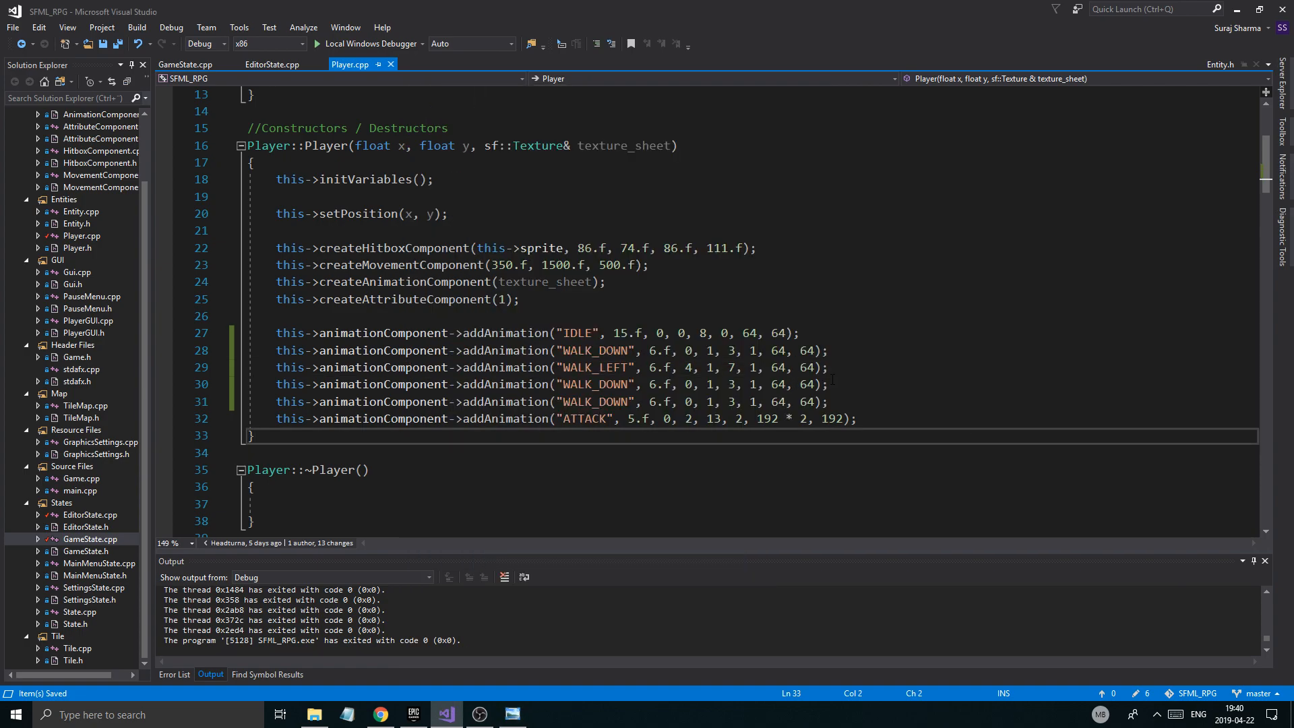
double_click(612, 384)
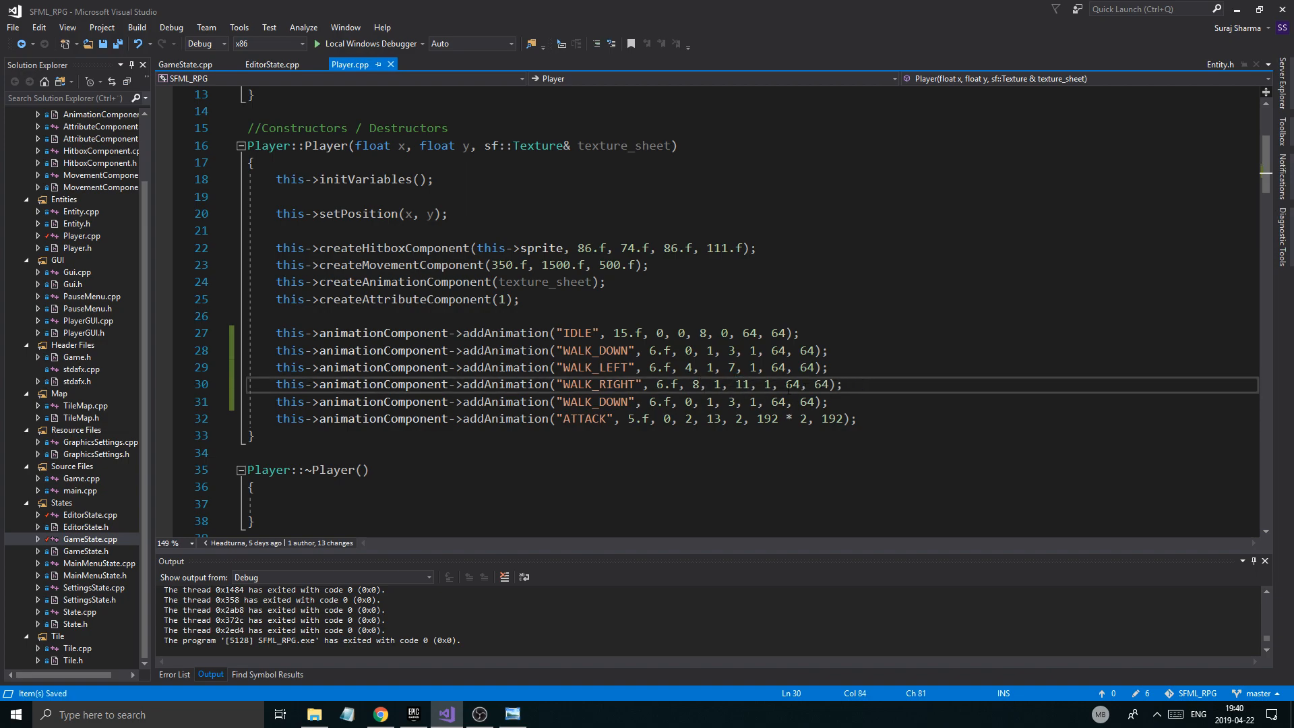
double_click(613, 402)
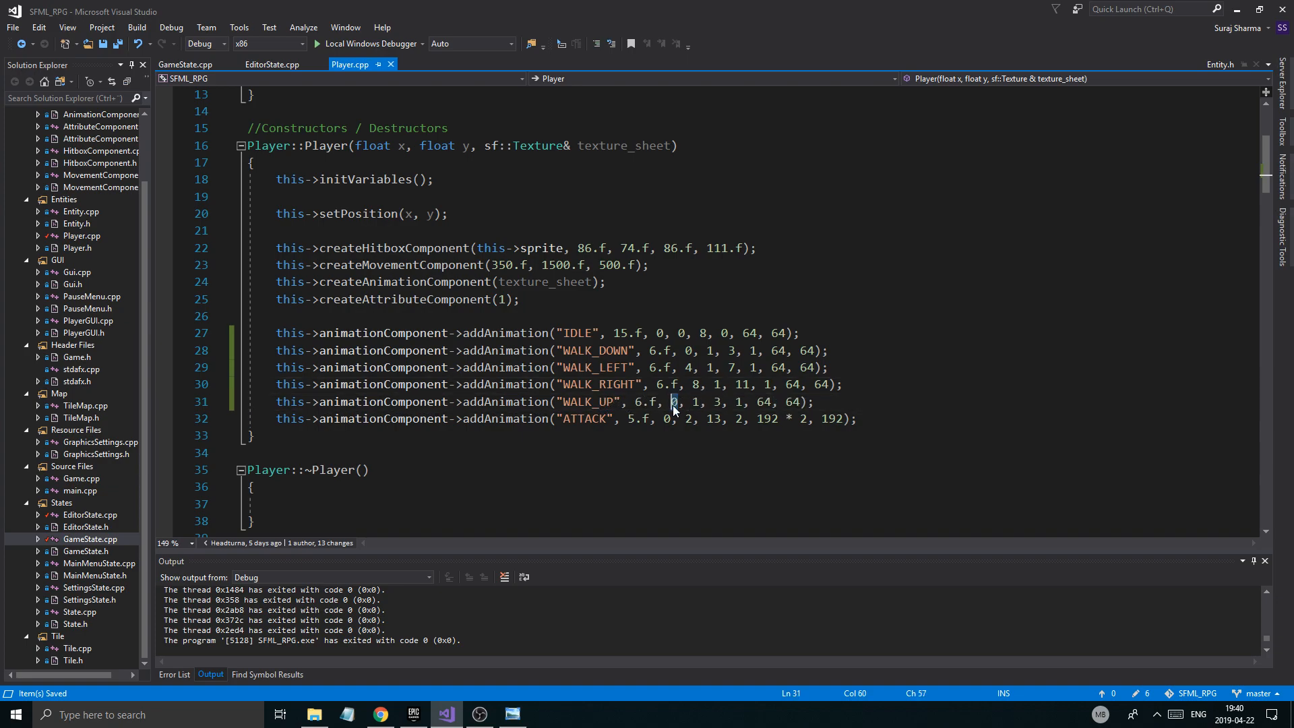
type("12,")
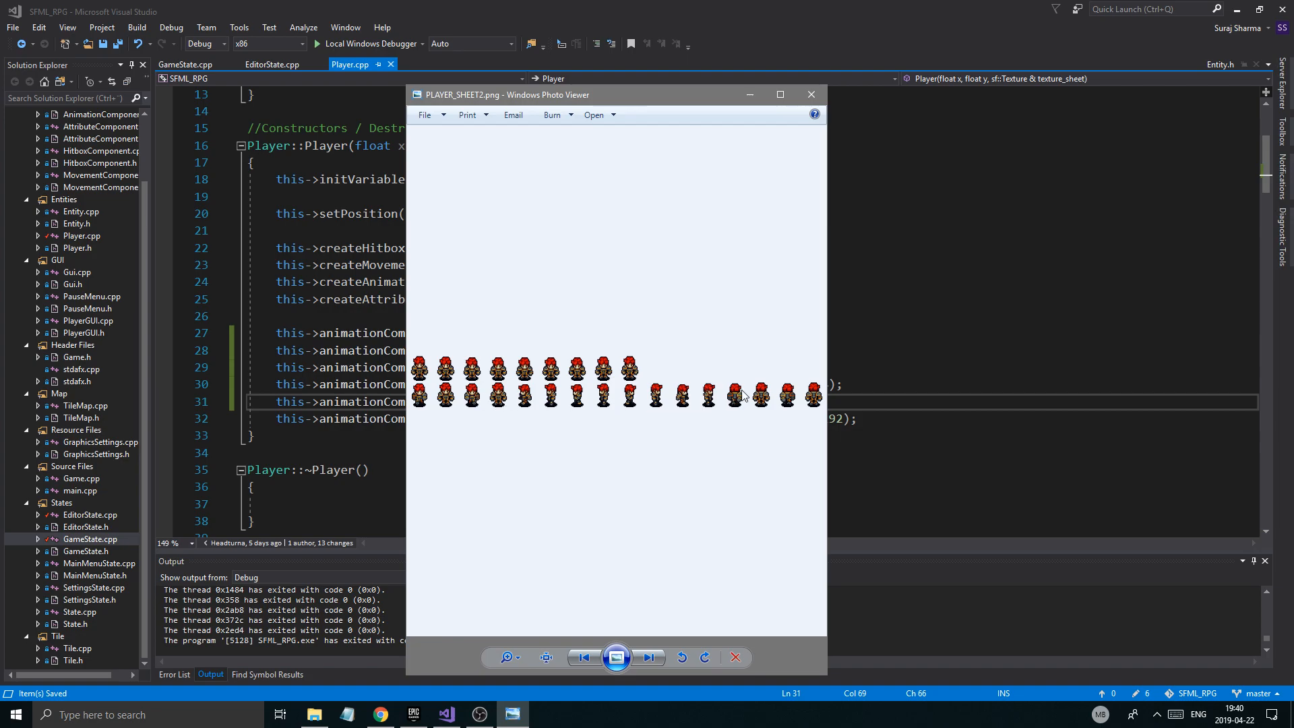
mouse_move(661, 406)
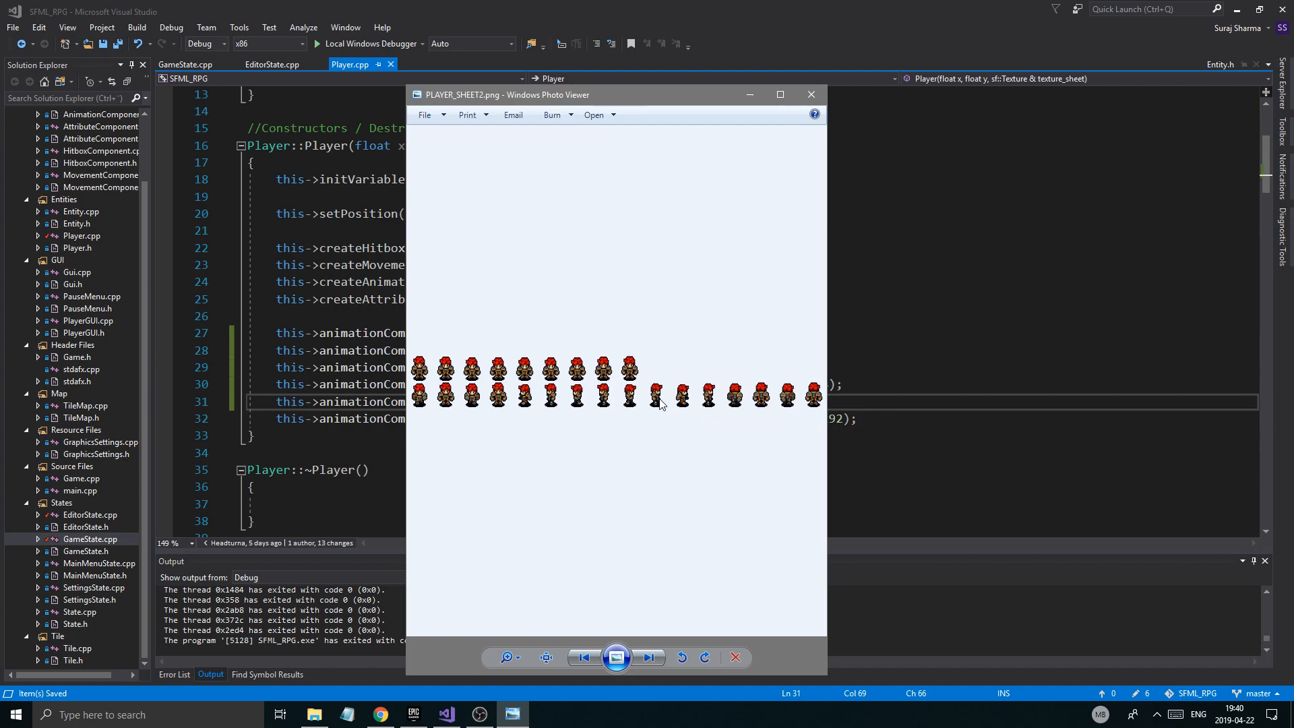
mouse_move(674, 397)
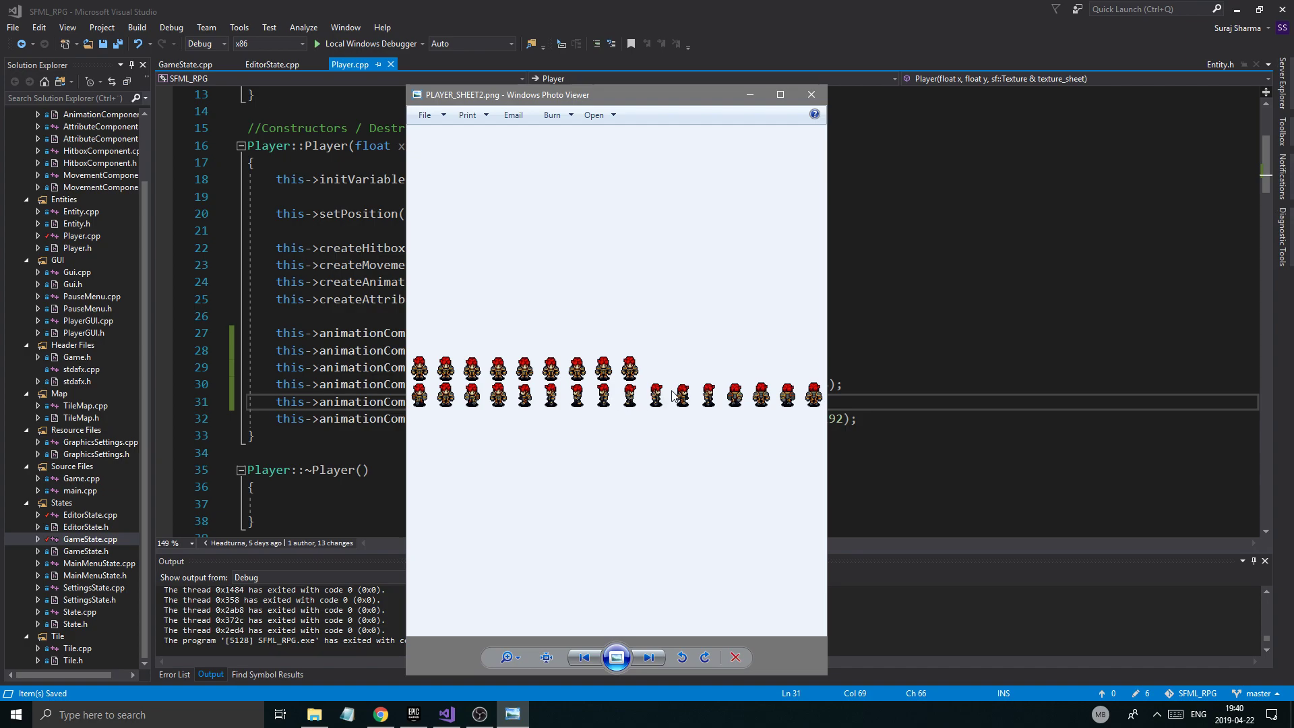
left_click(810, 94)
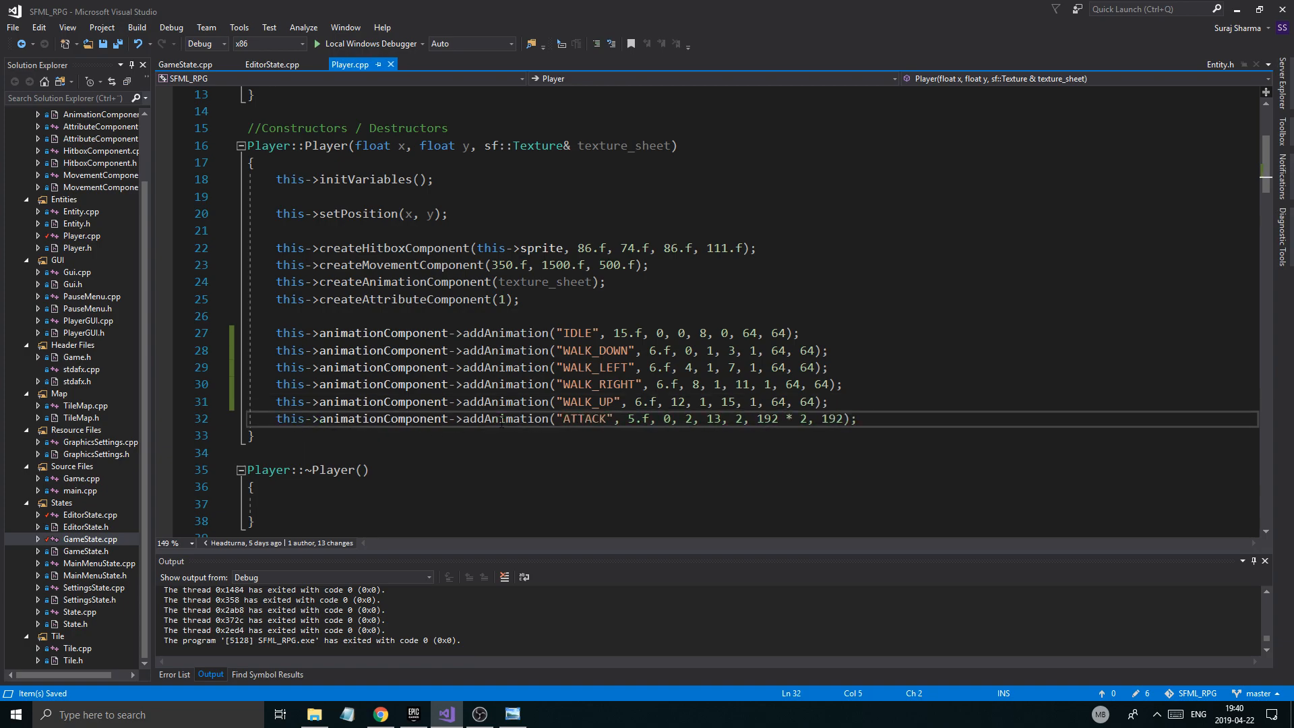
Step: Set the ATTACK animation to 0, 2, 1, 2 with 64 by 64 frames, save, and scroll to updateAttack
double_click(833, 418)
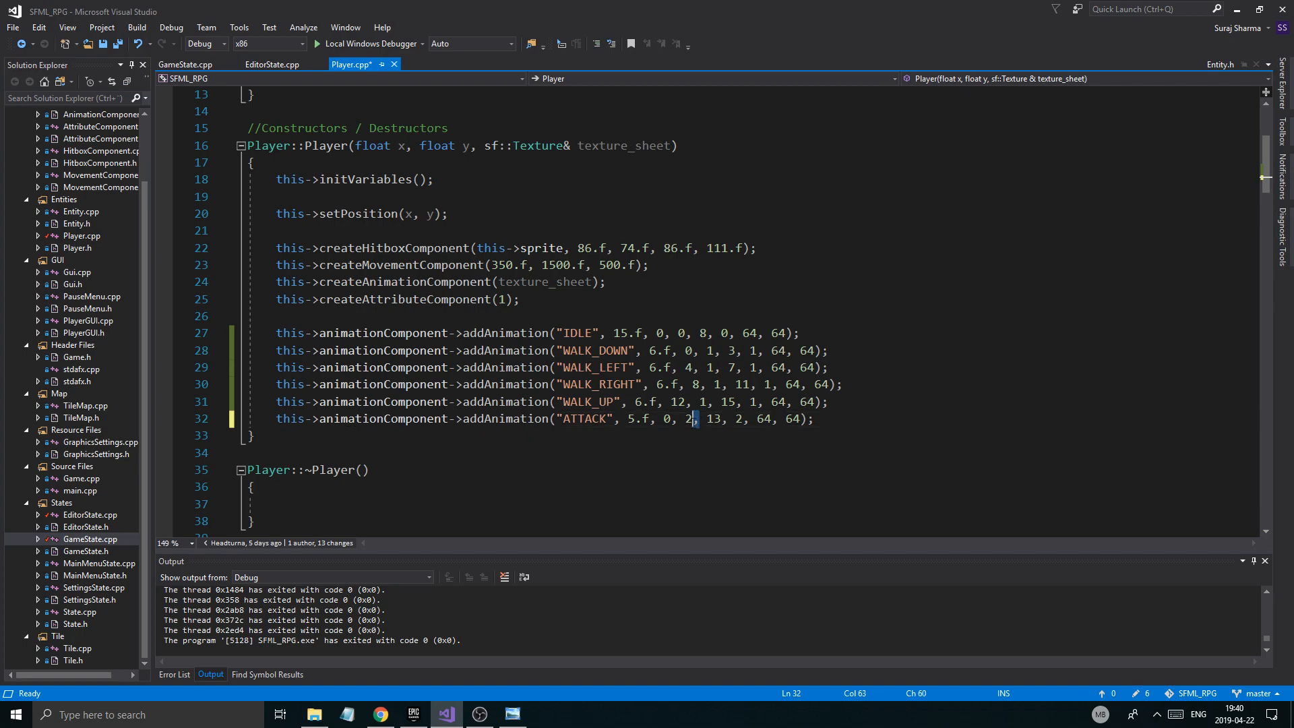
key("Ctrl+S")
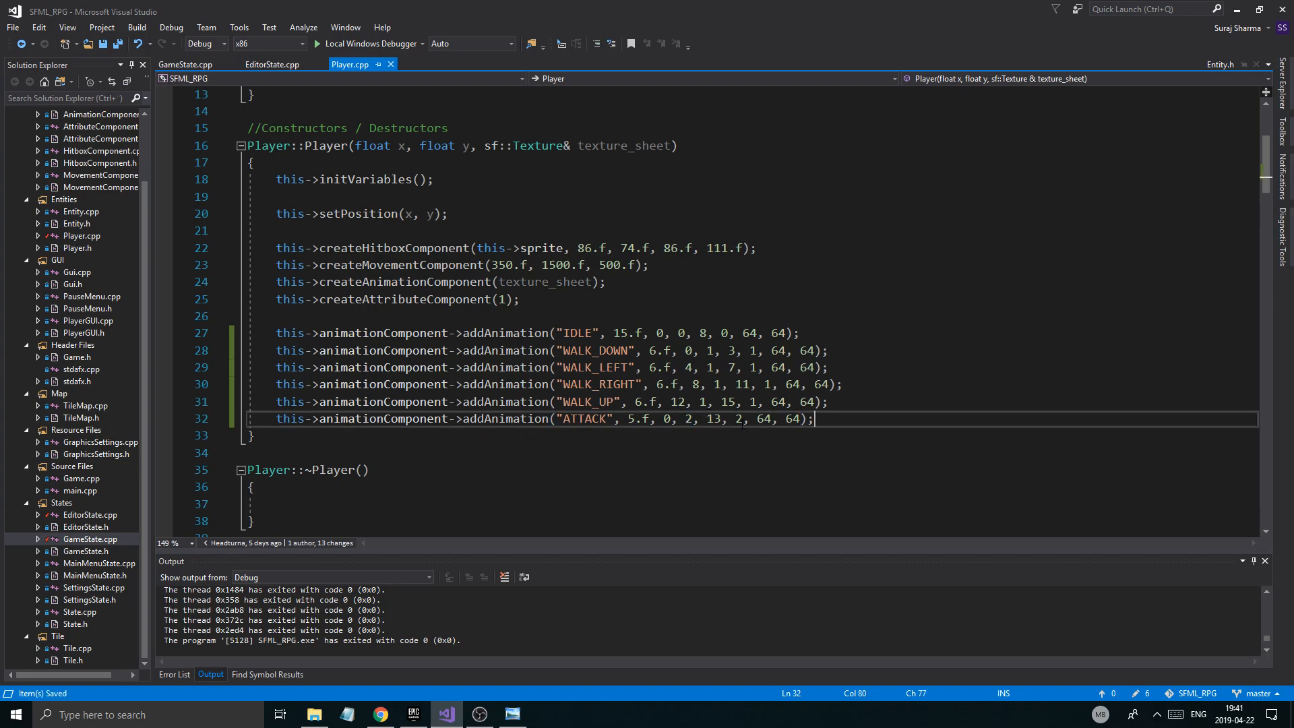
double_click(713, 418)
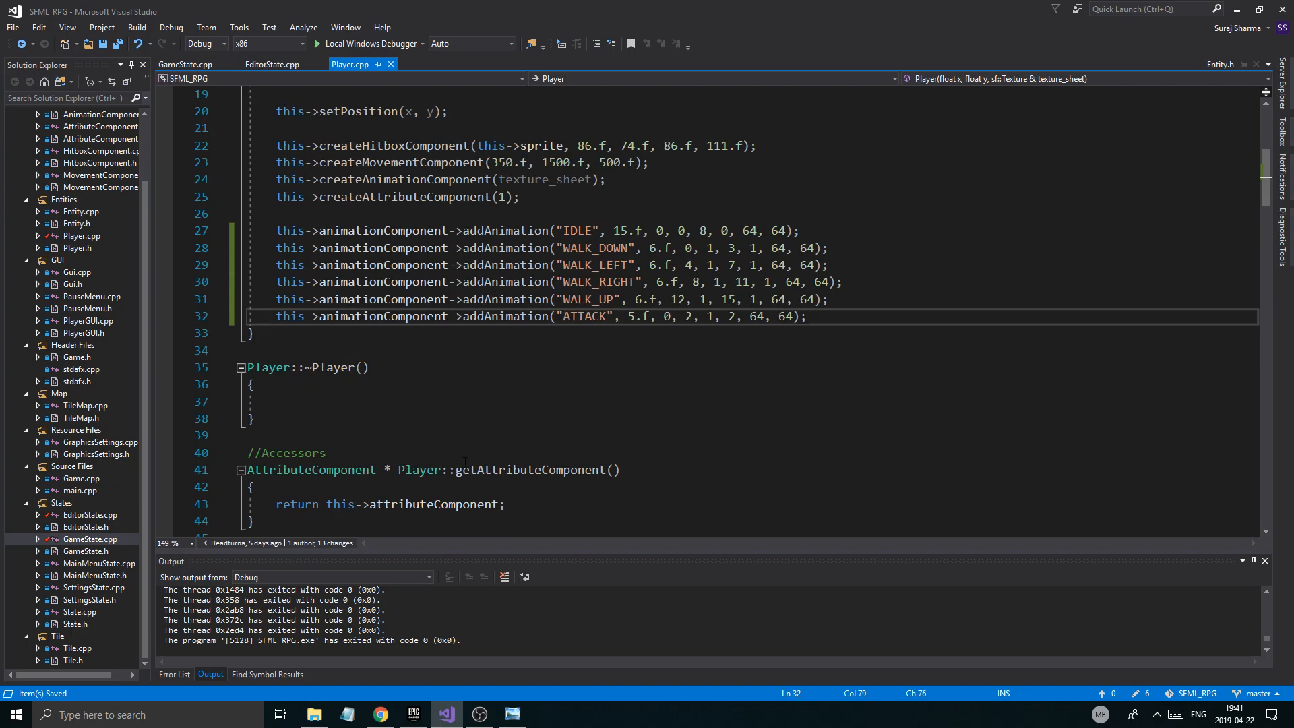
scroll("down", 3)
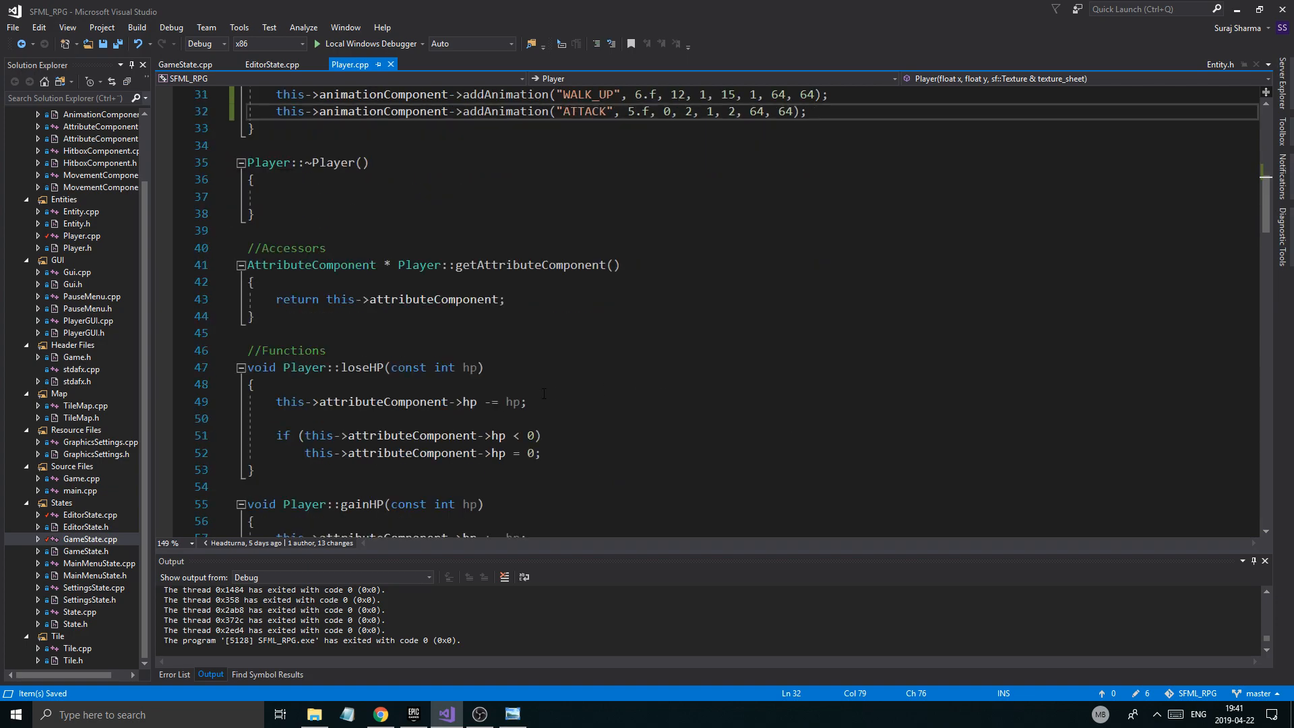
scroll("down", 3)
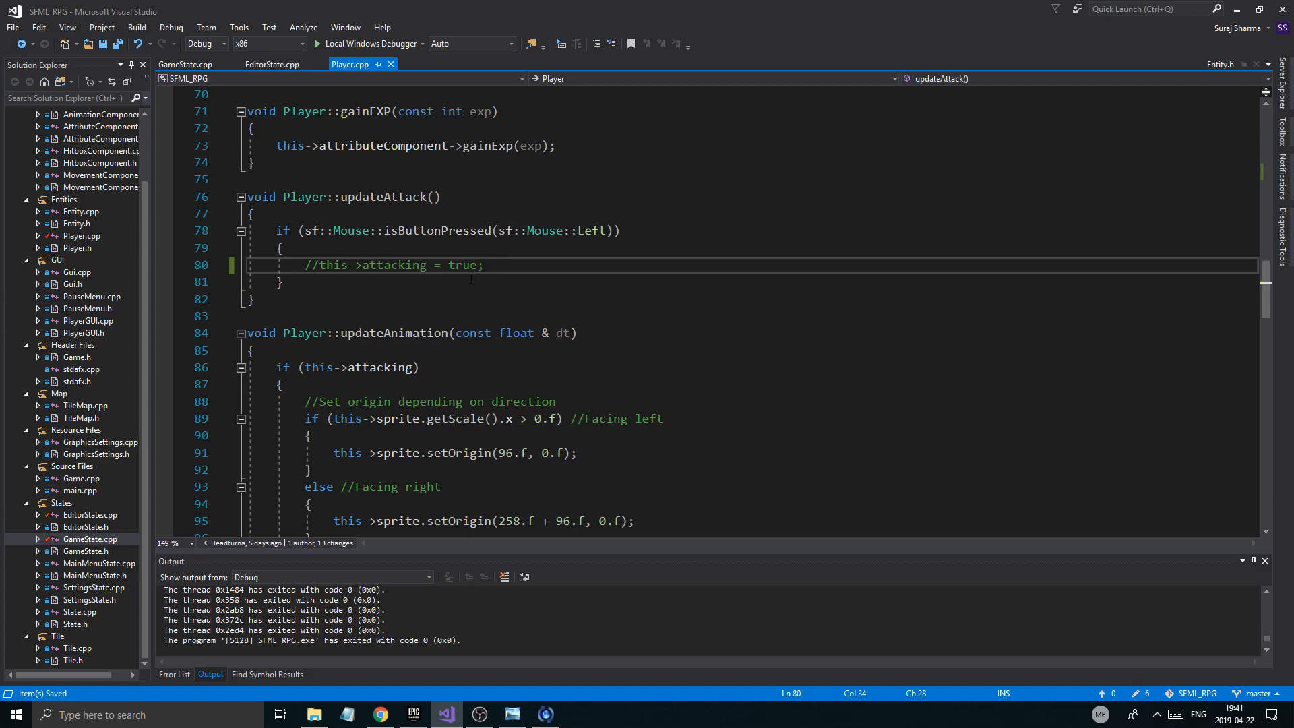
Step: In updateAnimation, rename the first walk to WALK_LEFT and delete the facing-right origin/scale block
scroll("down", 3)
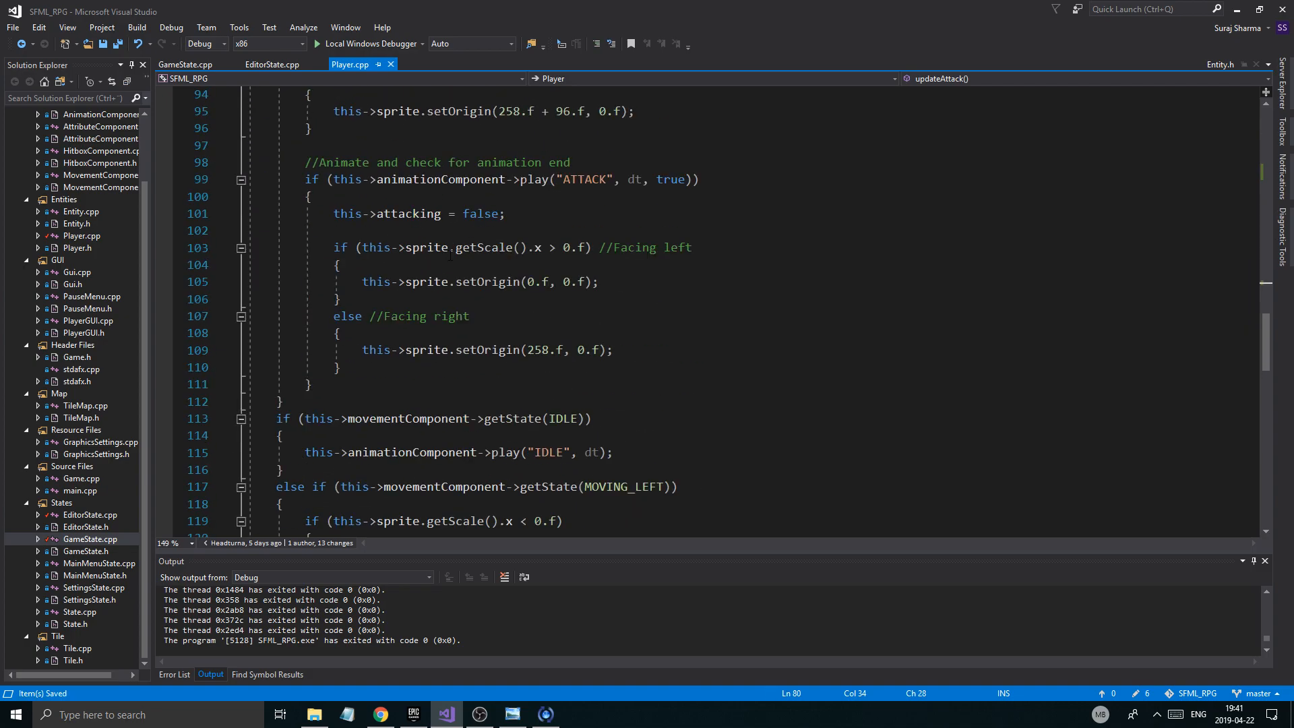
scroll("up", 3)
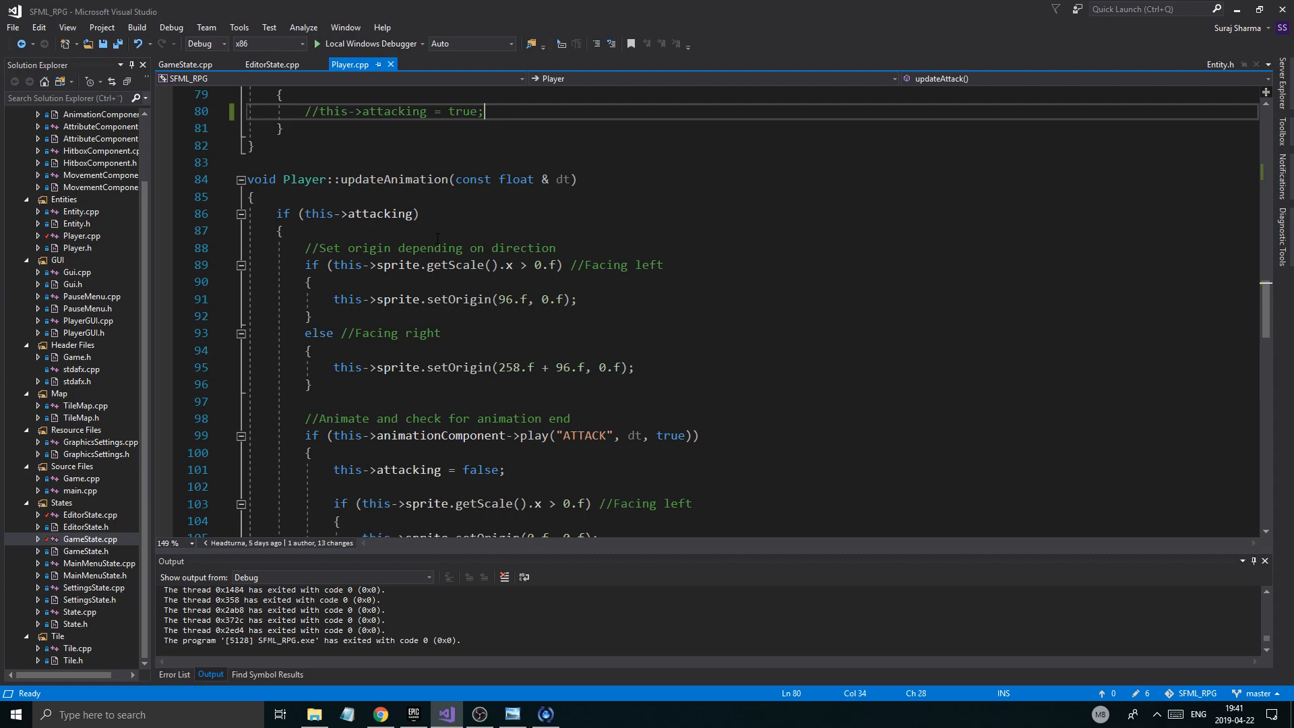
scroll("down", 3)
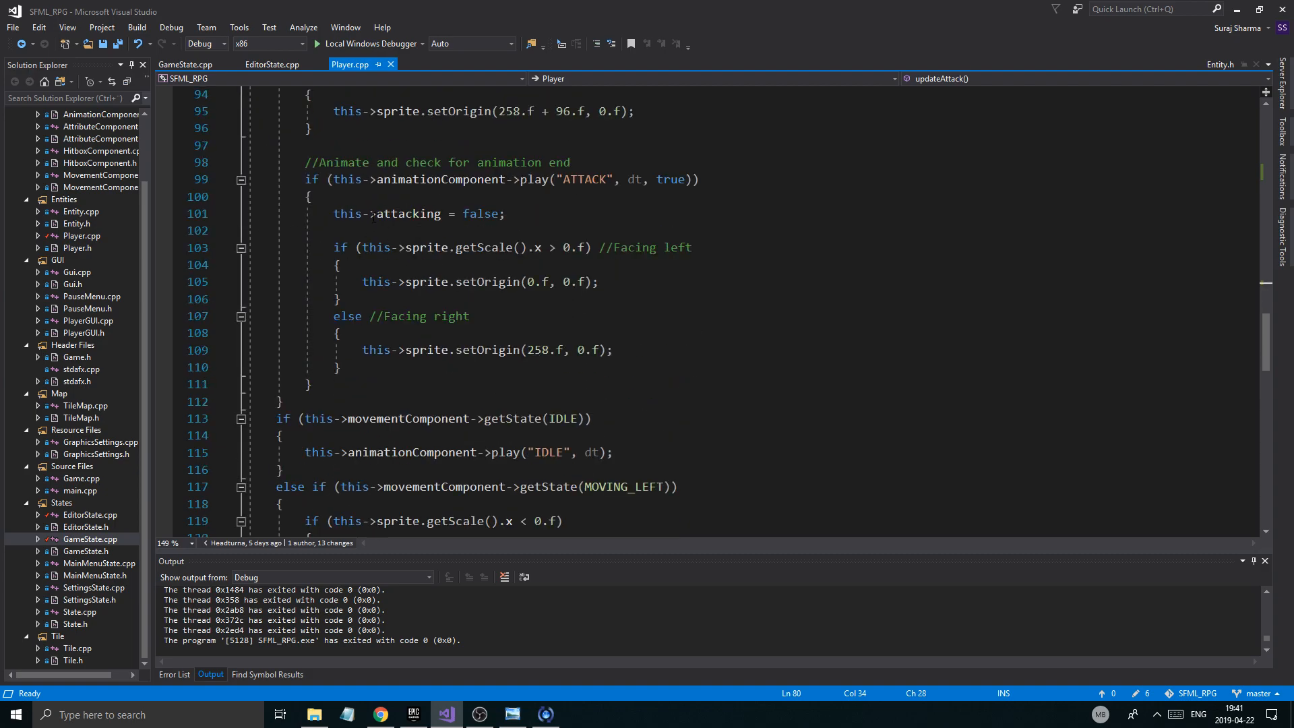
scroll("down", 3)
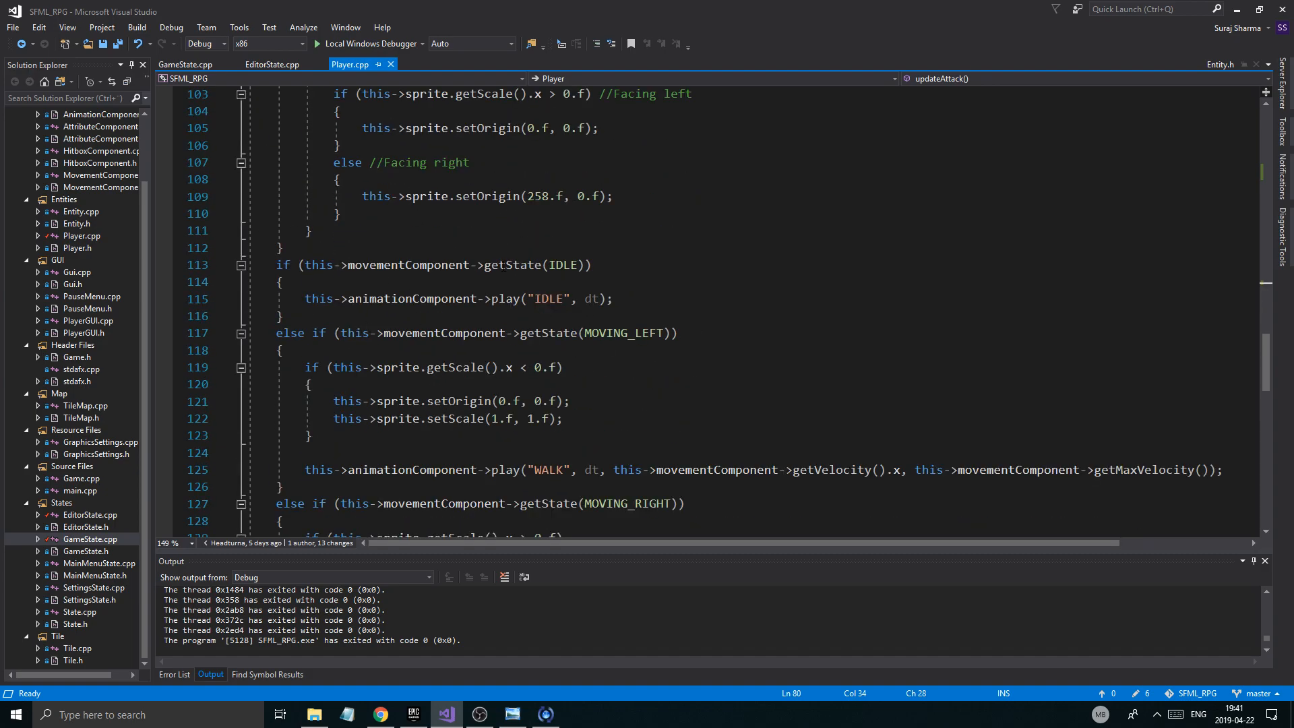
scroll("down", 3)
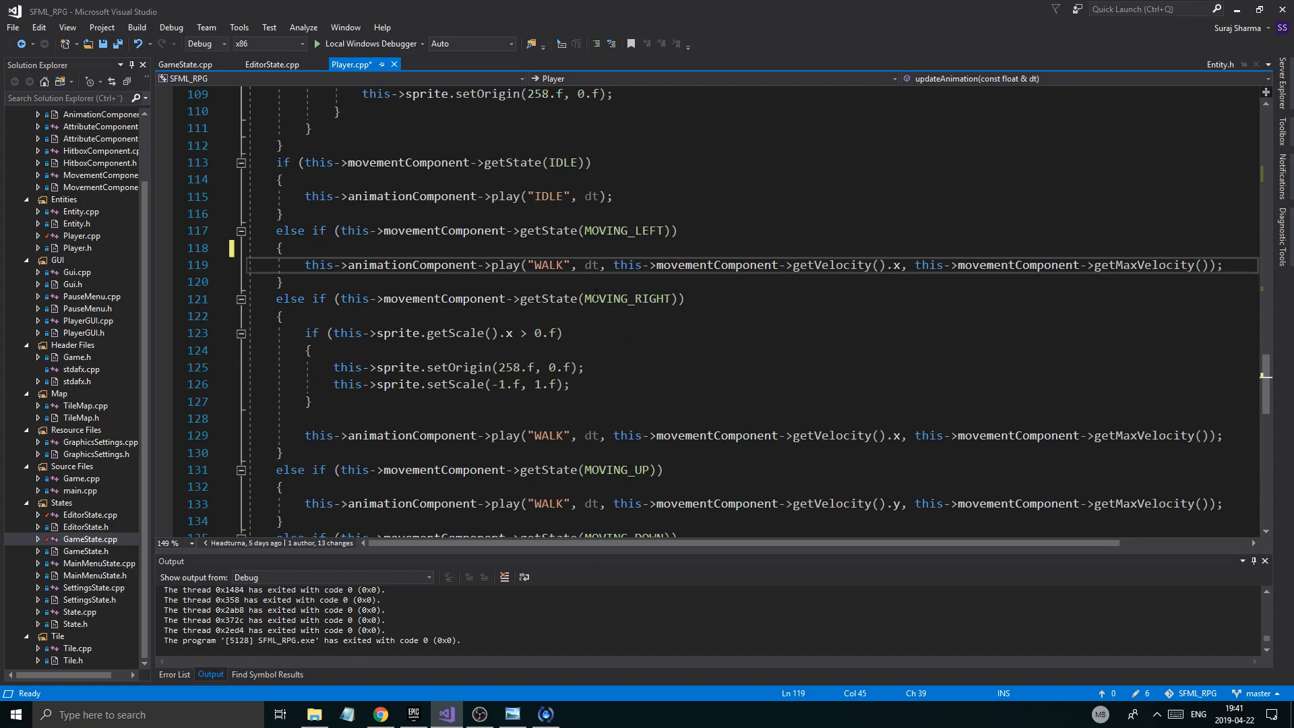
type("_LEFT")
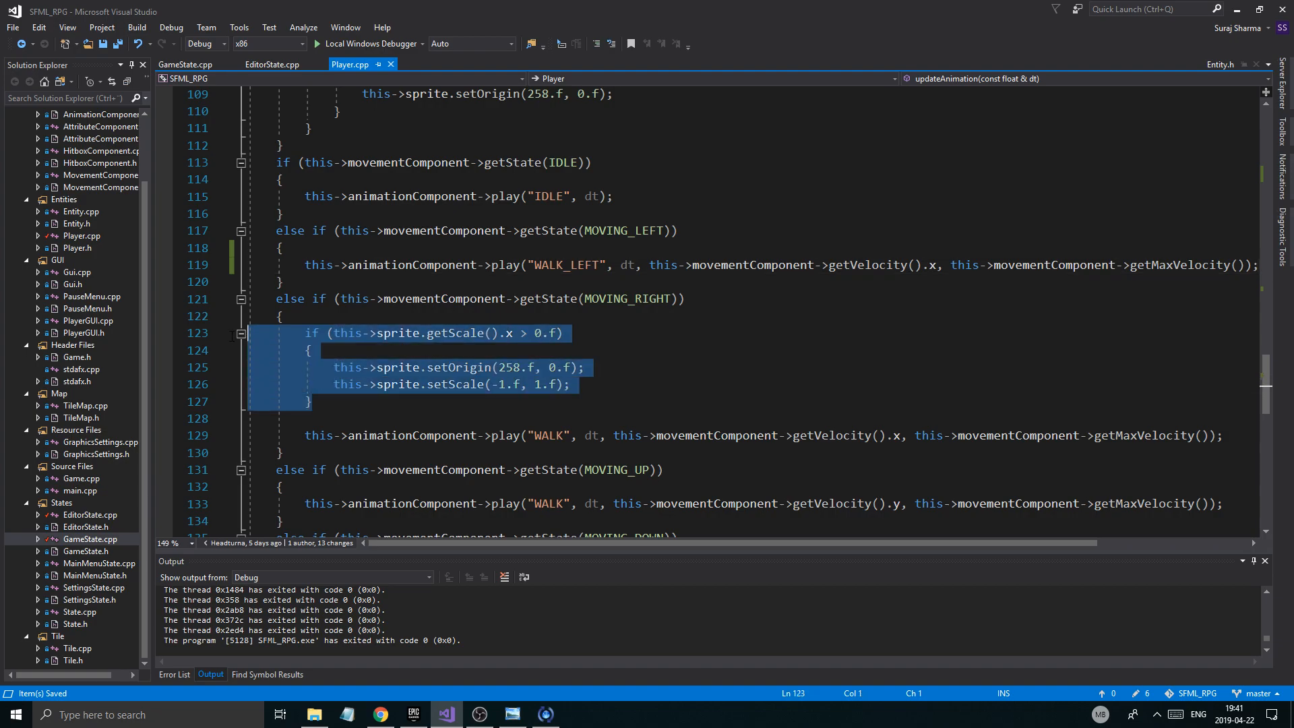
key("Delete")
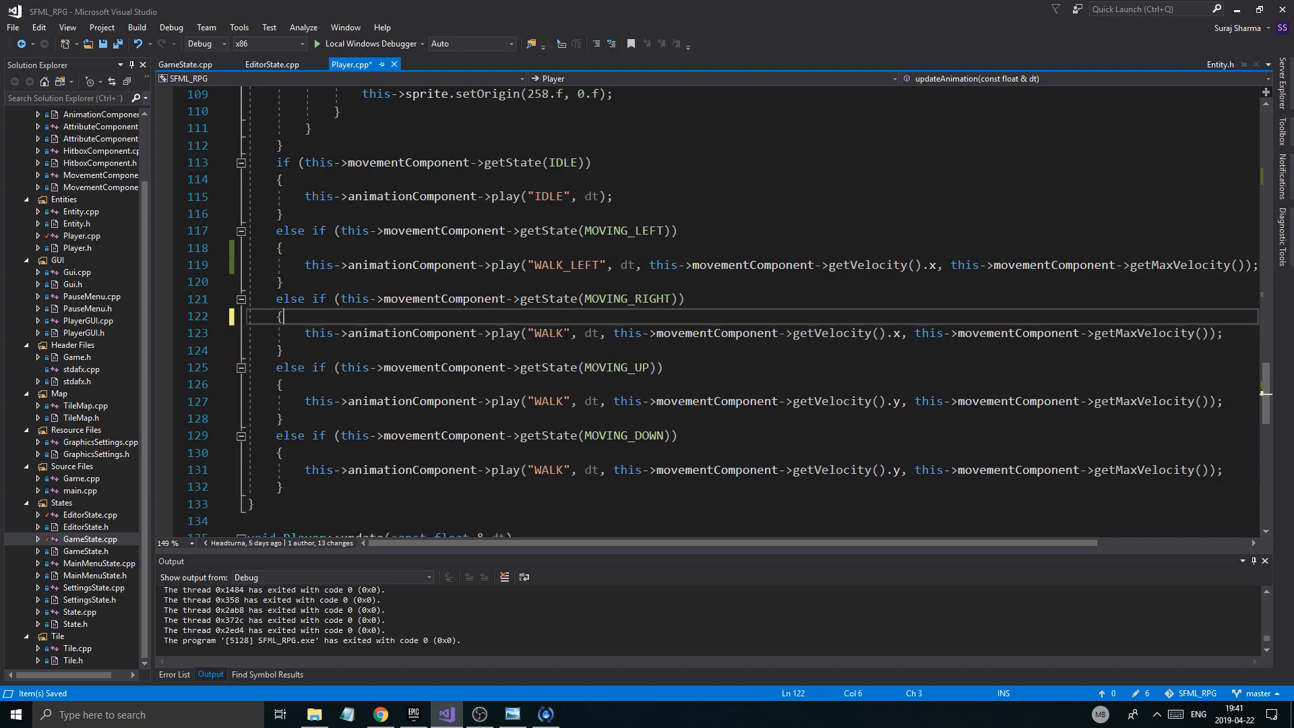
Step: Rename the remaining walk animations to WALK_RIGHT, WALK_UP and WALK_DOWN
type("_RIGHT")
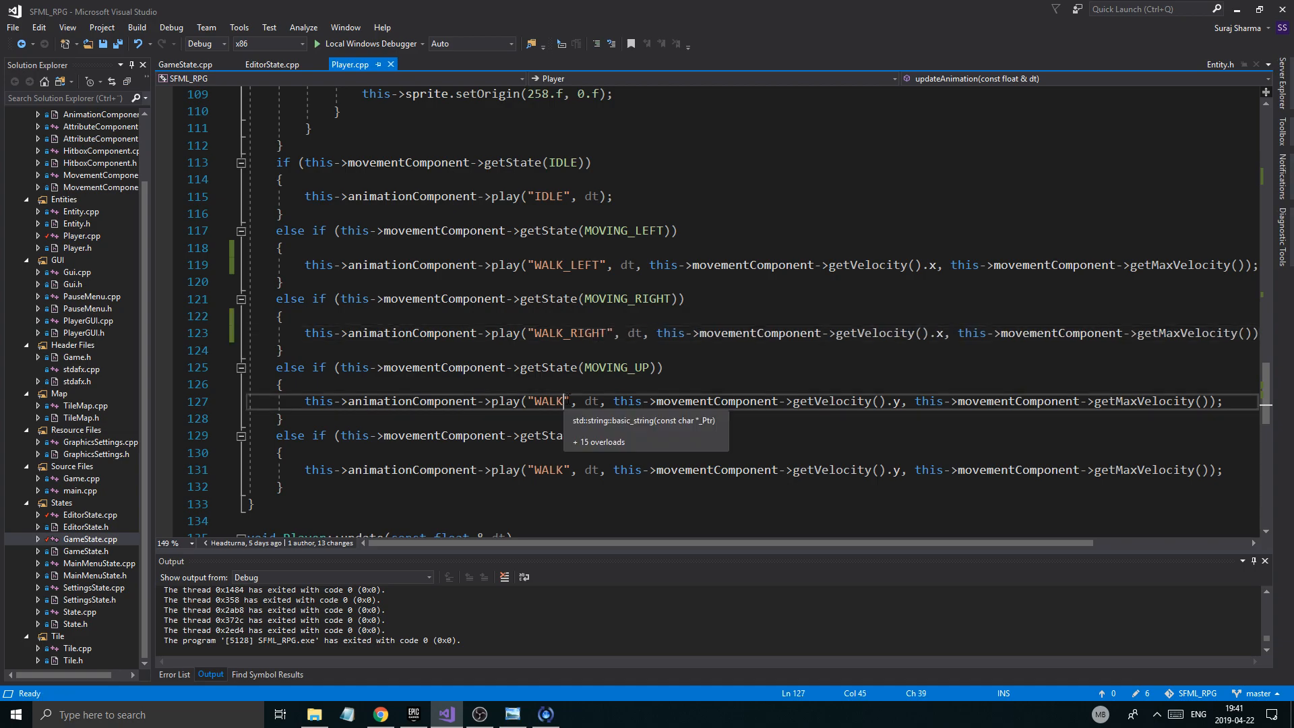
type("_UP")
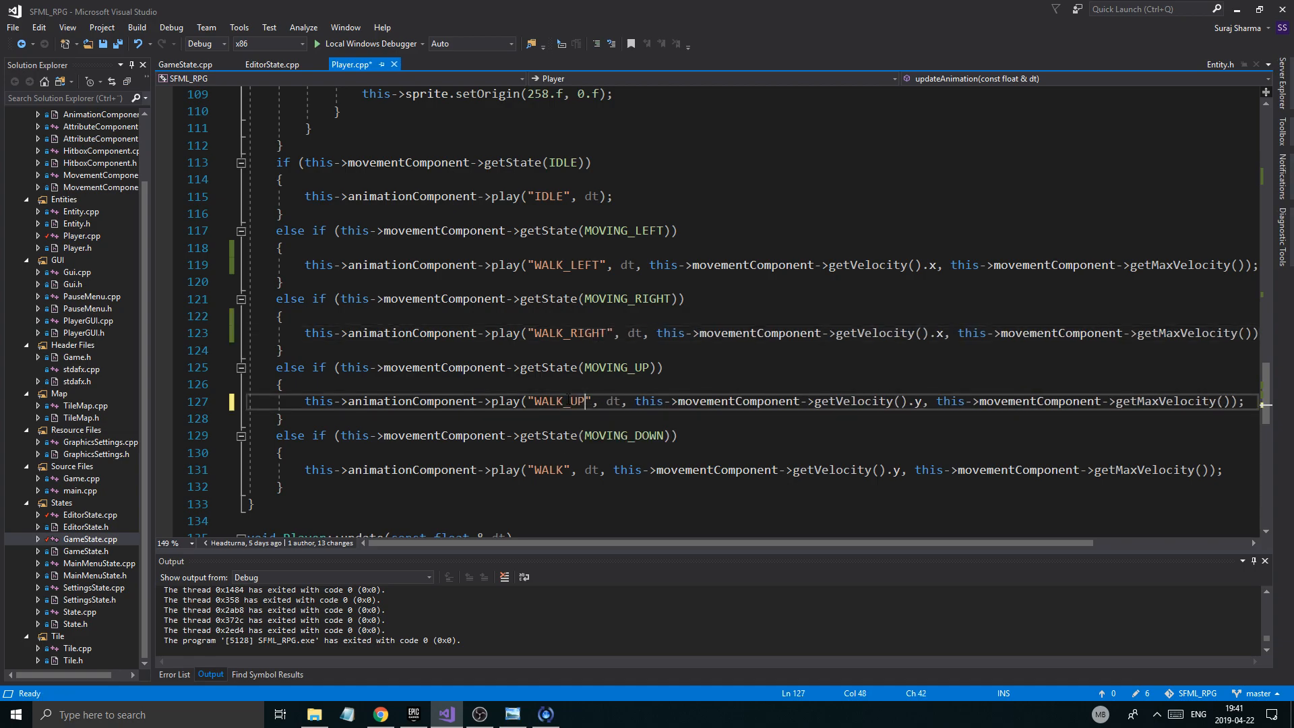
left_click(601, 477)
type("_DOWN")
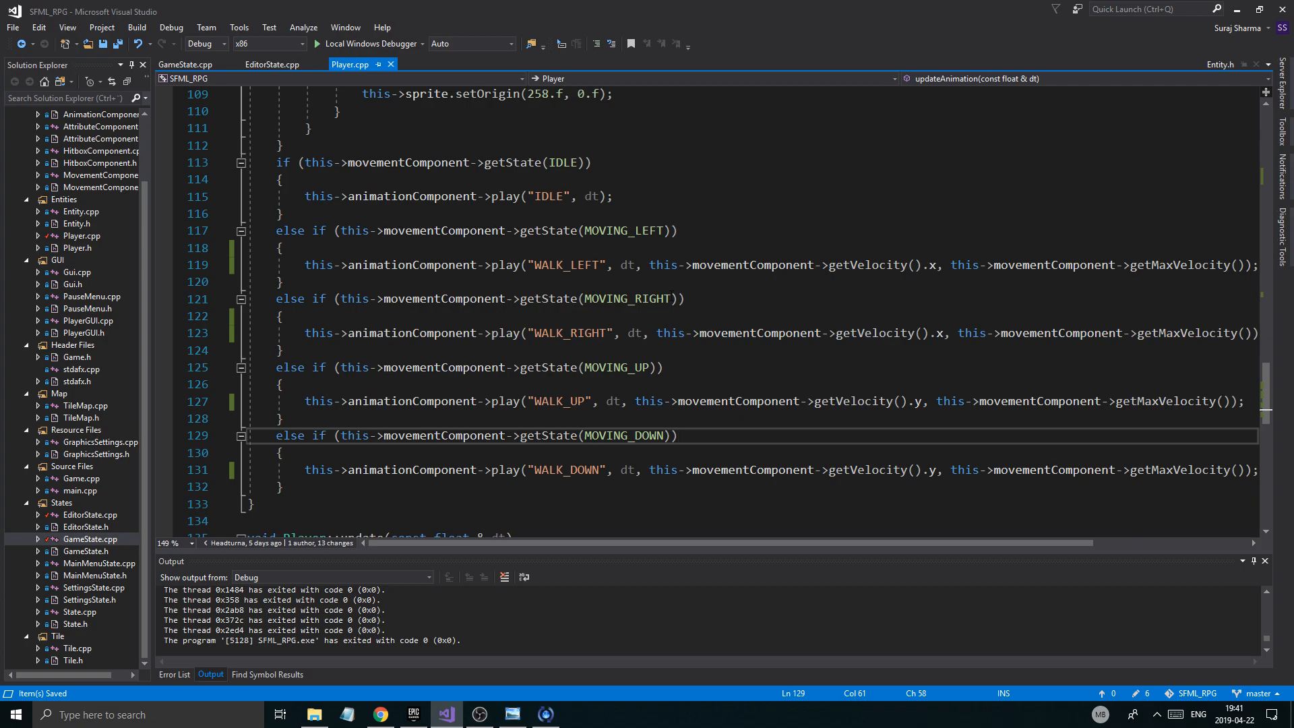
scroll("down", 3)
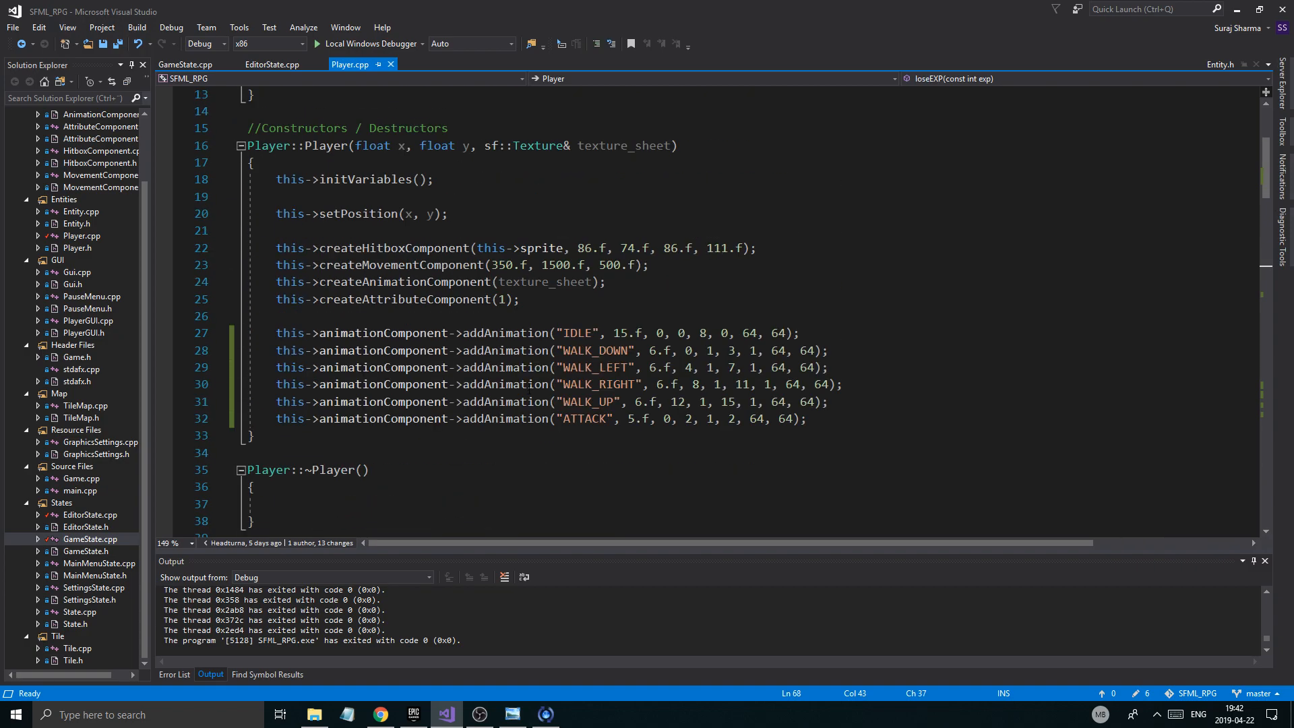
Step: Review the player's 200.f movement speed value and save Player.cpp
double_click(509, 315)
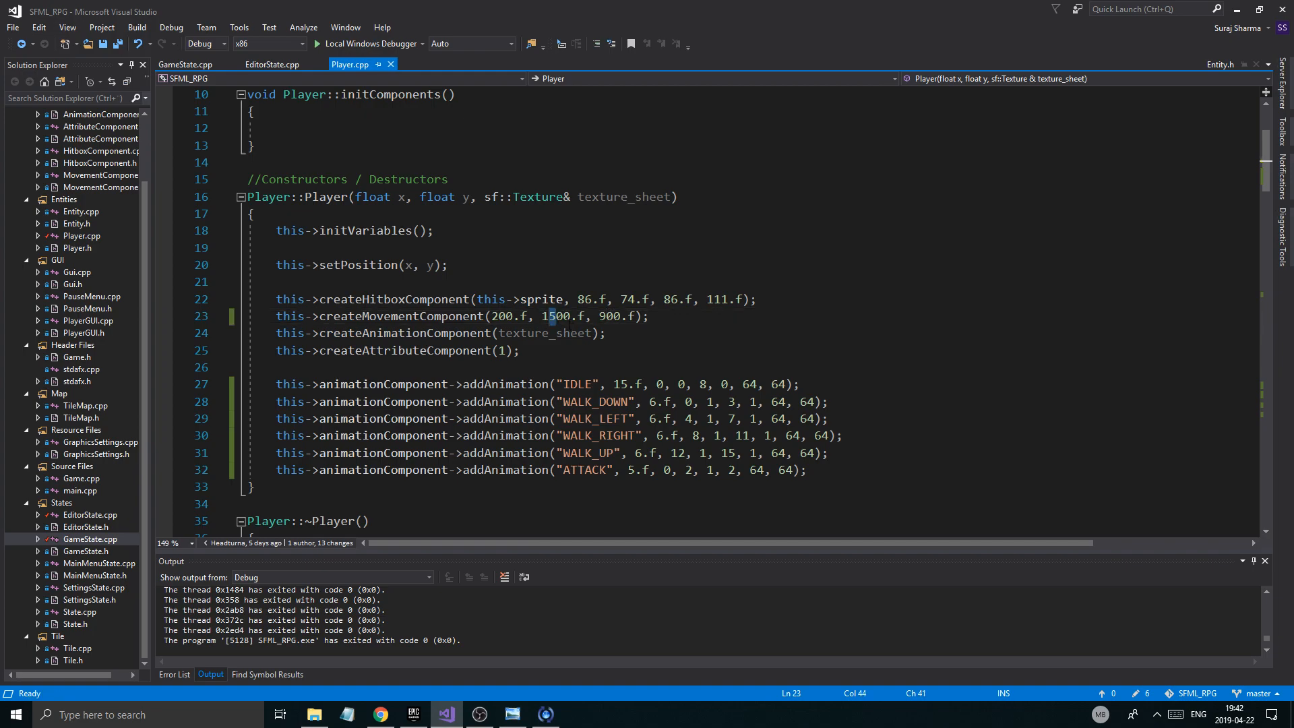
double_click(508, 315)
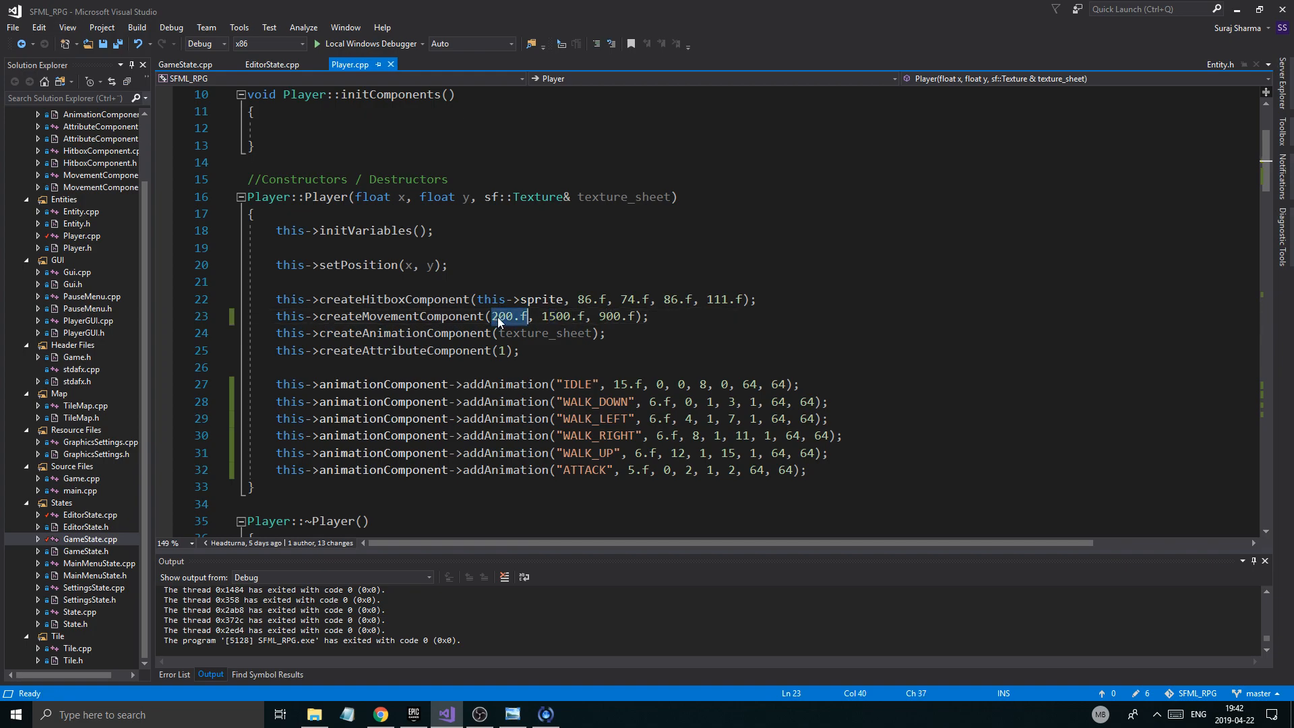
key("ctrl+s")
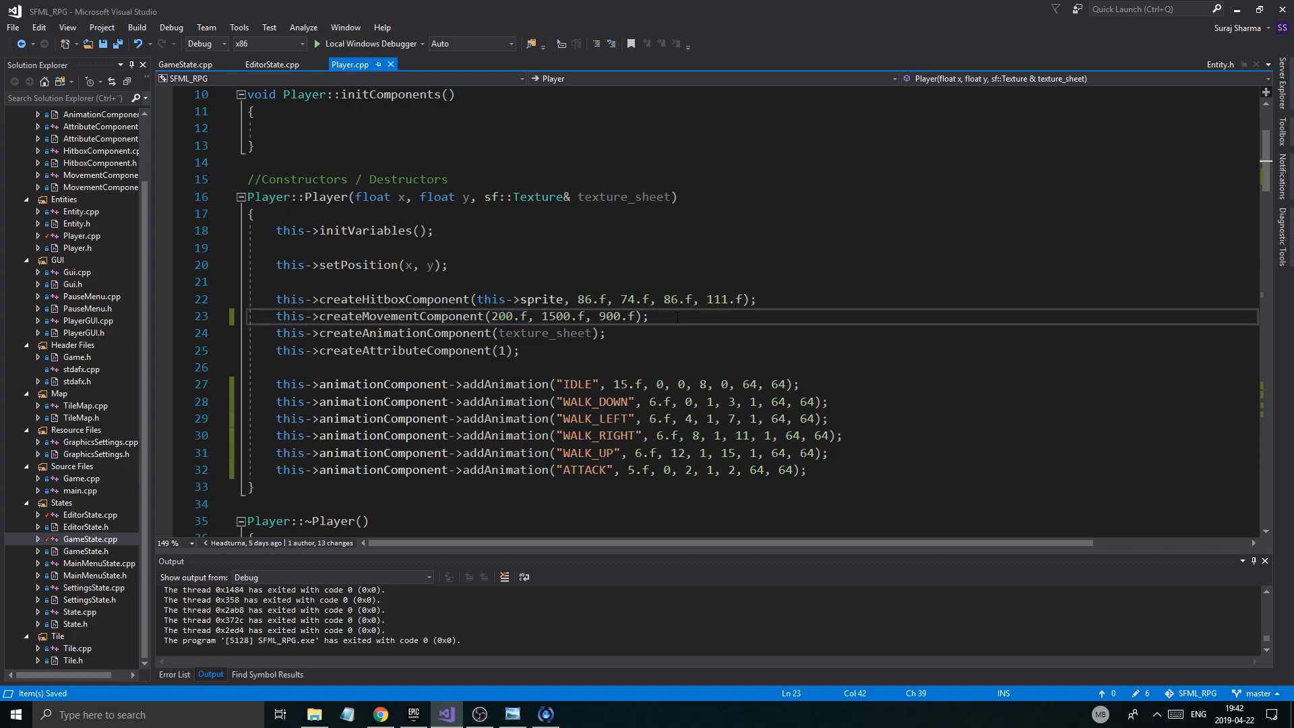
Step: Change the createHitboxComponent arguments to offset 10.f, 5.f and size 44.f by 54.f
left_click(735, 300)
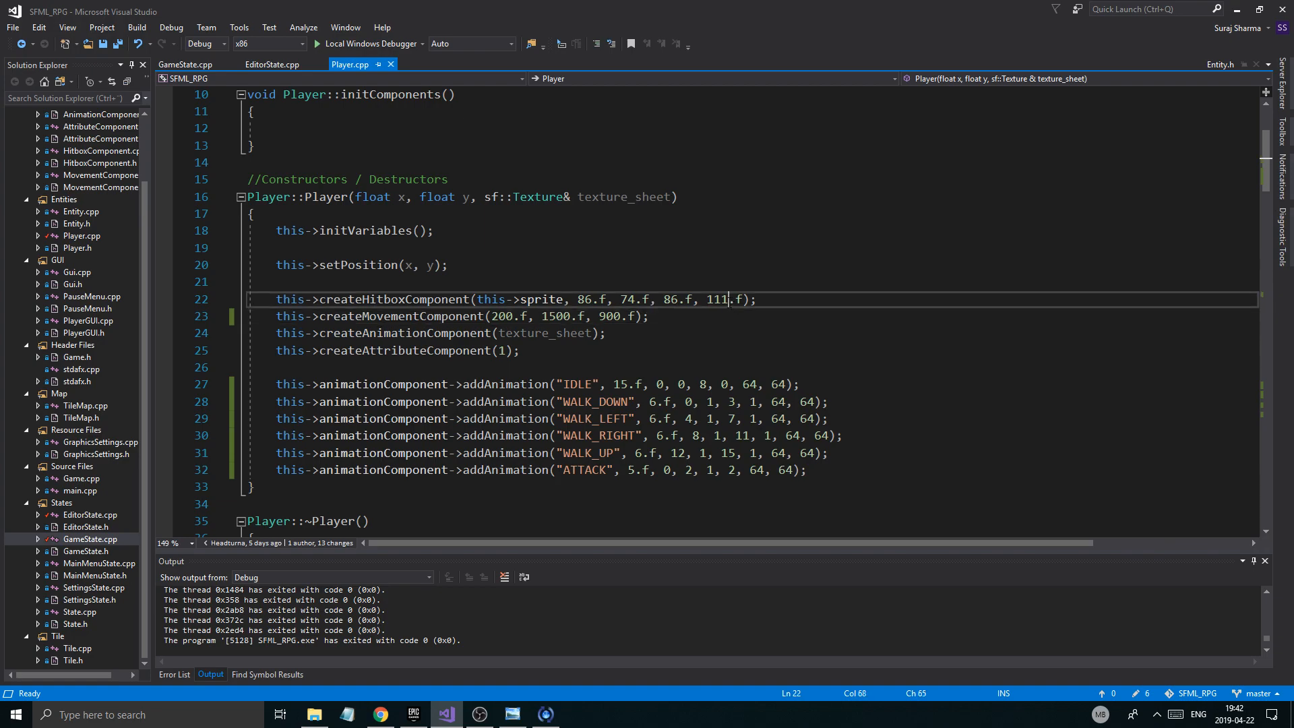
double_click(717, 299)
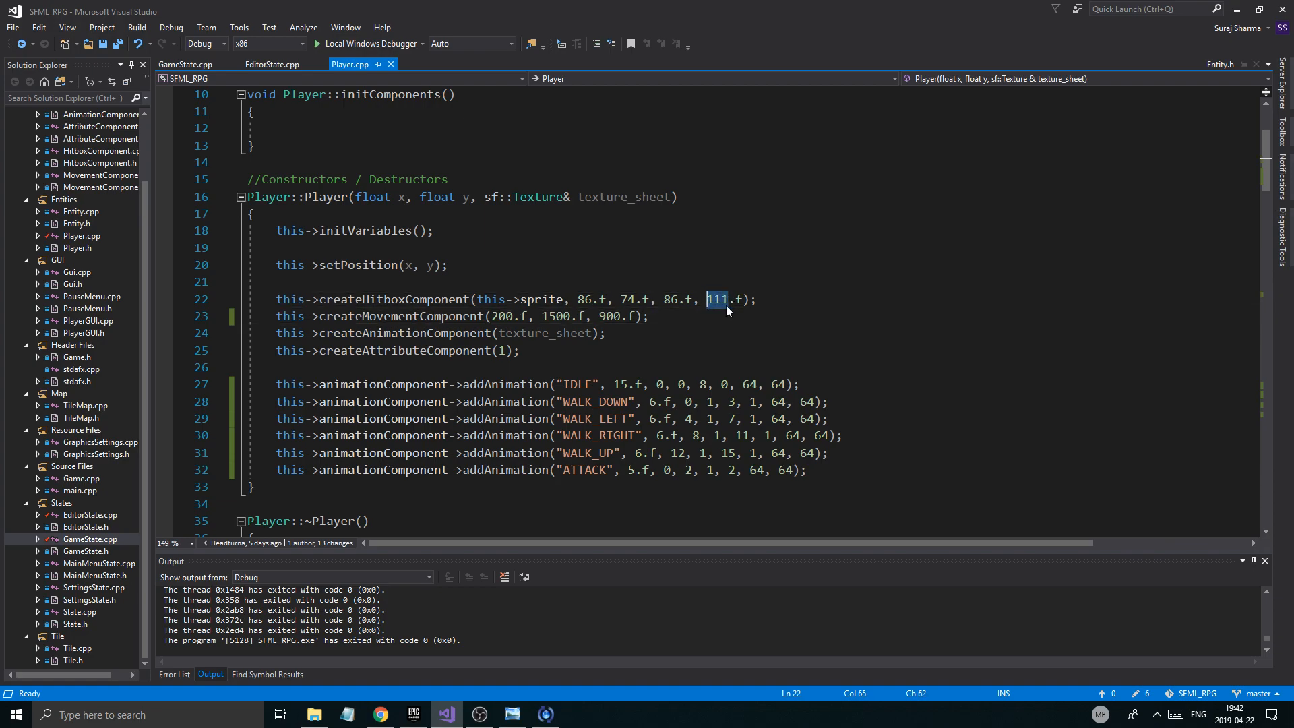
type("86.f, 55.f")
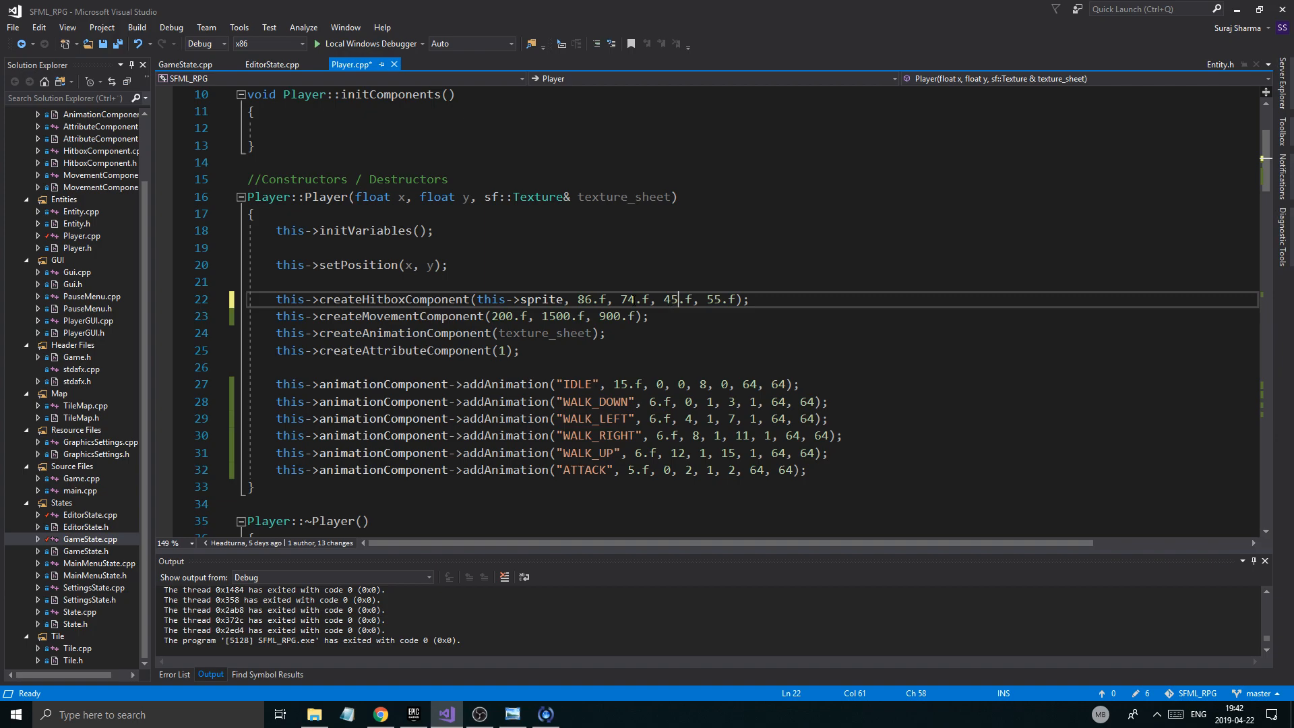
double_click(627, 299)
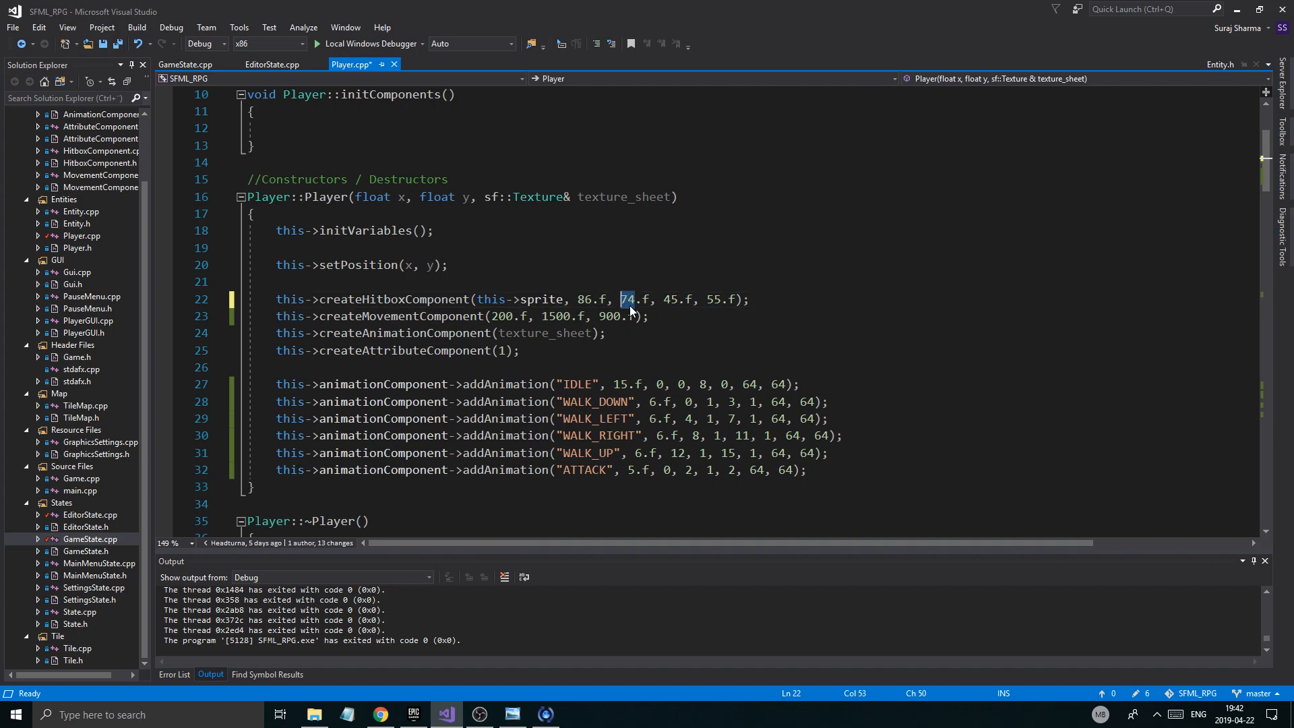
type("1.f, 5.f, 6")
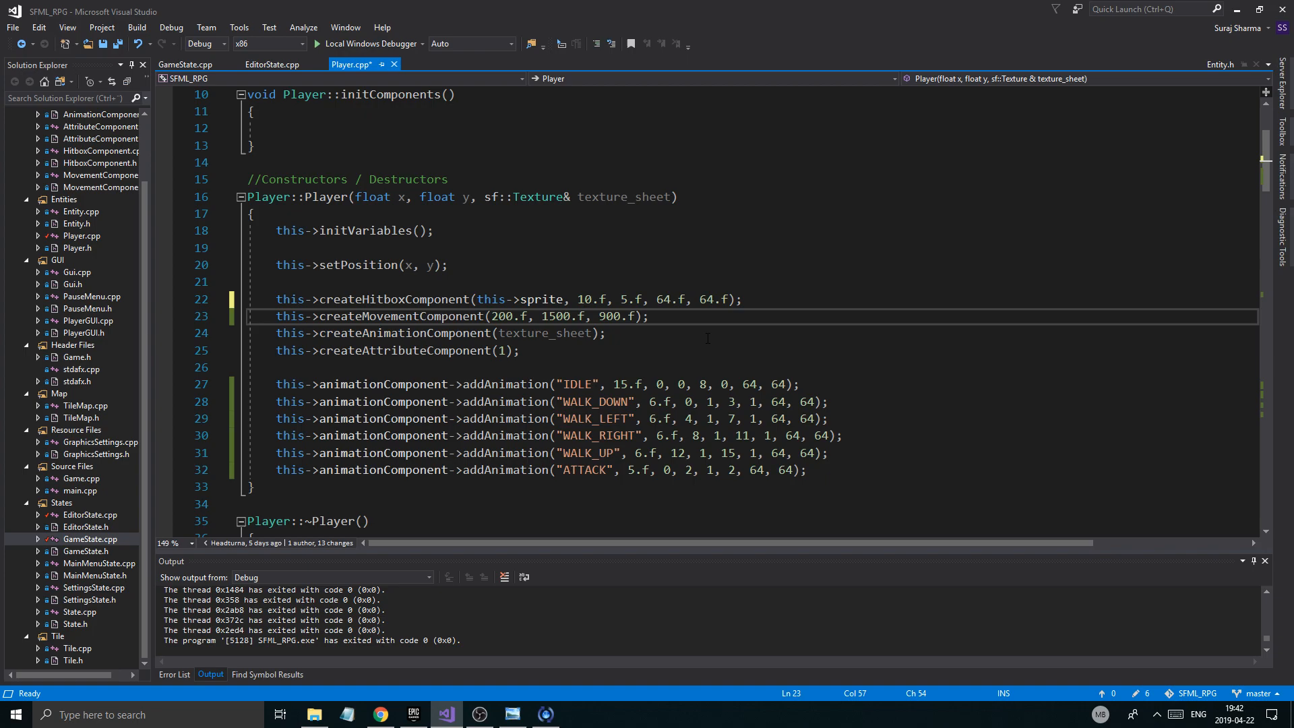
type("44.f, 54.f")
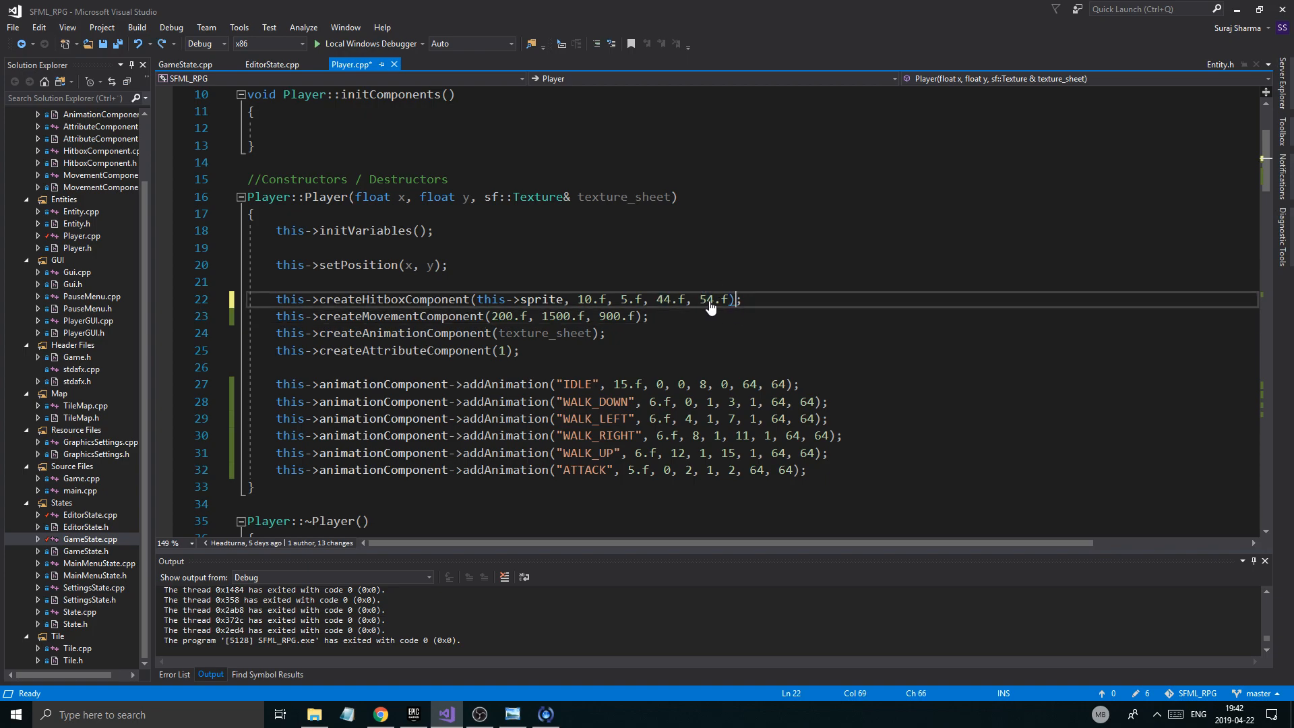
mouse_move(706, 326)
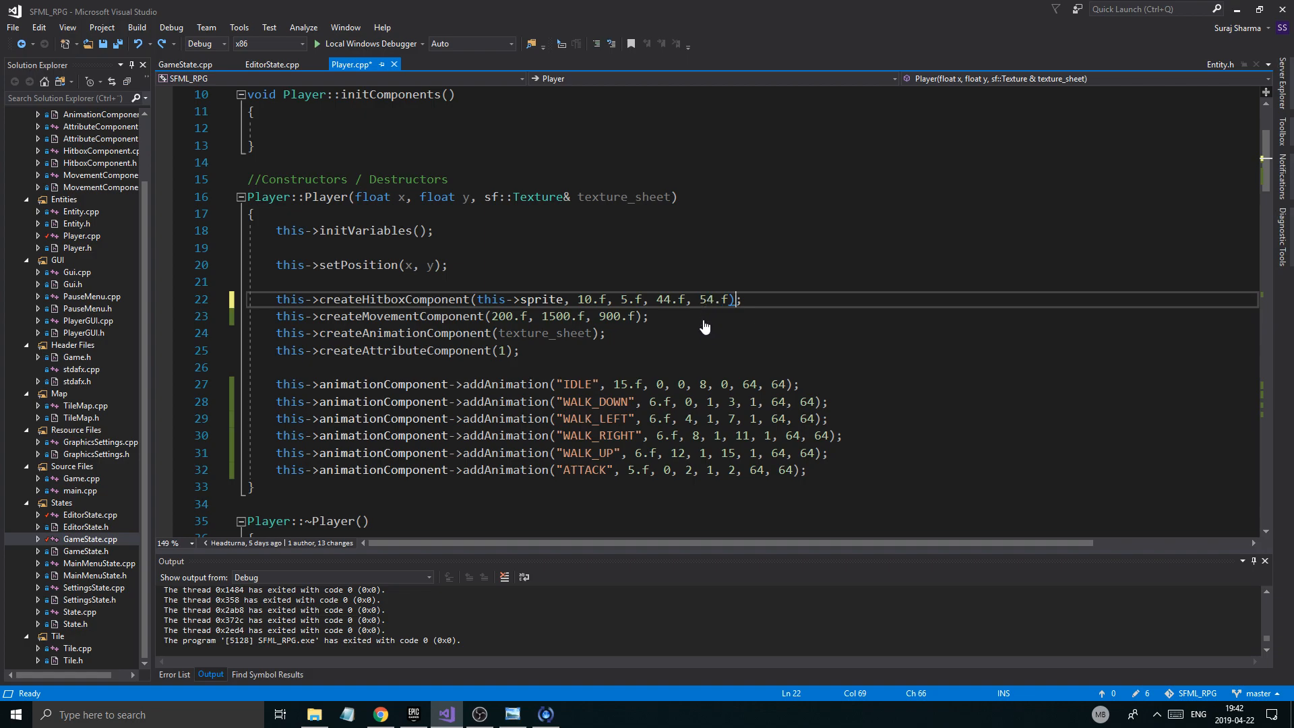
mouse_move(618, 304)
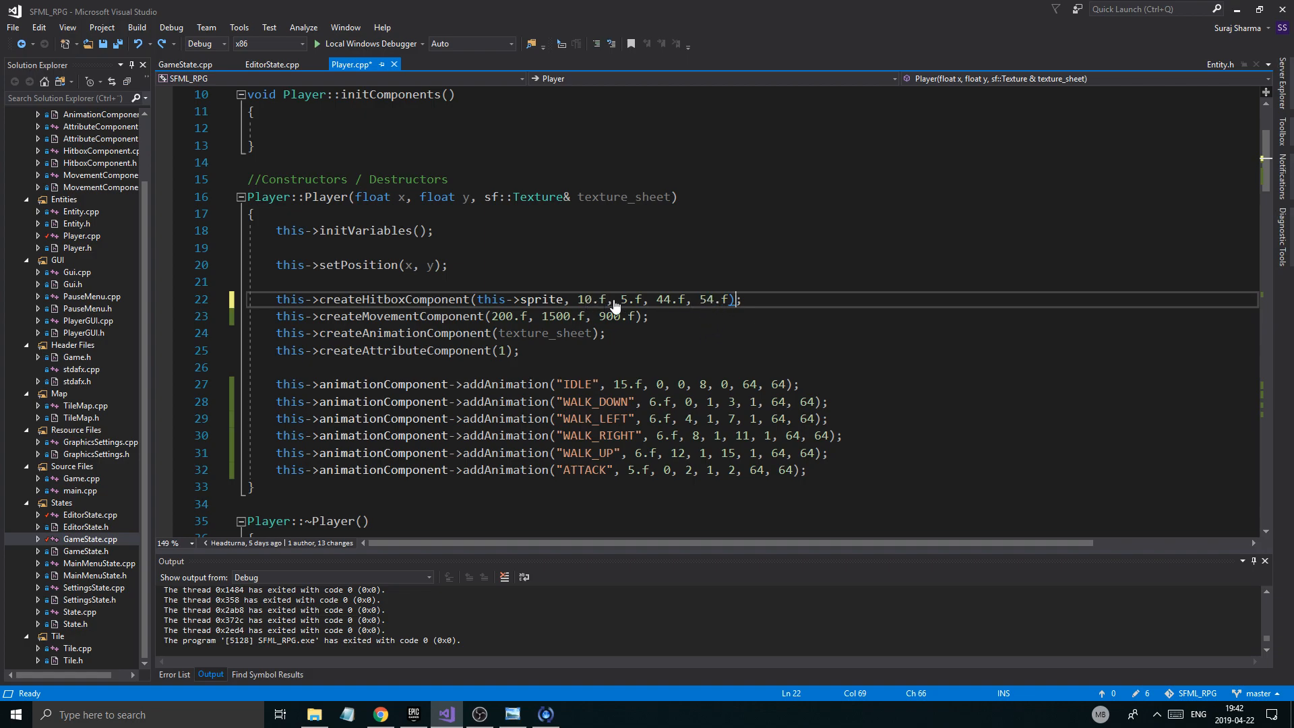
mouse_move(634, 311)
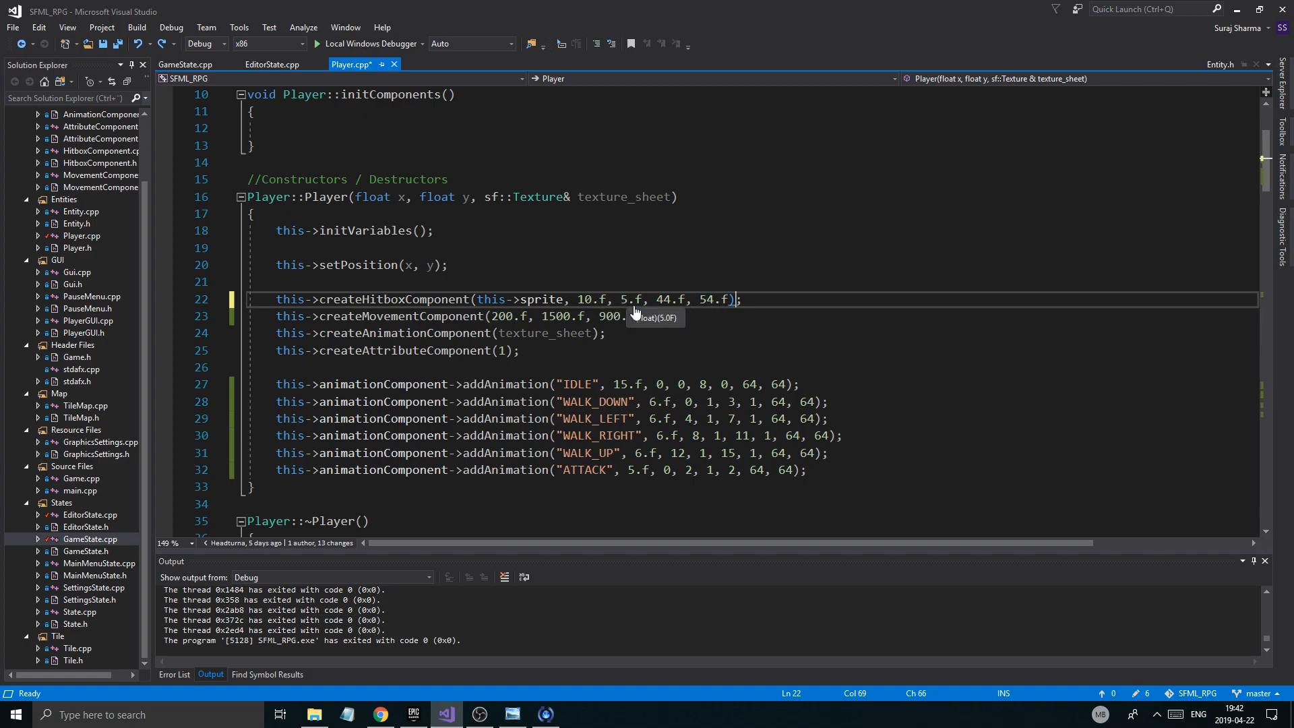
mouse_move(716, 307)
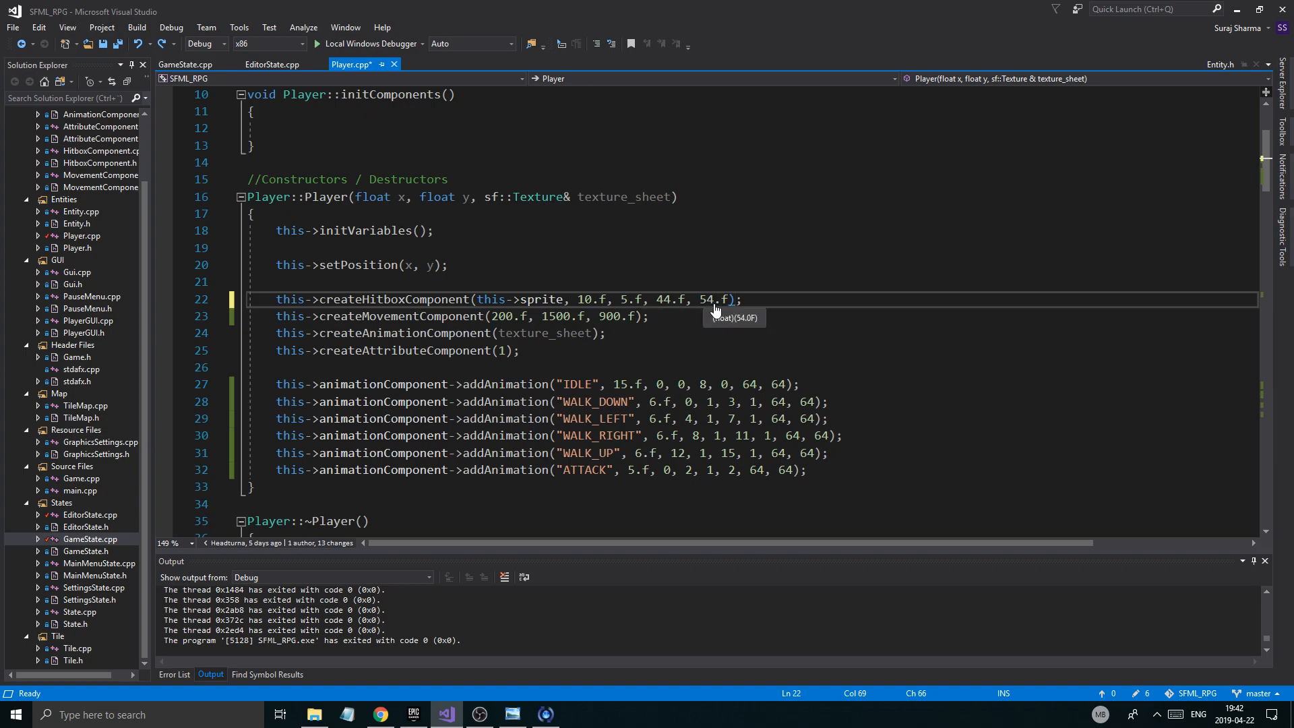
mouse_move(681, 307)
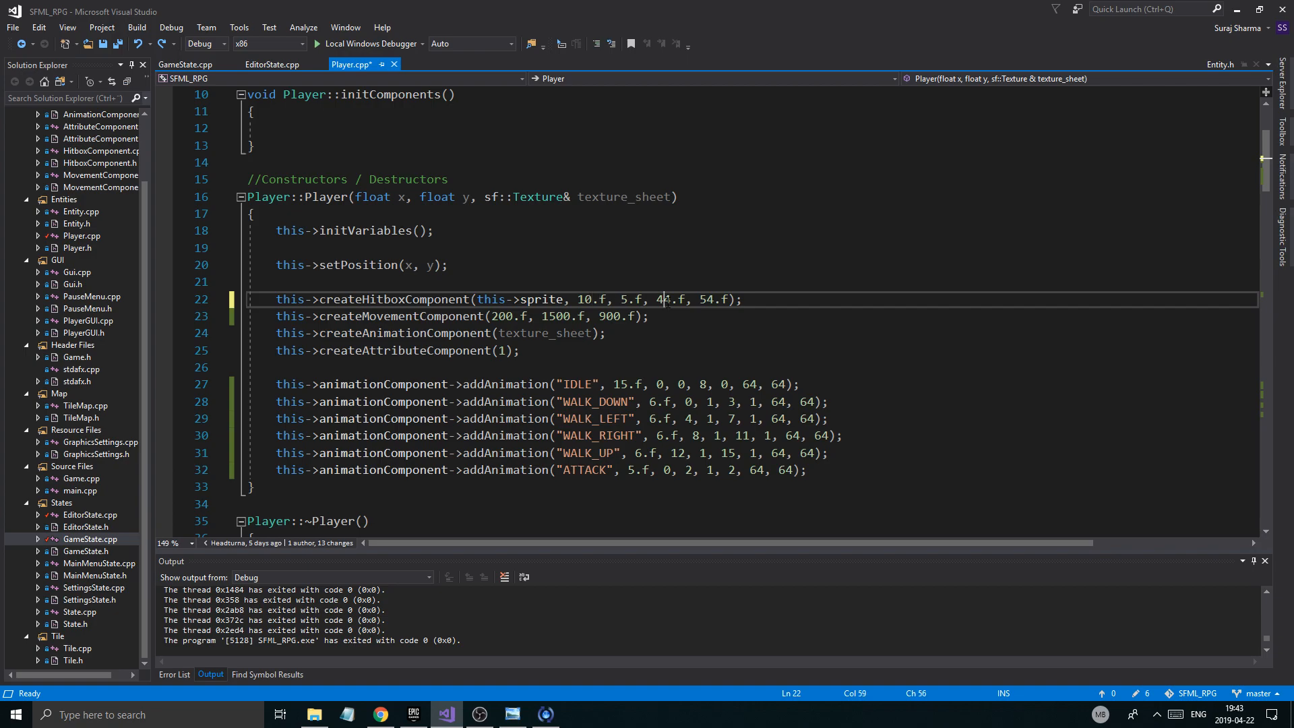
double_click(667, 300)
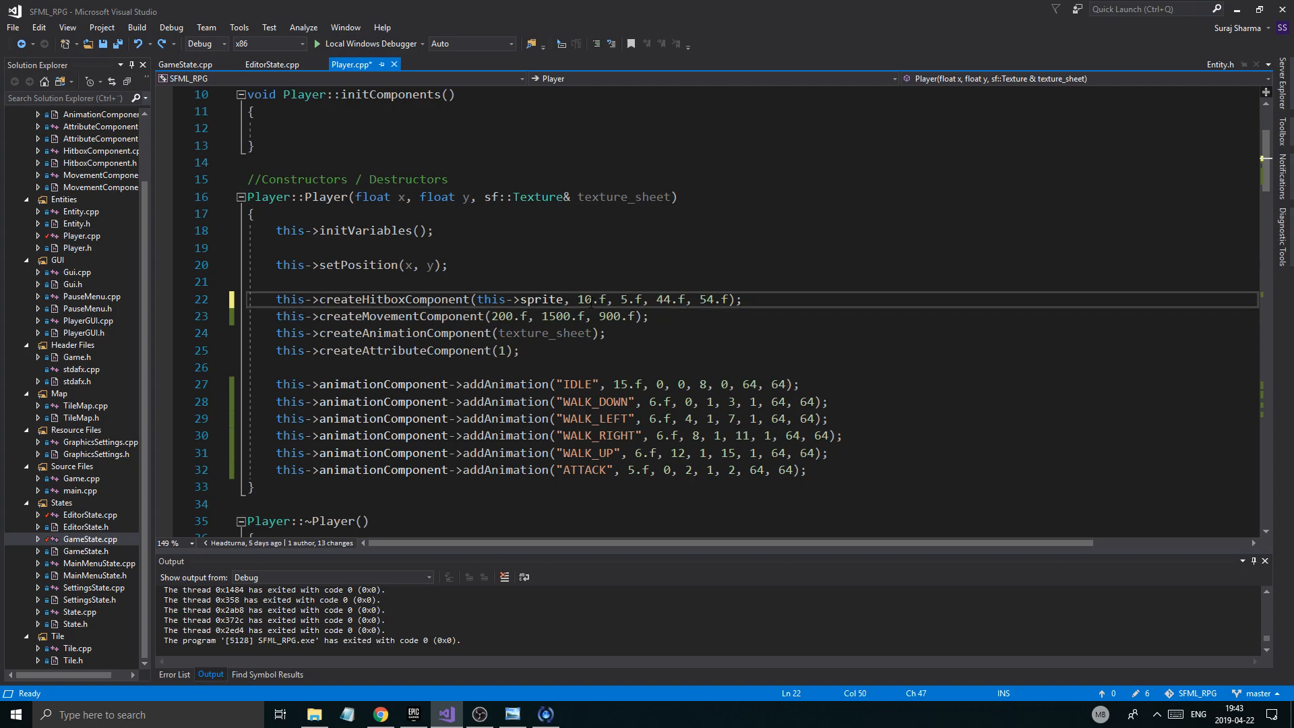
double_click(670, 299)
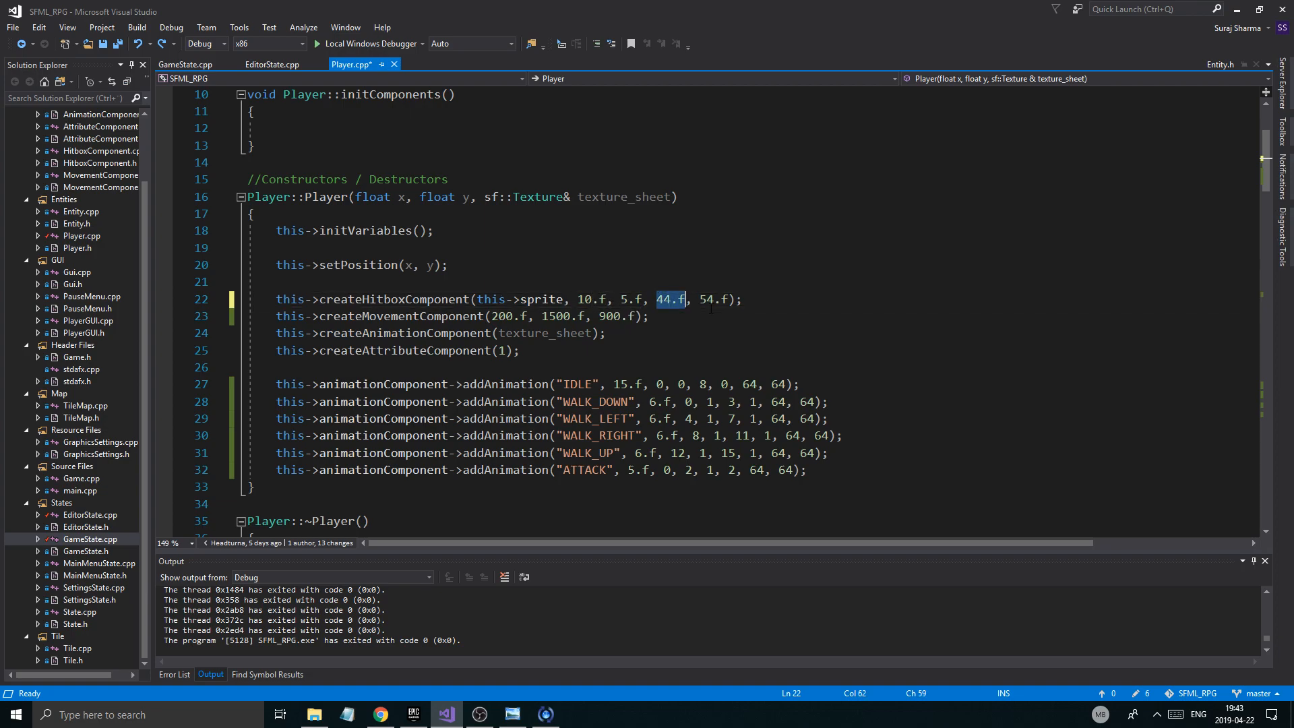
left_click(585, 299)
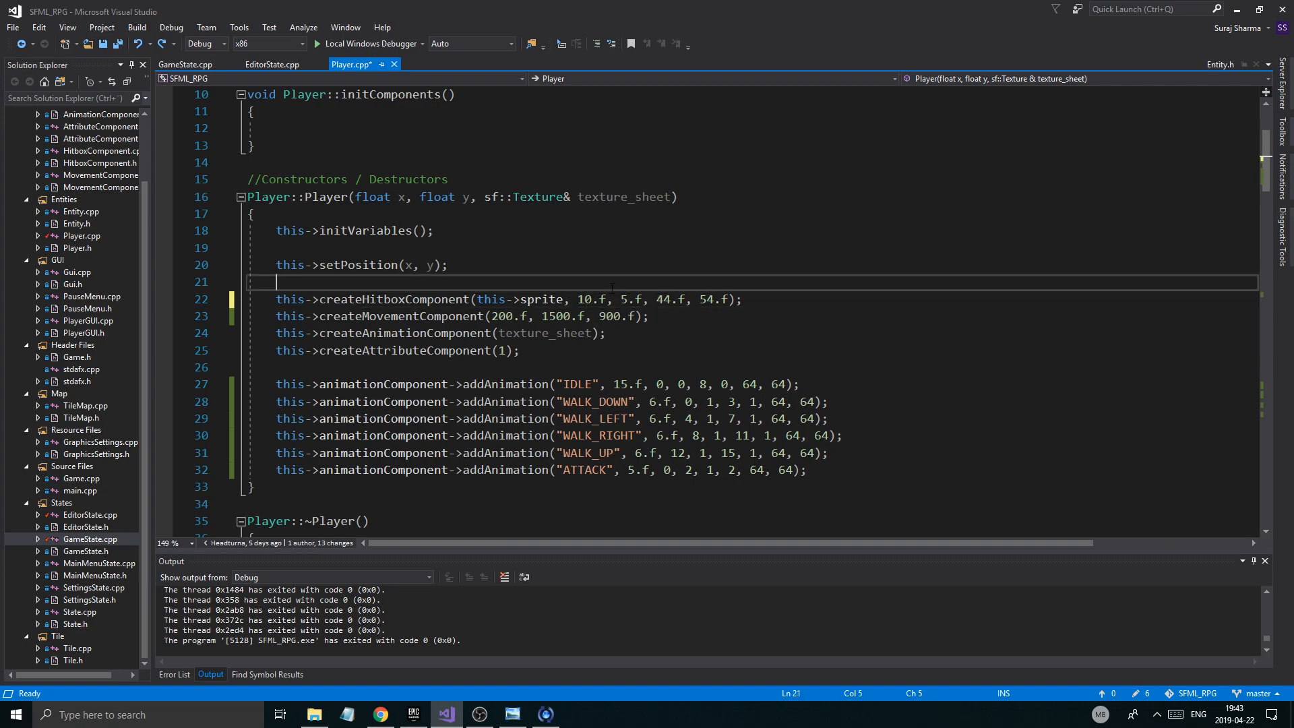
Step: Save the source after setting the WALK animations' frame time to 12.f
key("Ctrl+S")
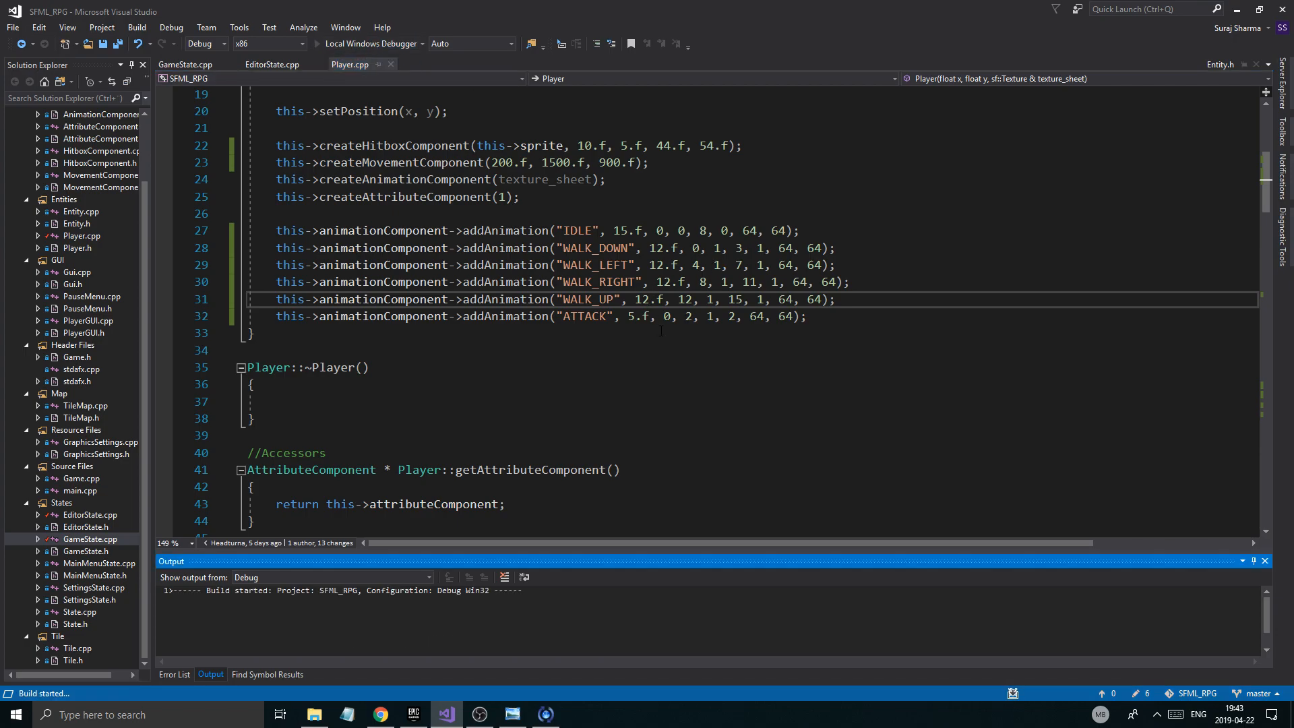
Step: Launch the game, start a New Game to check the player sprite, visit the editor, and exit back to the code
key("F5")
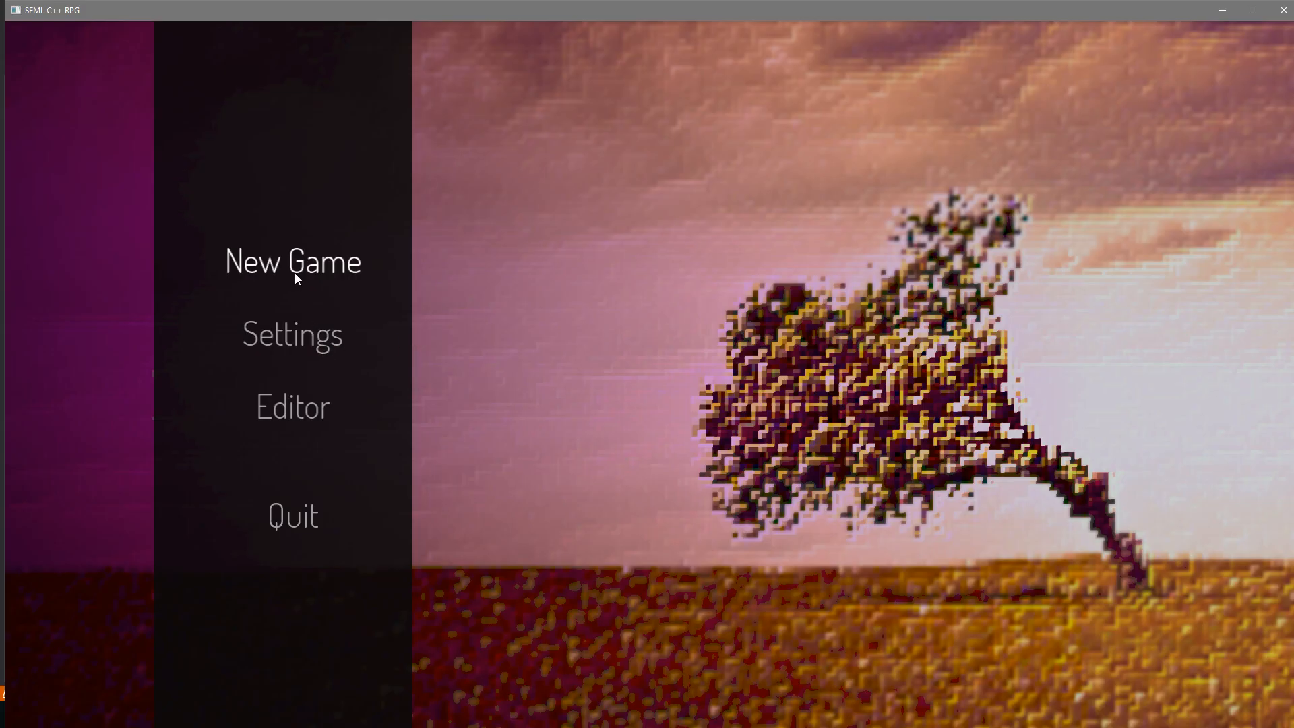
left_click(292, 261)
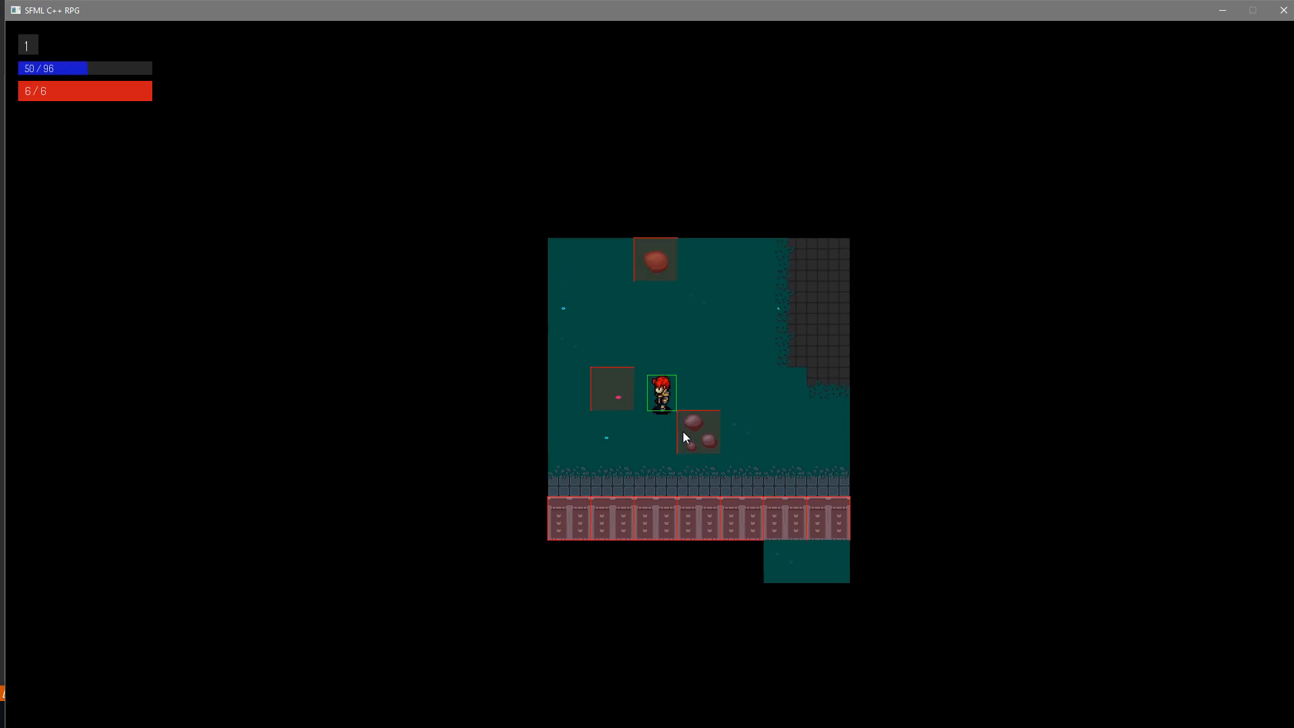
key("Escape")
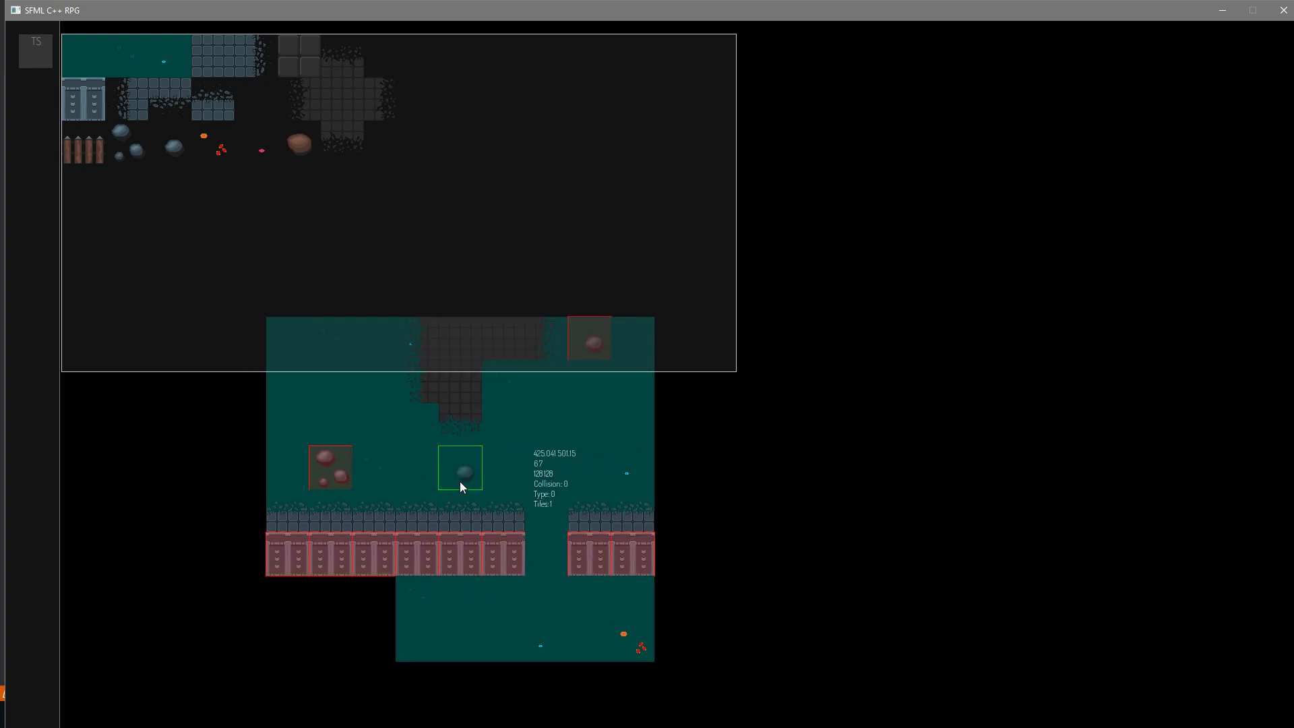
key("Escape")
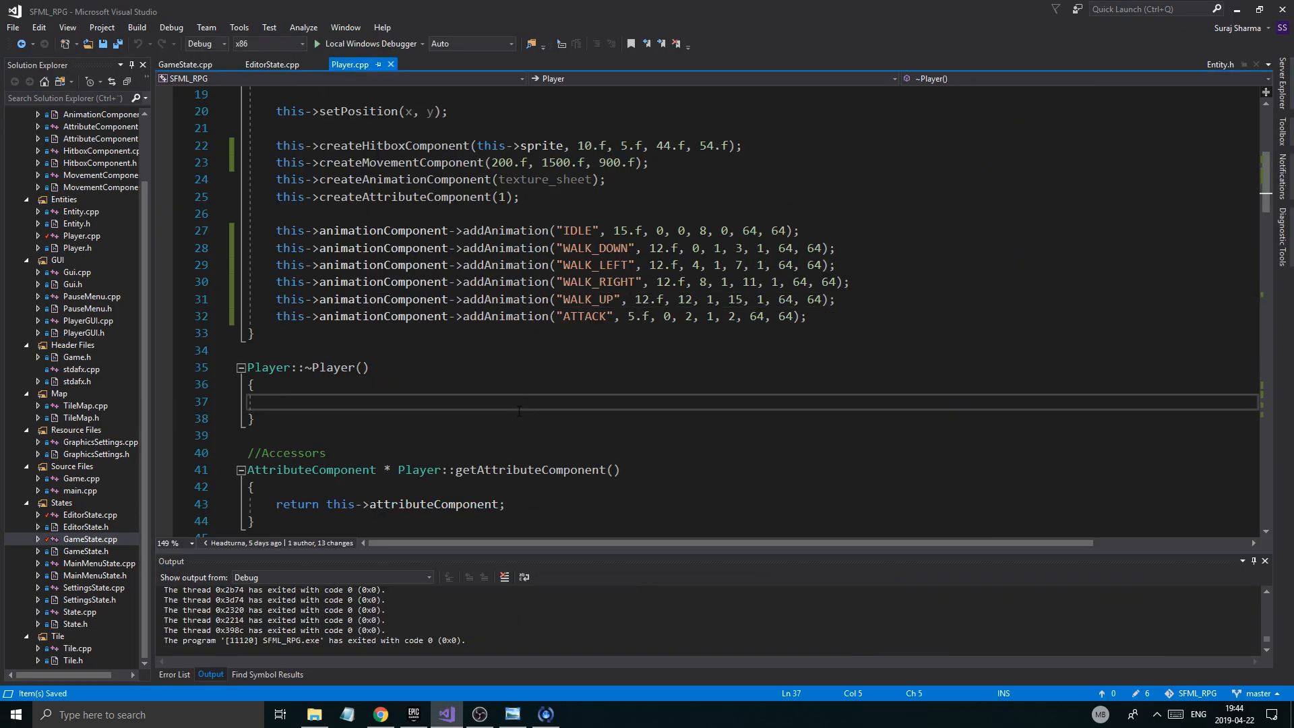
Step: Add a const bool show_hitbox parameter to Player::render's definition without a default and save
scroll("down", 3)
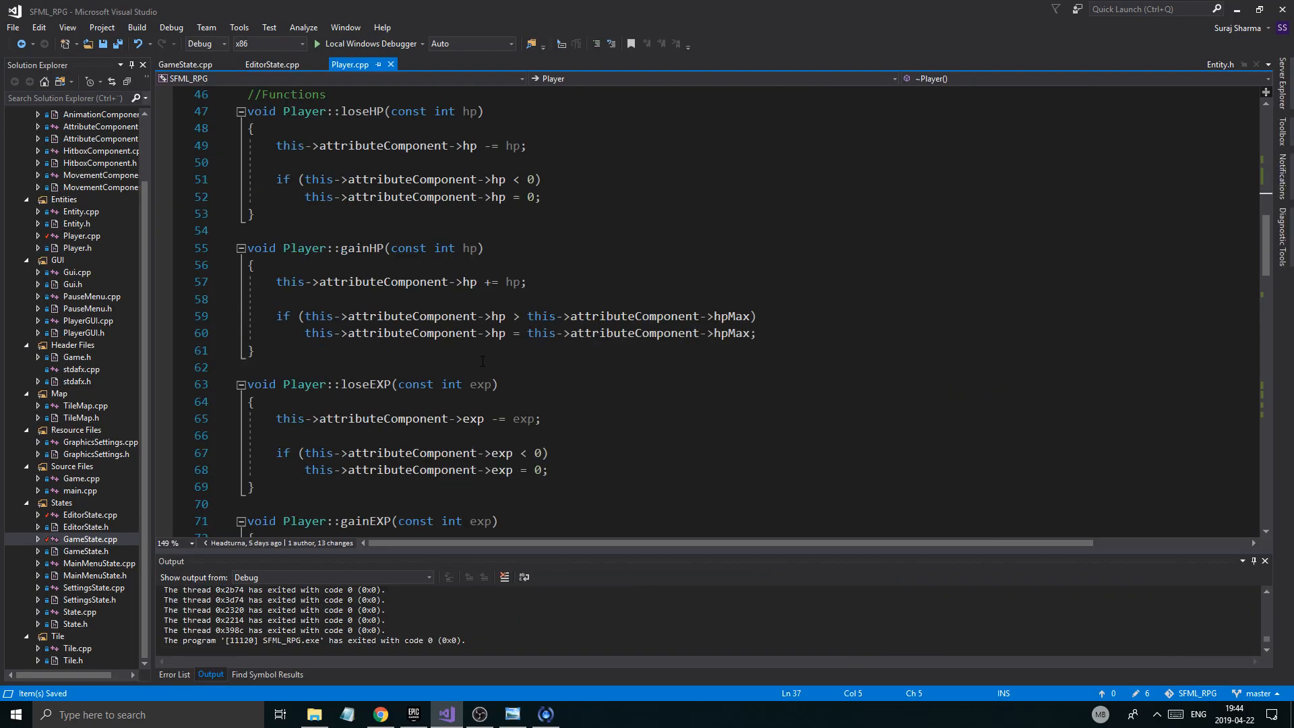
scroll("down", 3)
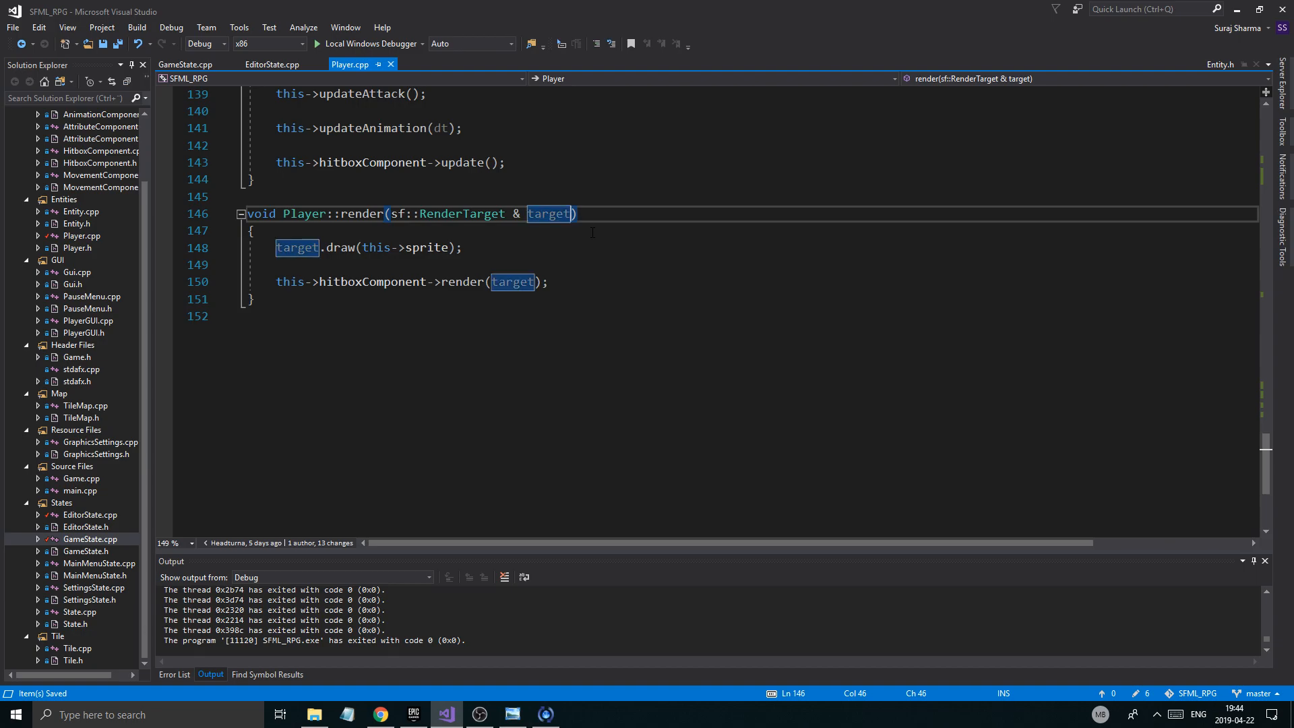
type(", bool")
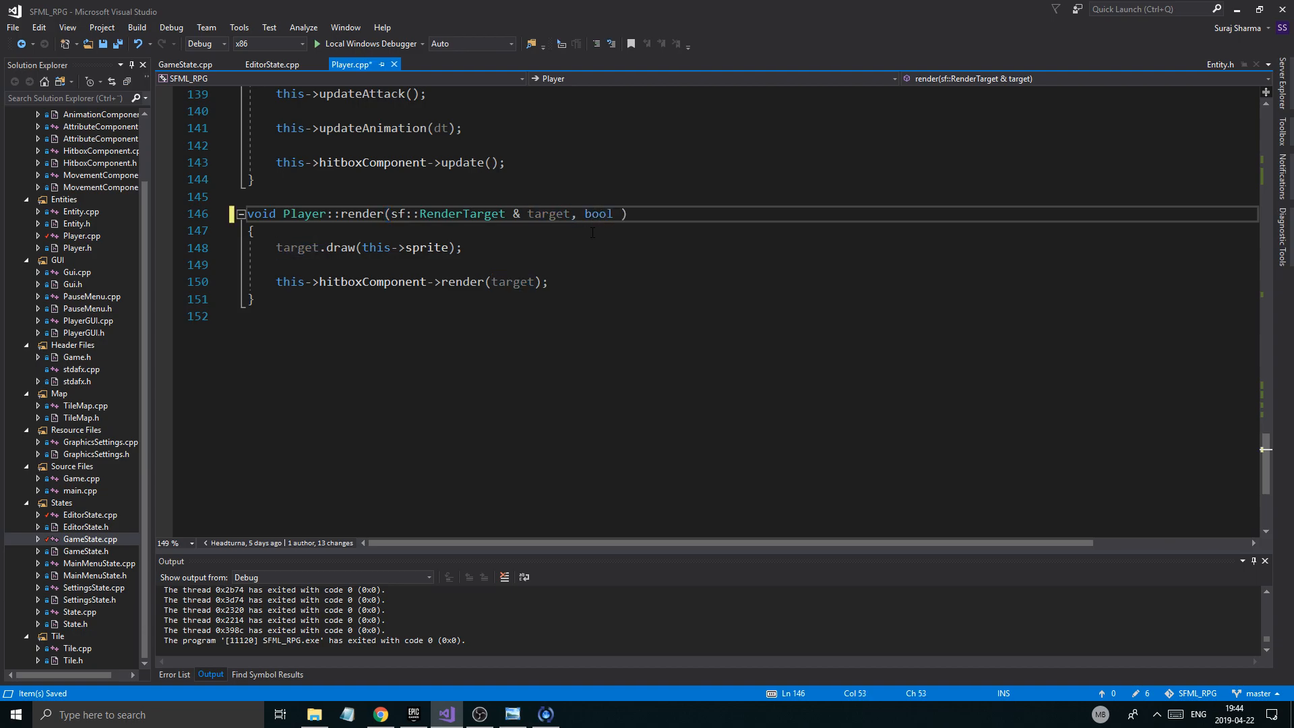
type("show_")
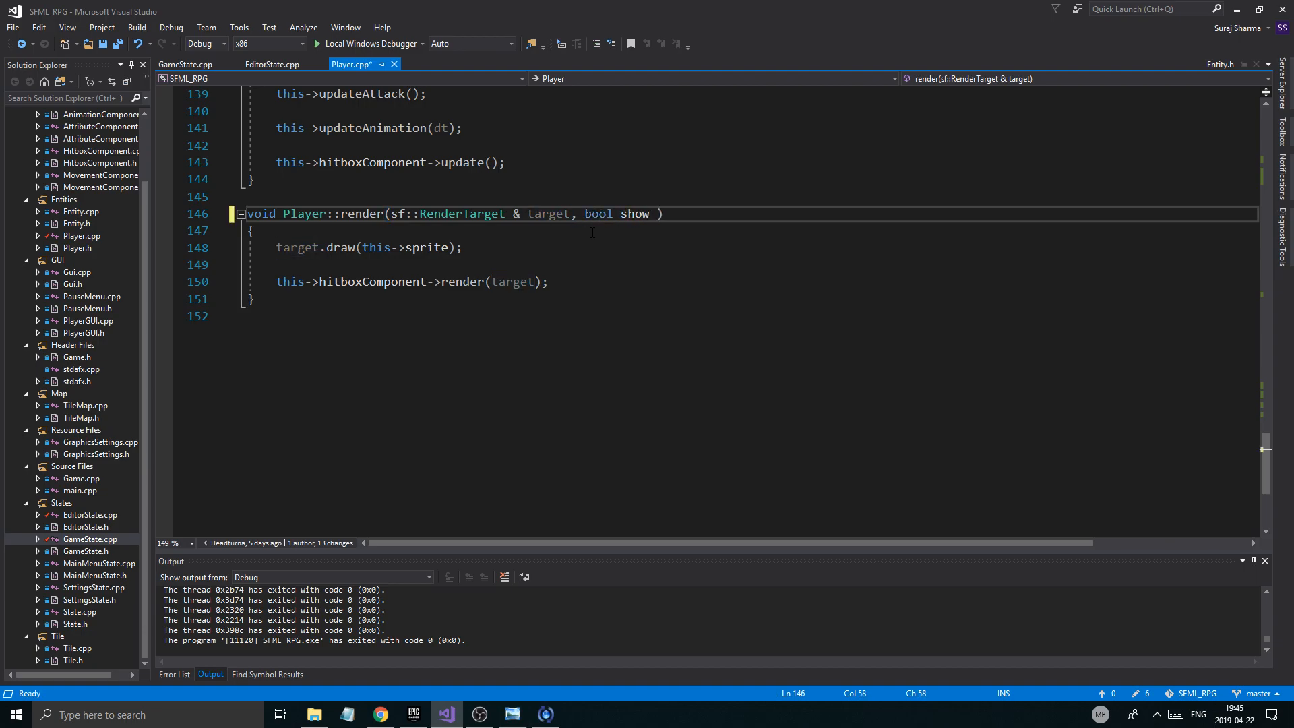
type("hitbox")
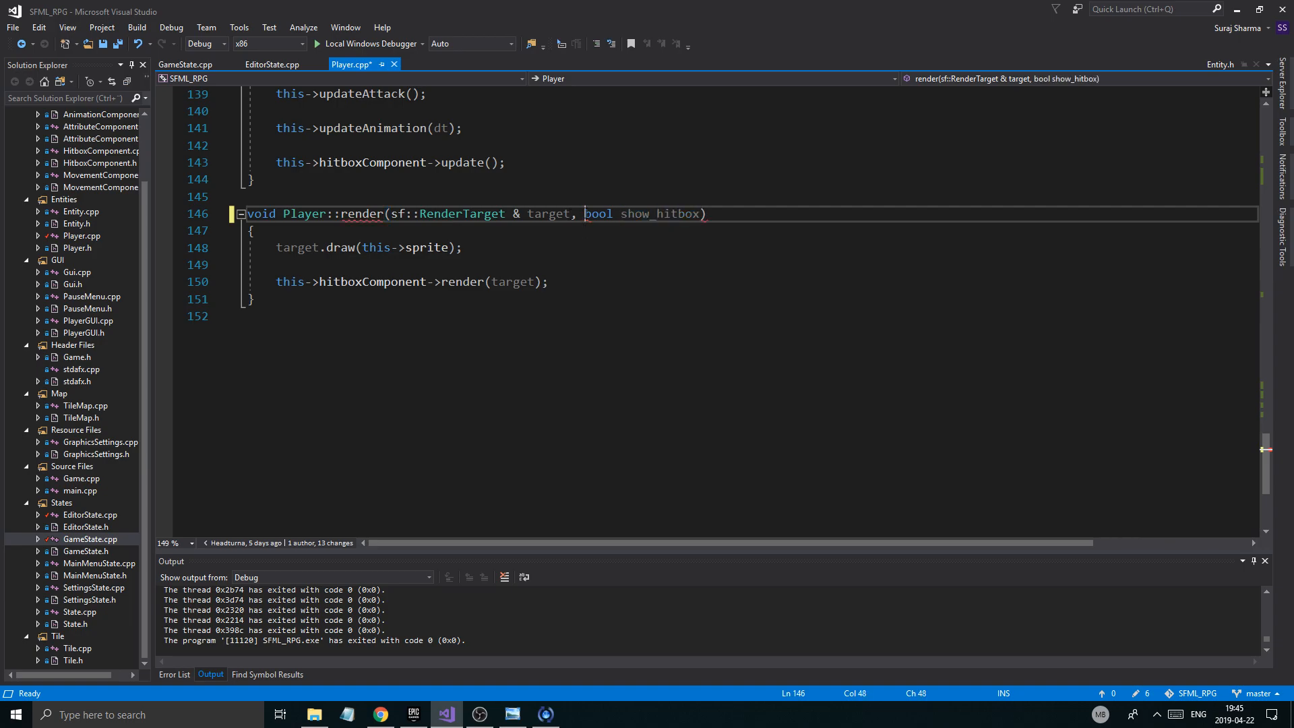
type("const")
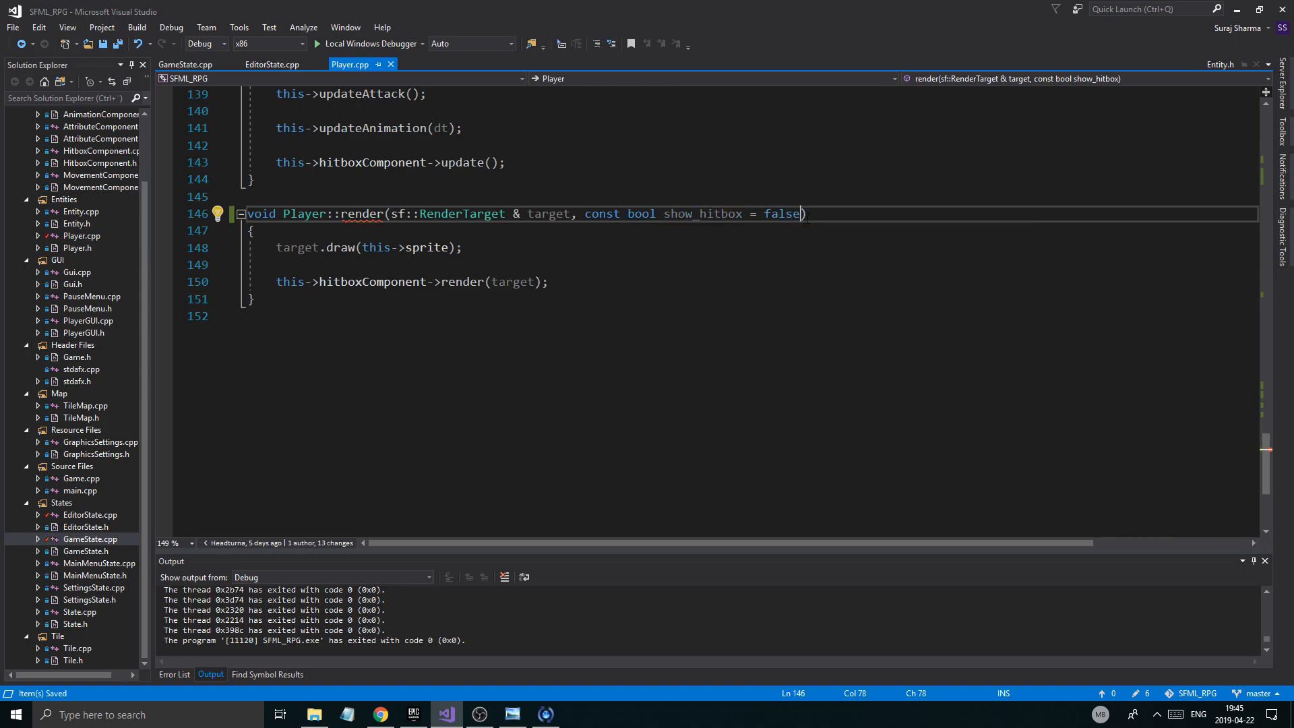
key("Backspace")
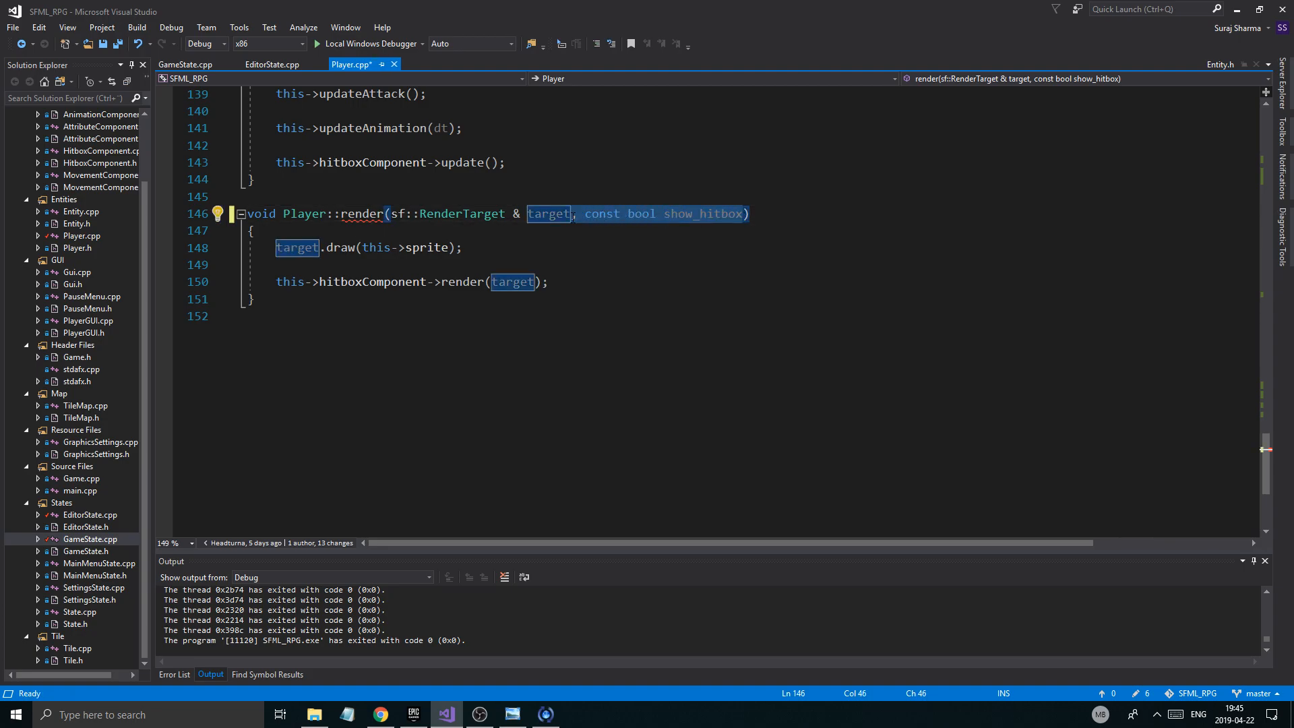
key("Ctrl+S")
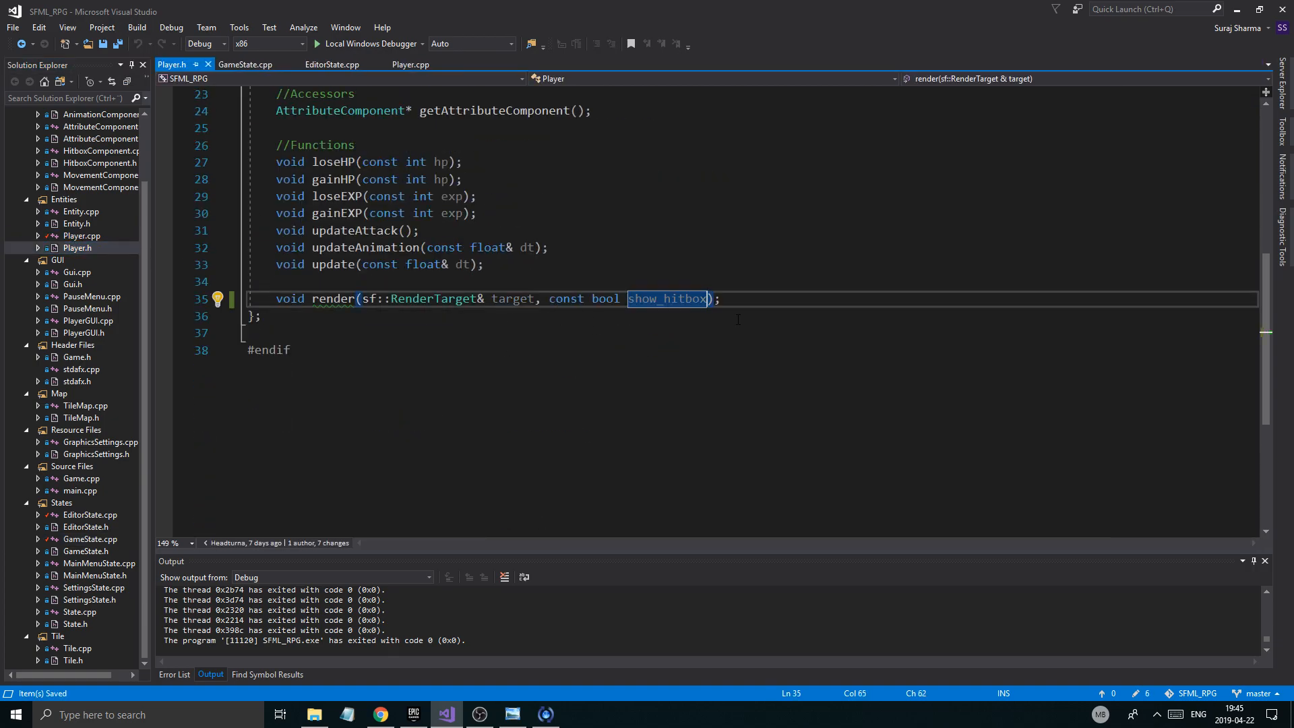
Step: Default show_hitbox to false in the header and wrap the hitbox render in if(show_hitbox)
type("= false")
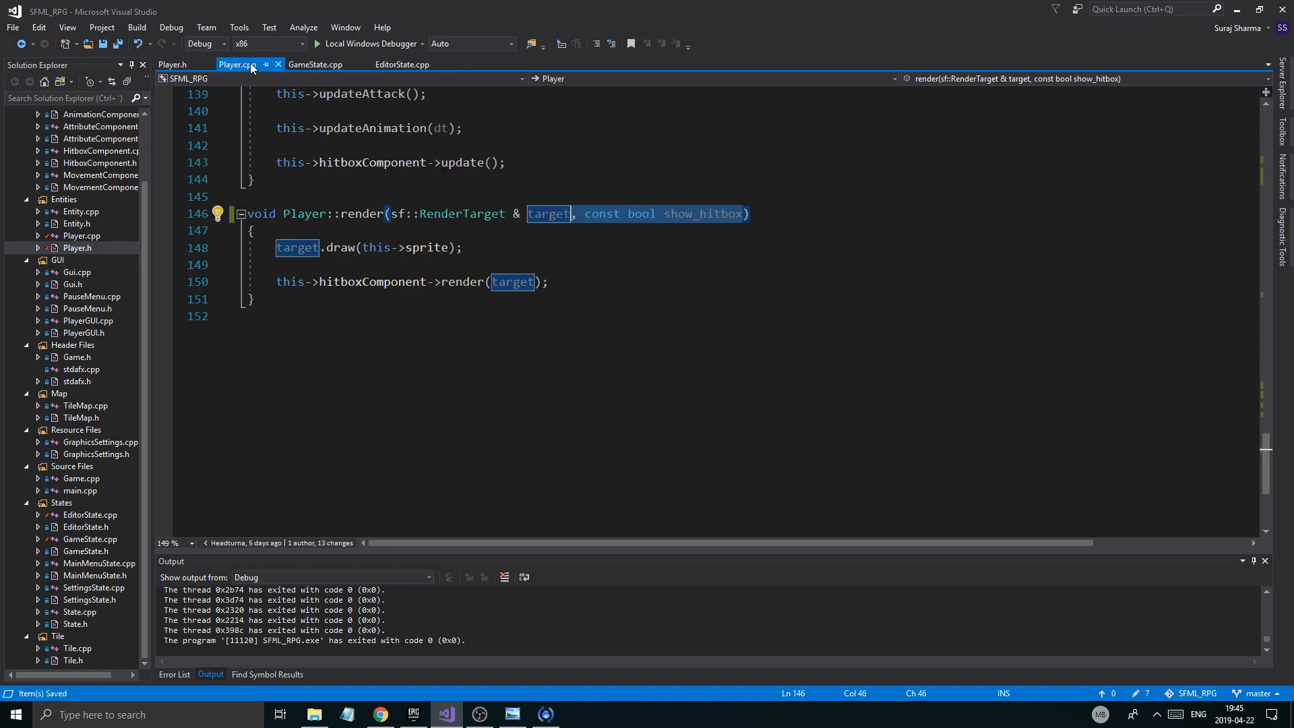
type("i")
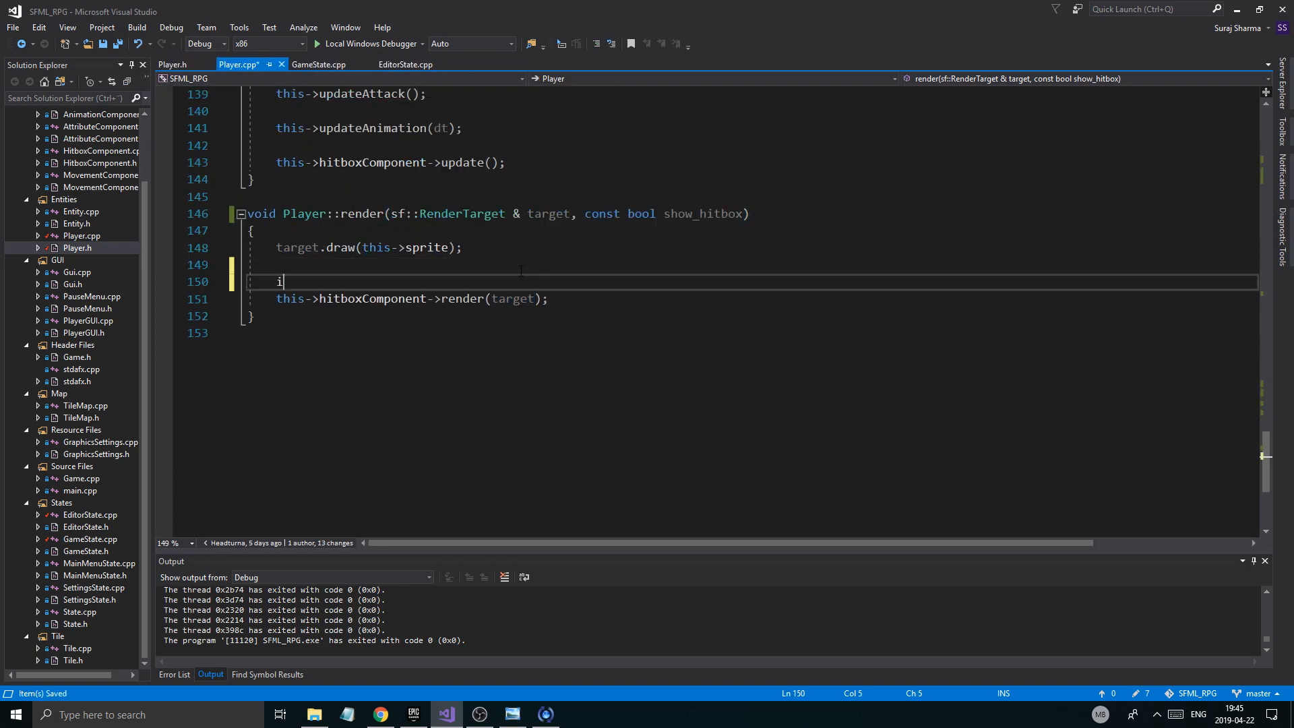
type("f(show_hitbox")
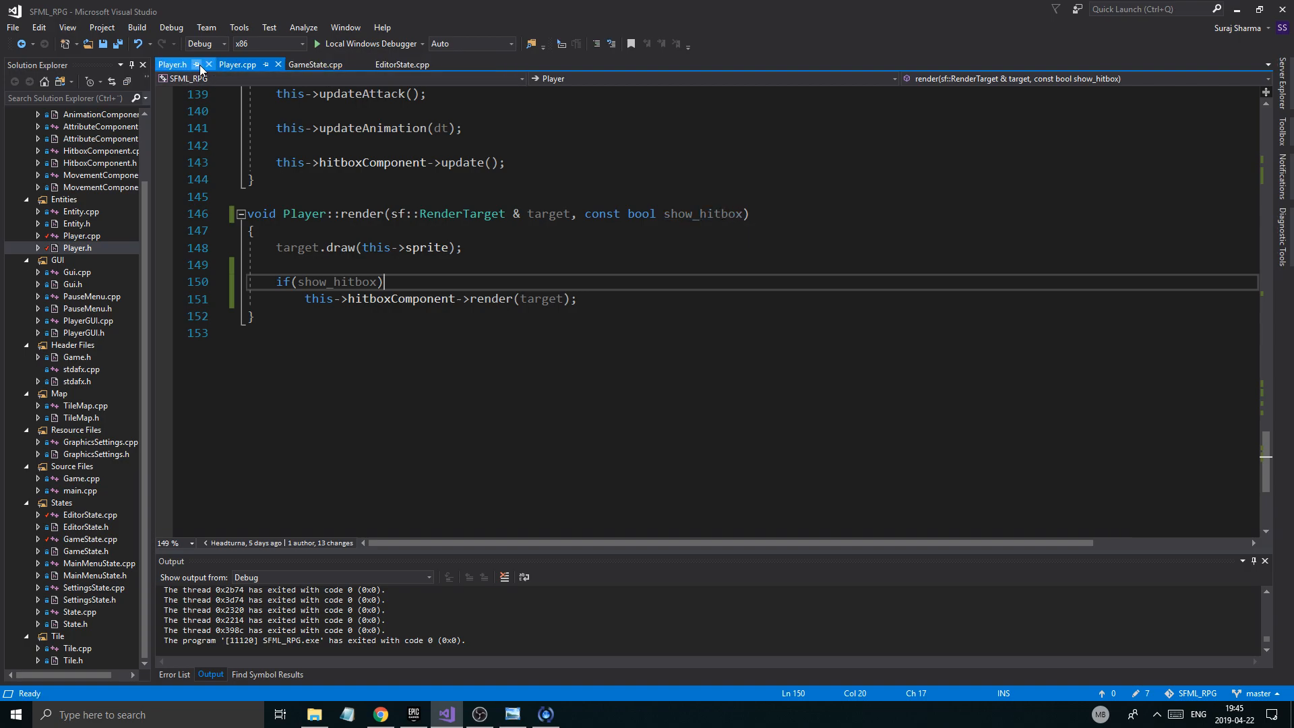
Step: In GameState::render, pass false to both the player and tileMap render calls
left_click(324, 63)
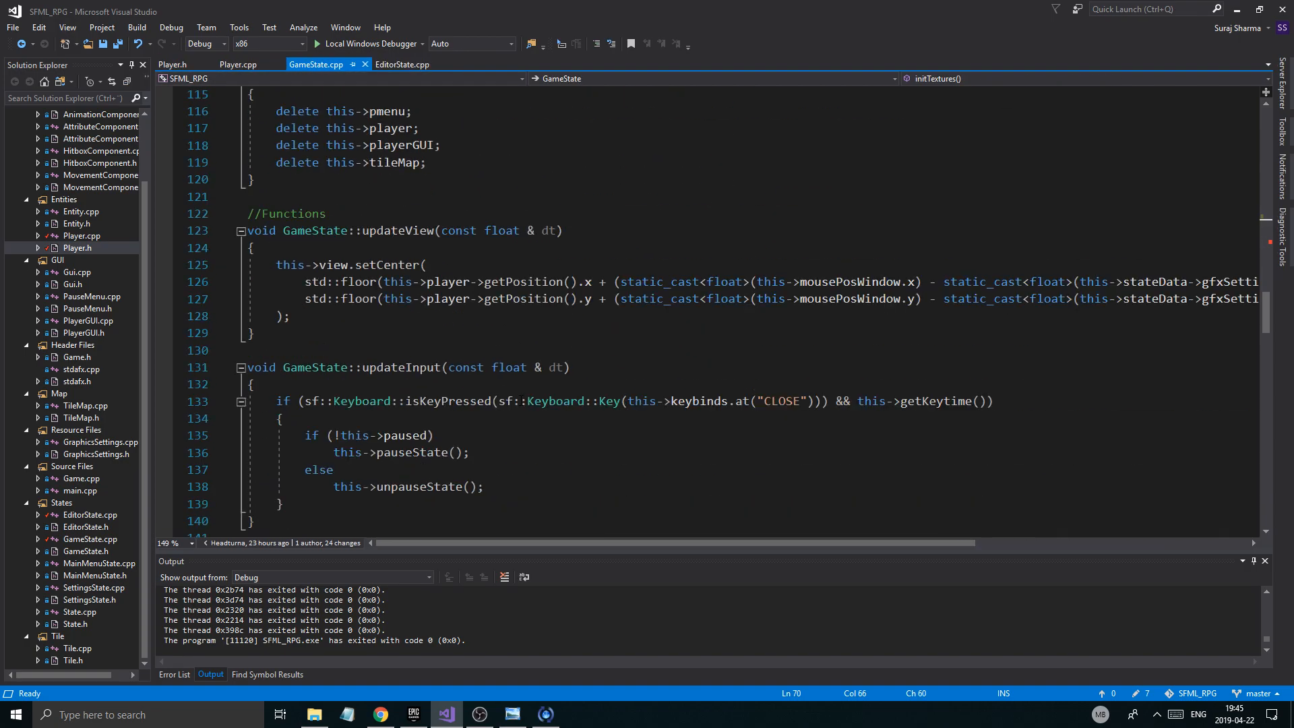
scroll("down", 3)
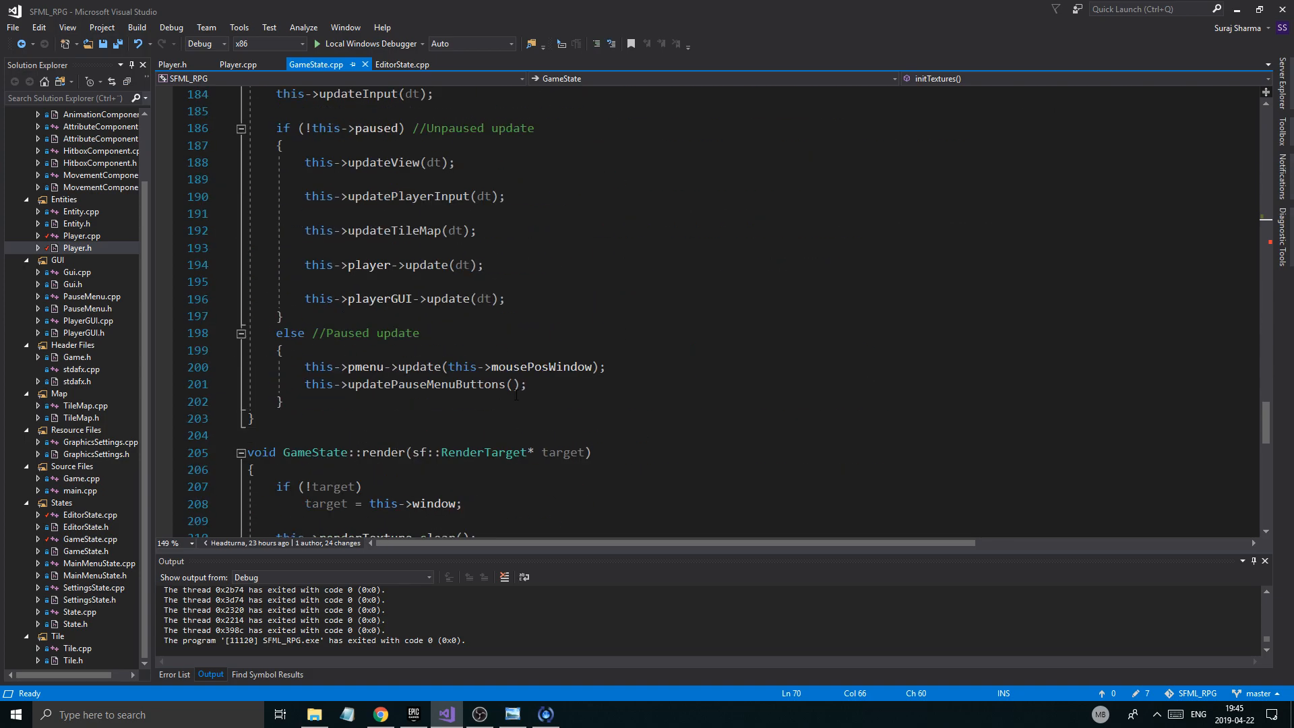
scroll("down", 3)
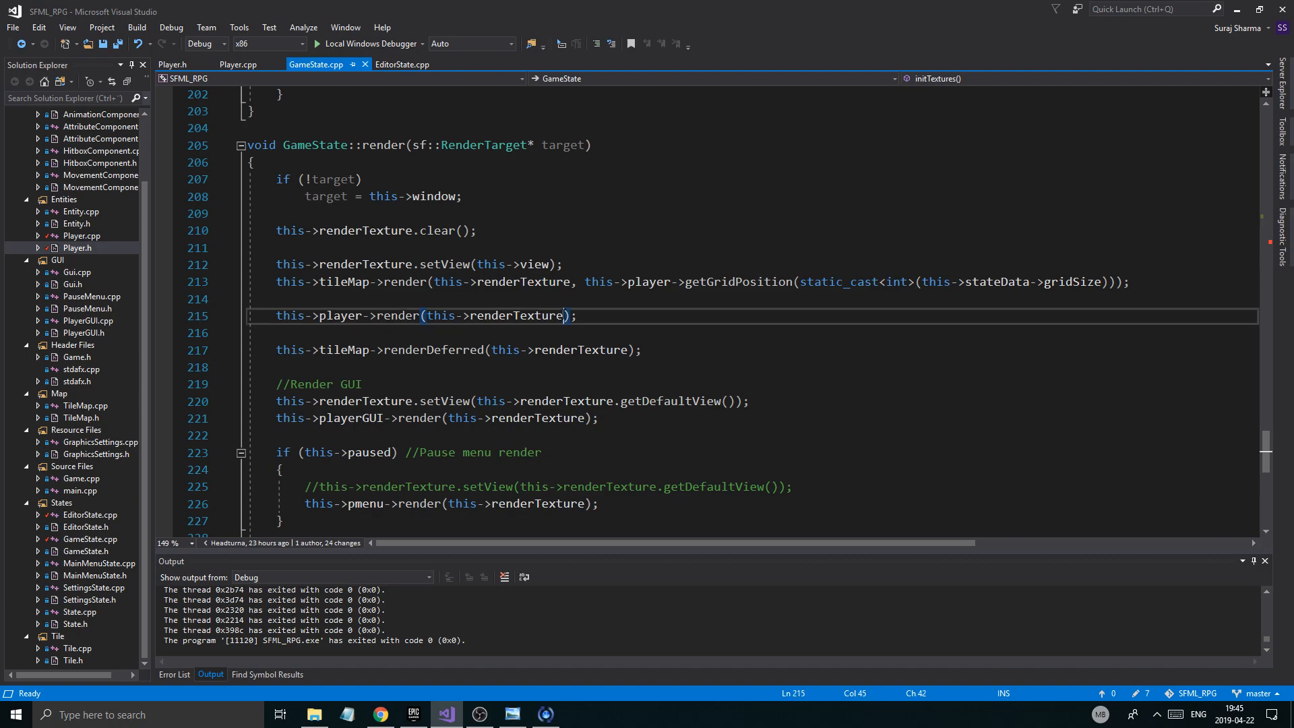
type(", false")
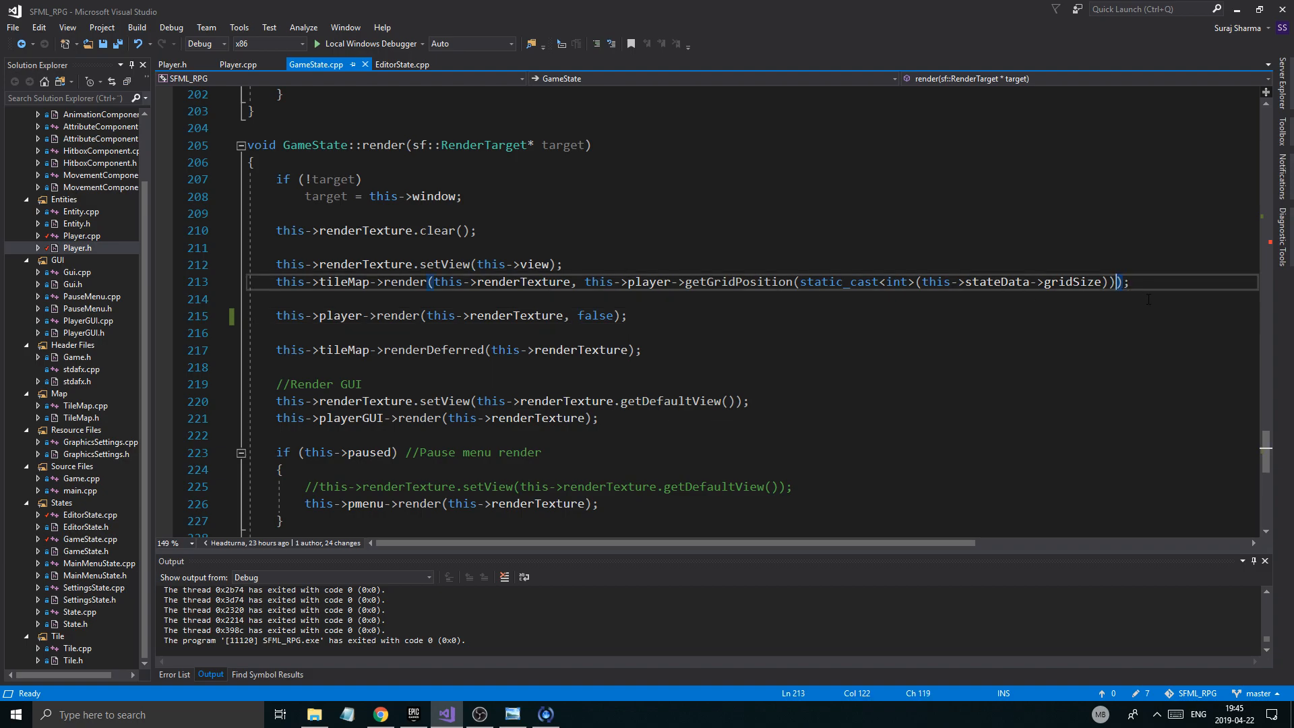
type(", false")
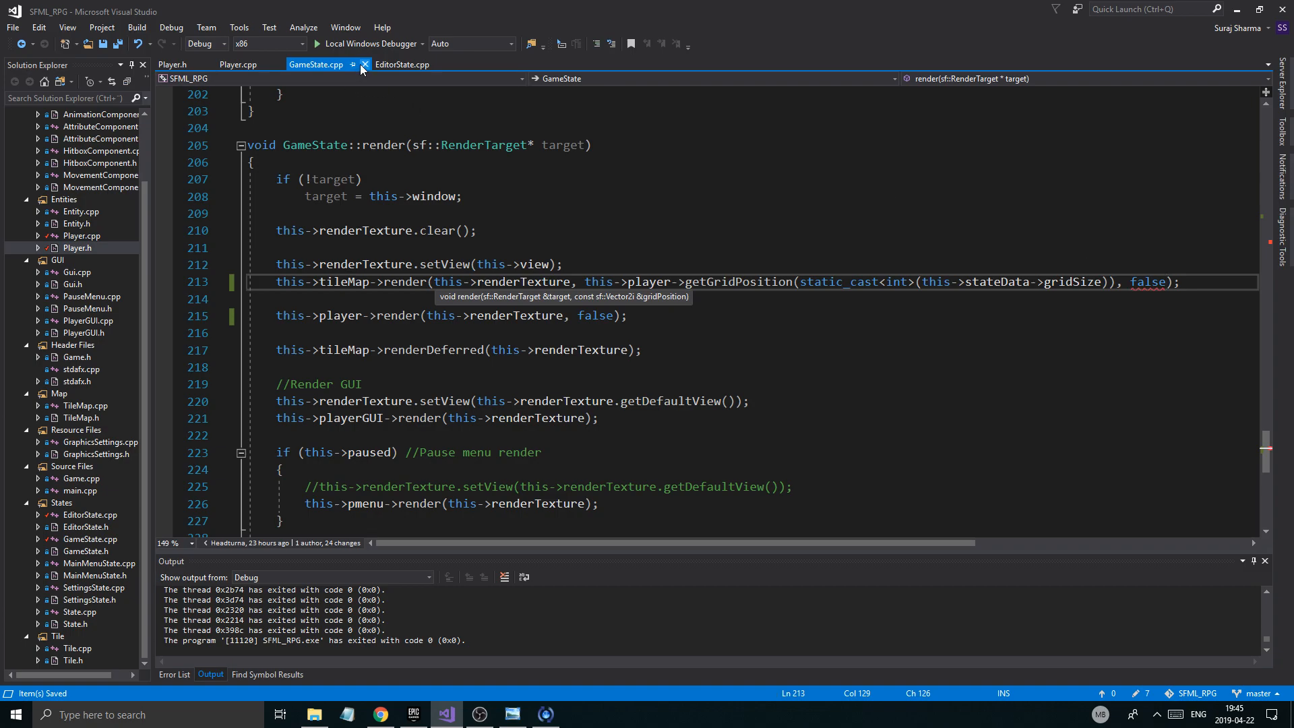
mouse_move(87, 338)
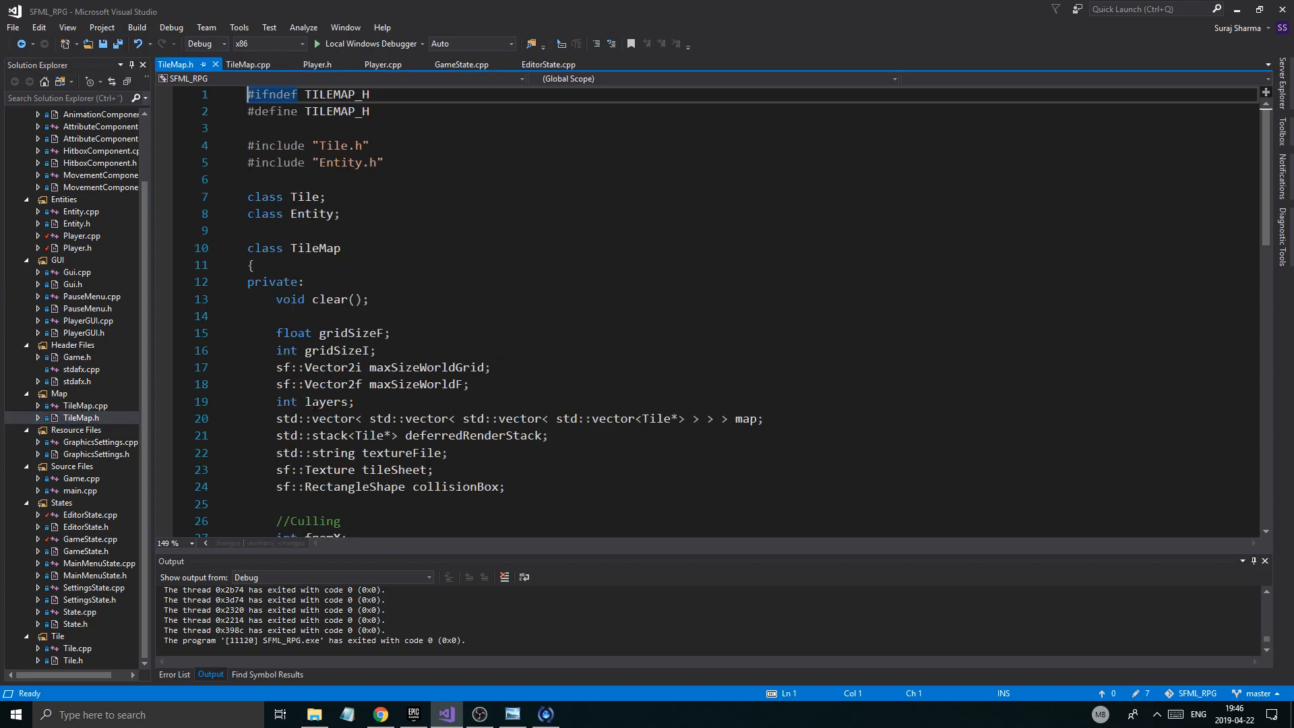
Step: Append const bool show_collision = false to TileMap.h's render declaration
scroll("down", 3)
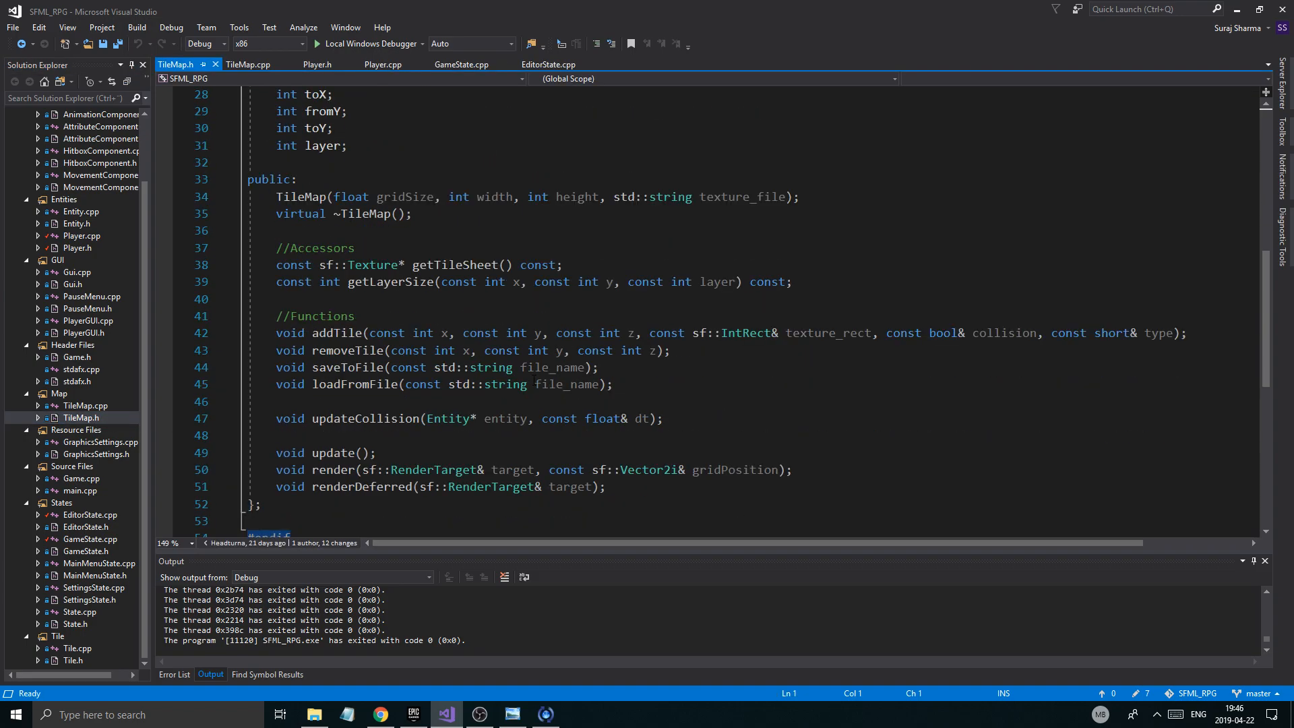
scroll("down", 3)
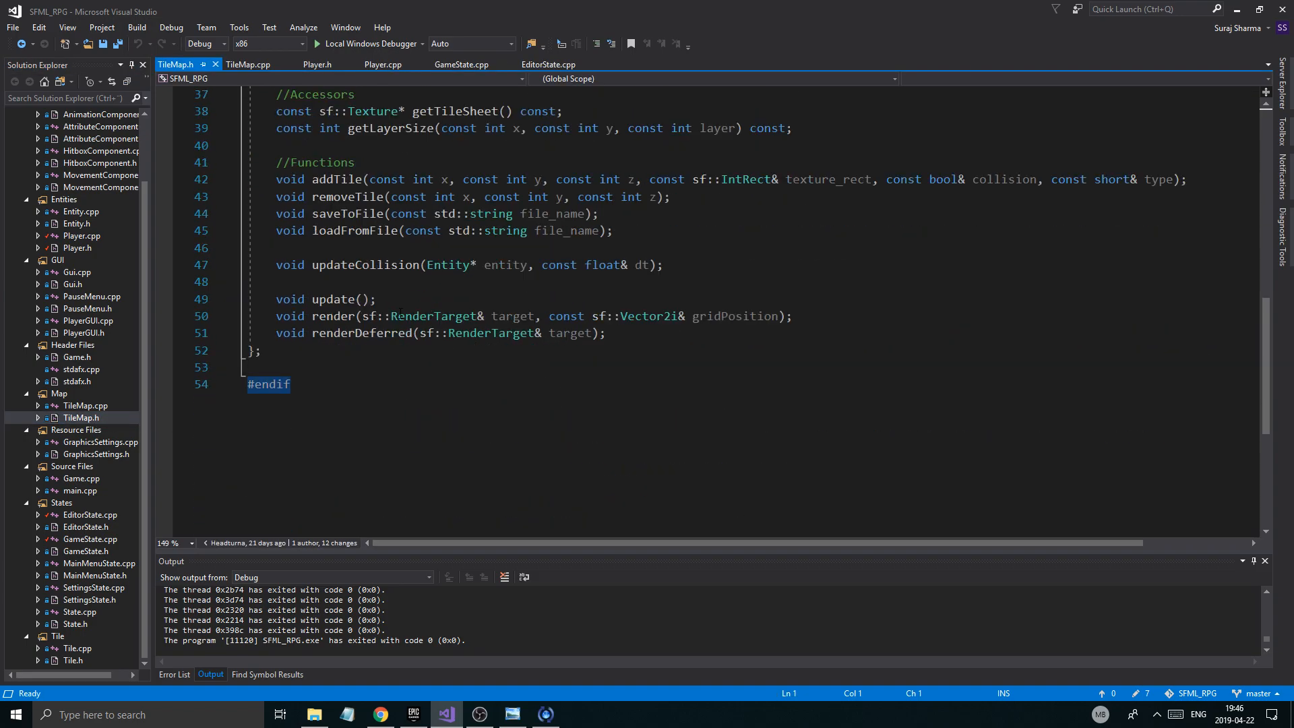
double_click(734, 315)
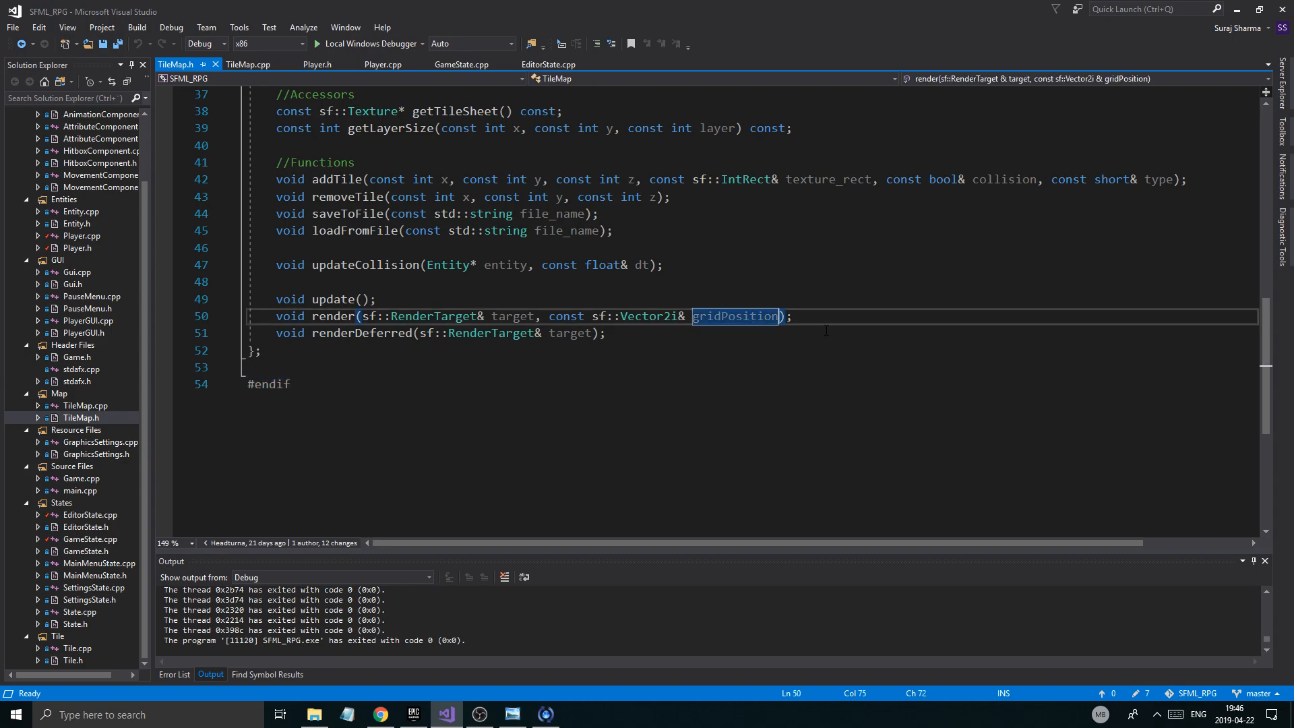
type(", const bool sho")
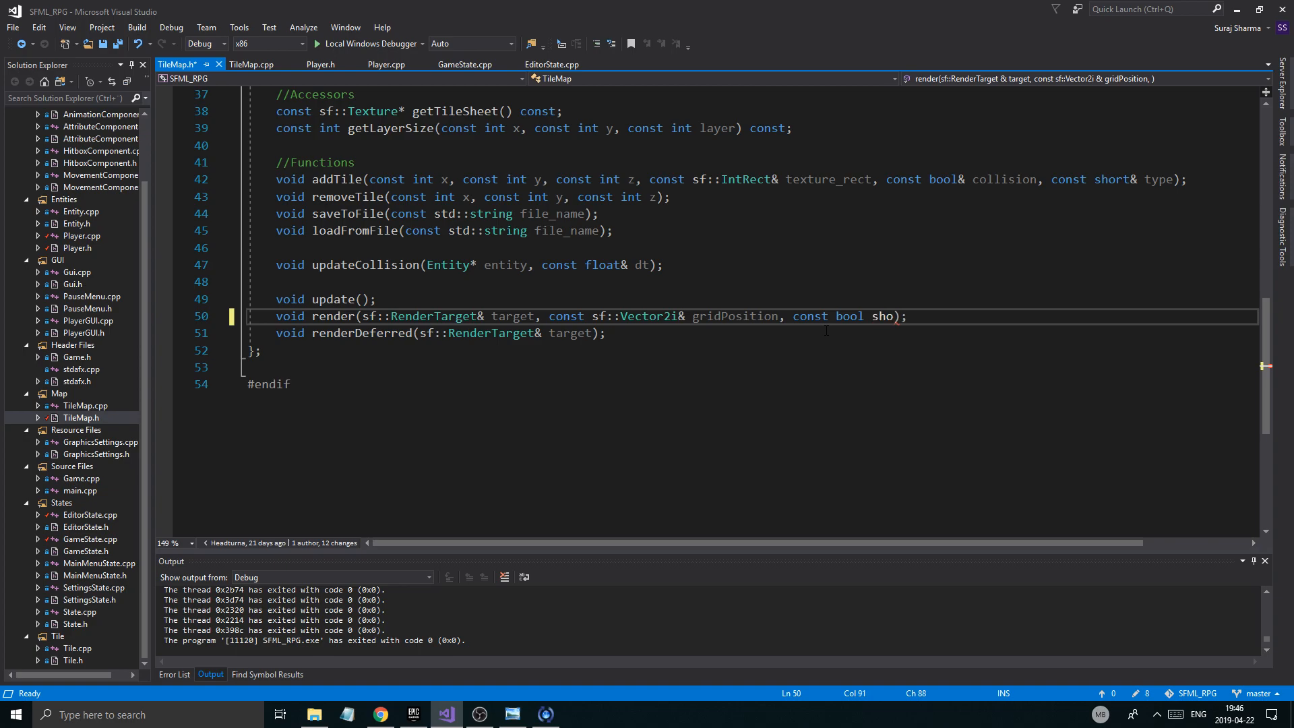
type("w_coli")
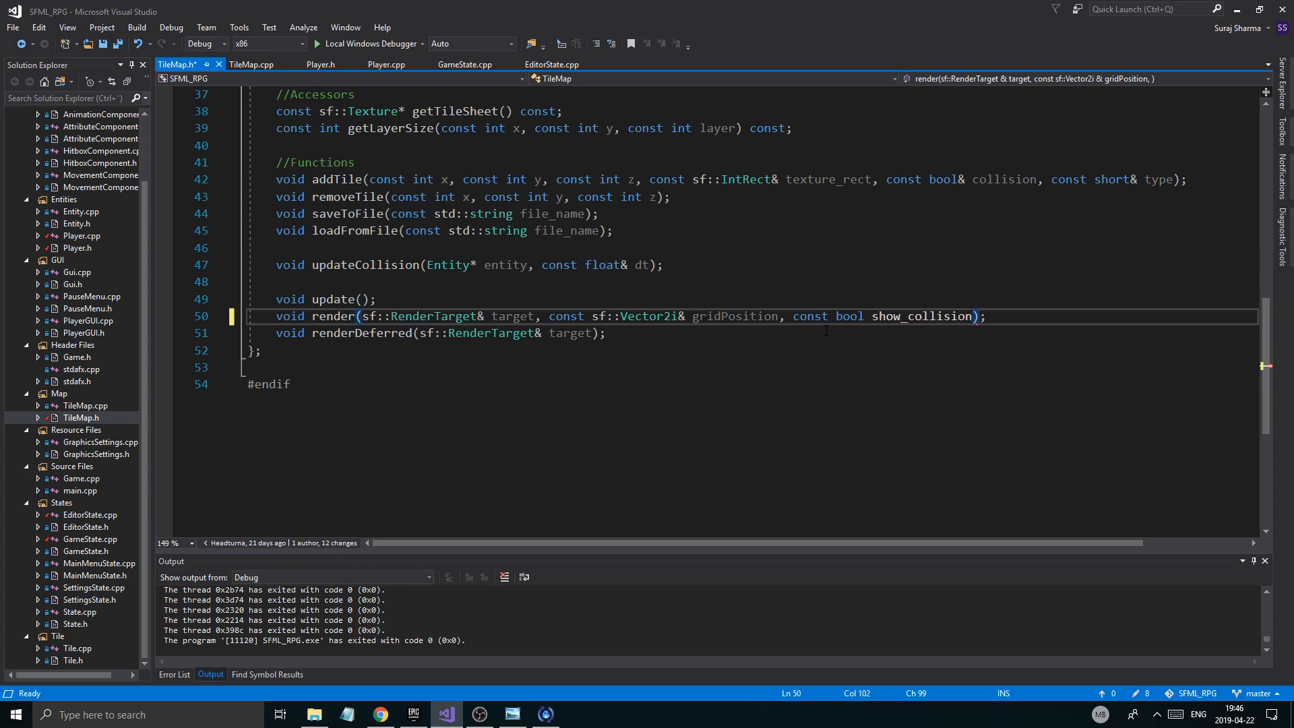
type("= false")
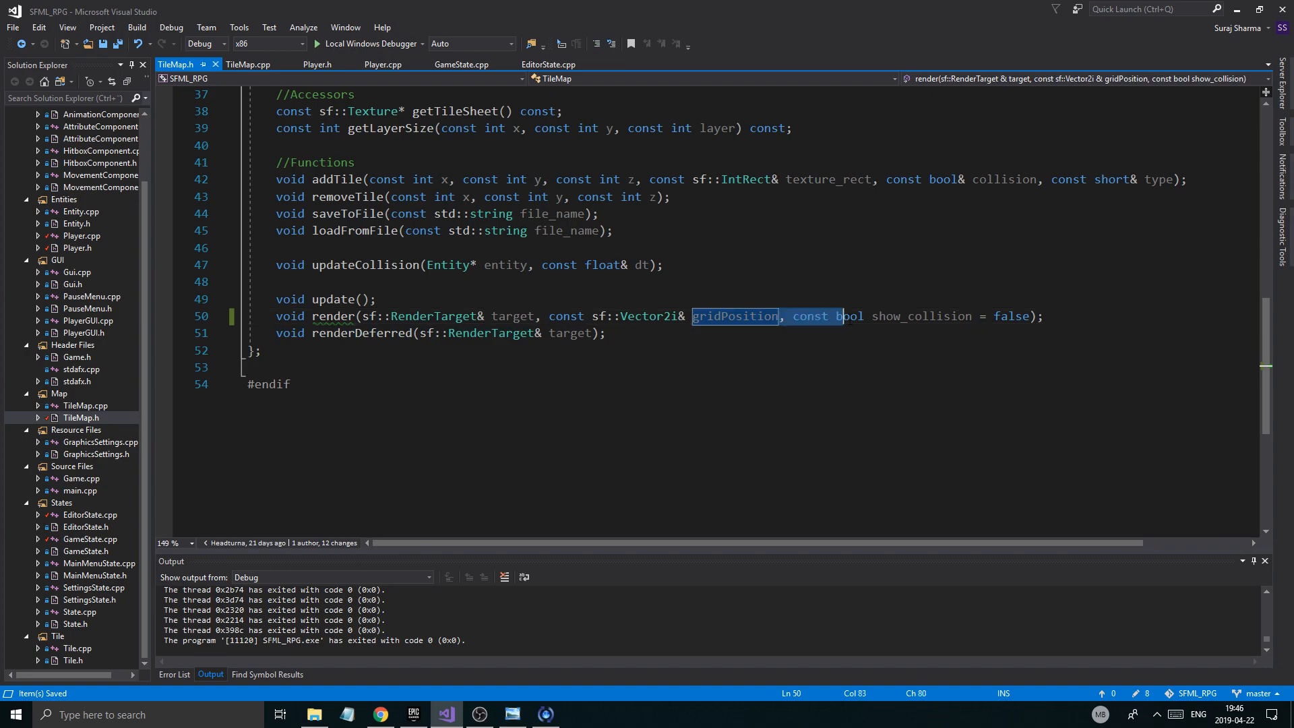
left_click_drag(785, 315, 971, 316)
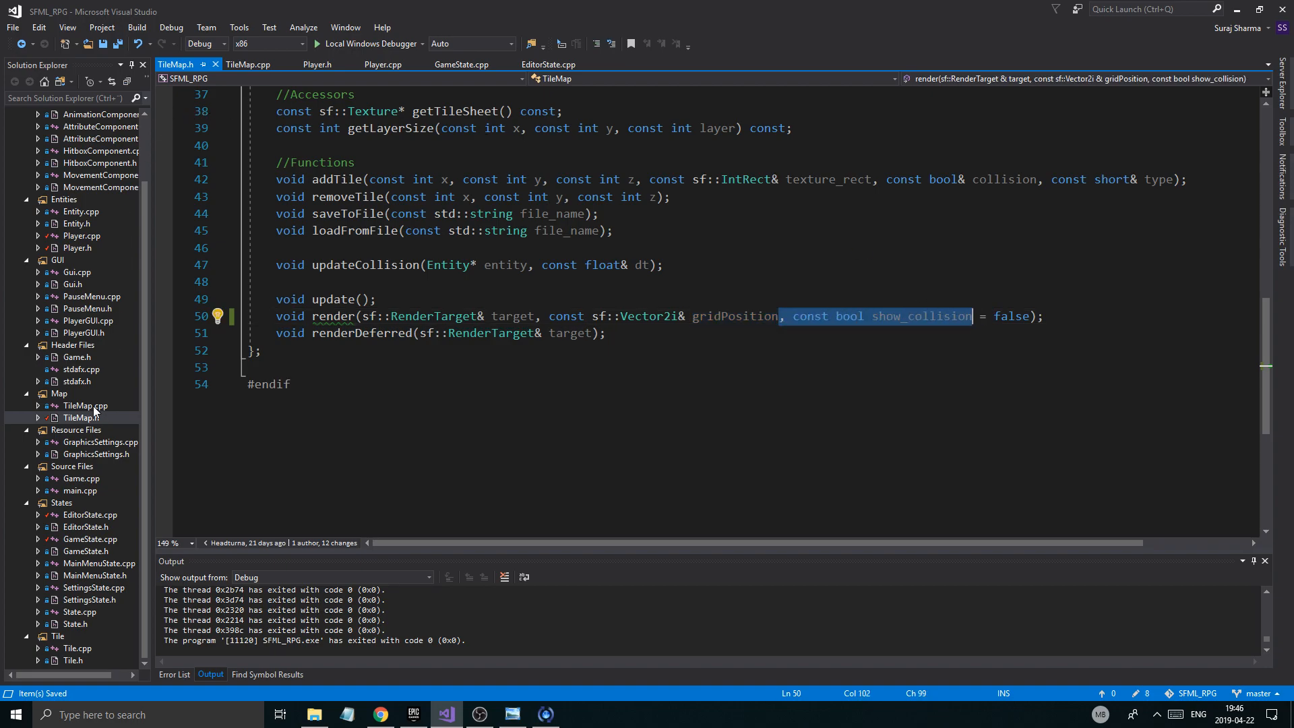
Step: In TileMap.cpp, wrap the collision-box drawing in if (show_collision) and save
left_click(250, 64)
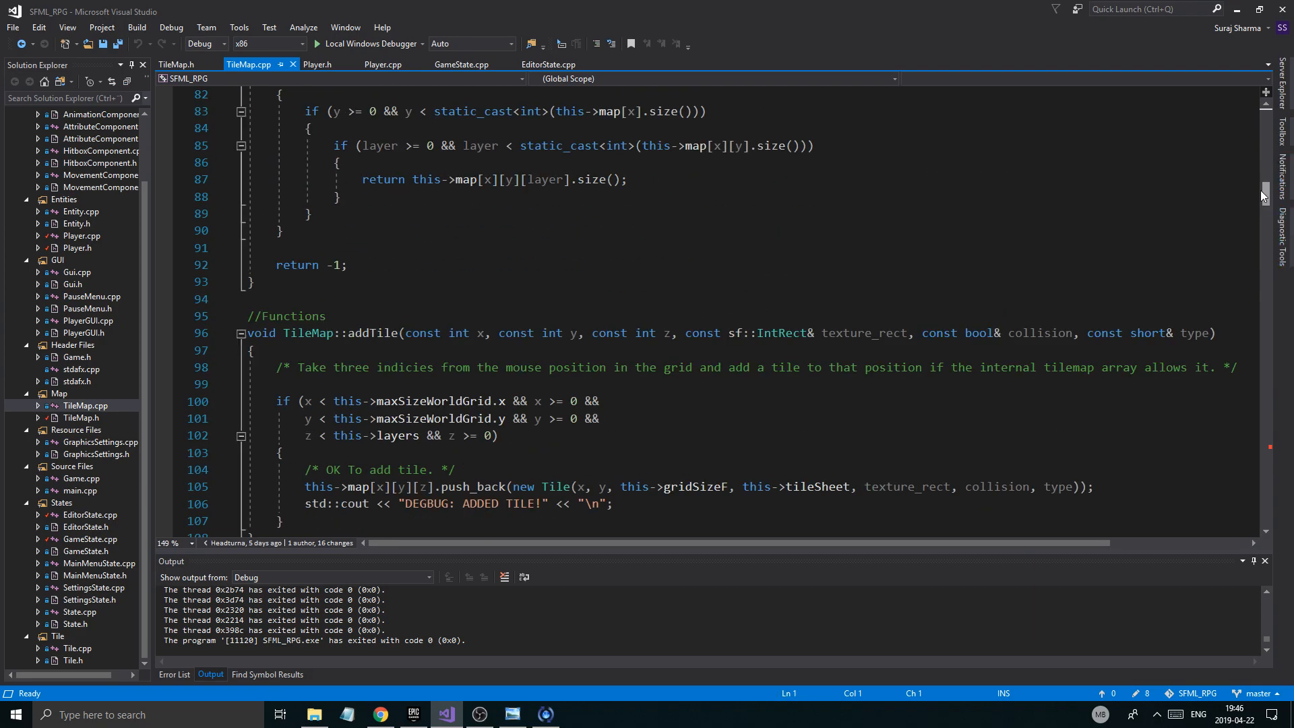
scroll("down", 3)
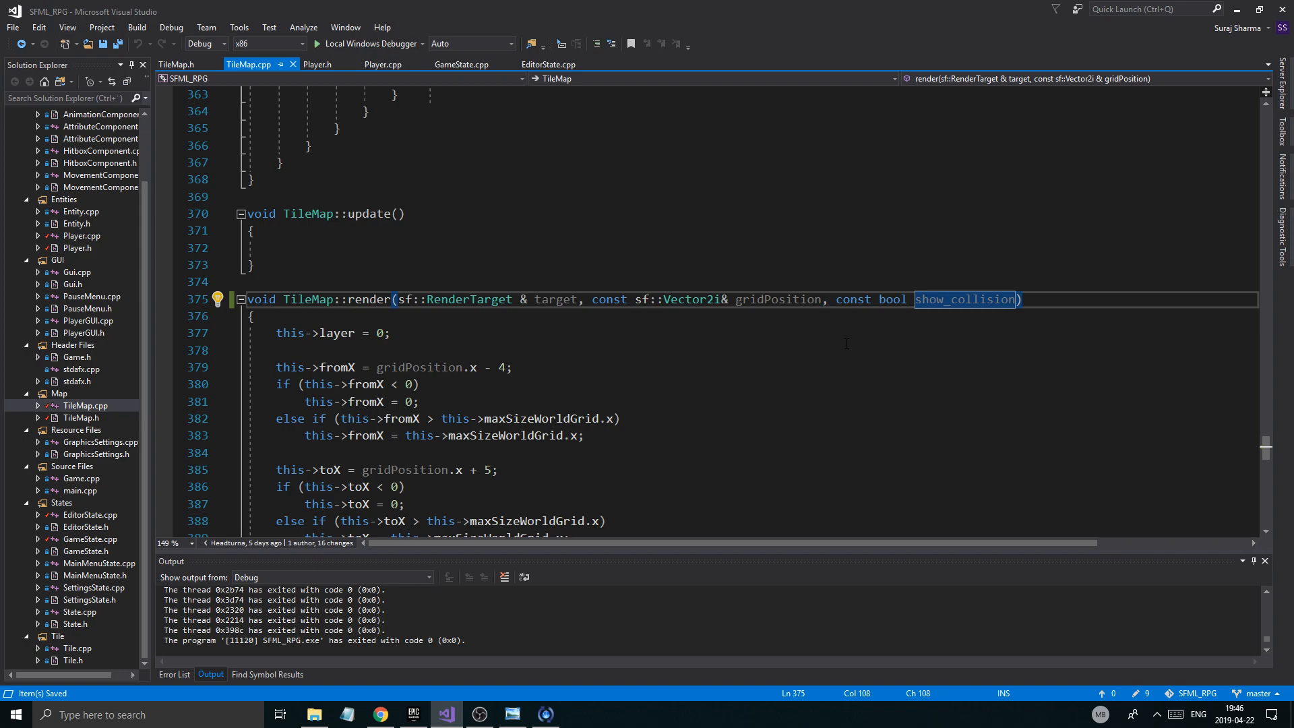
scroll("down", 3)
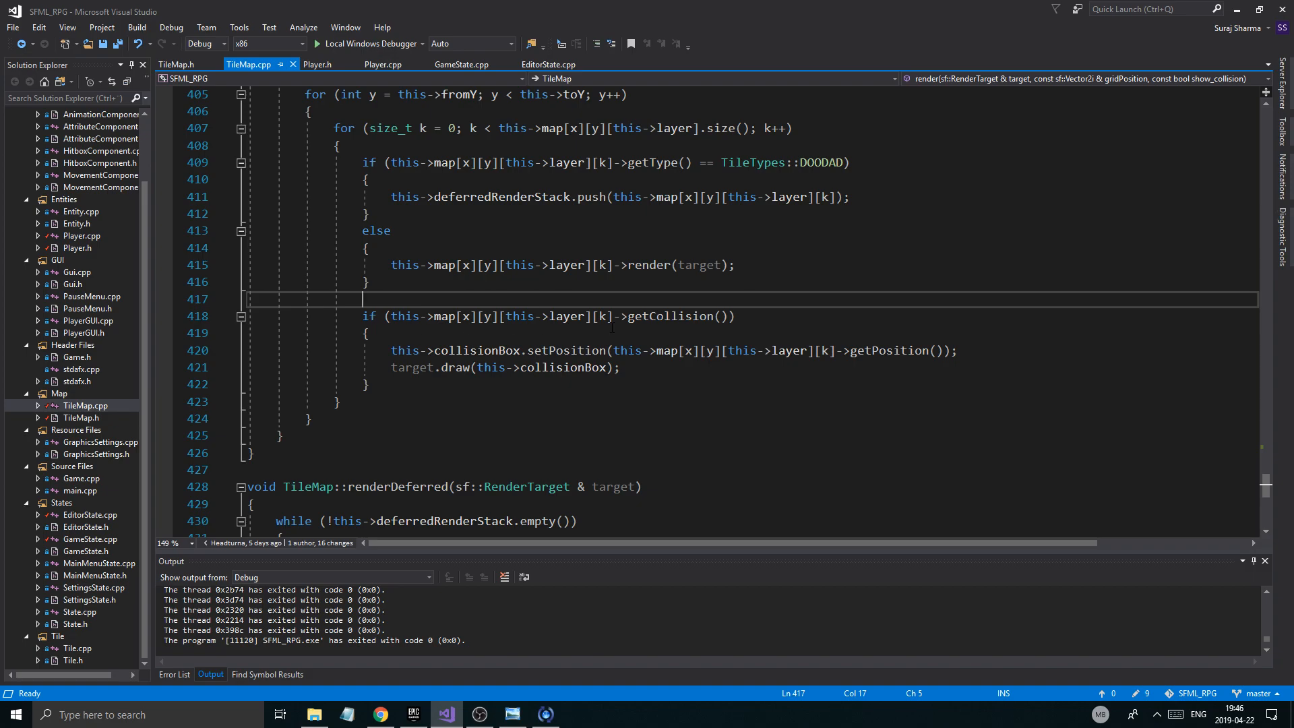
key("Enter")
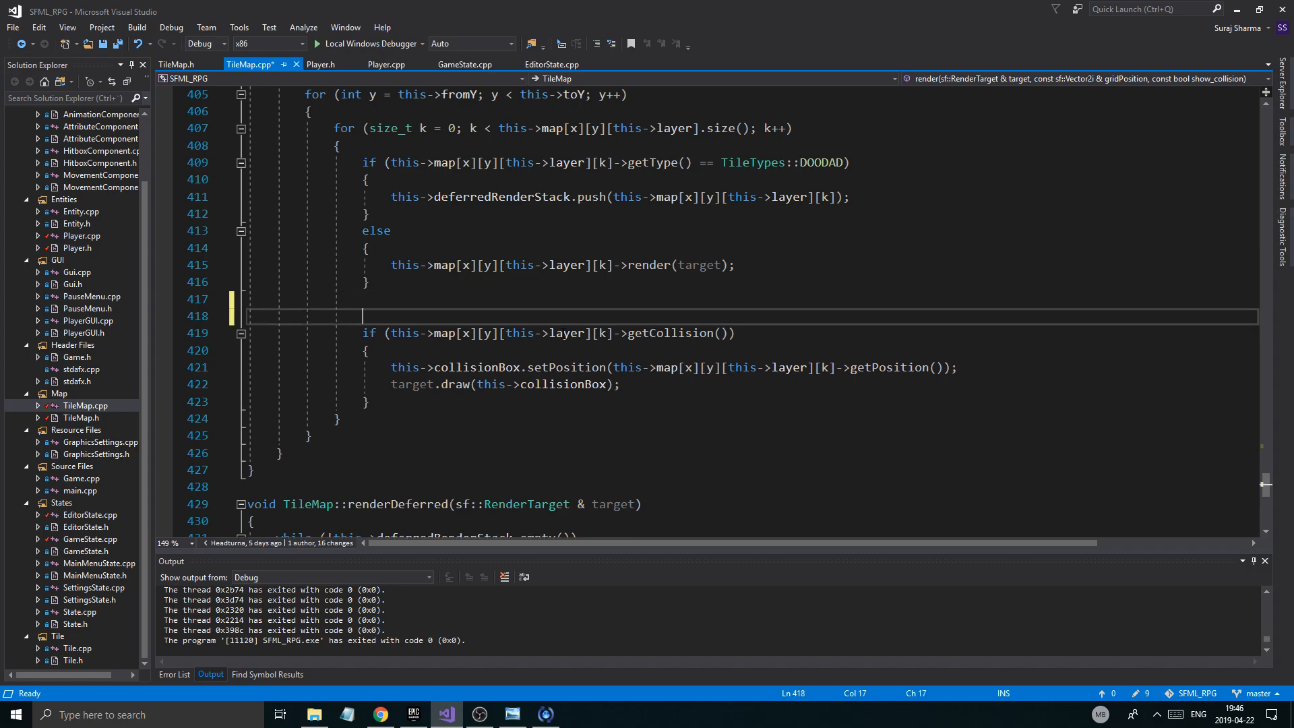
type("if(")
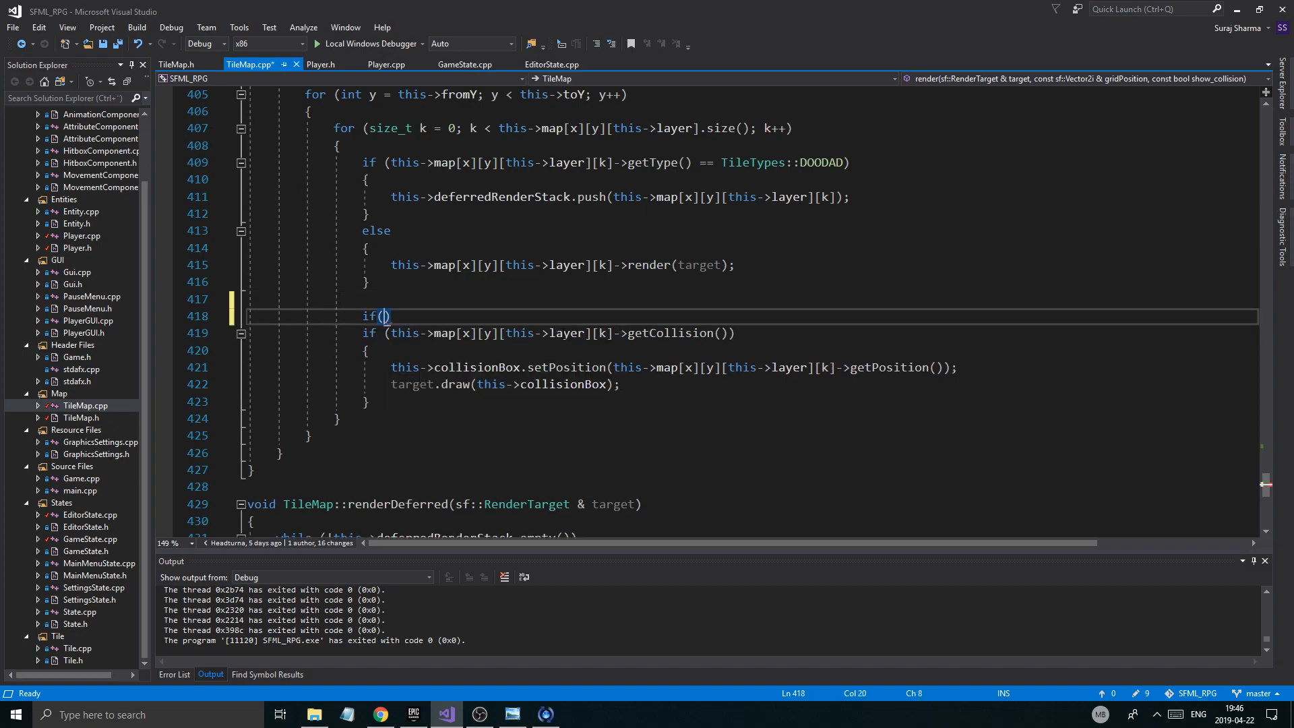
type("show_collision")
type("{")
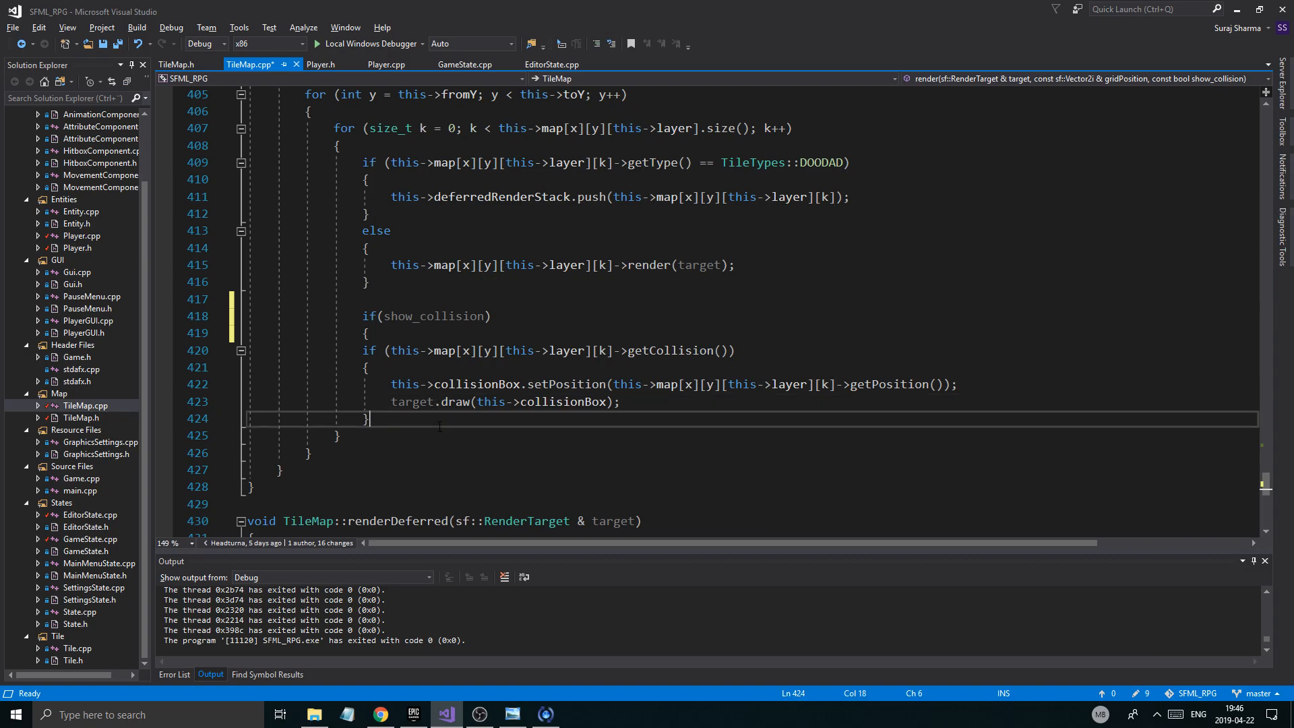
key("ctrl+s")
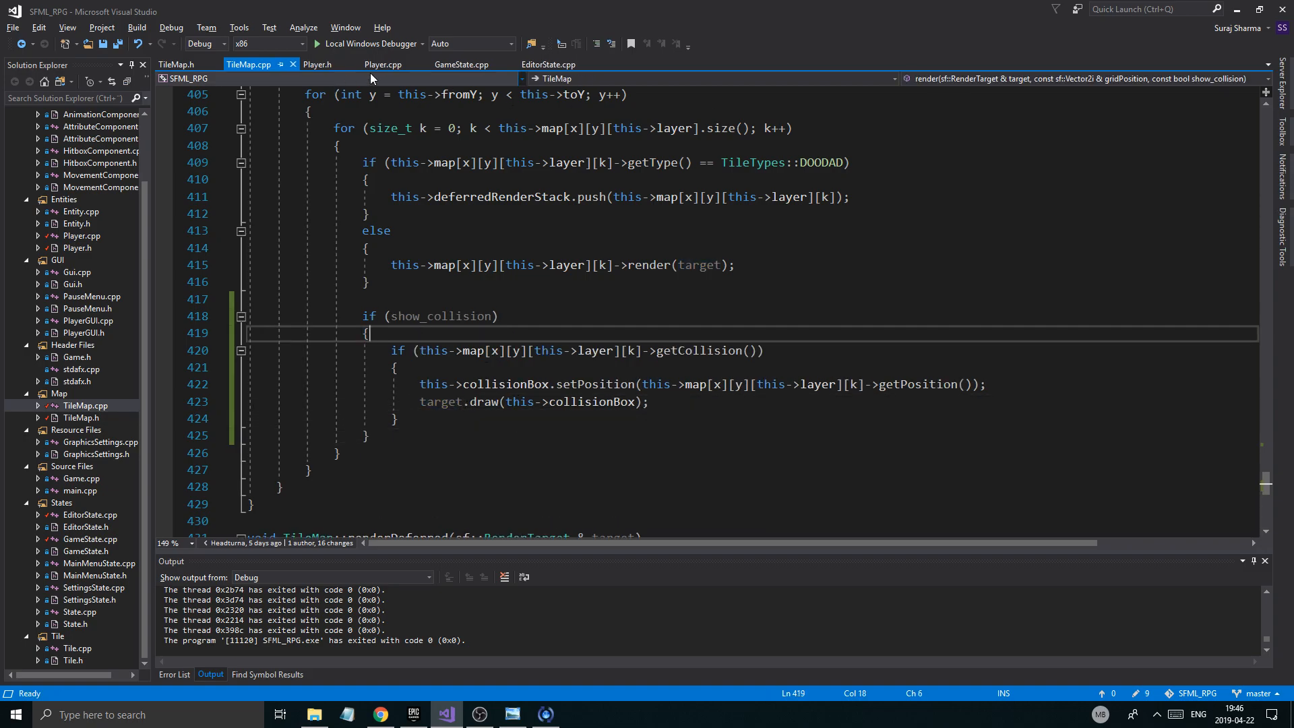
left_click(461, 63)
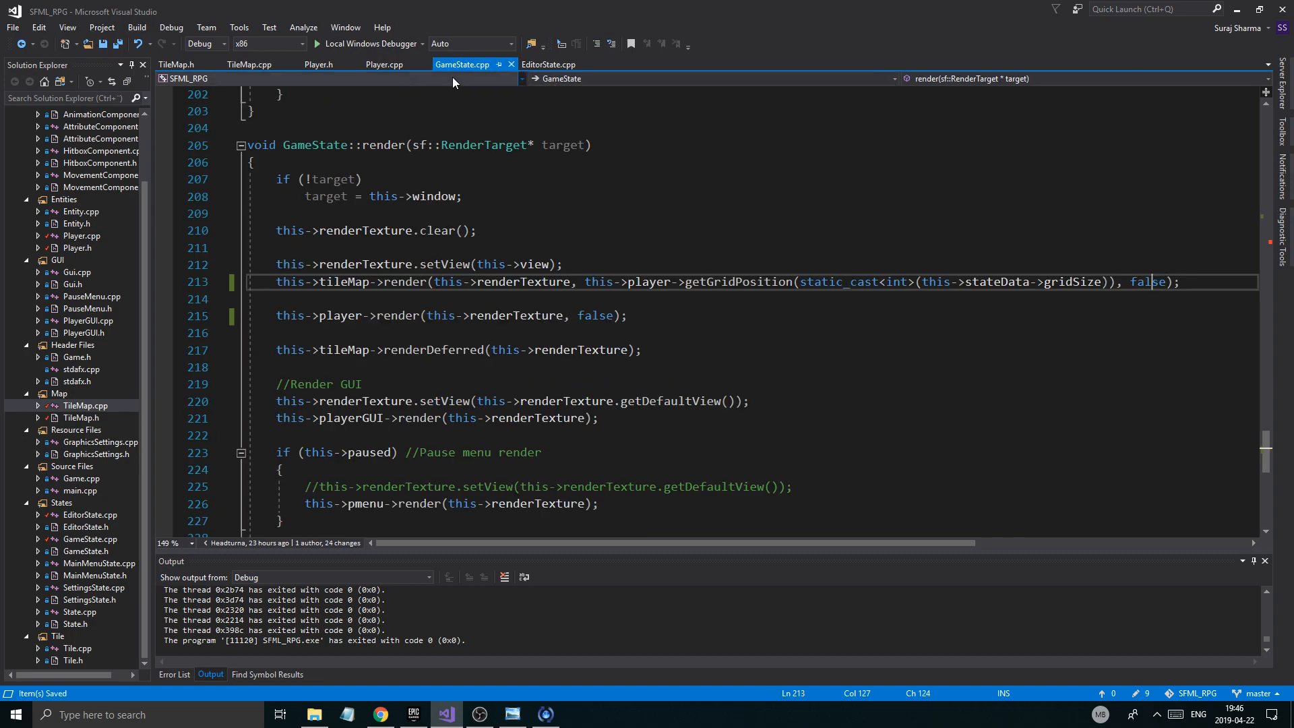
Step: Pass true to tileMap->render in EditorState.cpp, build, and view the error about abstract class Player
left_click(555, 64)
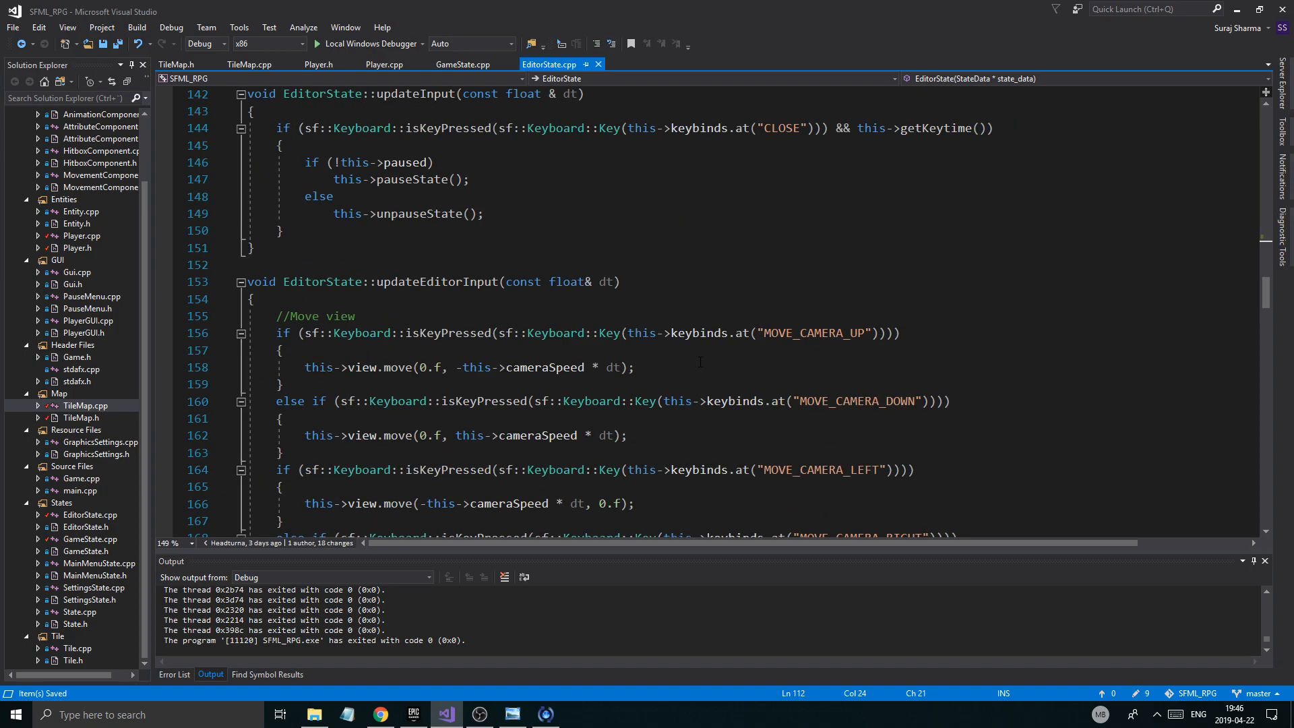
scroll("down", 3)
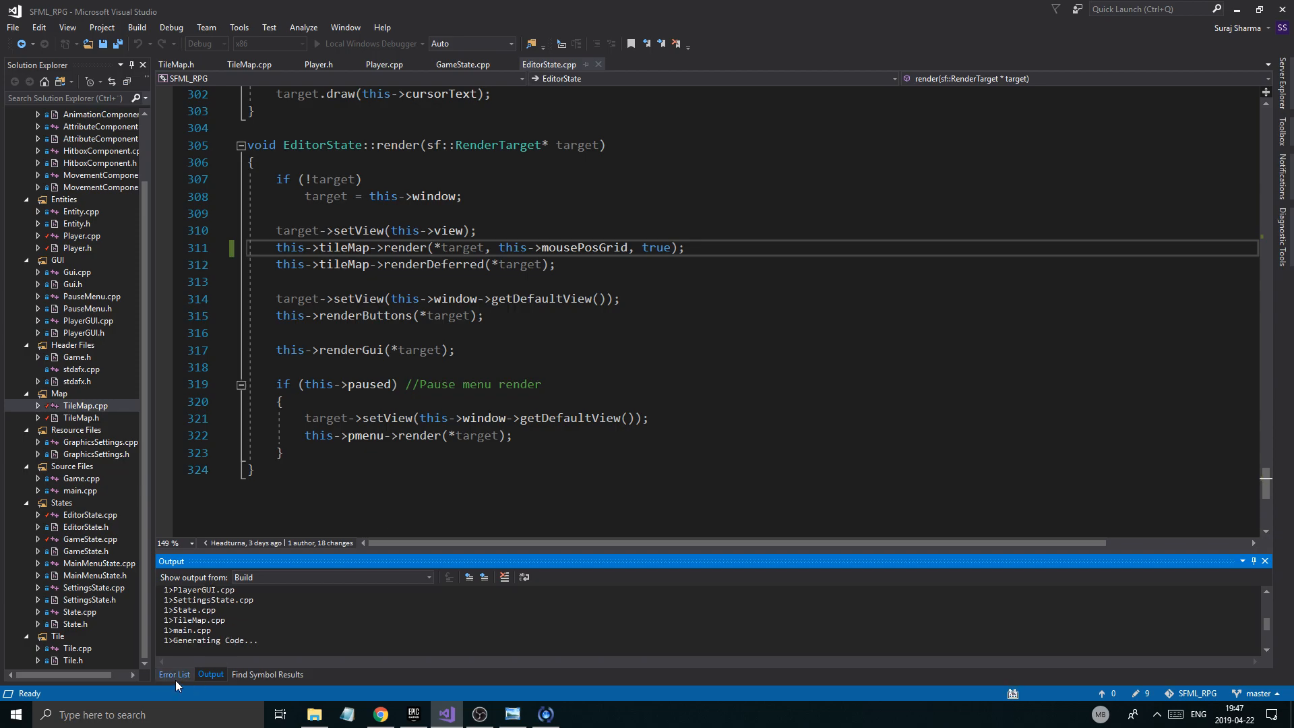
left_click(174, 673)
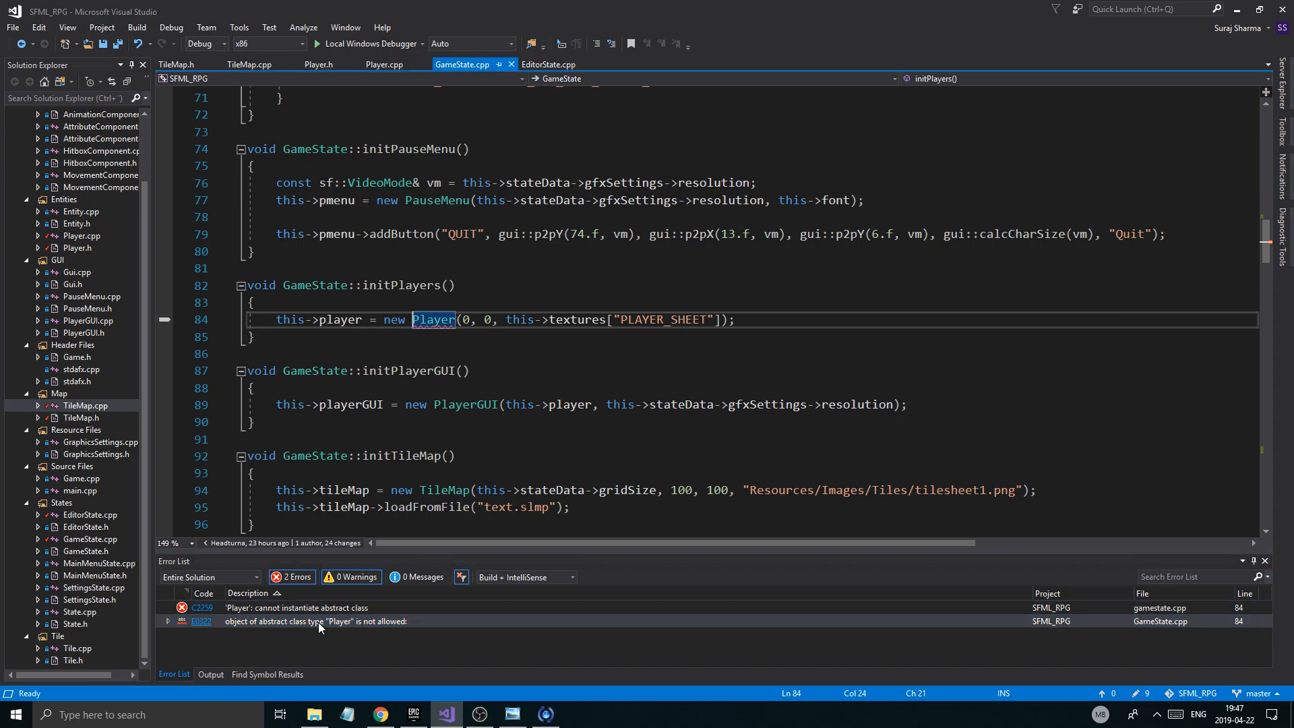
mouse_move(78, 232)
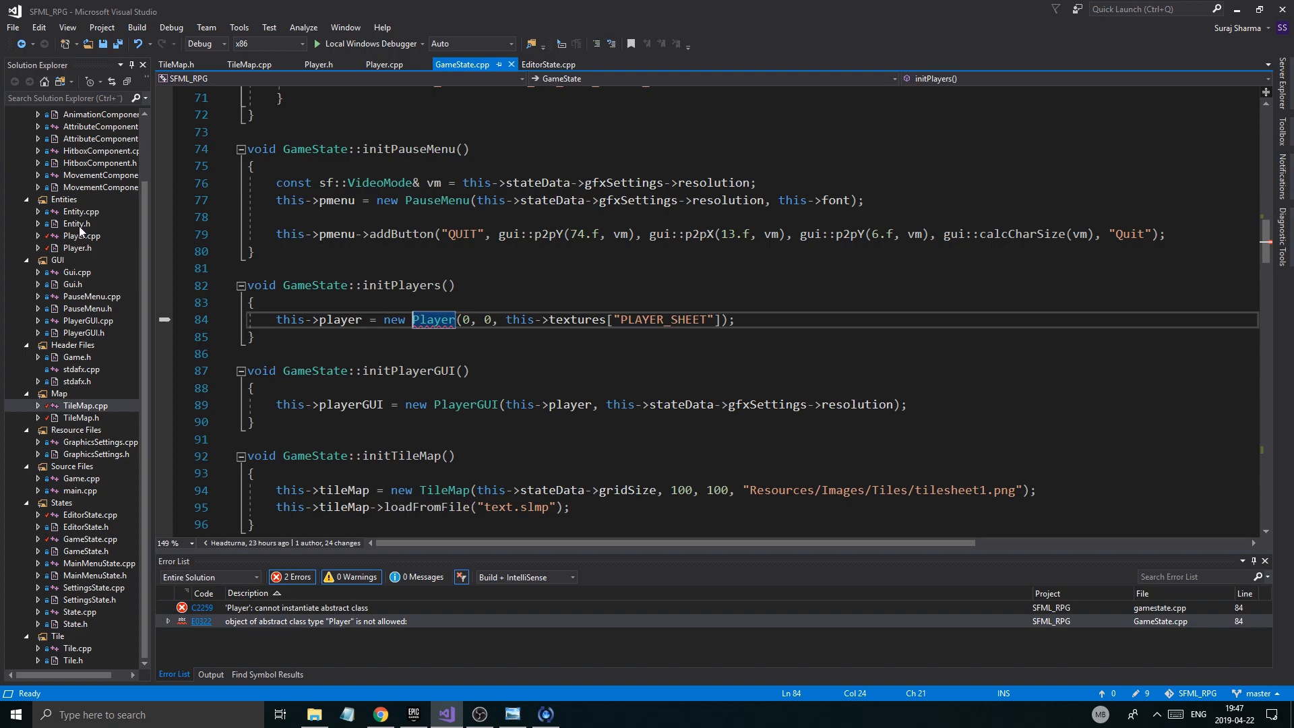
Step: Add const bool show_hitbox to Entity.h's virtual render declaration, then move to Entity.cpp
double_click(74, 224)
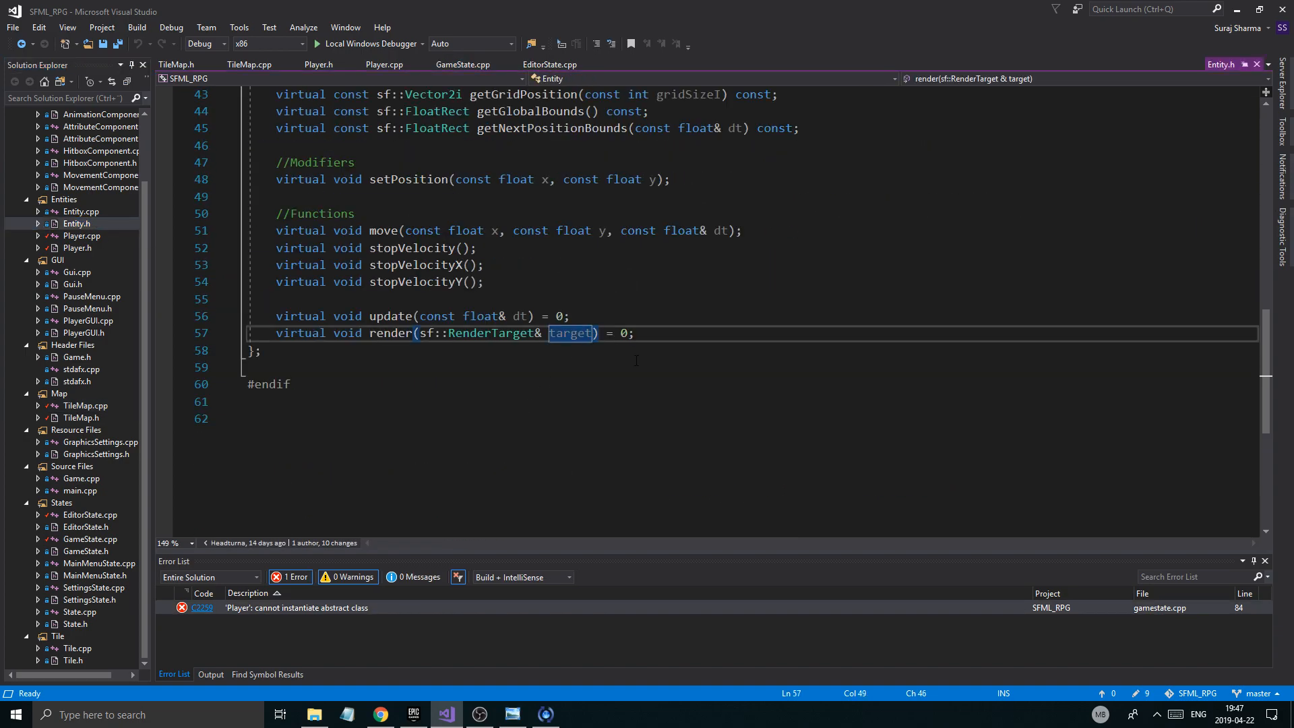
type(", const")
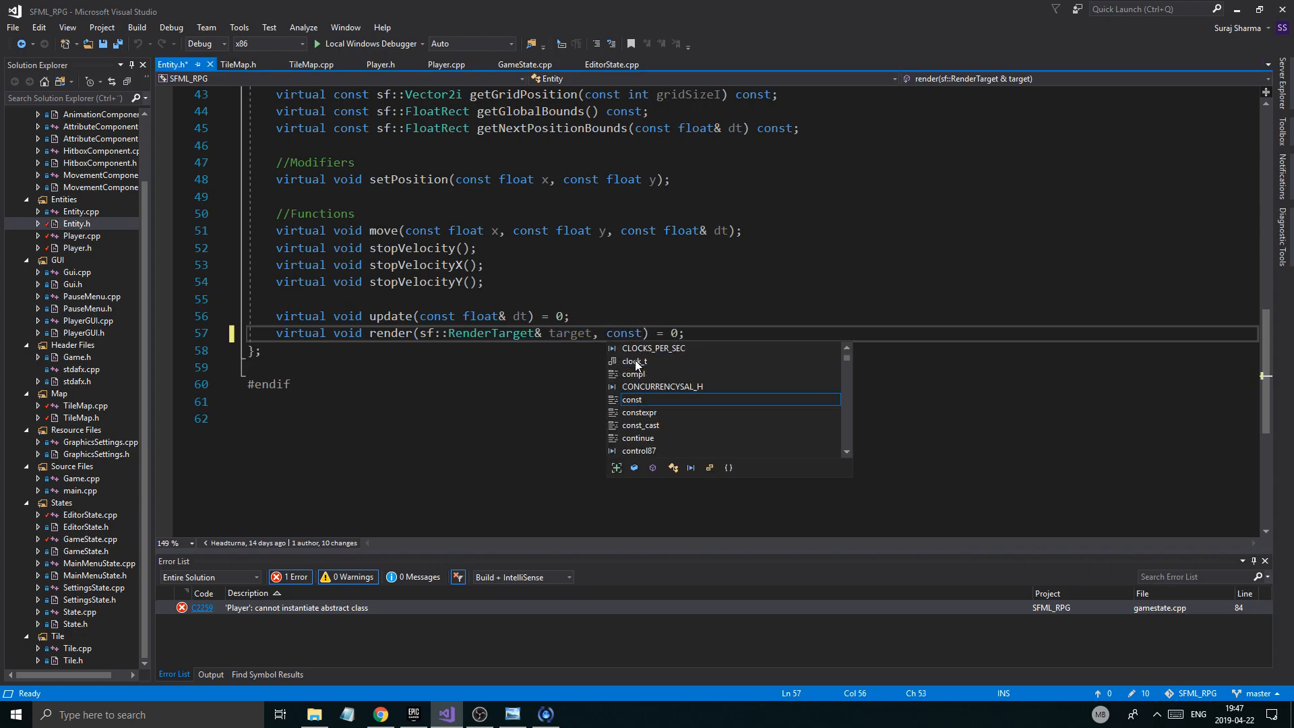
type("bool show")
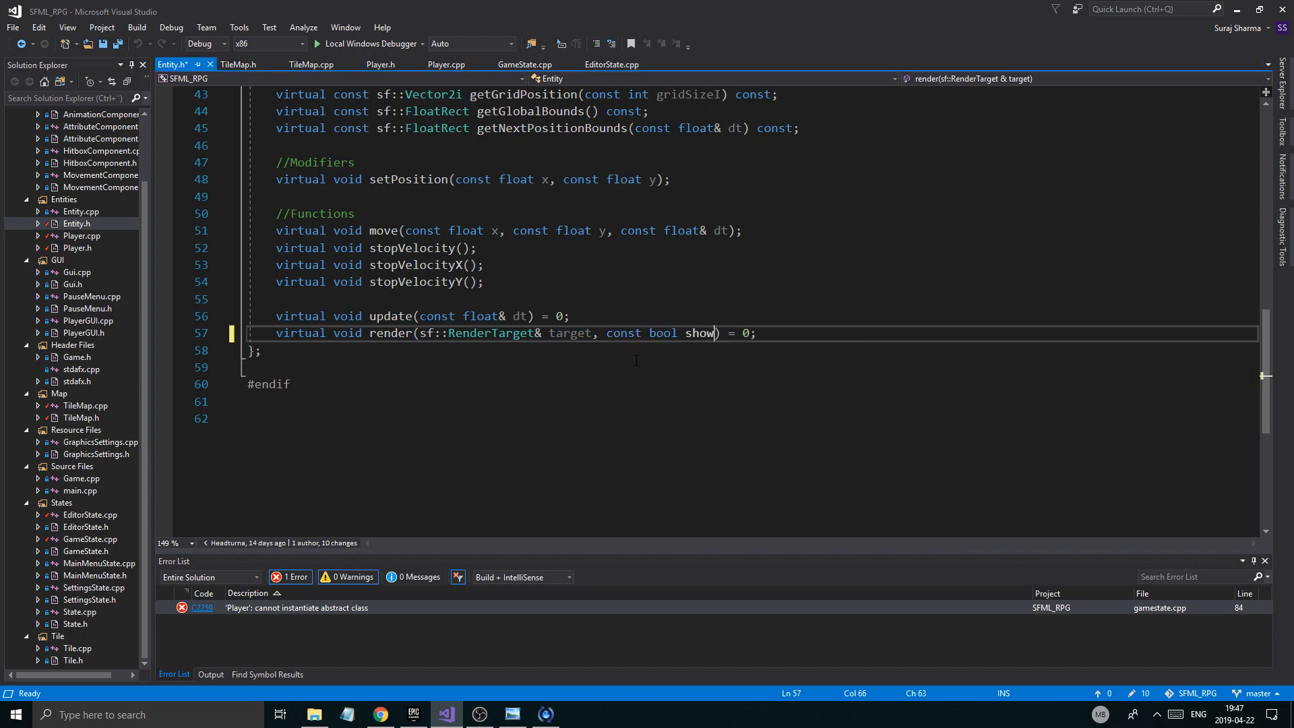
type("_hi")
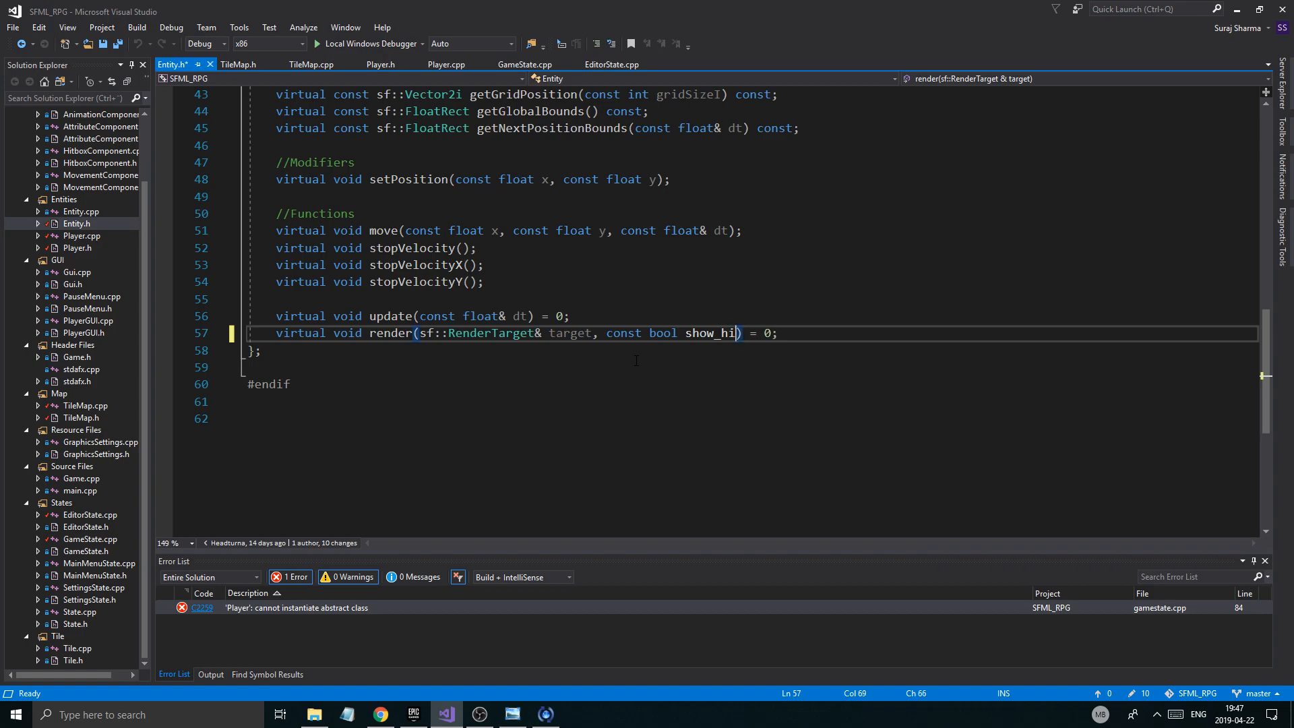
type("tbox")
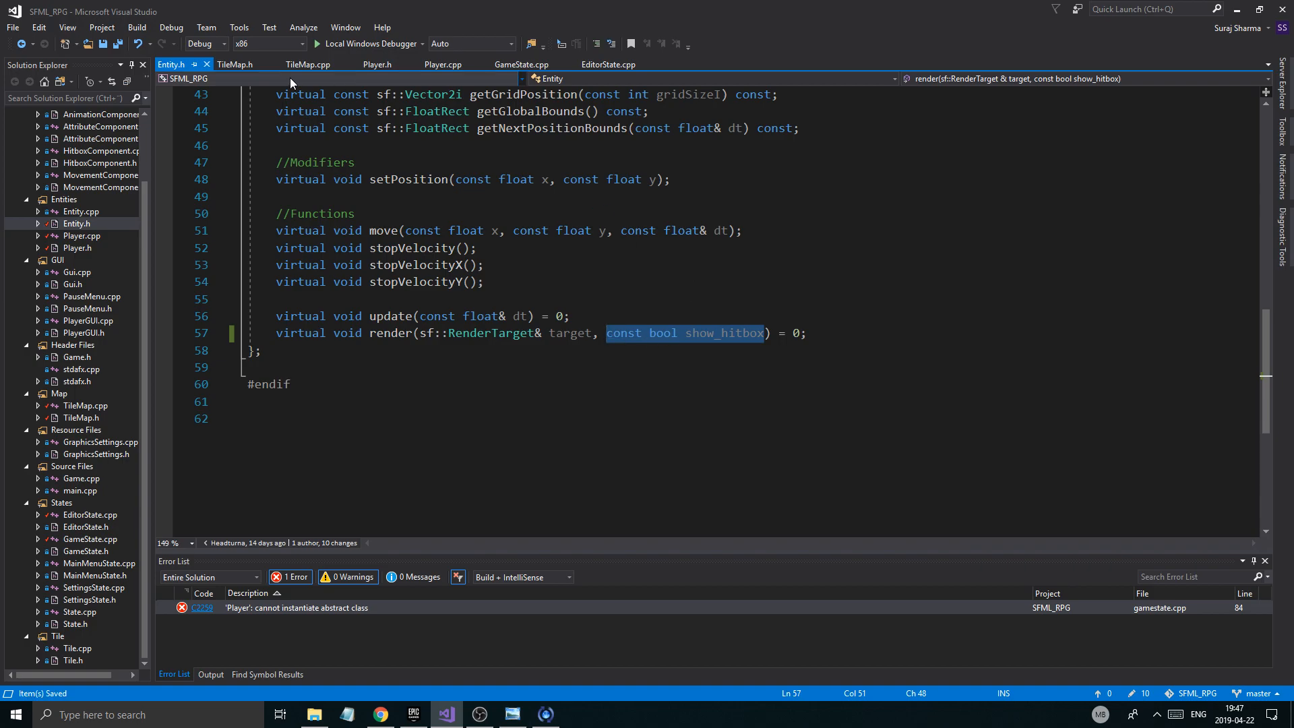
left_click(81, 236)
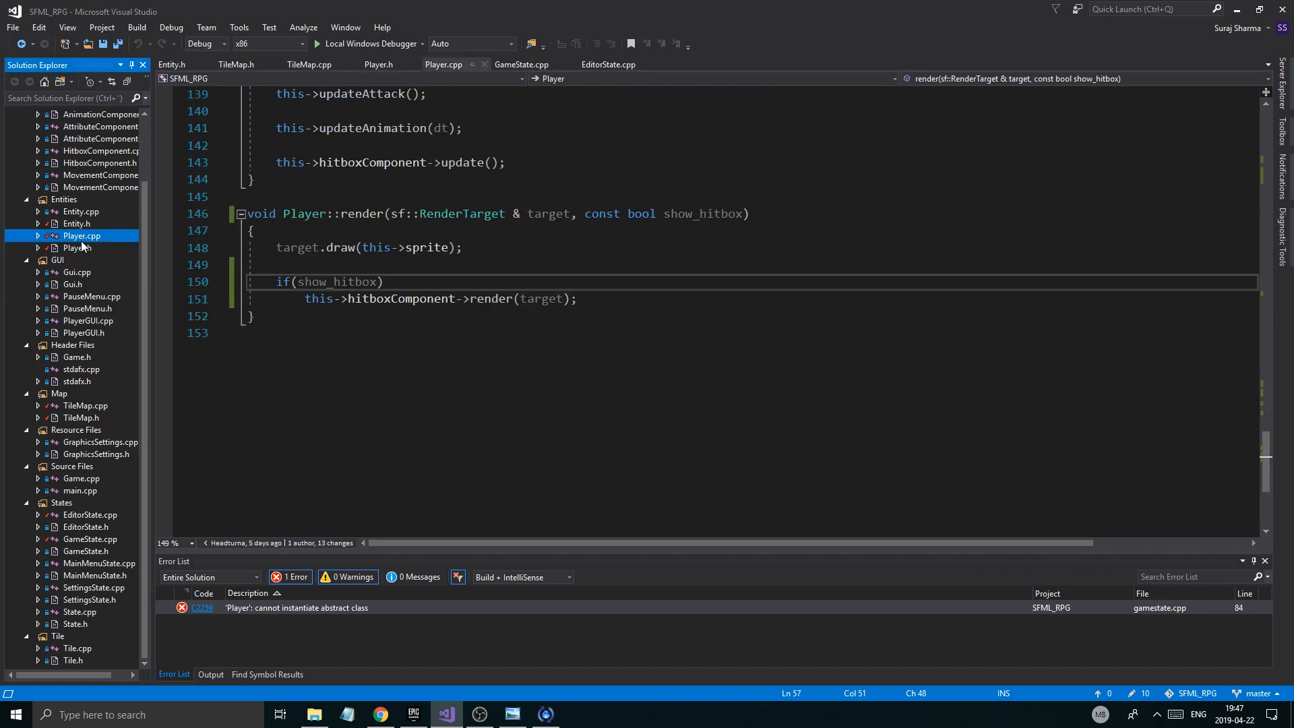
left_click(70, 210)
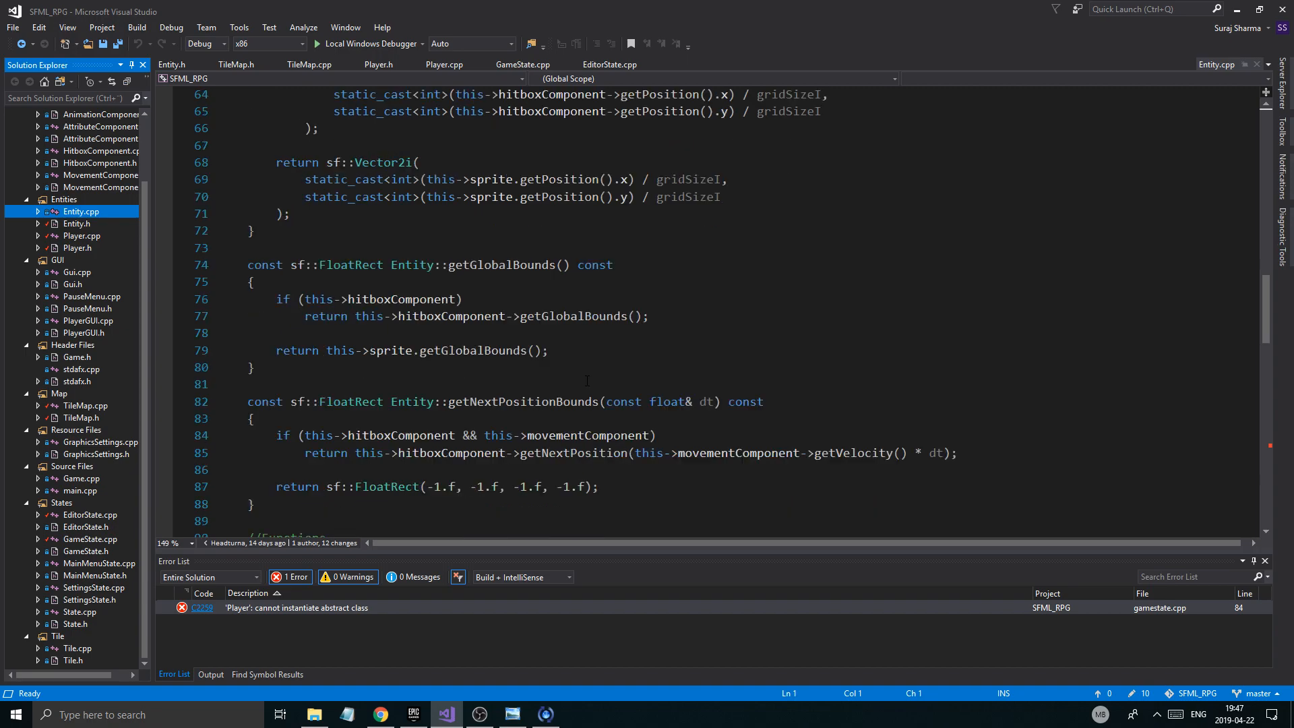
Step: Run a New Game with no hitbox outline shown, quit to the menu, and check the editor's red collision boxes
scroll("down", 3)
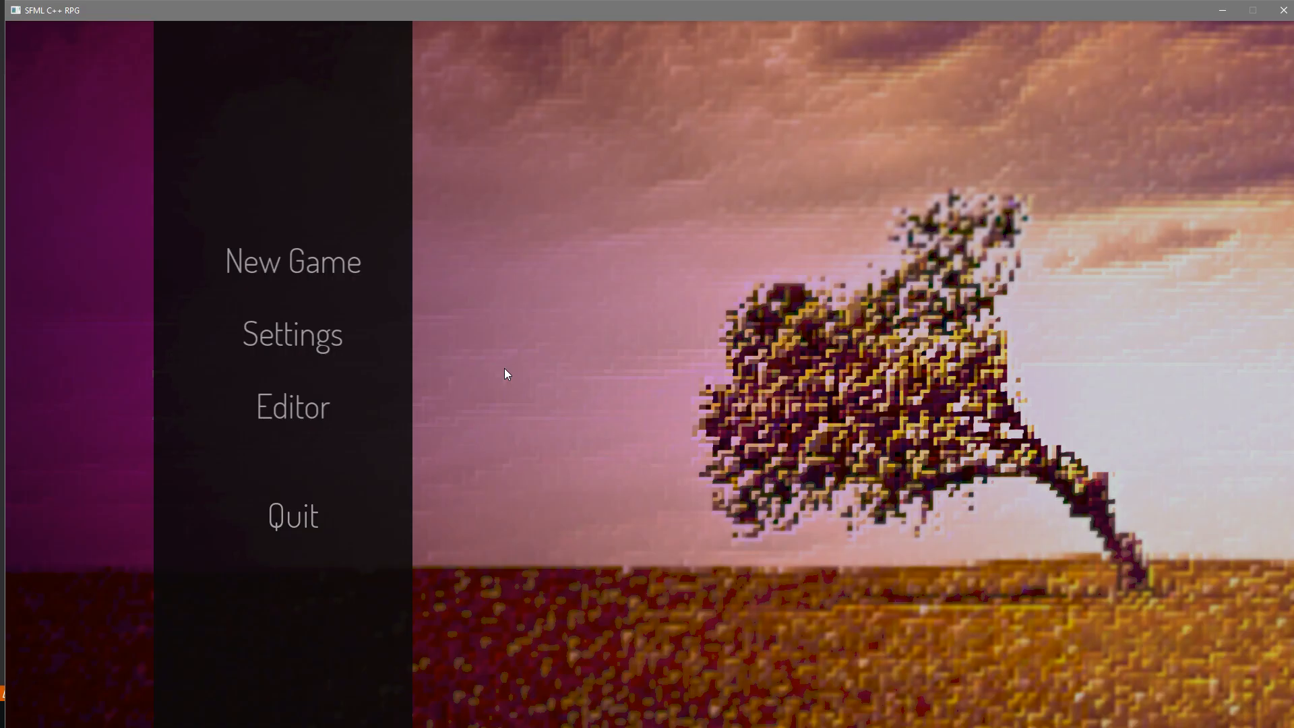
left_click(292, 262)
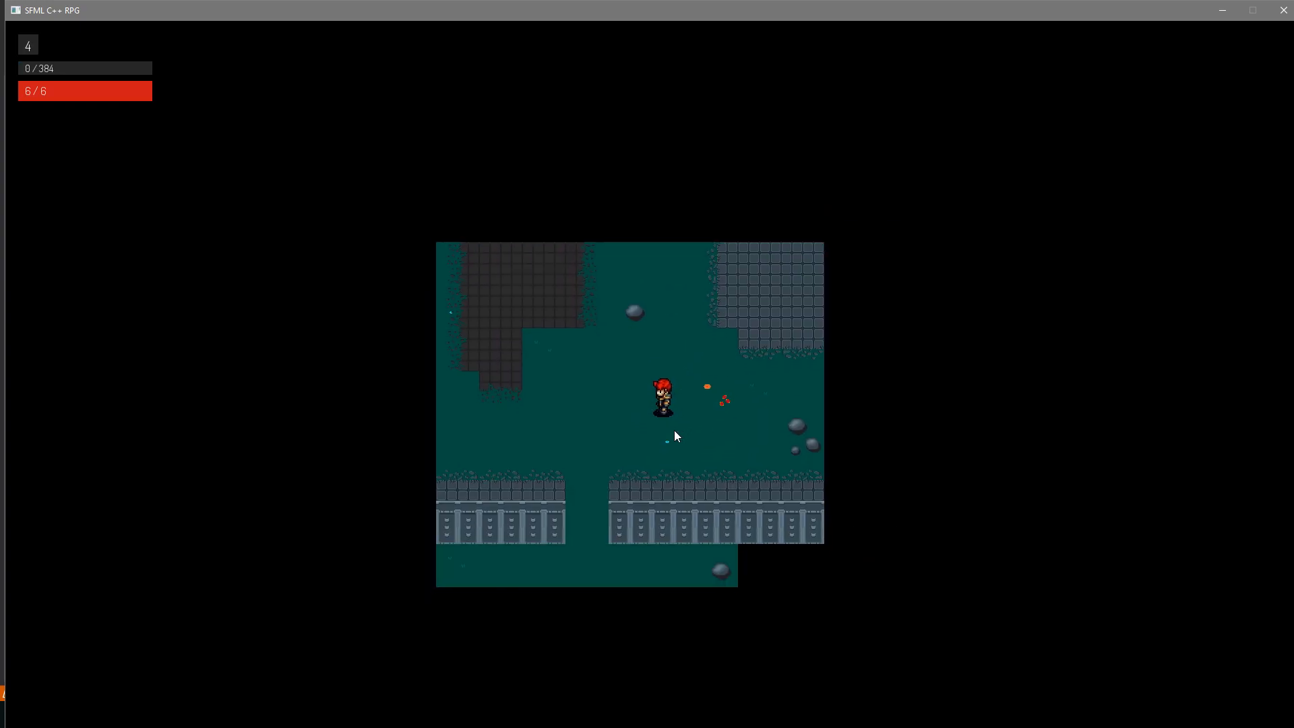
key("Escape")
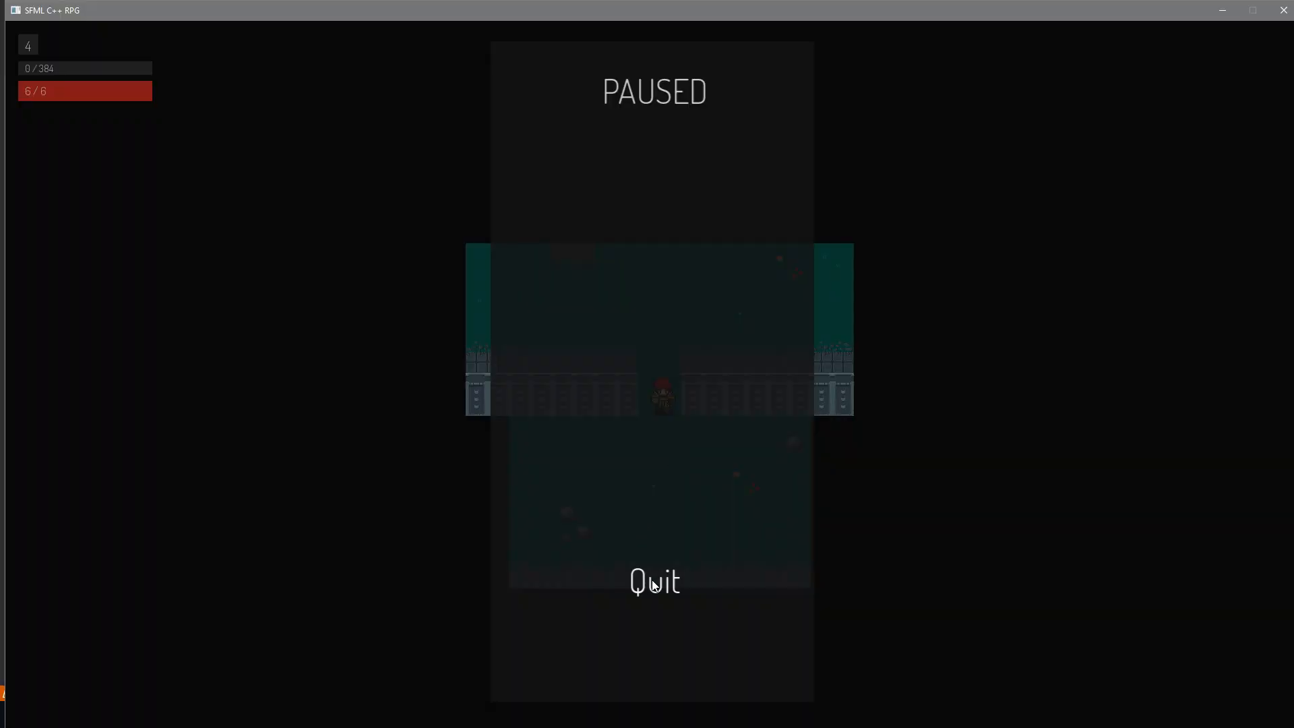
left_click(653, 582)
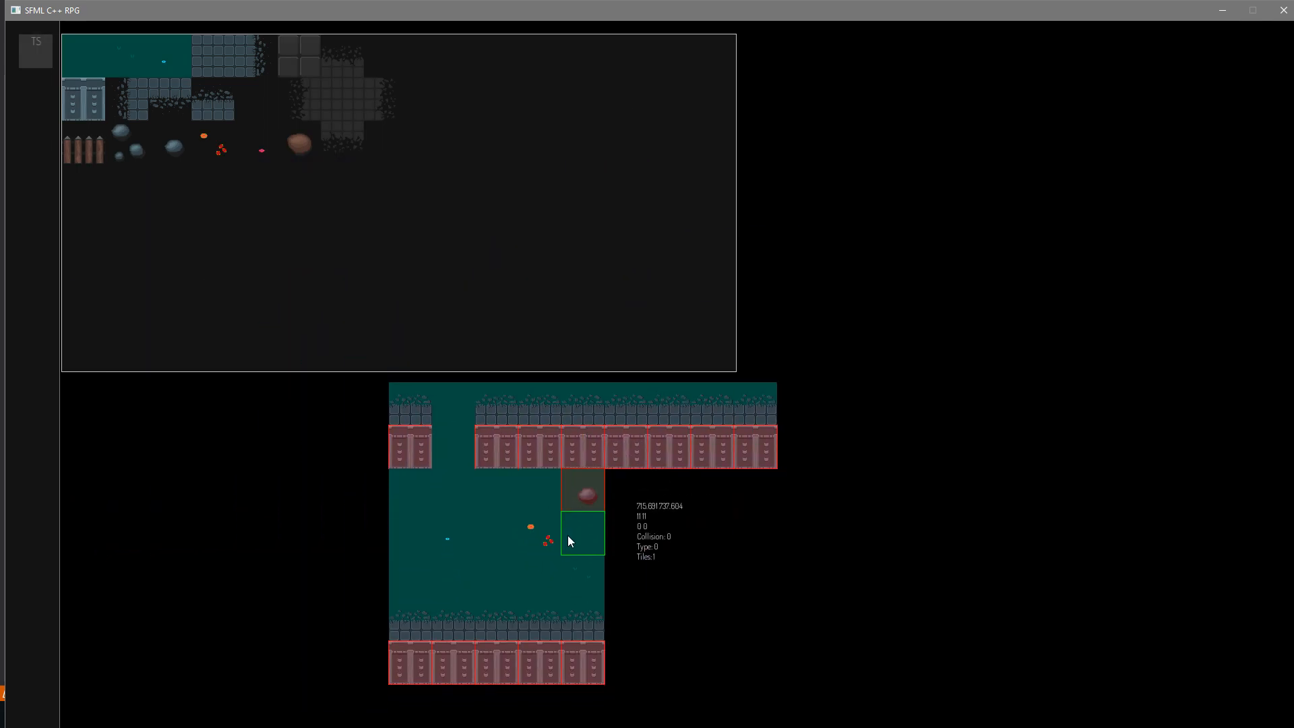
key("Escape")
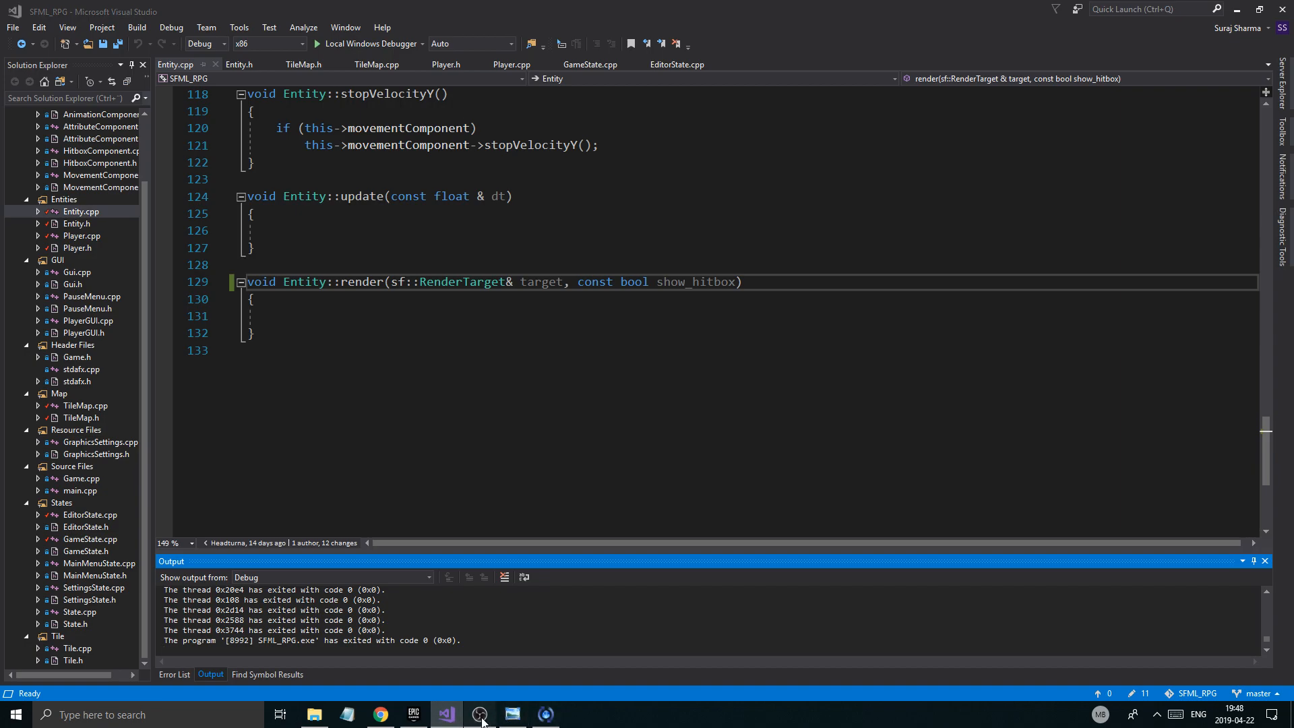
Step: Review Player.cpp's update, gainEXP and updateAttack functions in the editor
left_click(480, 714)
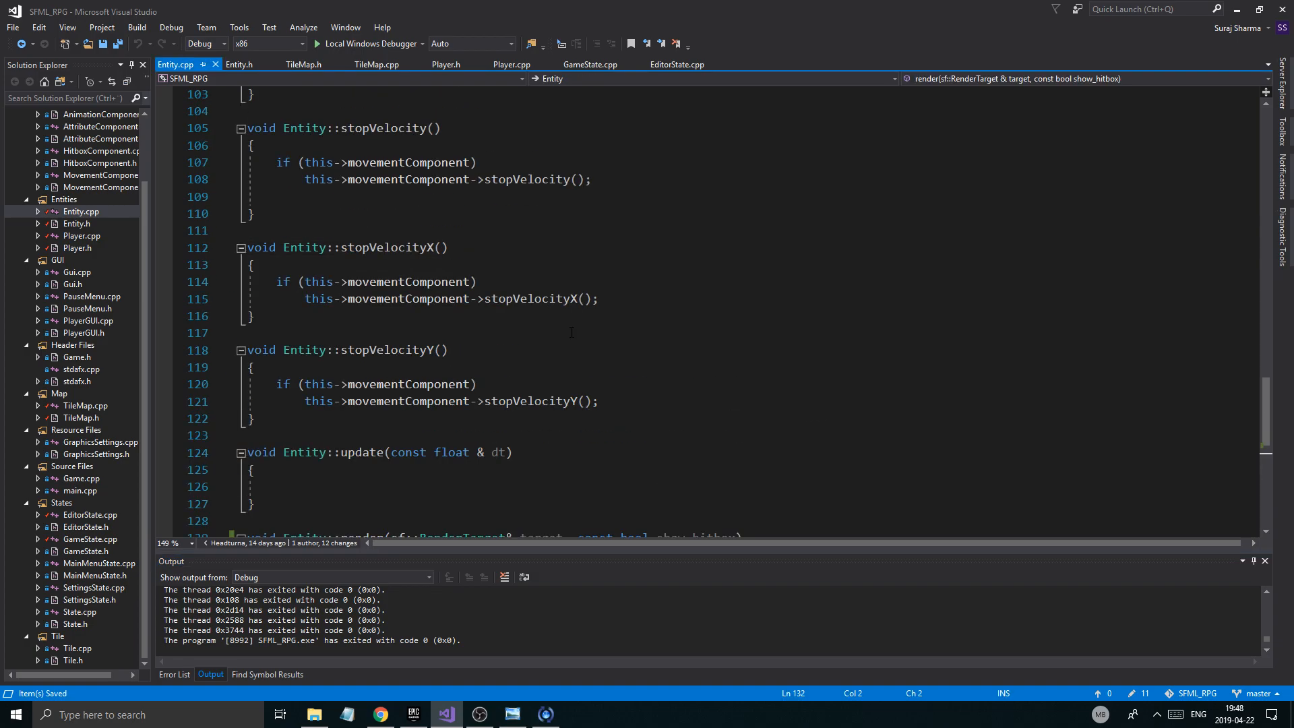
left_click(512, 64)
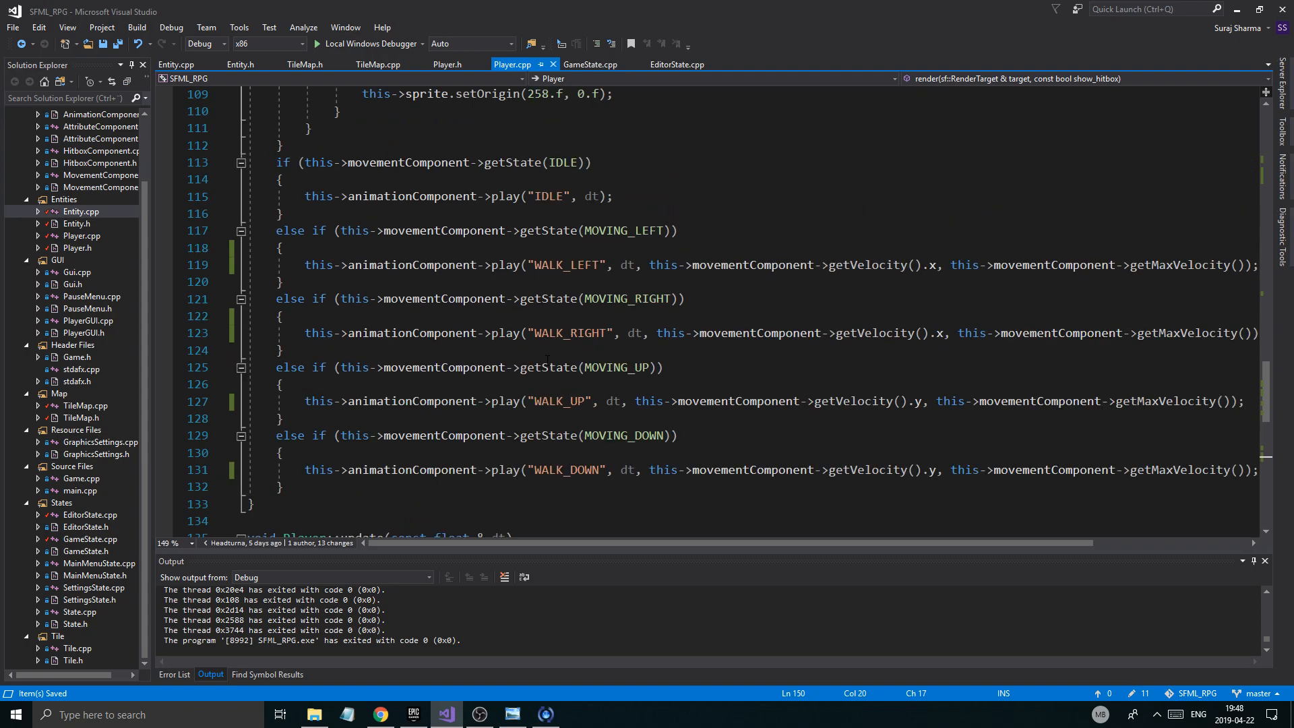
scroll("down", 3)
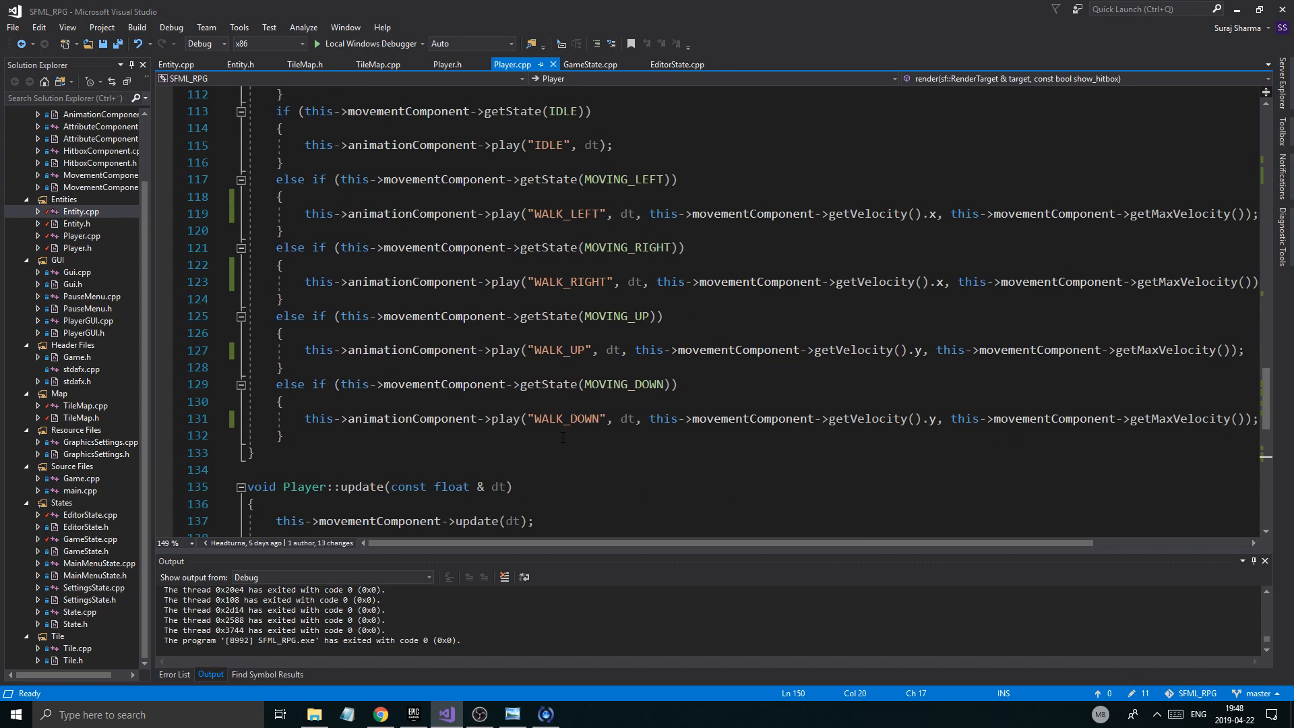
scroll("up", 3)
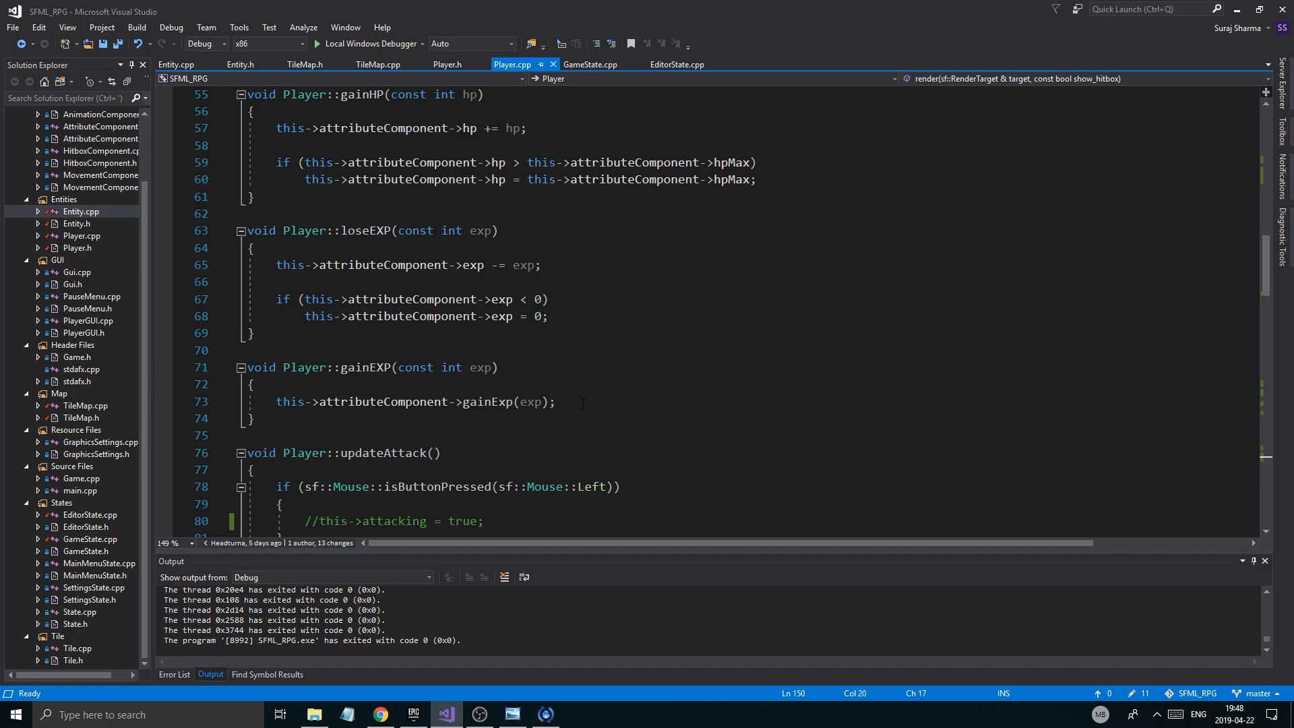
left_click(557, 402)
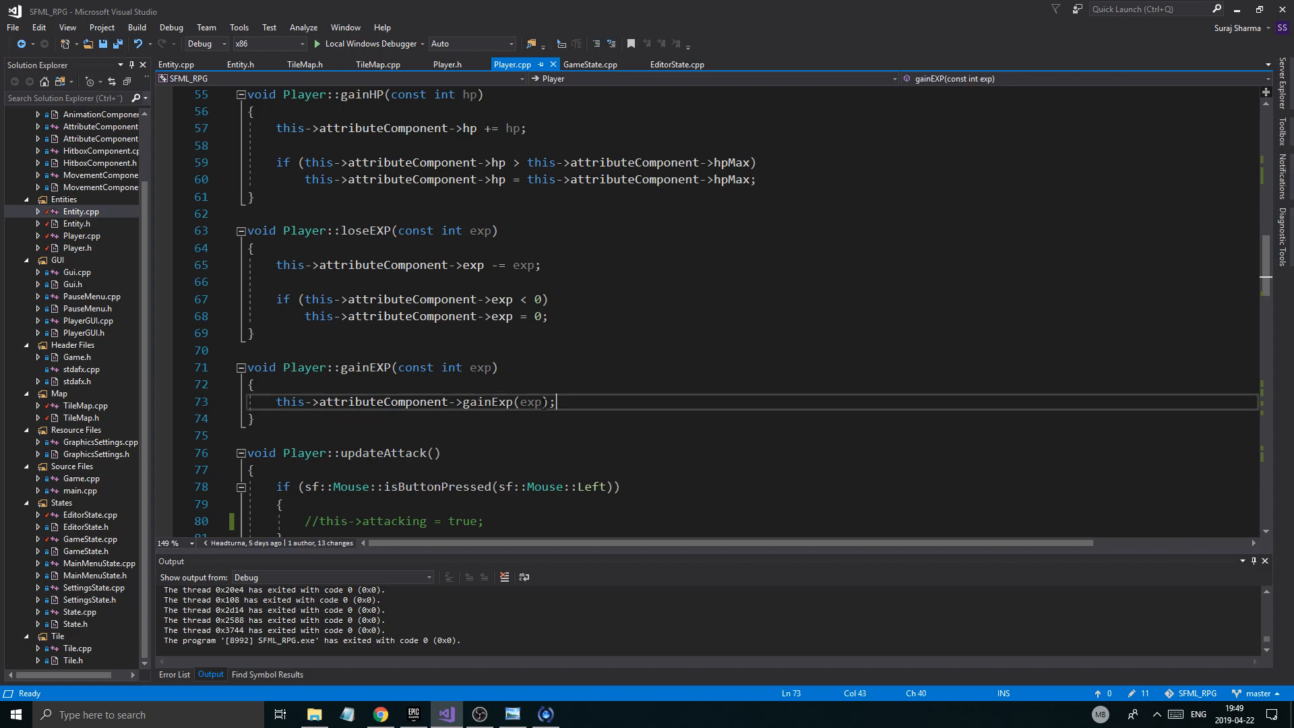
left_click(482, 714)
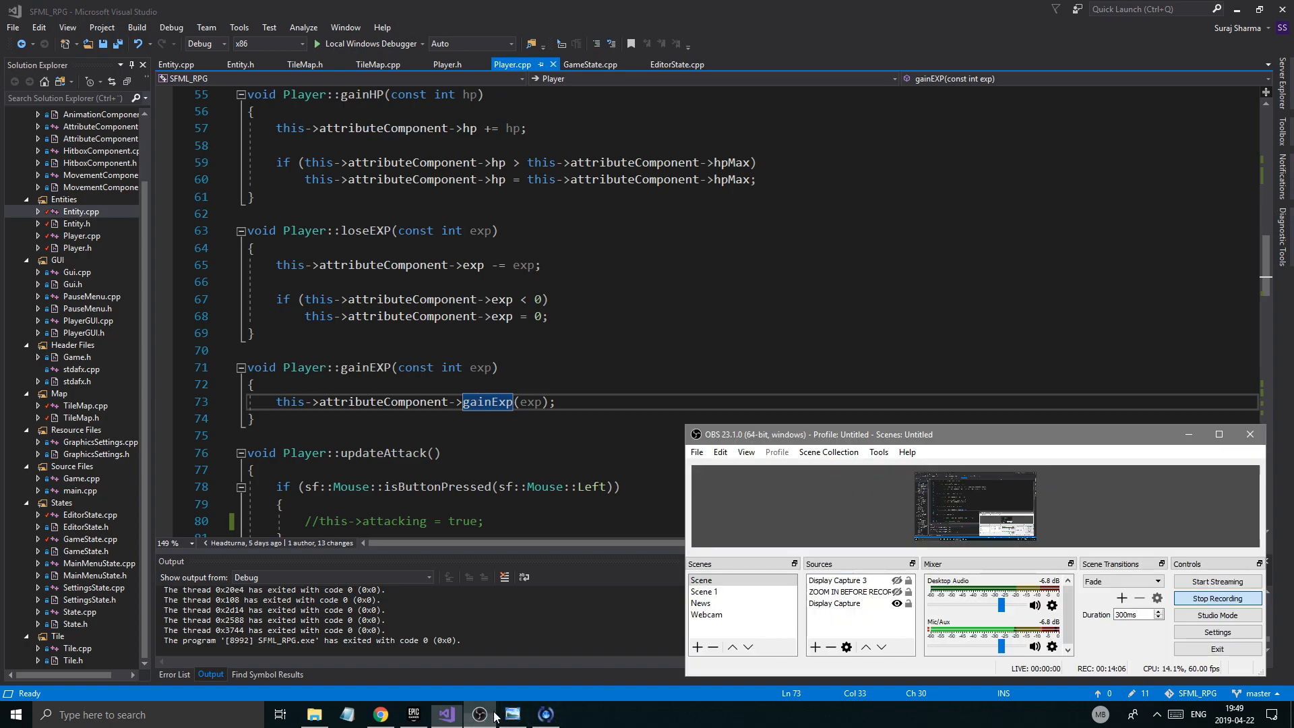